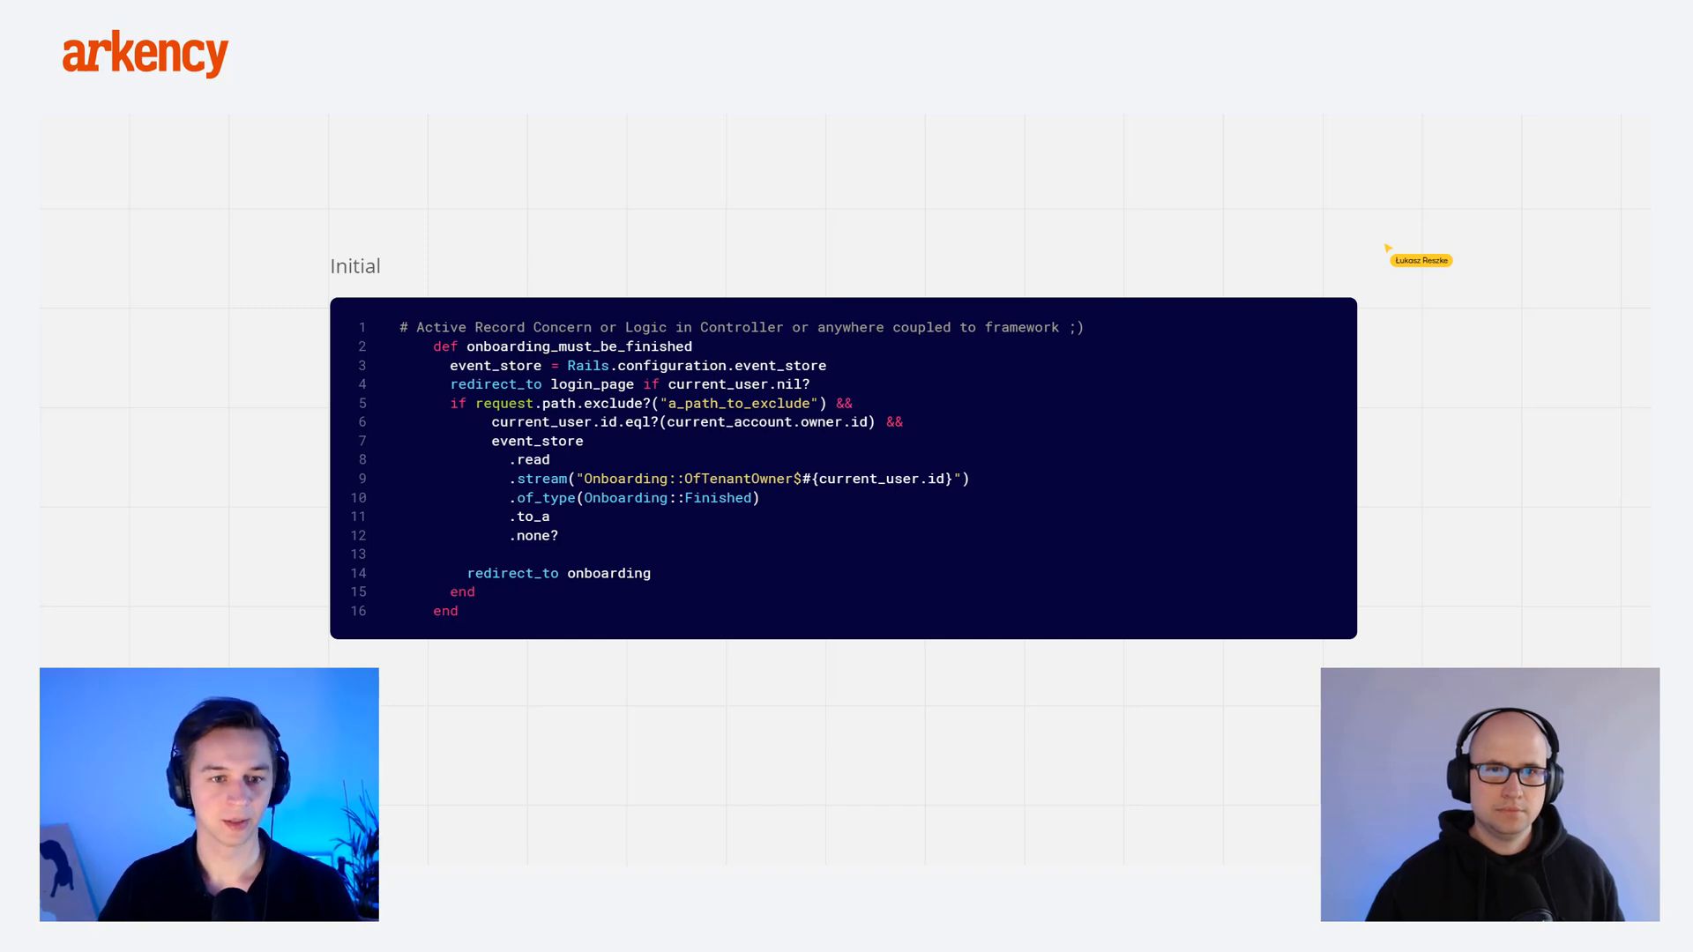
mouse_move(1141, 492)
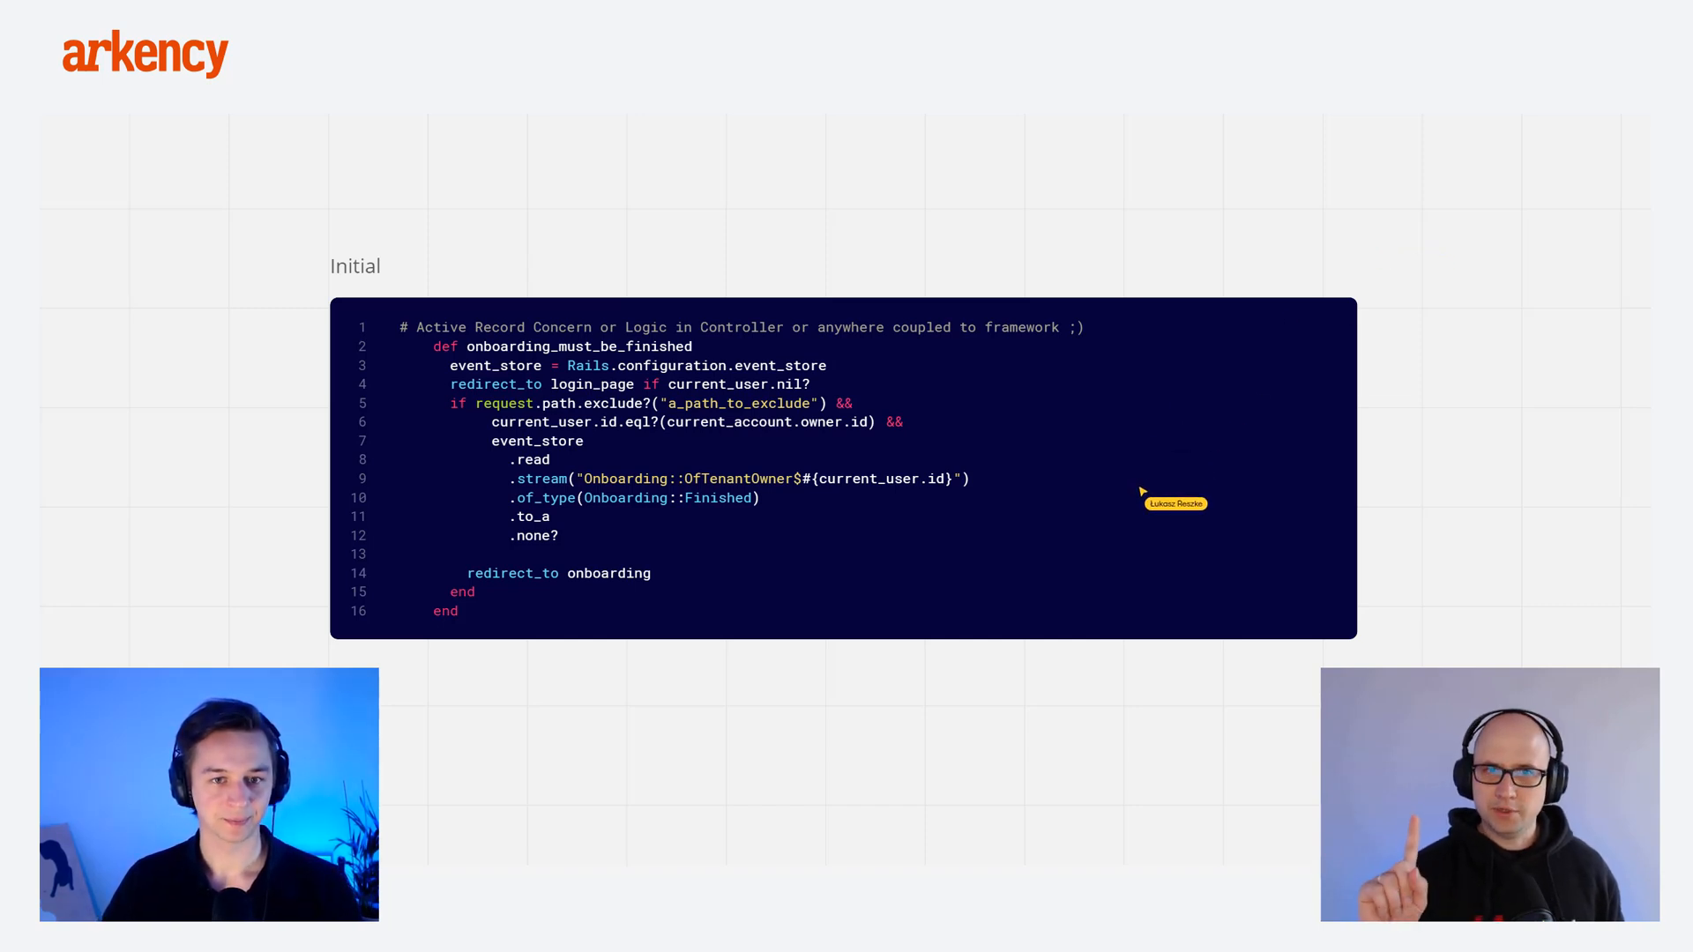
mouse_move(1011, 536)
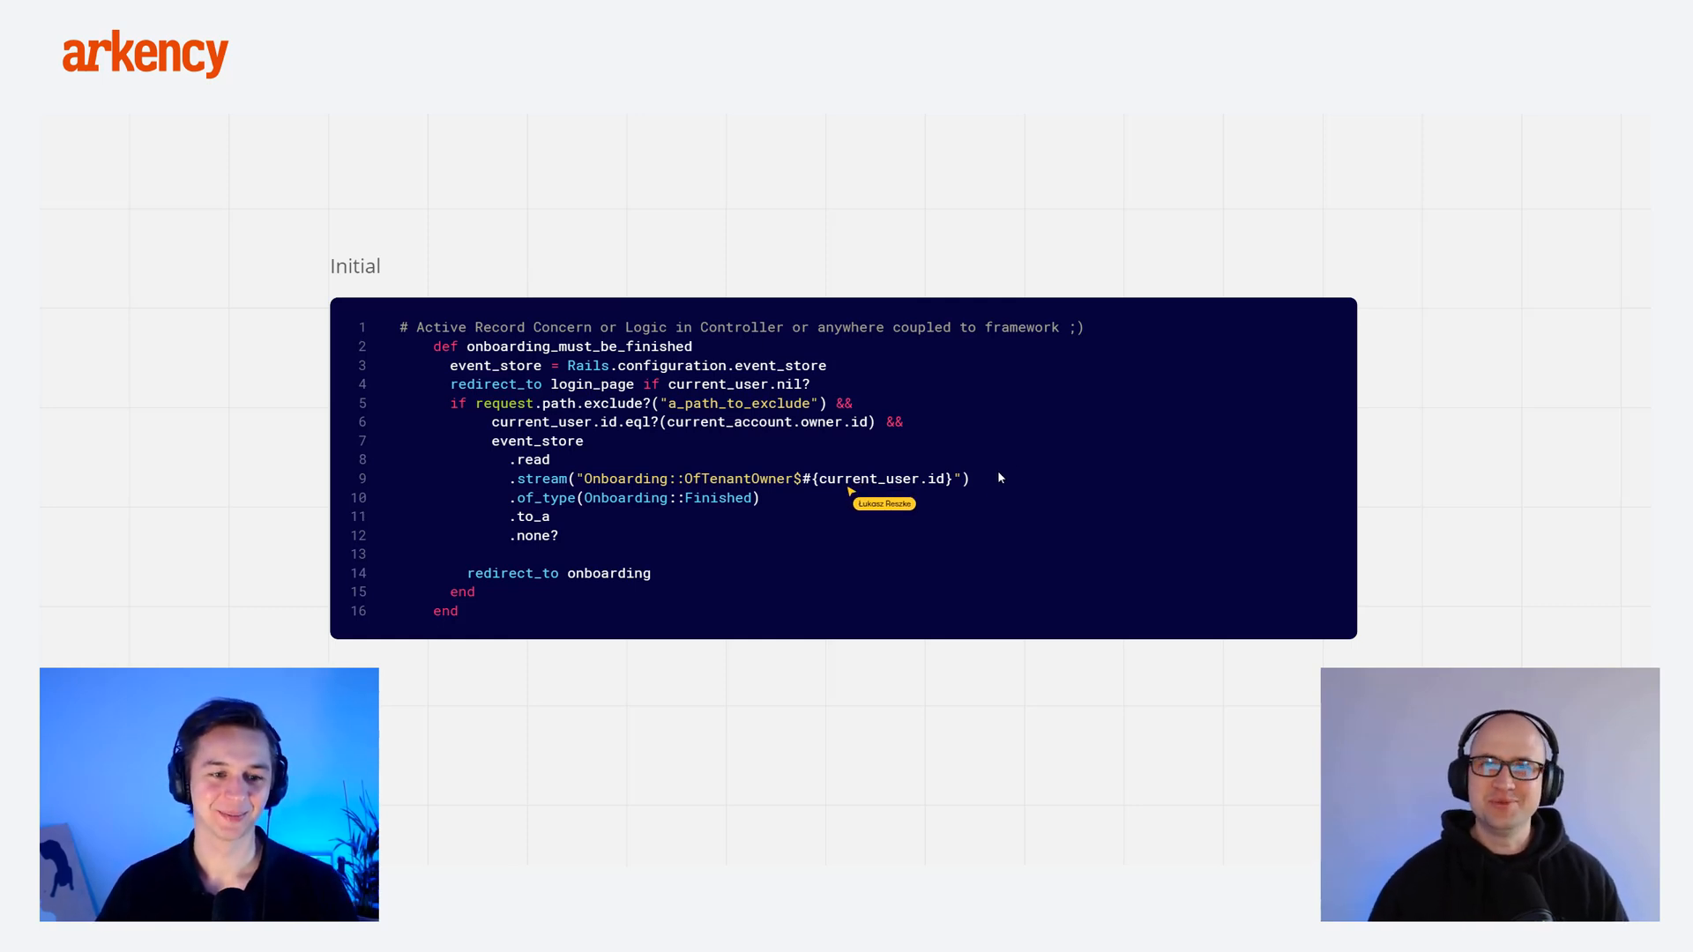
mouse_move(1472, 449)
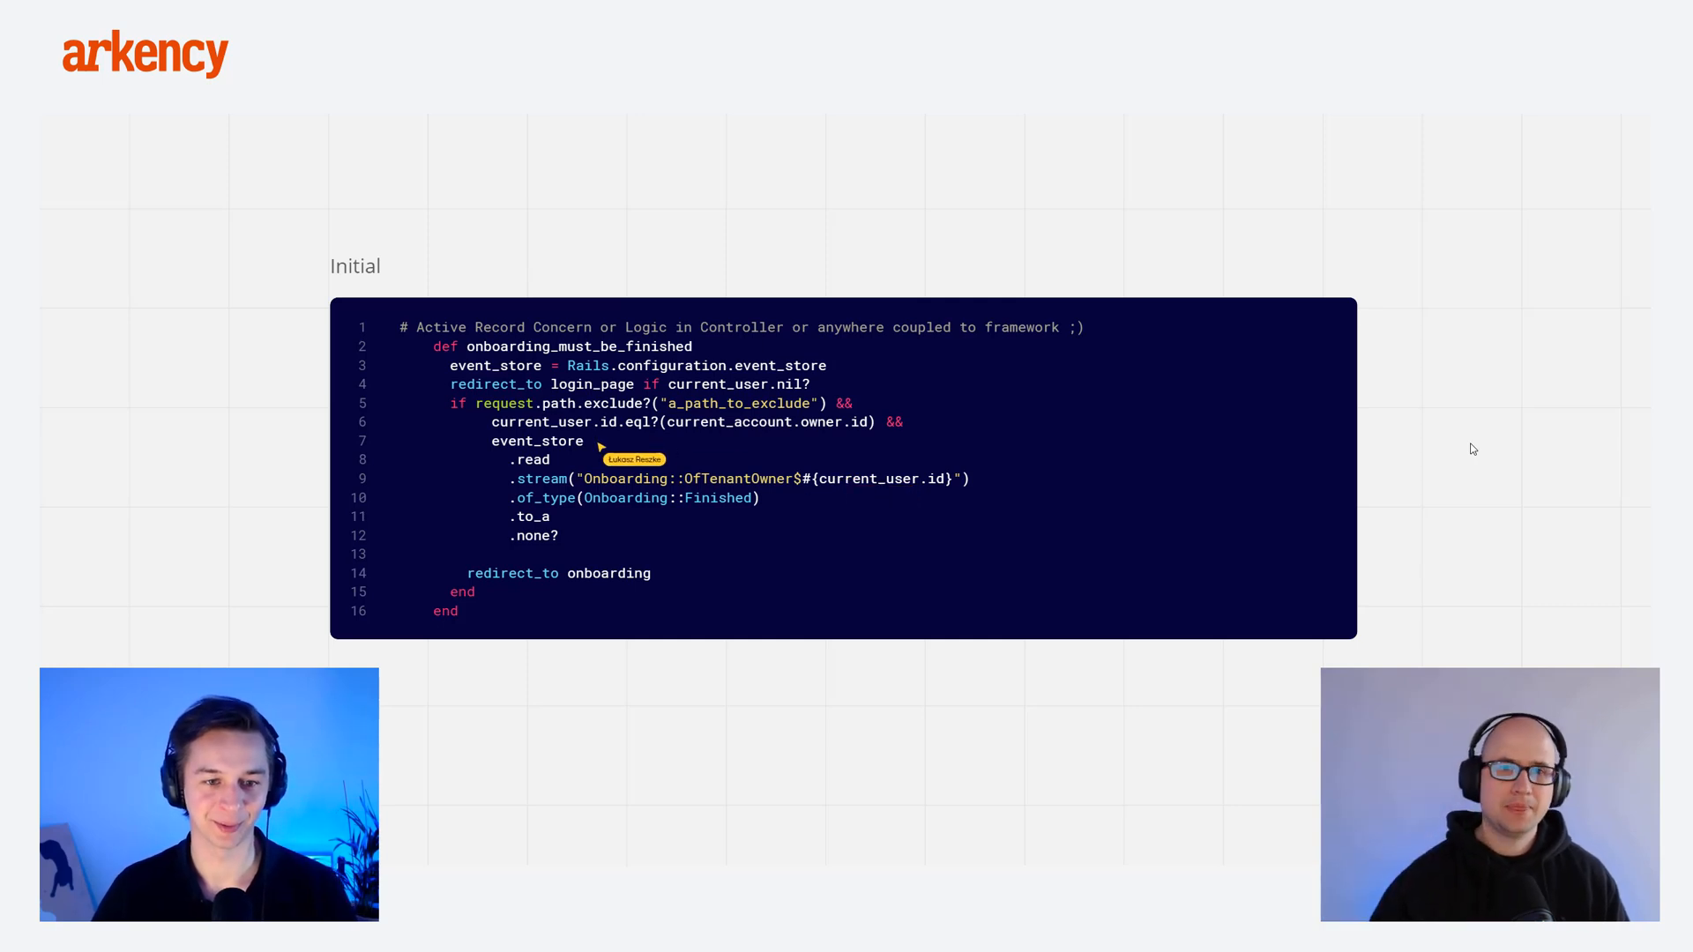
mouse_move(1465, 432)
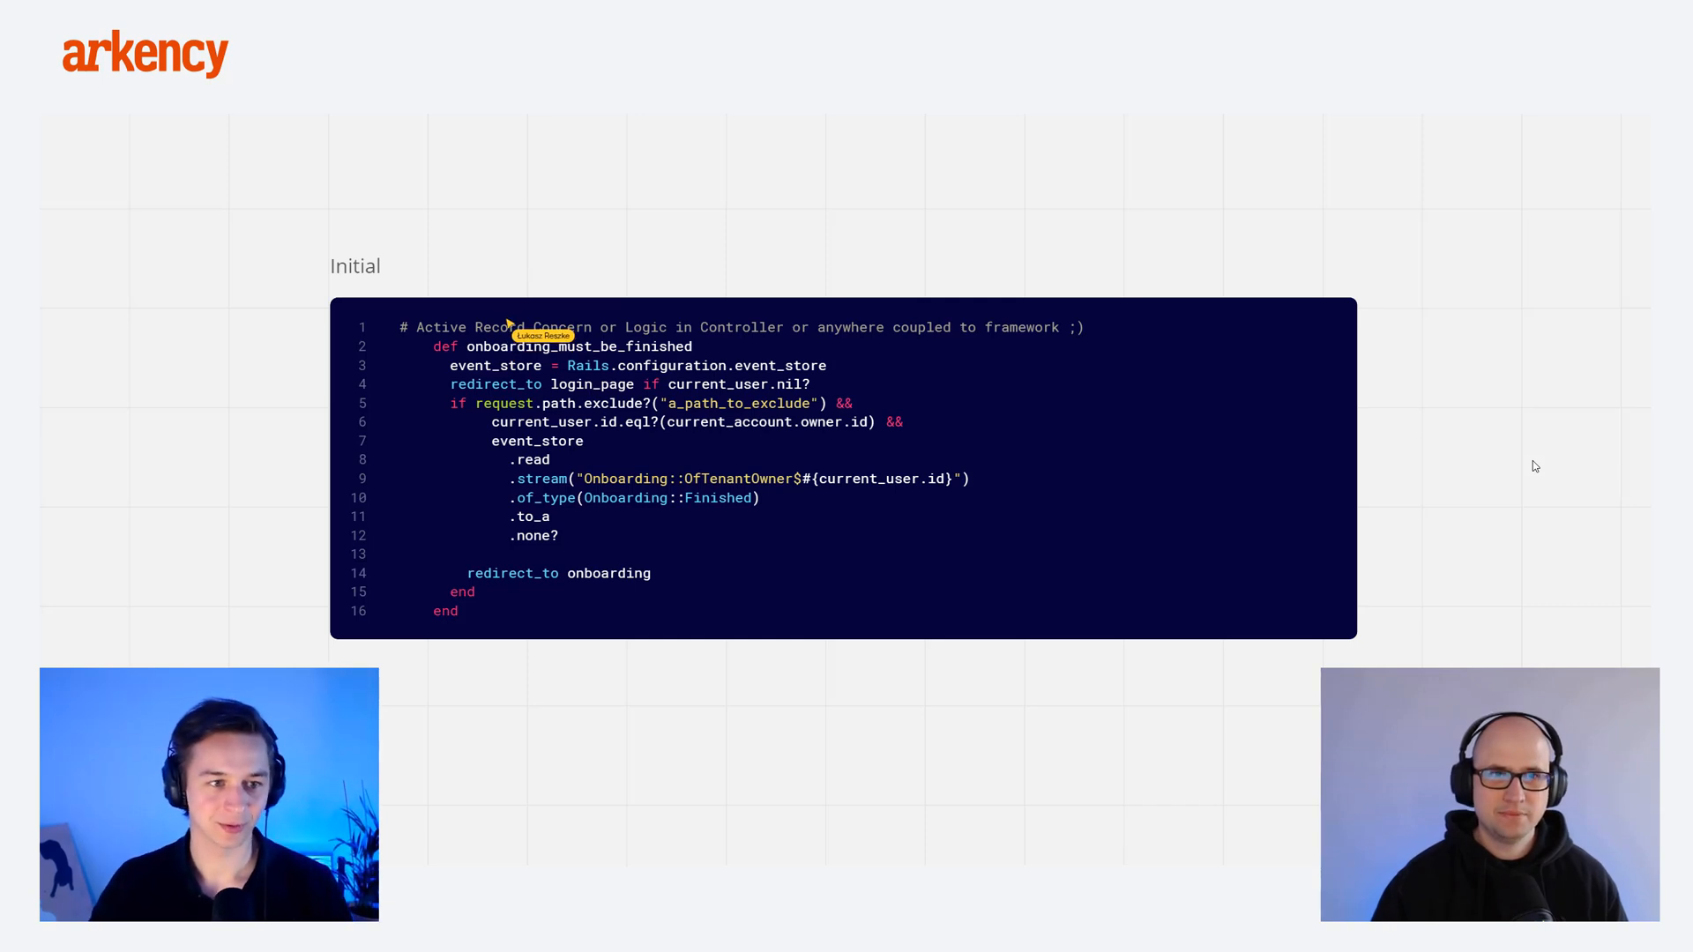
mouse_move(1312, 496)
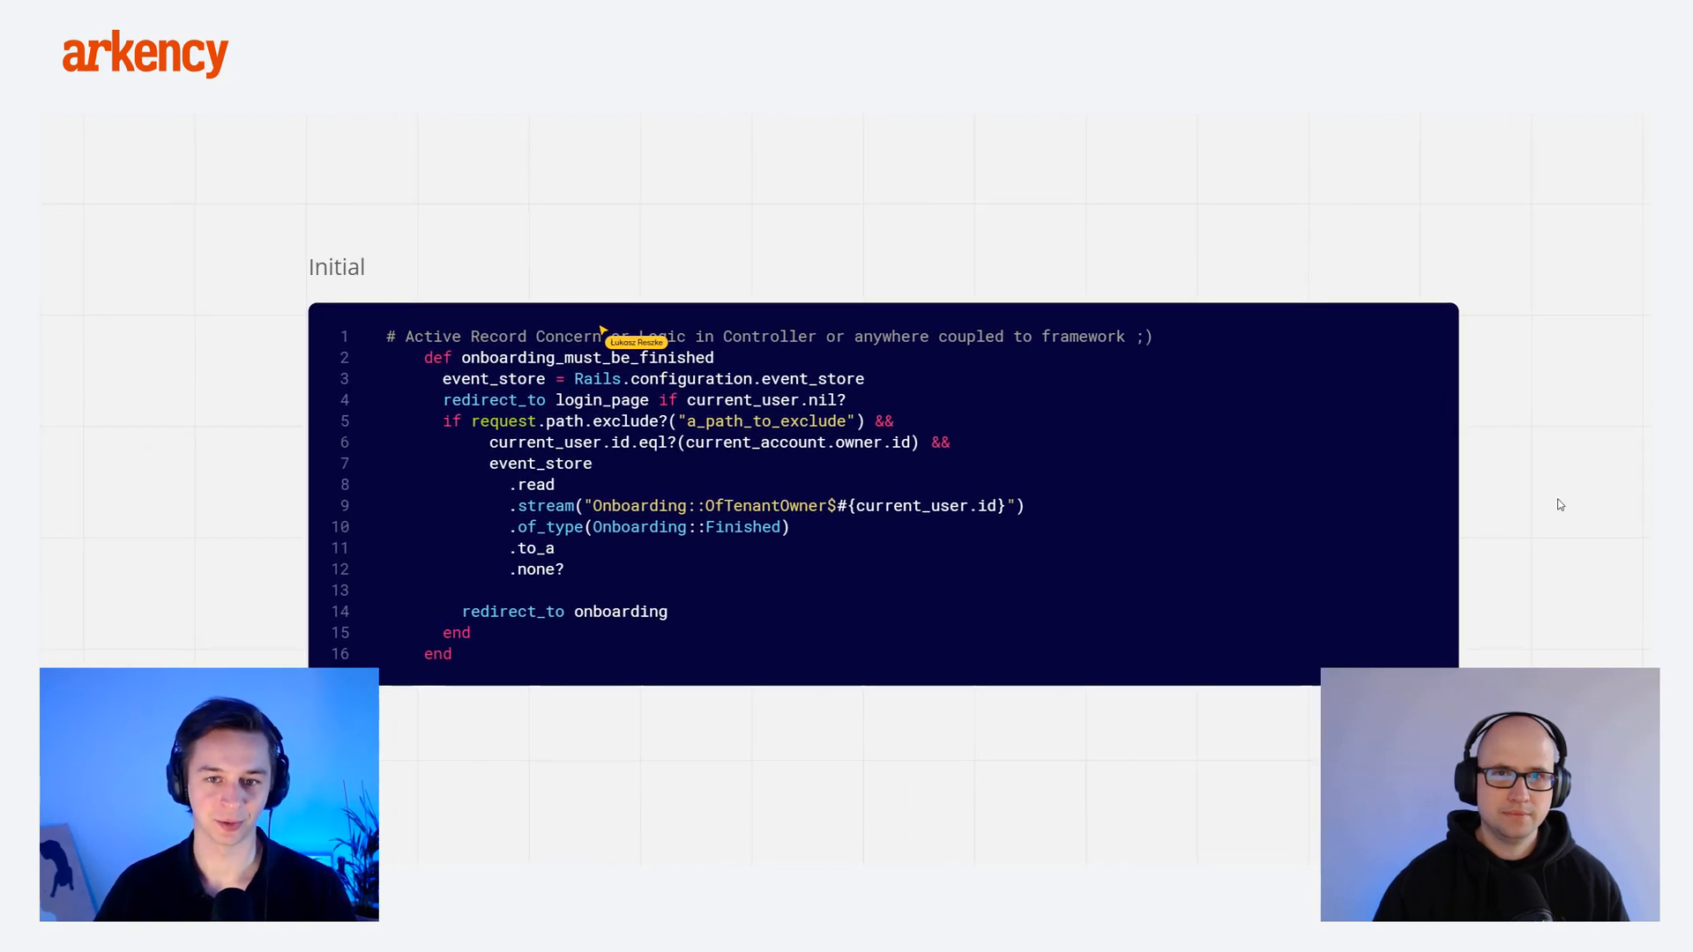
mouse_move(1553, 505)
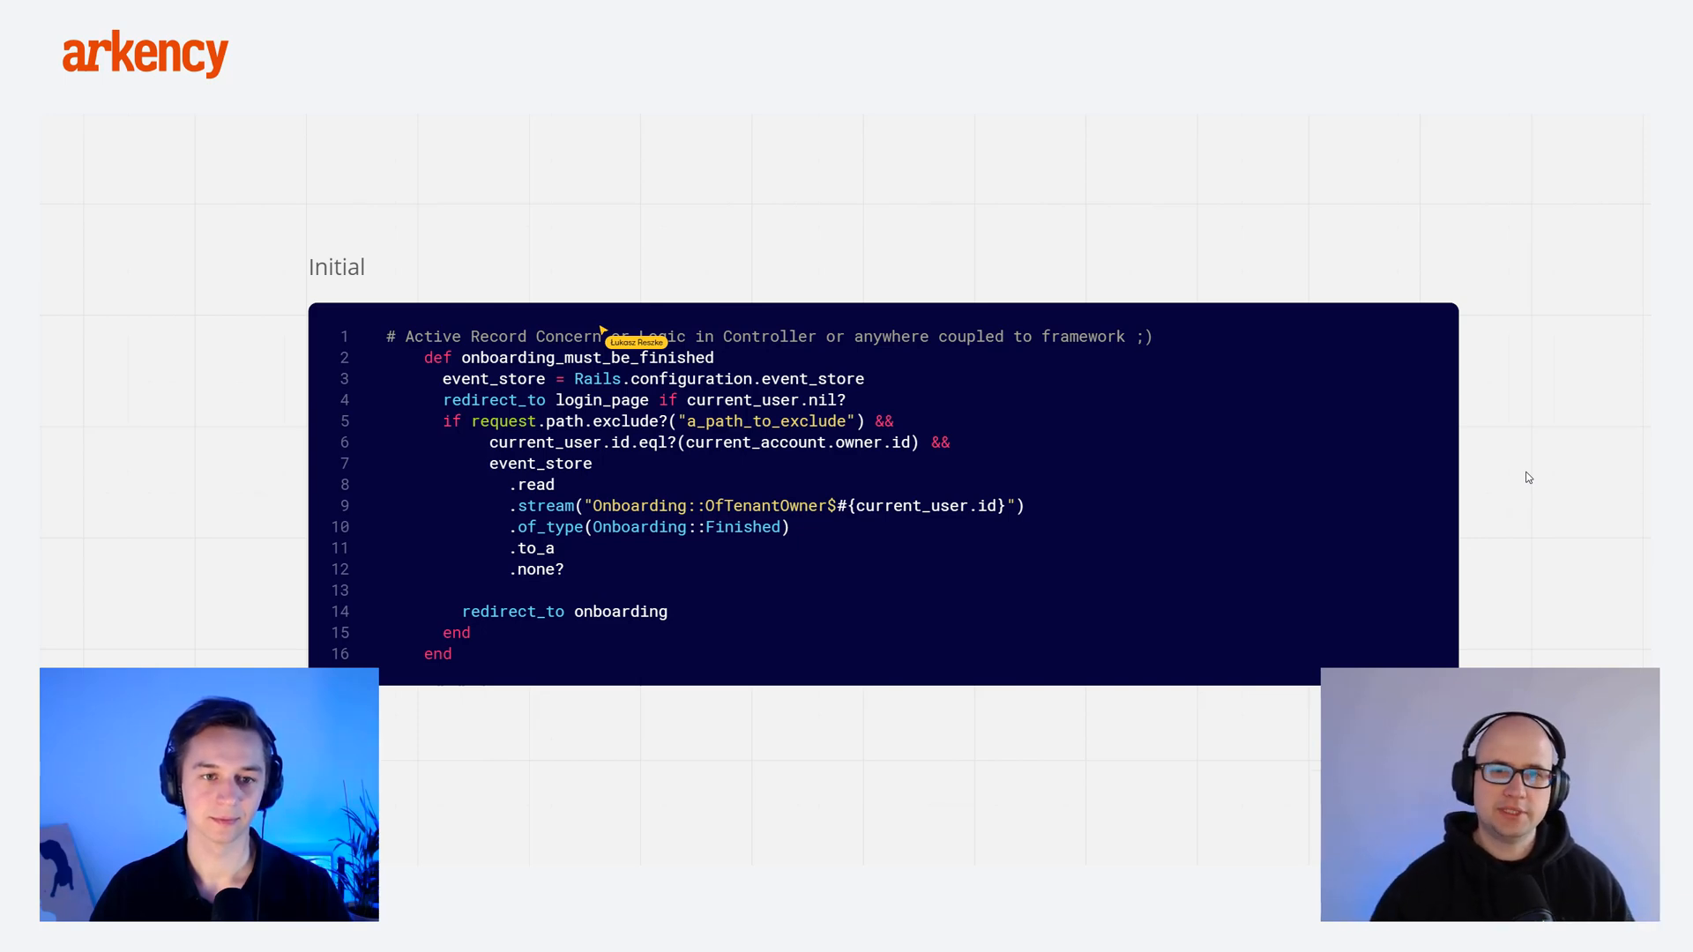
mouse_move(1513, 475)
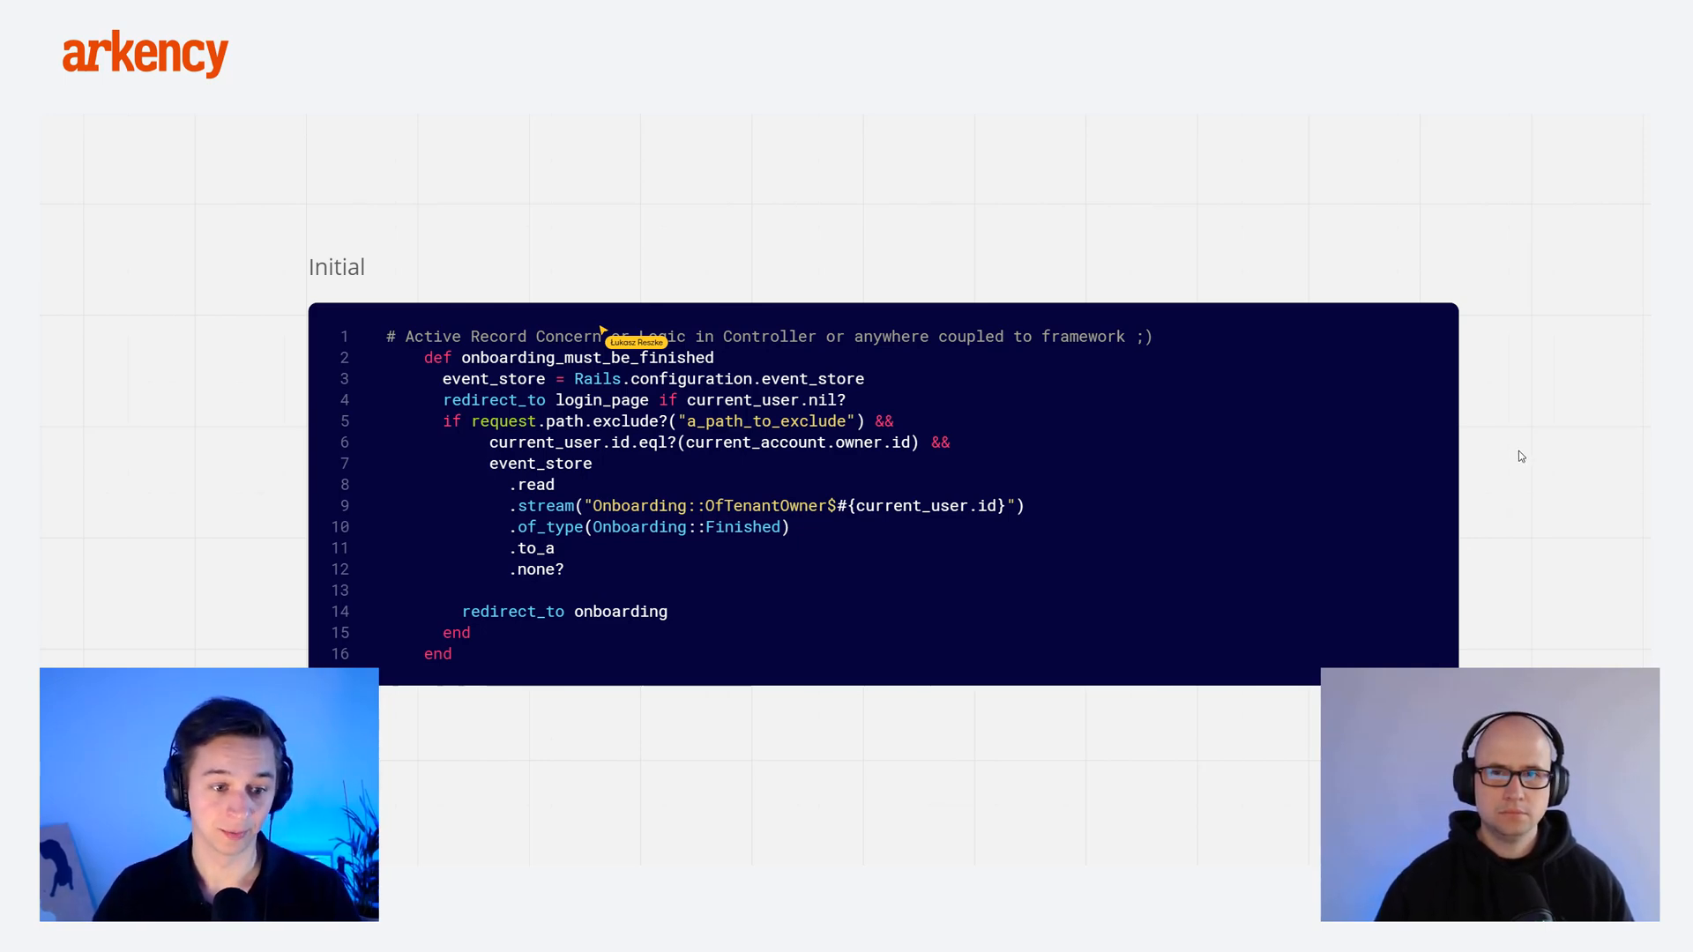
mouse_move(1546, 453)
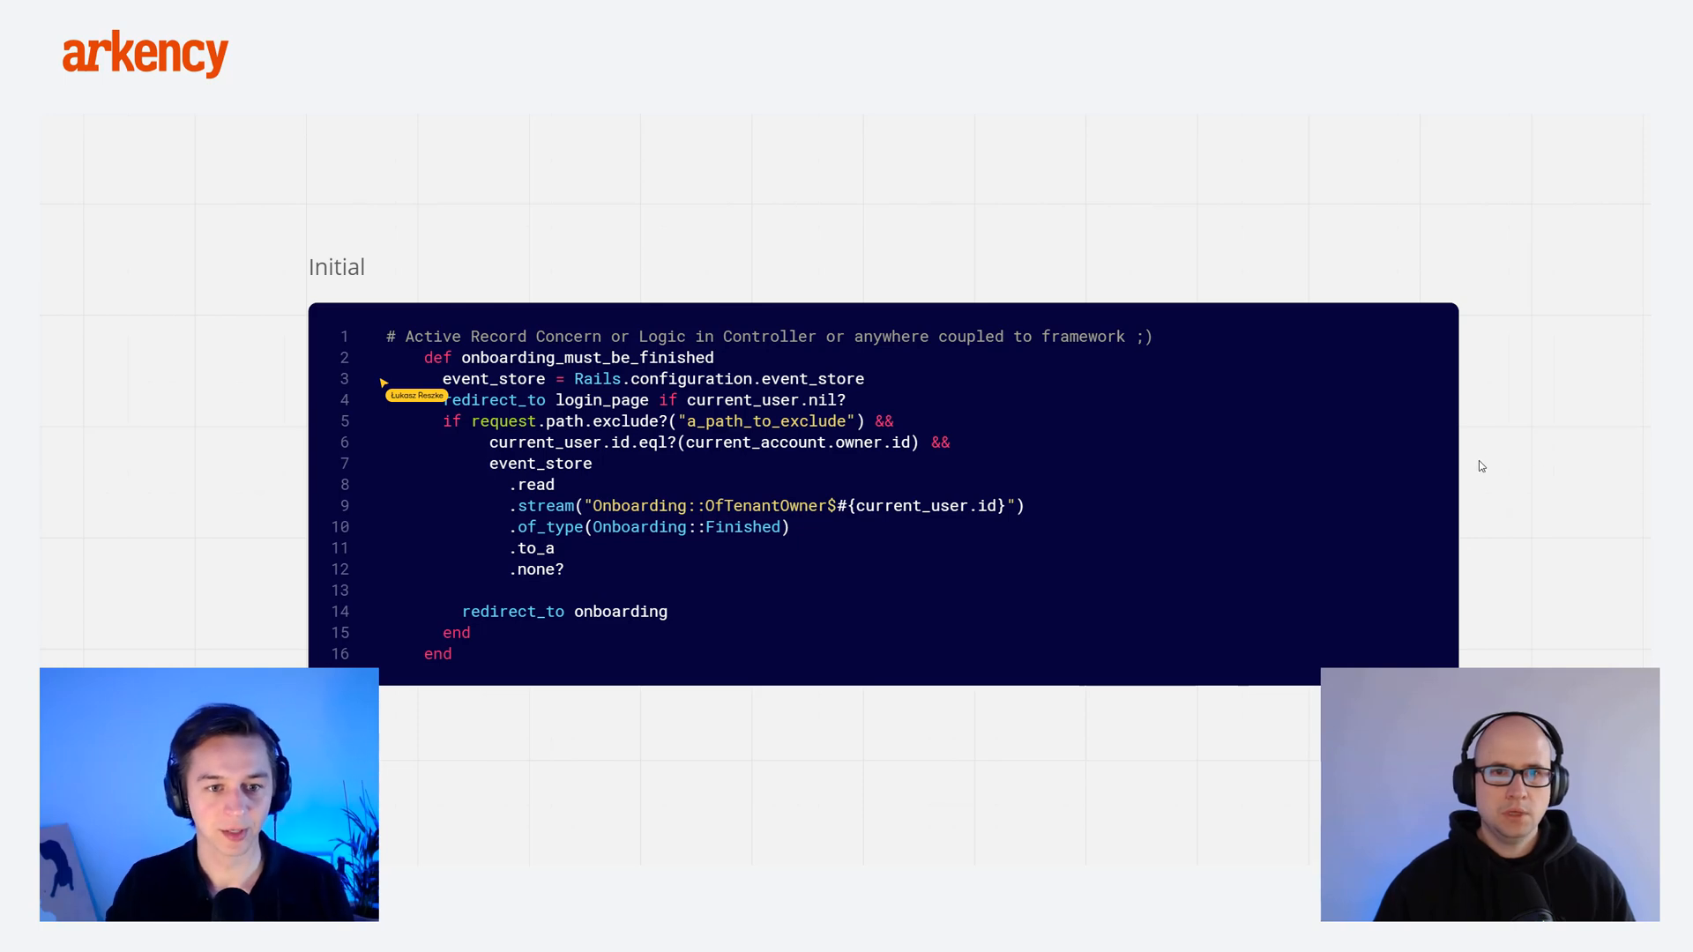
mouse_move(971, 423)
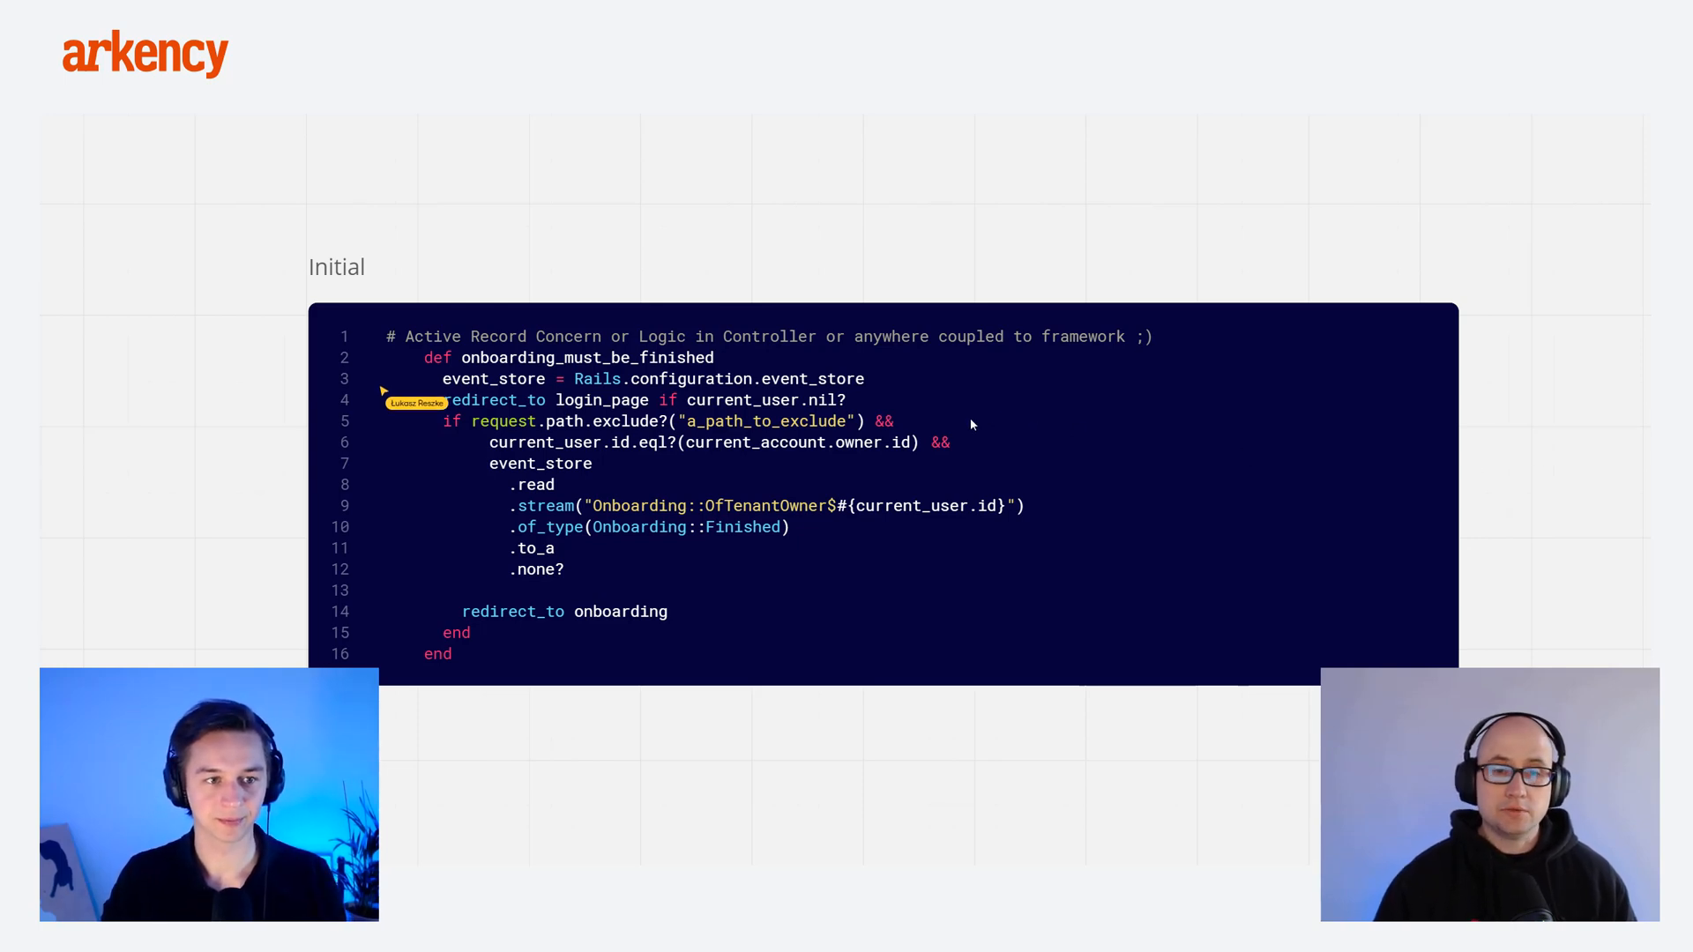
mouse_move(899, 398)
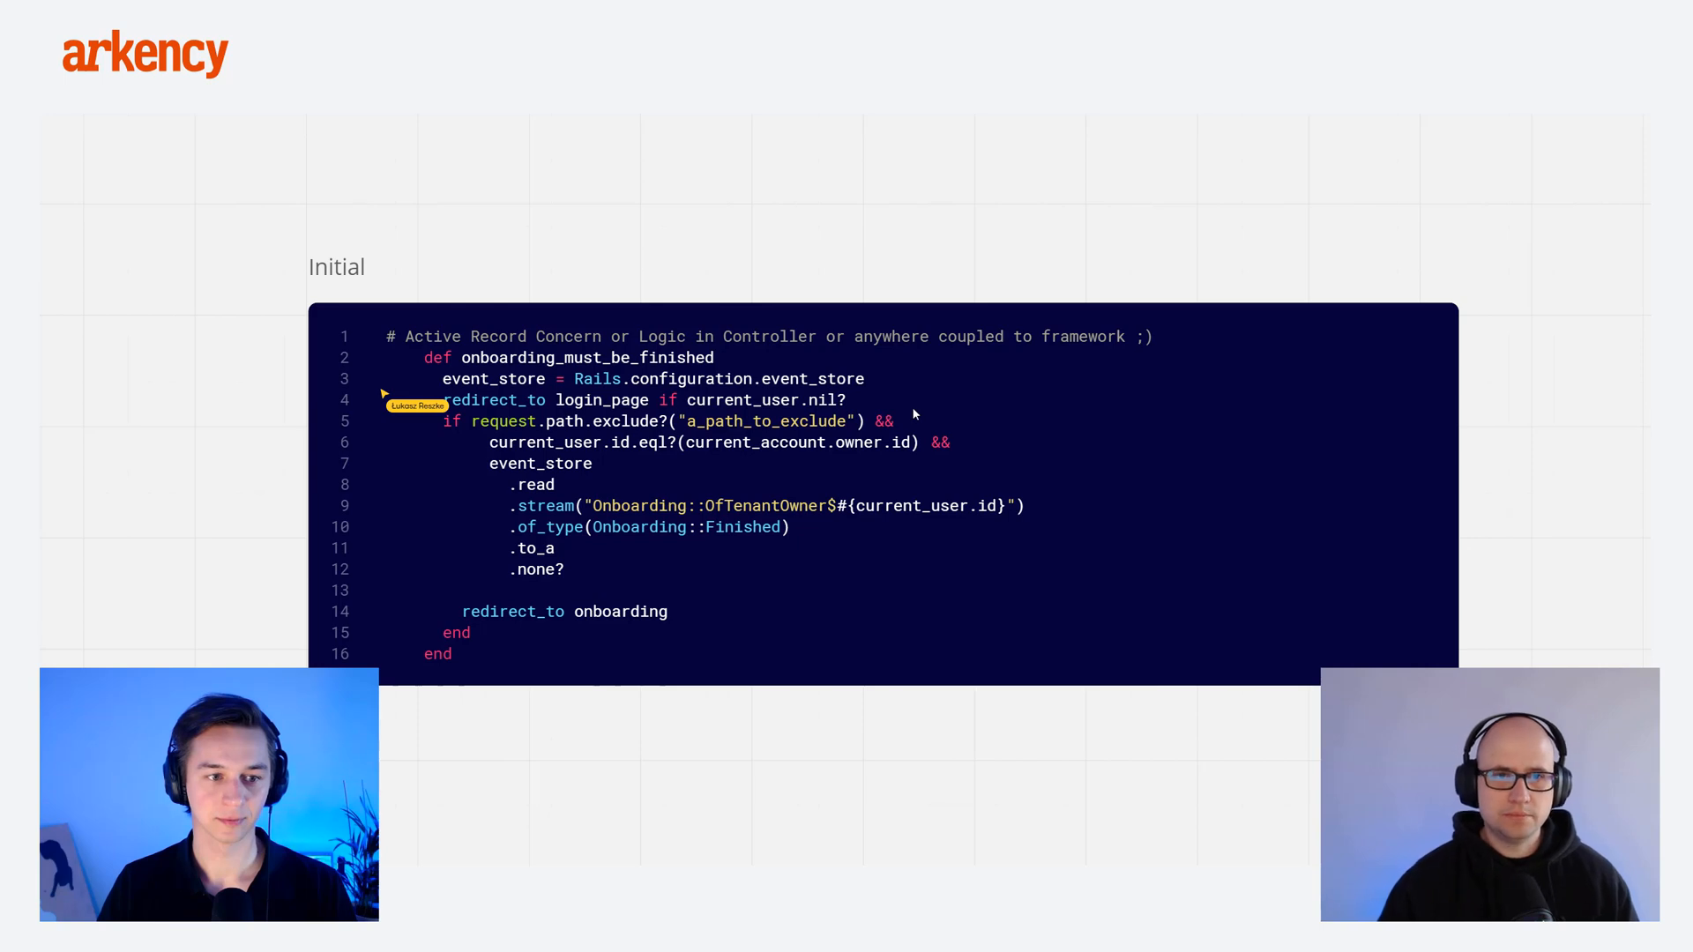
mouse_move(1031, 428)
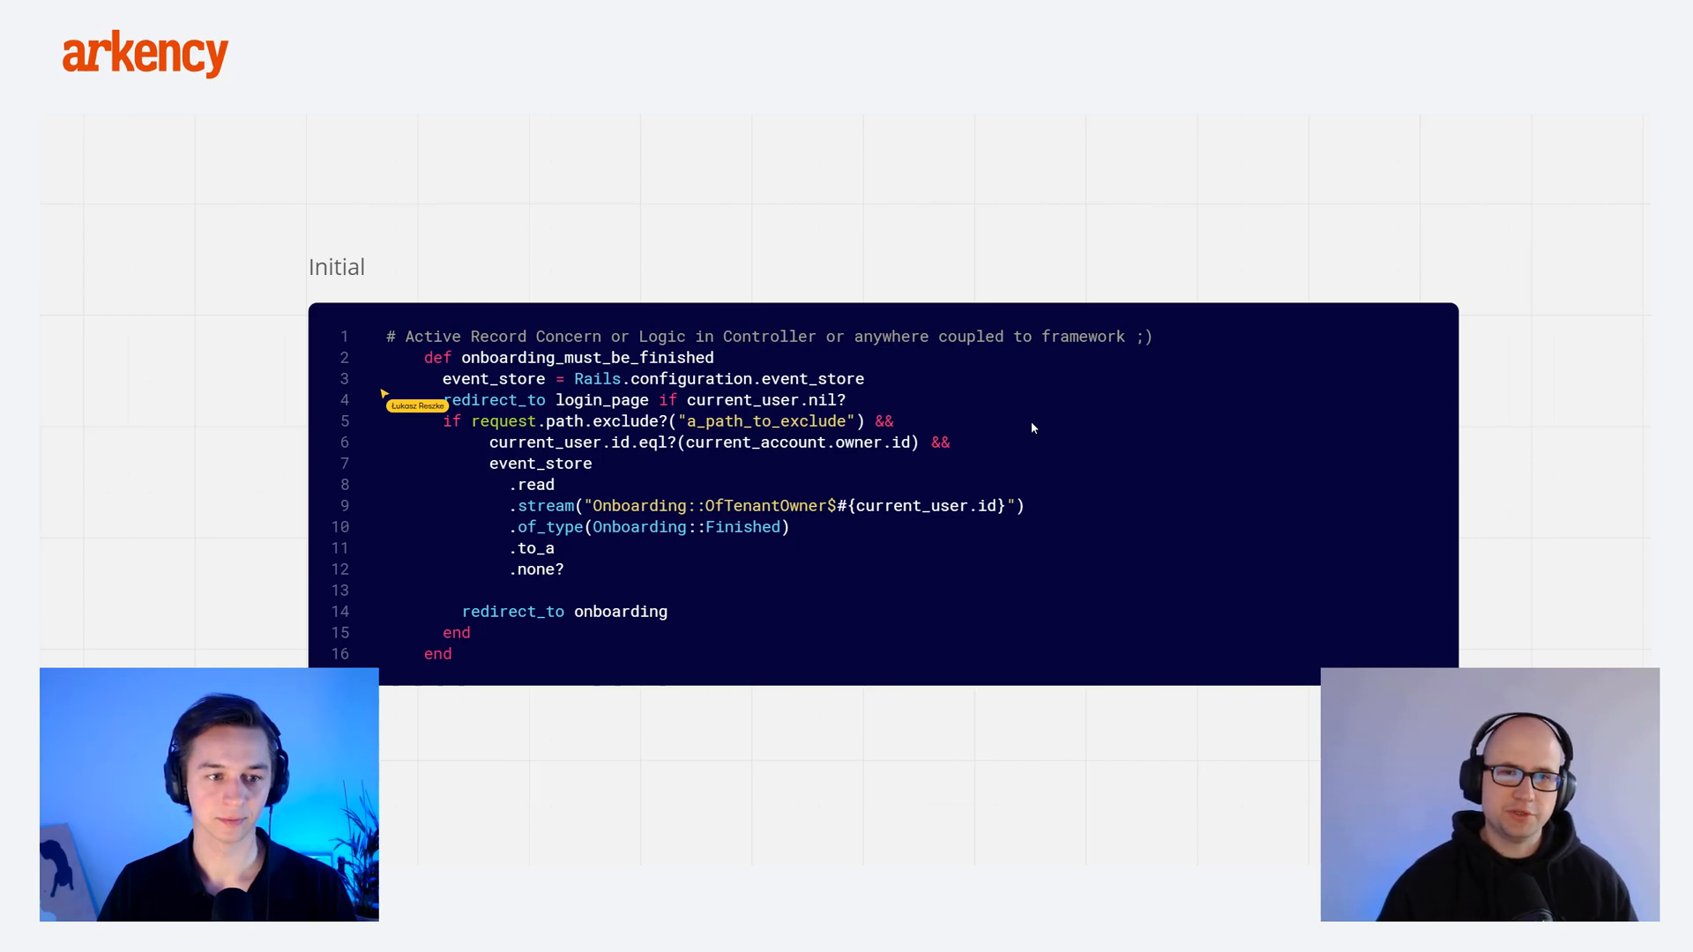
mouse_move(1265, 471)
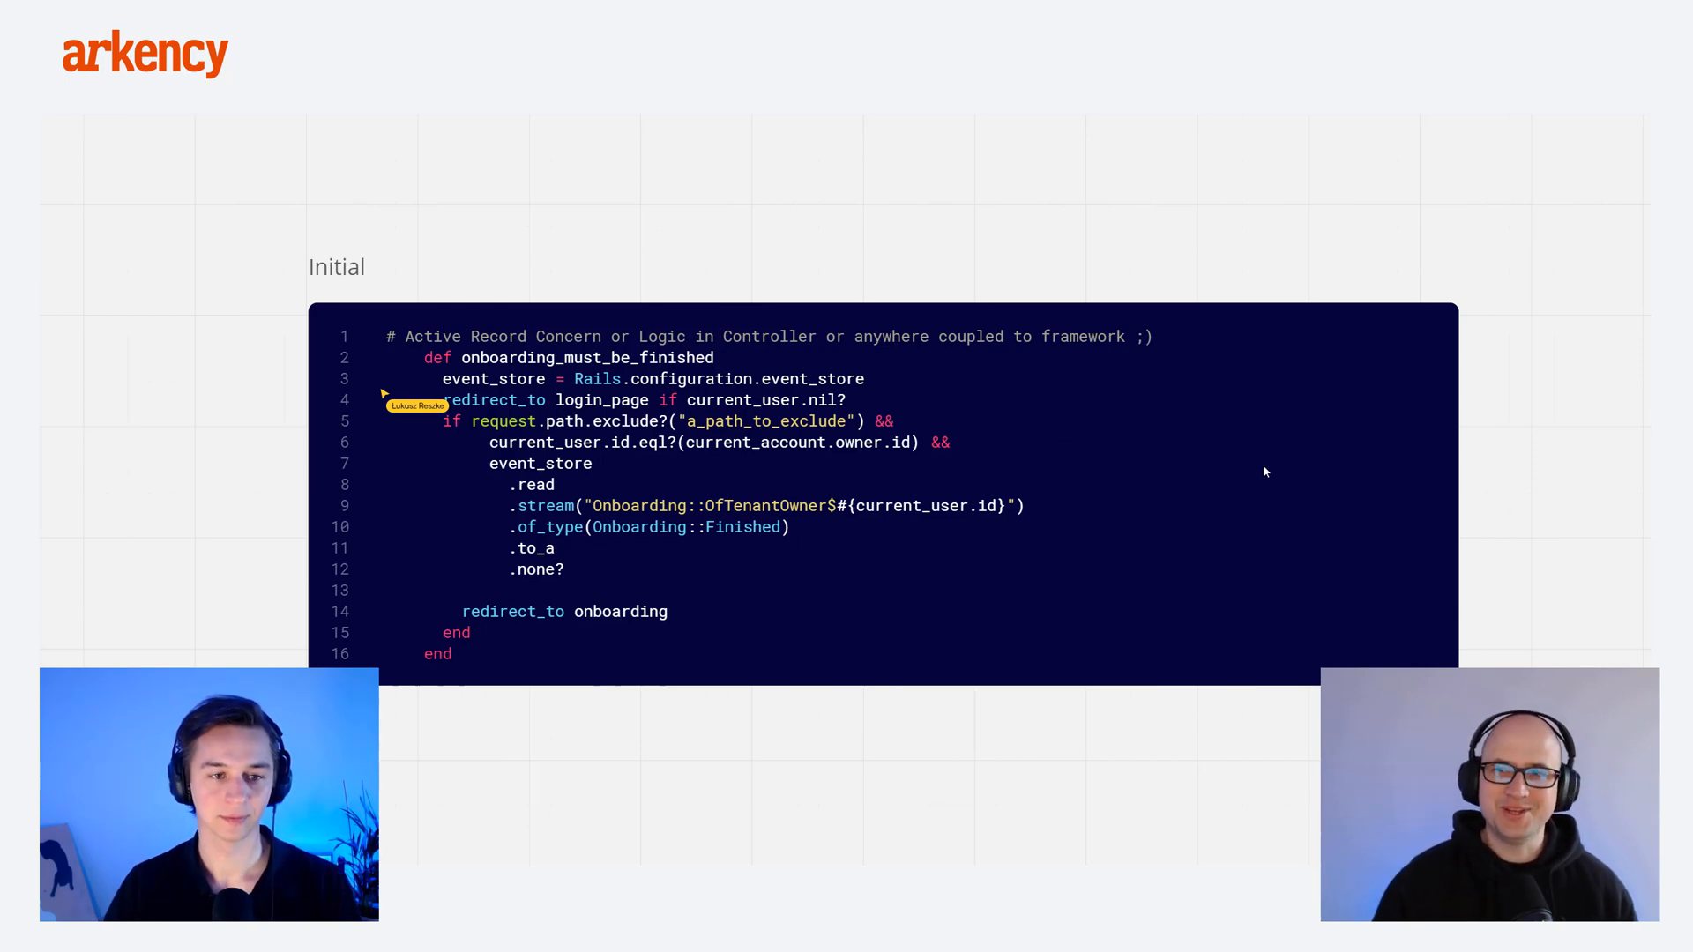
mouse_move(1521, 471)
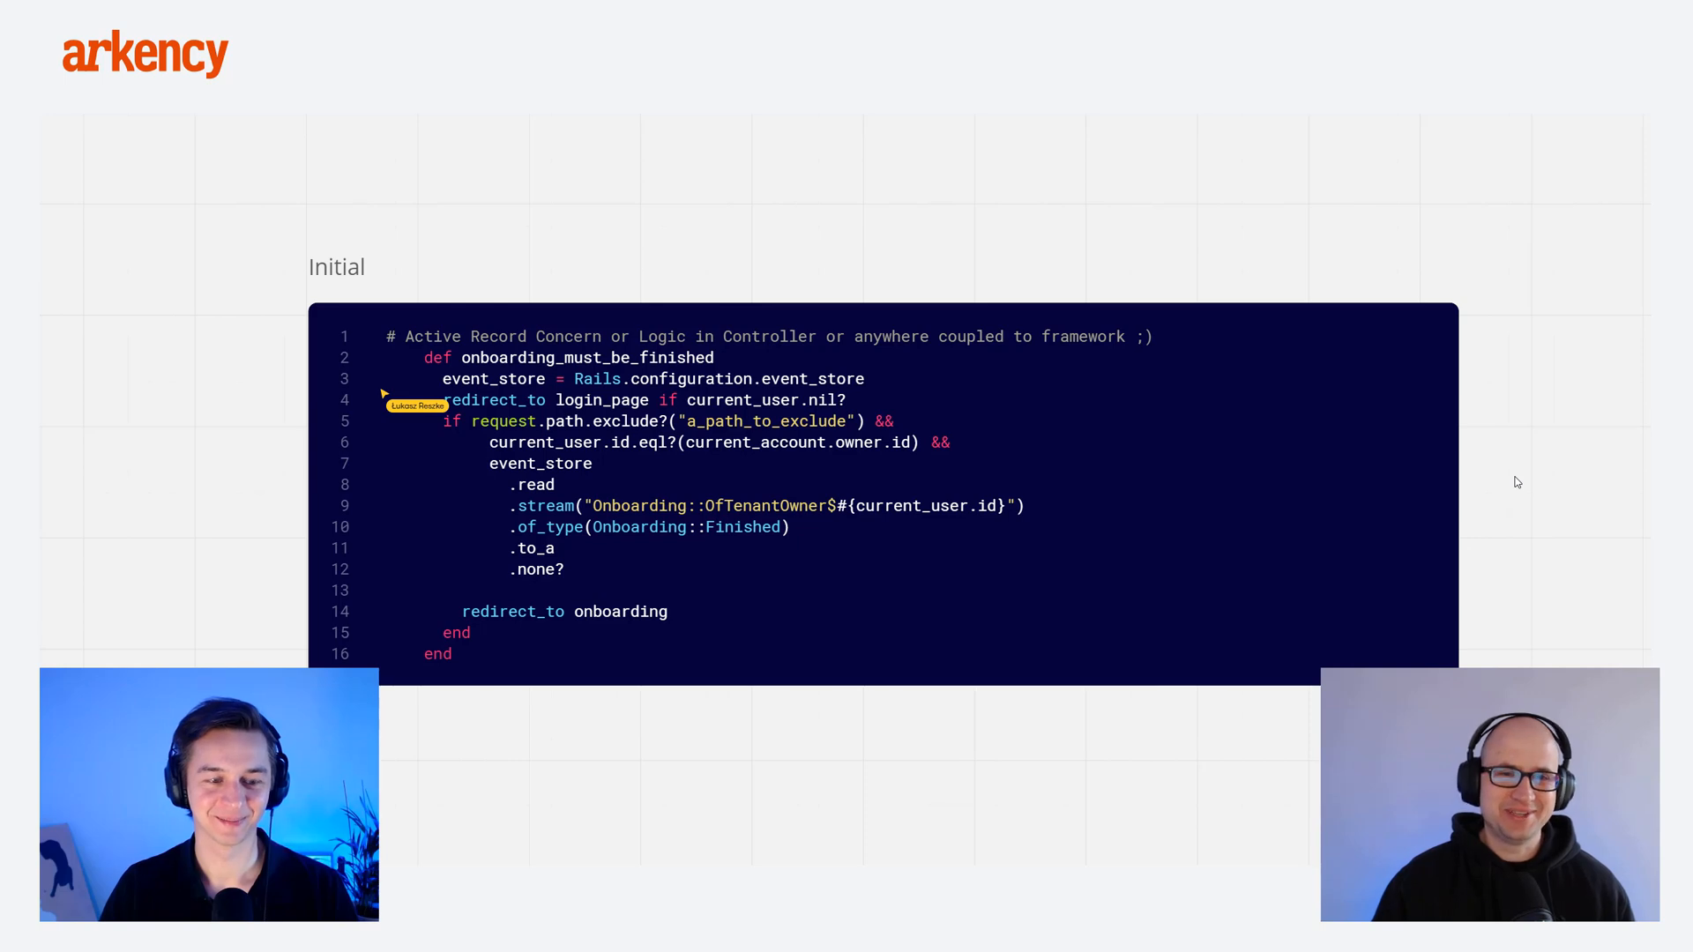
mouse_move(1468, 490)
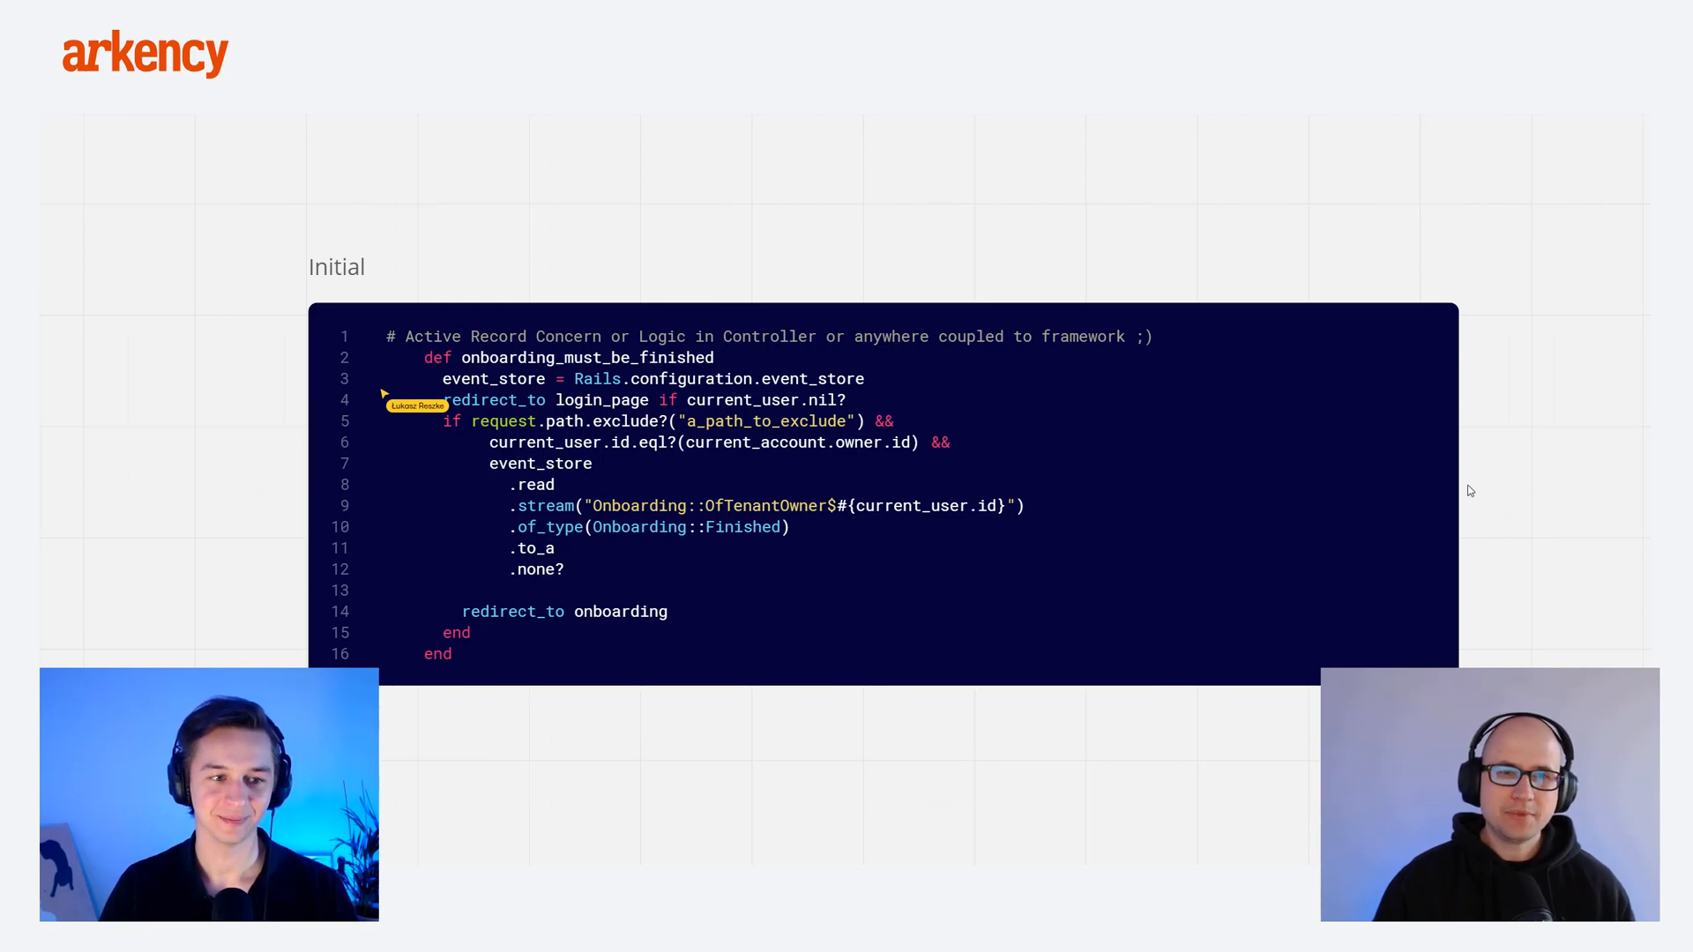
mouse_move(1245, 500)
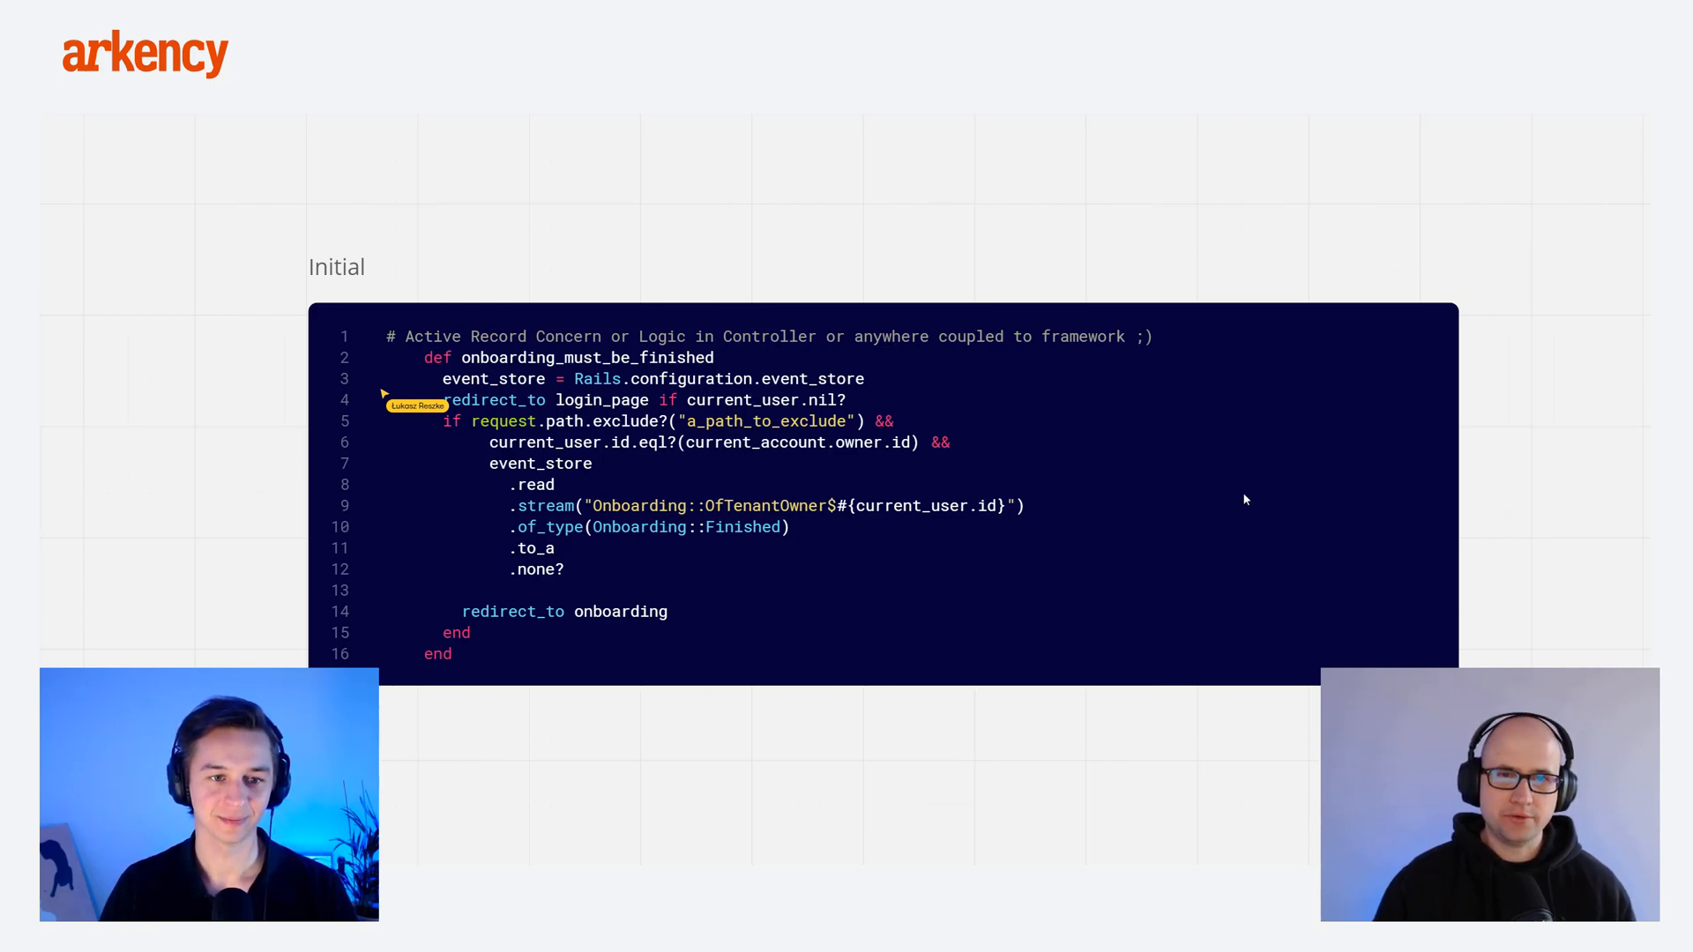
mouse_move(925, 456)
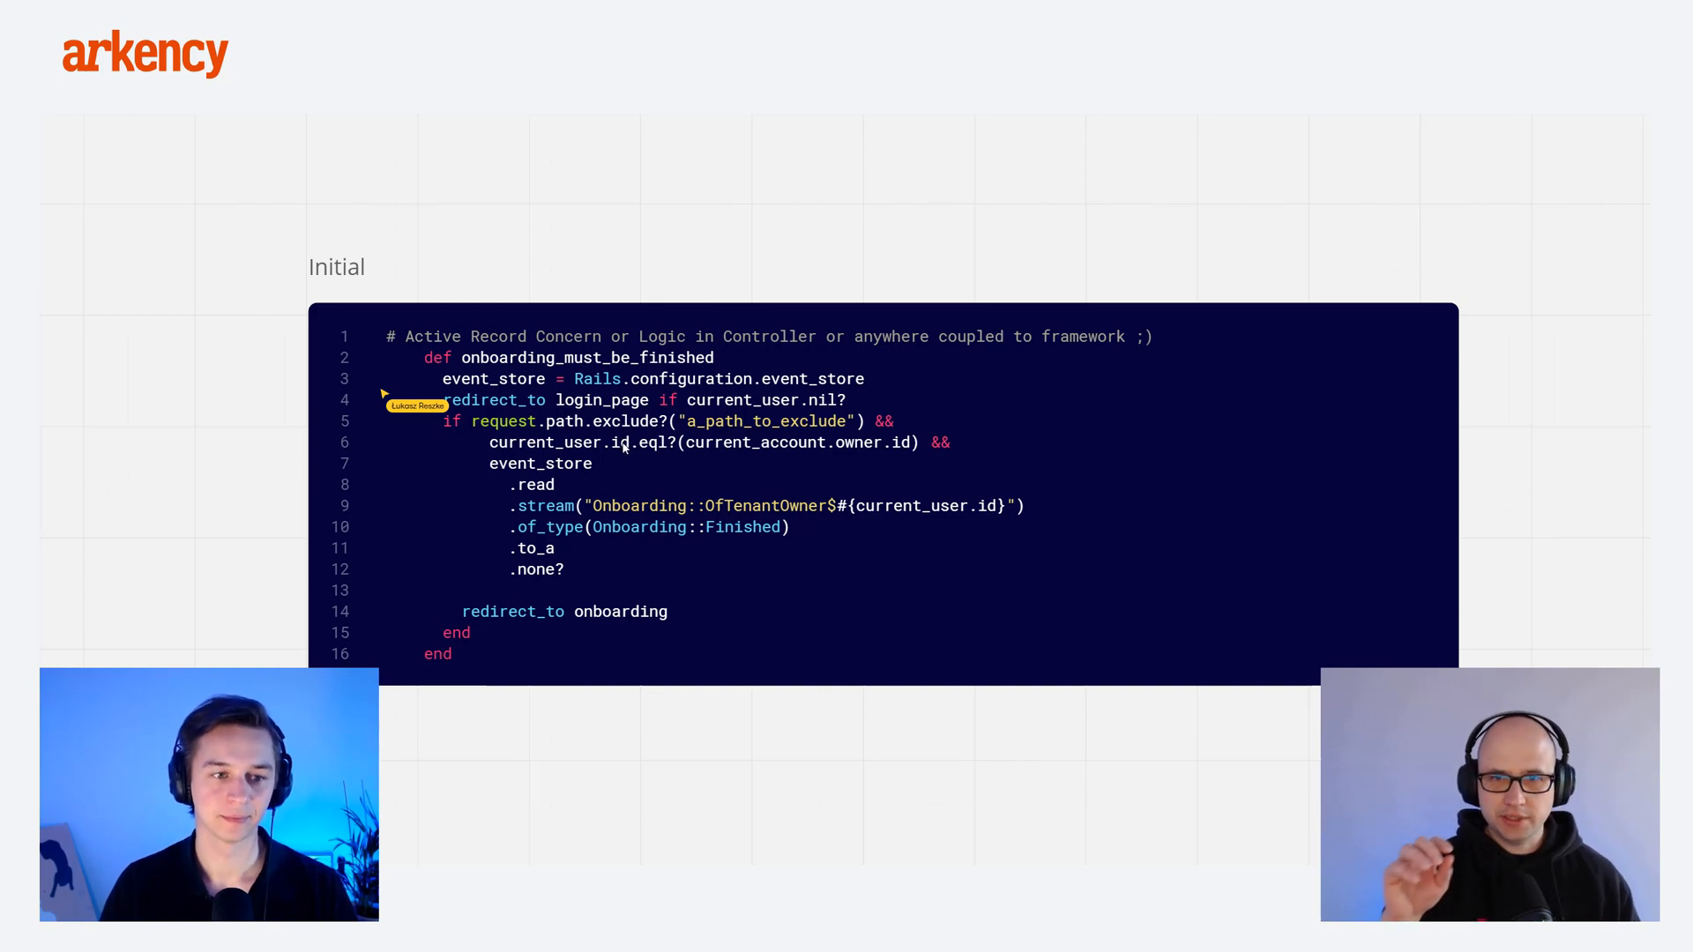
mouse_move(643, 467)
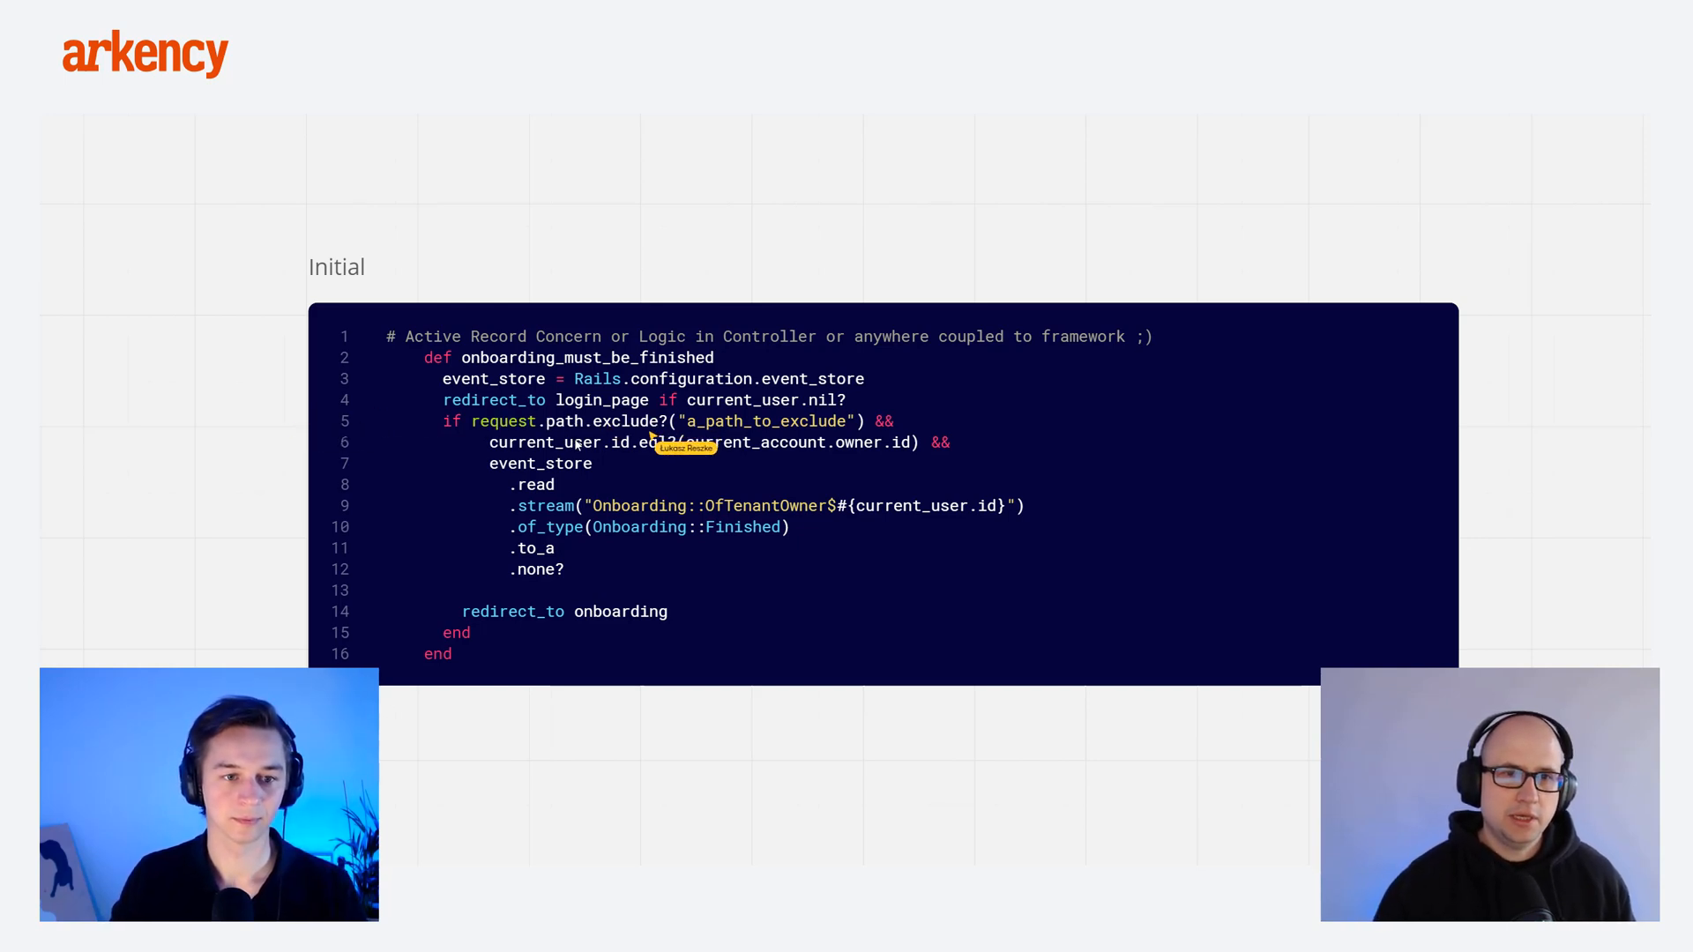
mouse_move(611, 453)
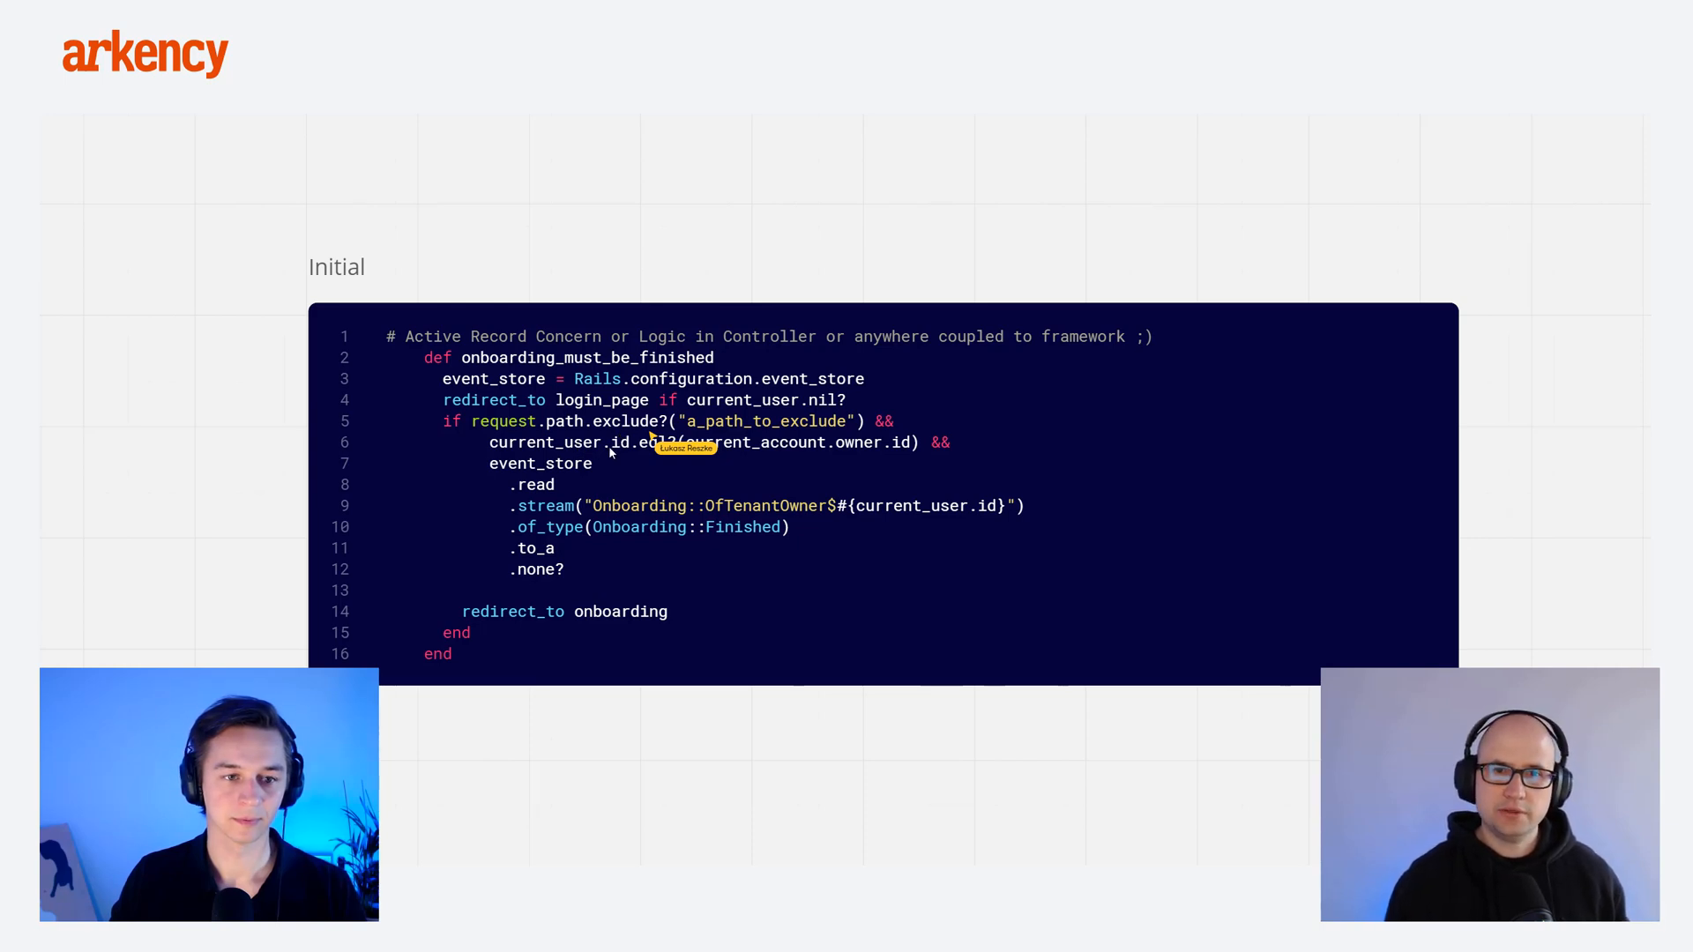
mouse_move(1243, 530)
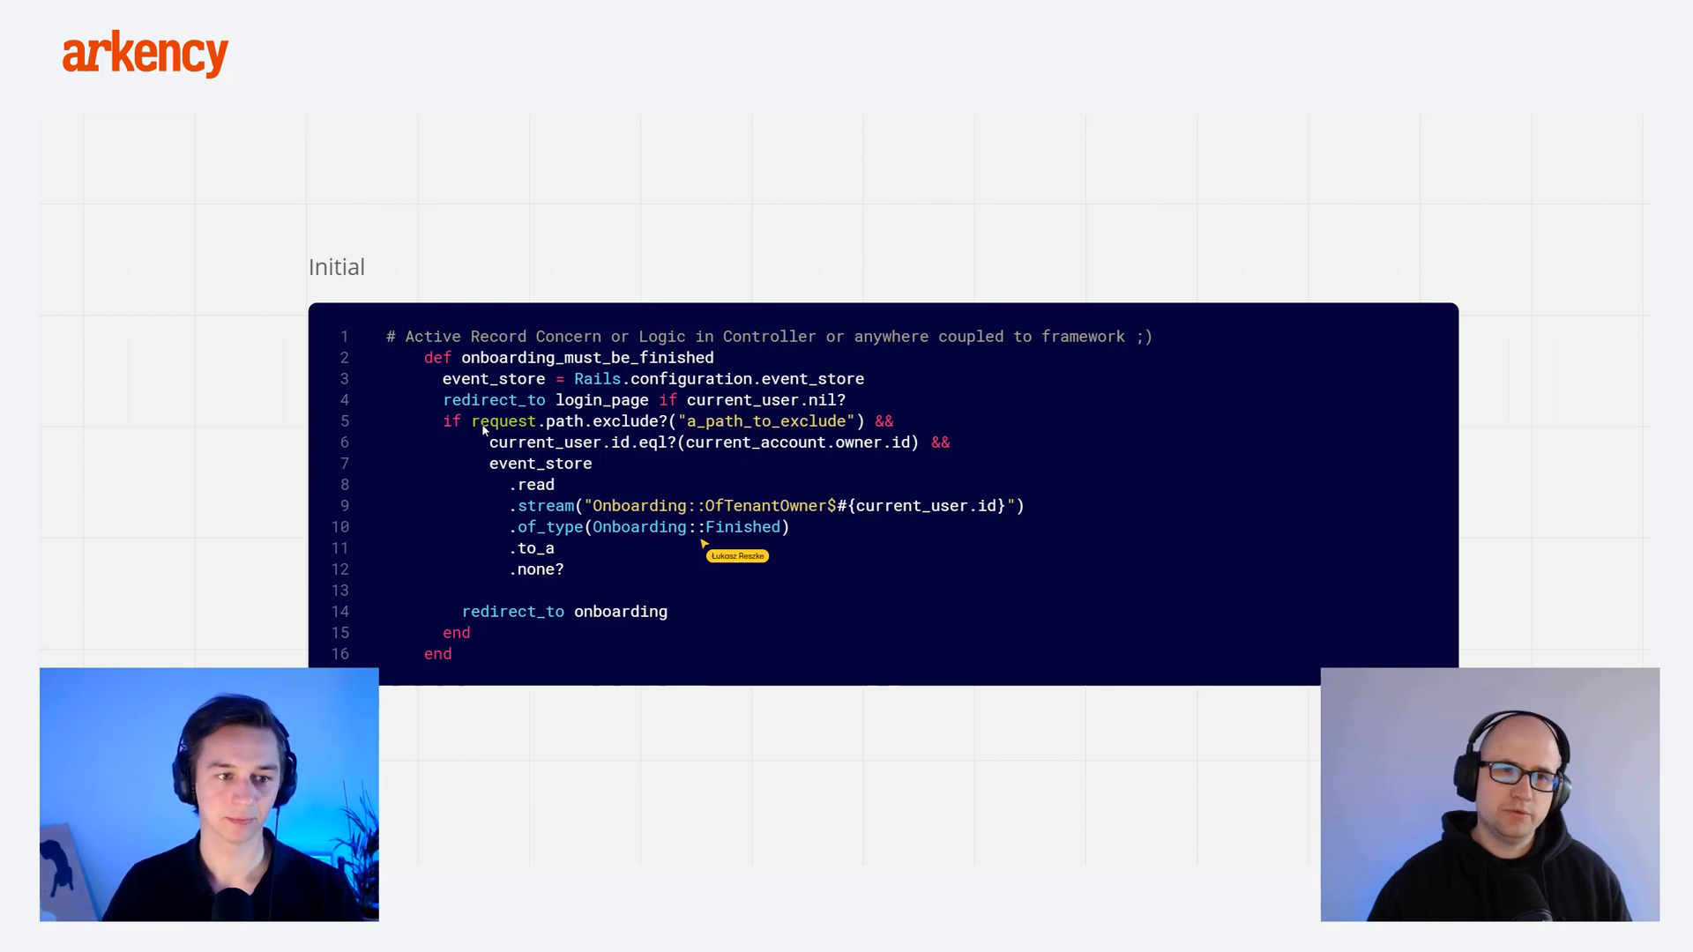
mouse_move(741, 428)
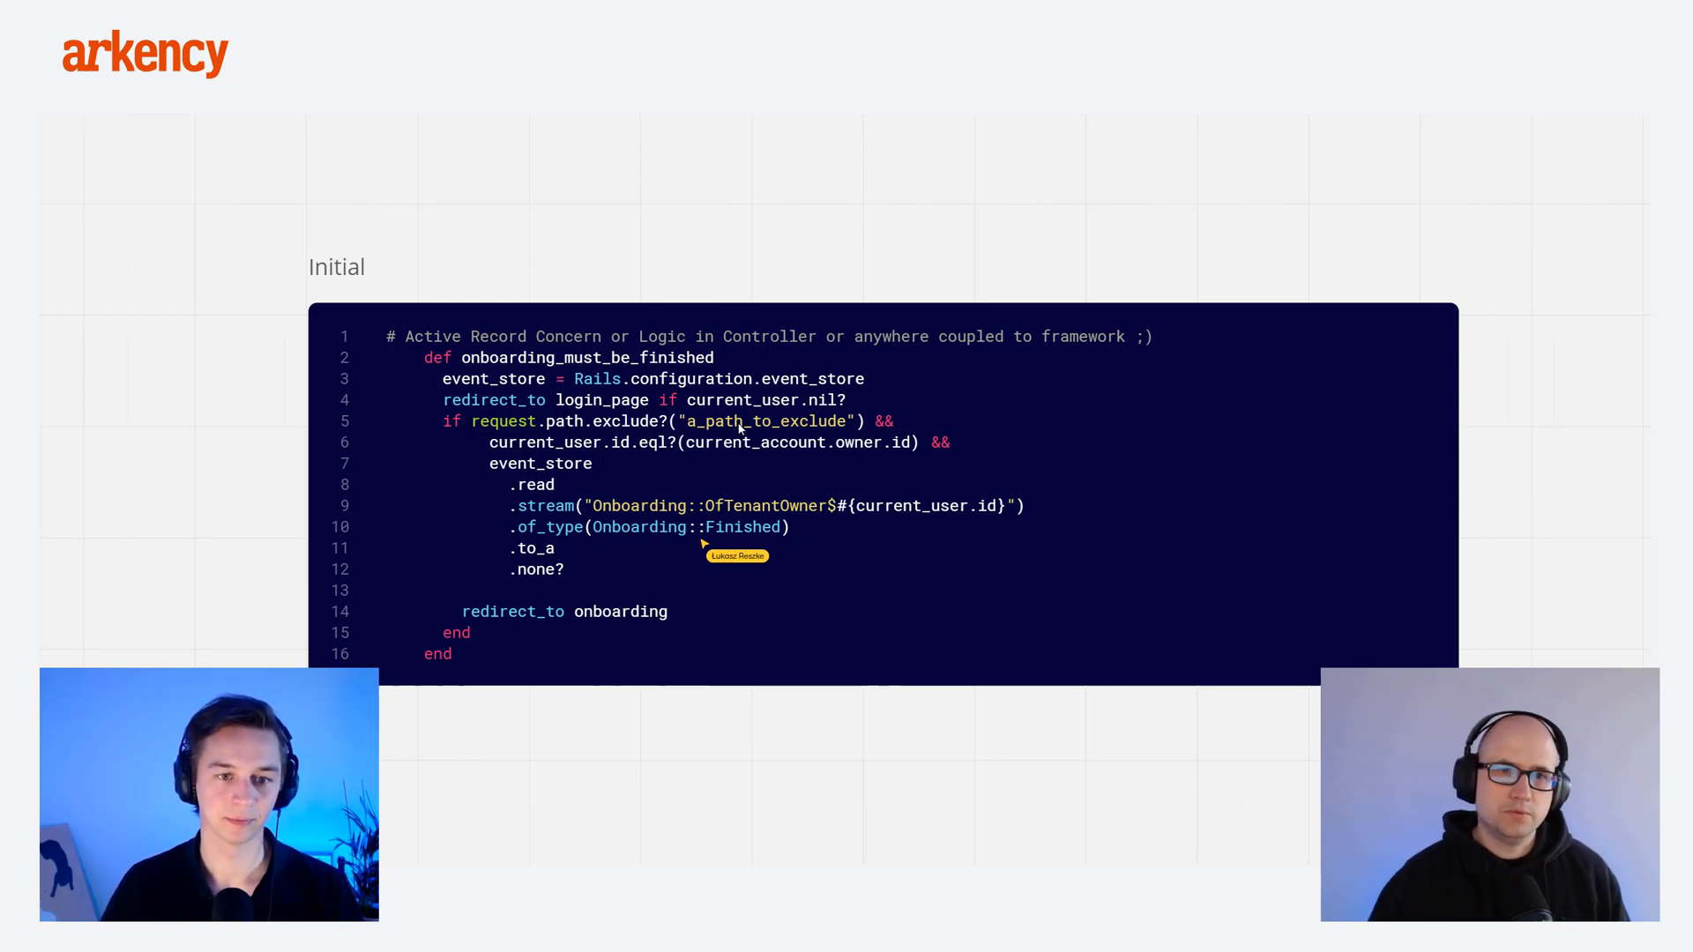
mouse_move(865, 427)
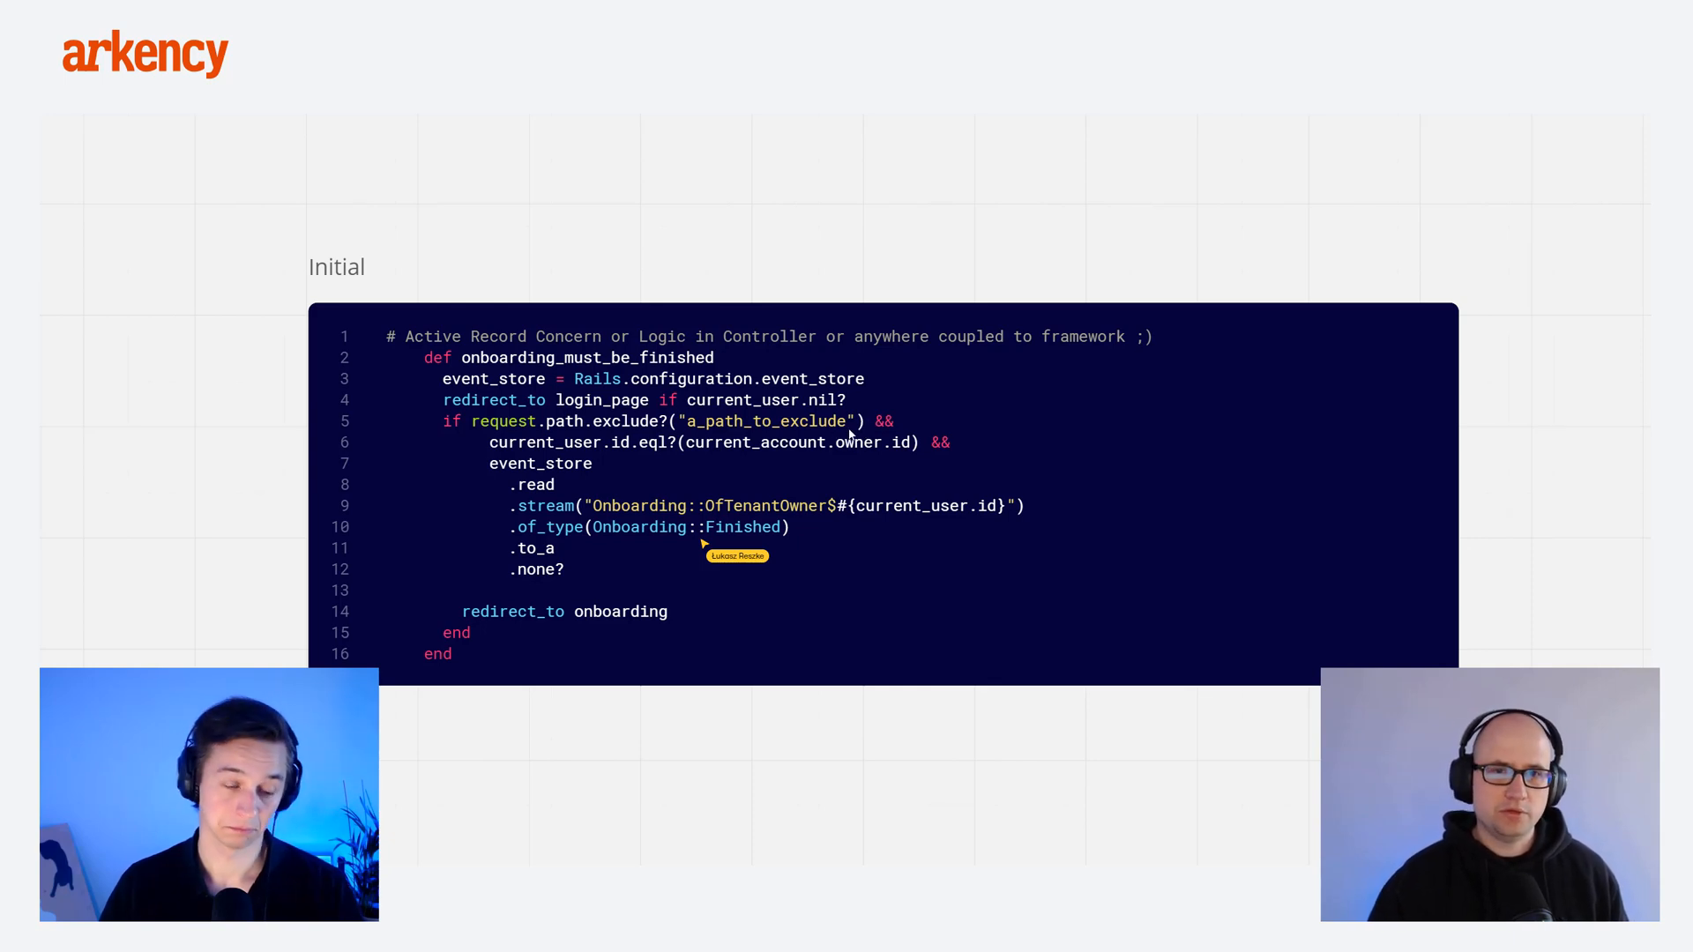
mouse_move(1304, 444)
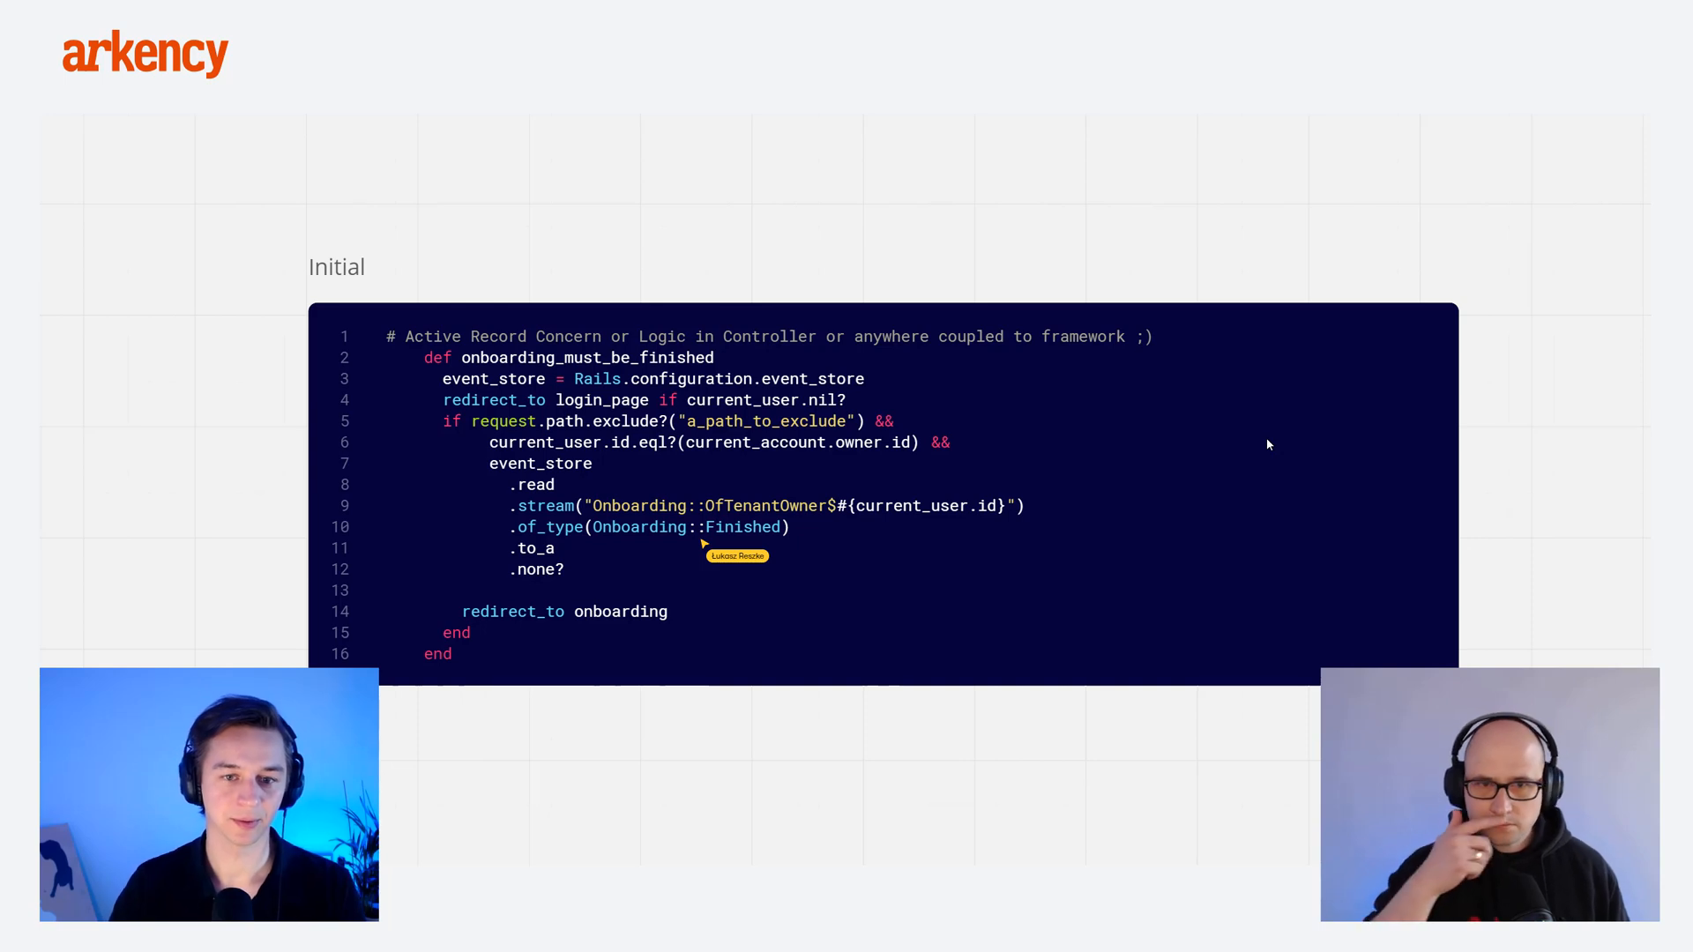
mouse_move(524, 458)
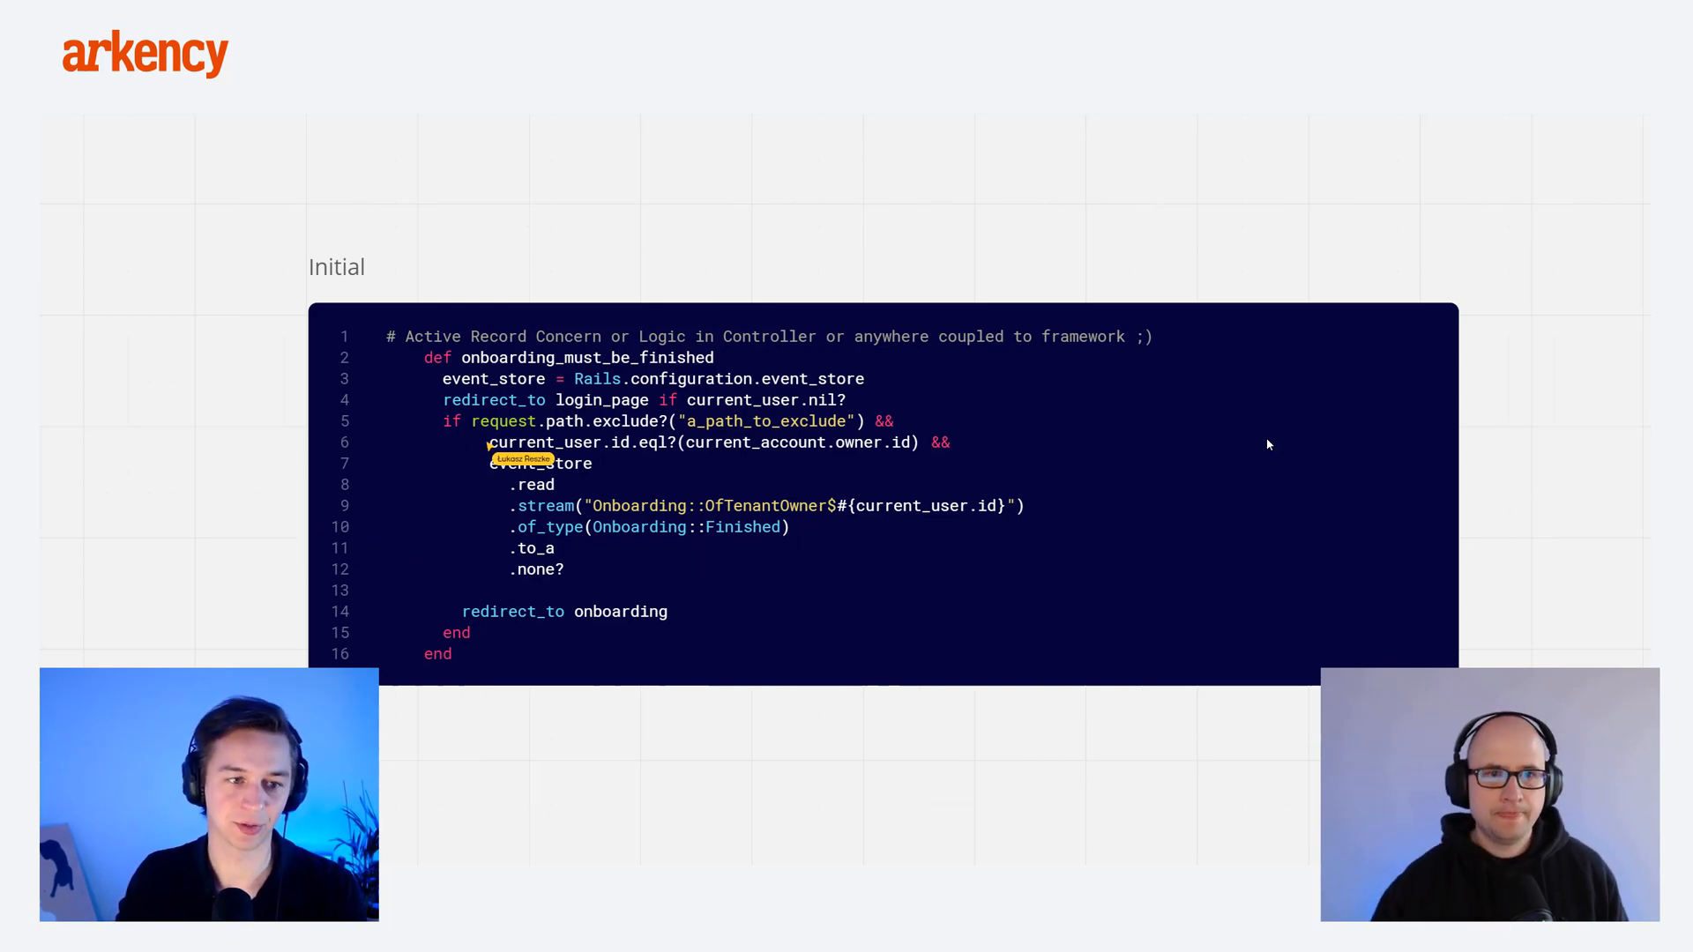
mouse_move(1261, 437)
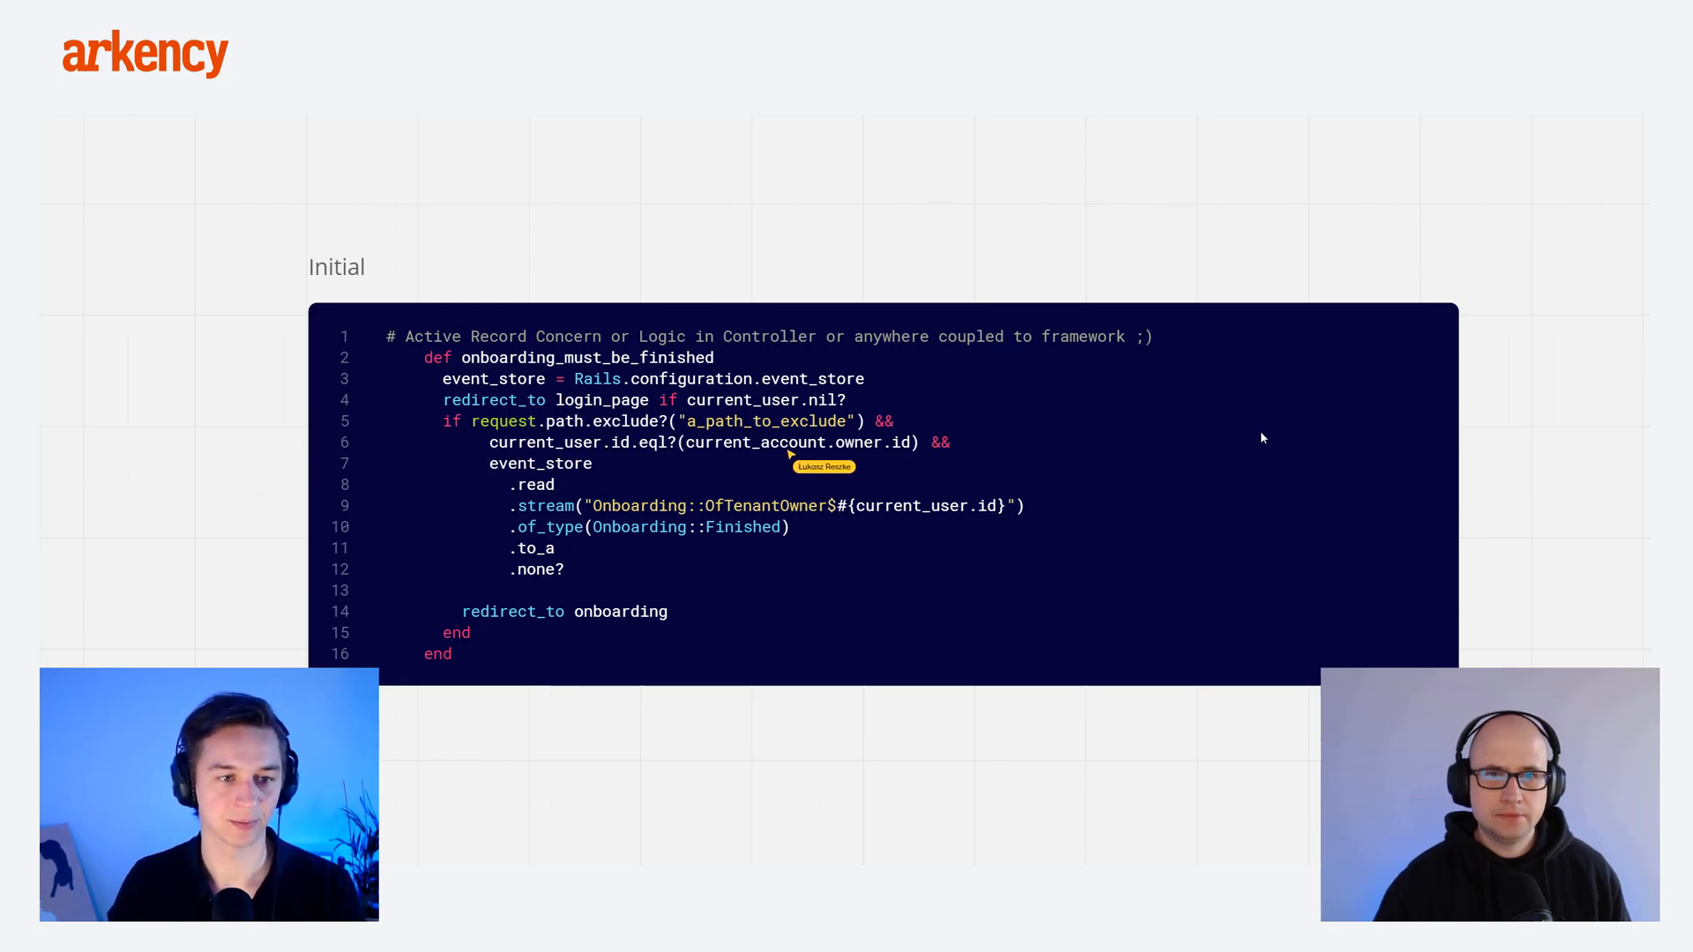
mouse_move(529, 478)
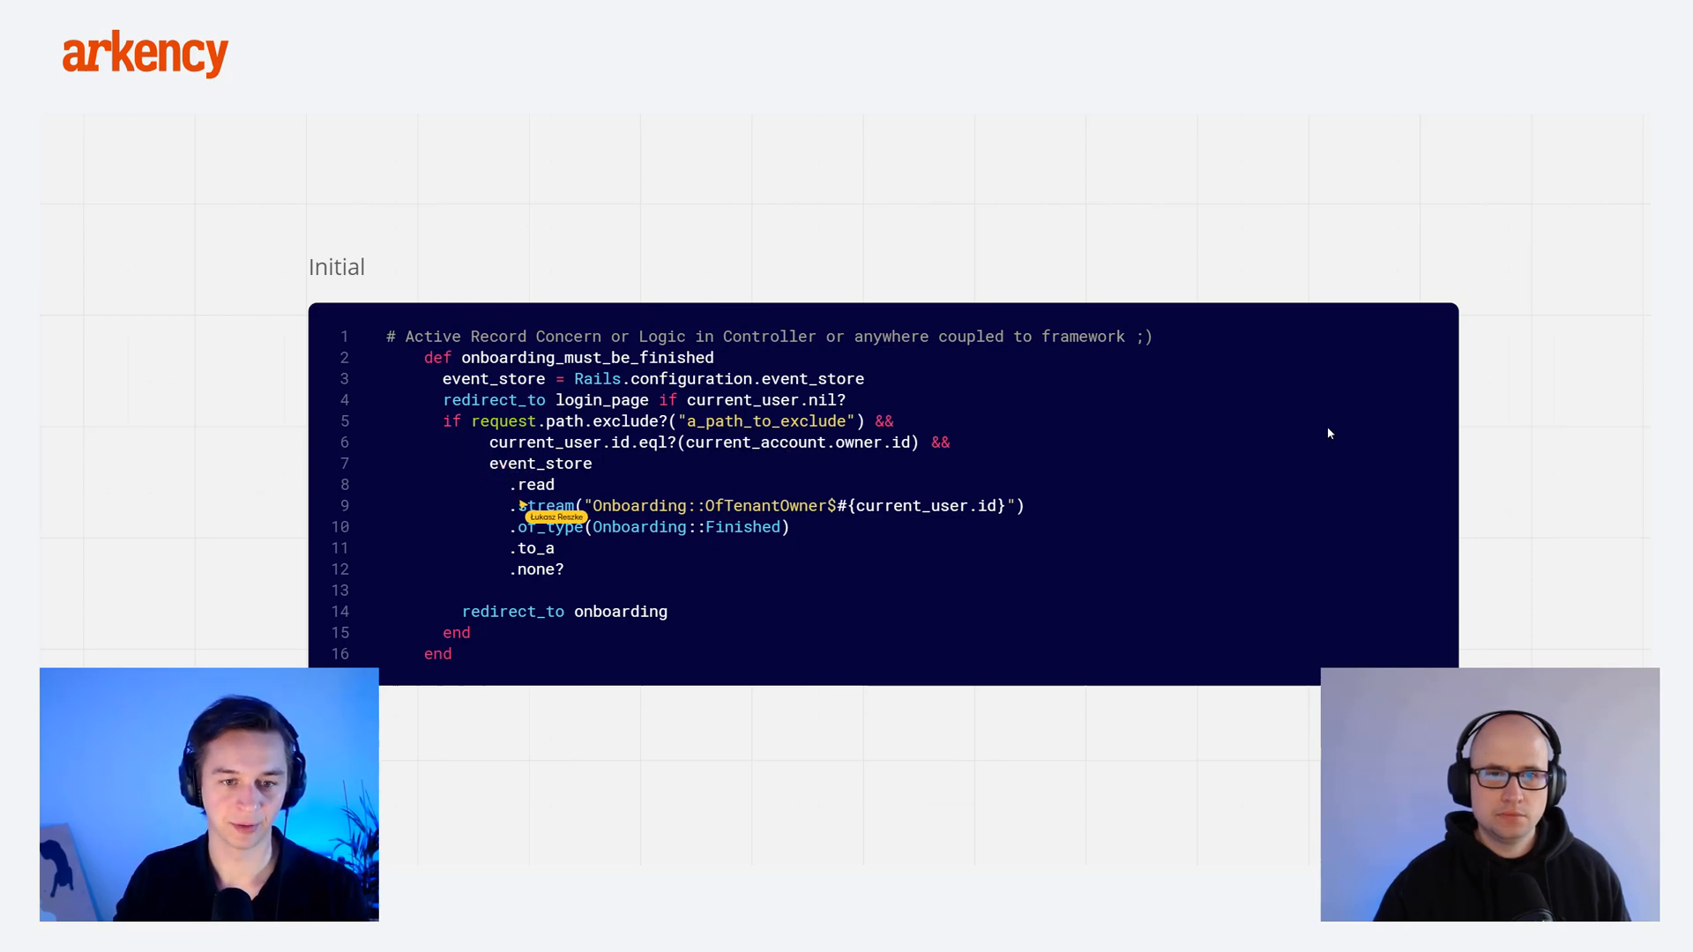
mouse_move(610, 528)
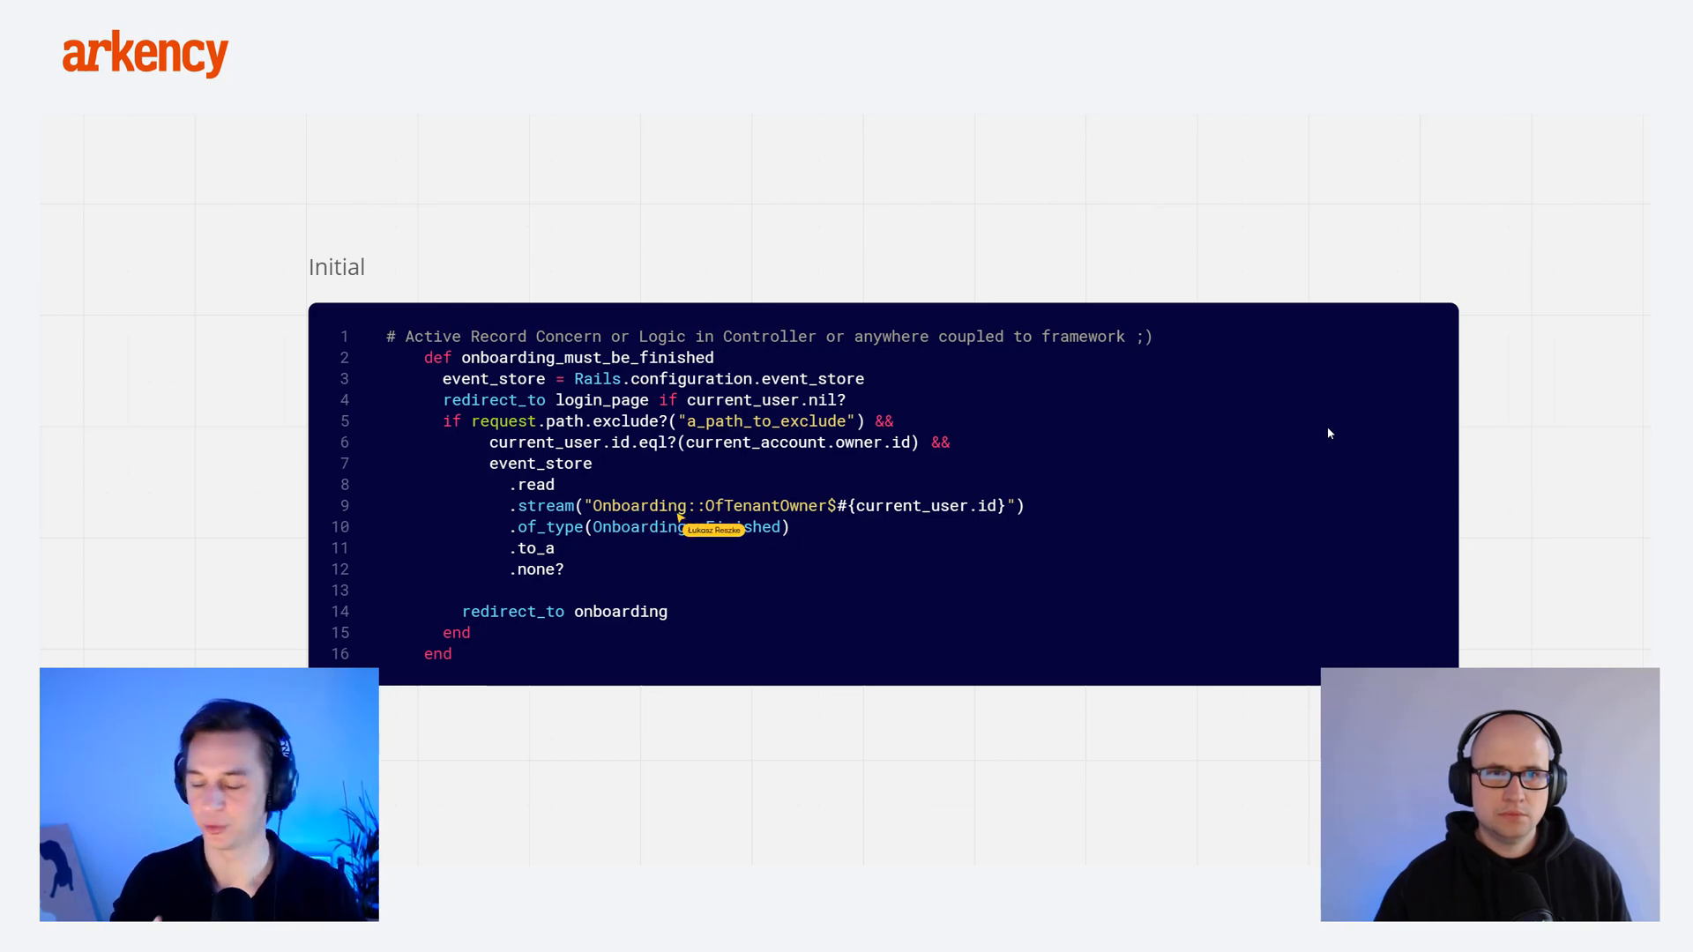
mouse_move(1407, 438)
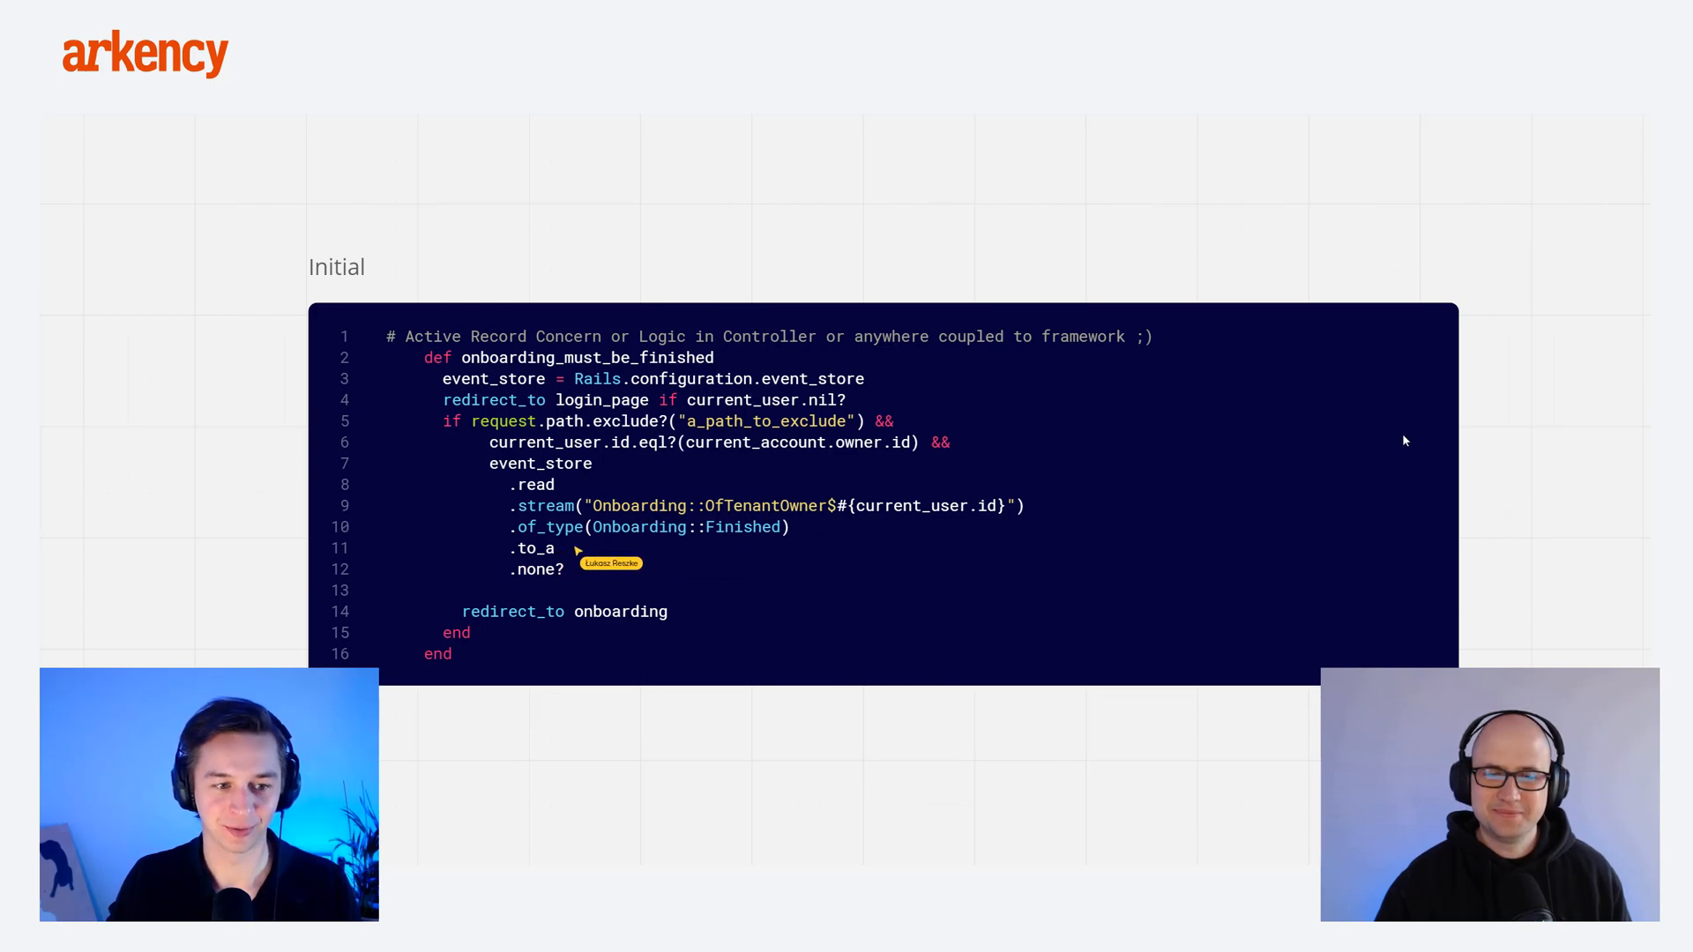
mouse_move(1542, 514)
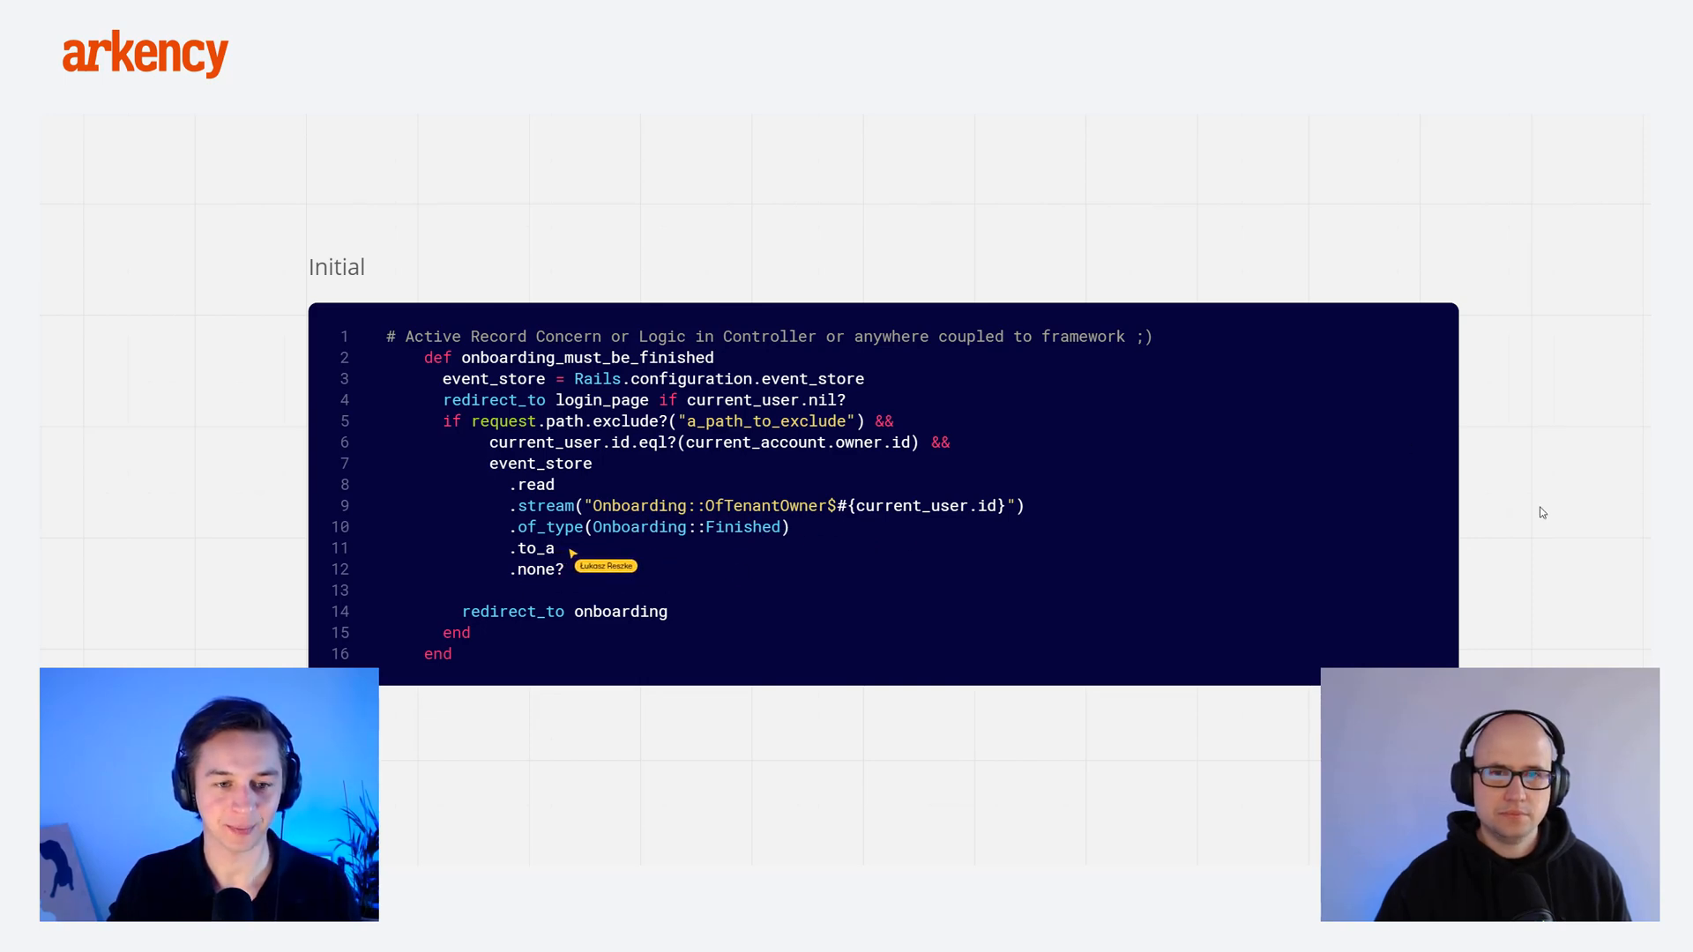
mouse_move(756, 548)
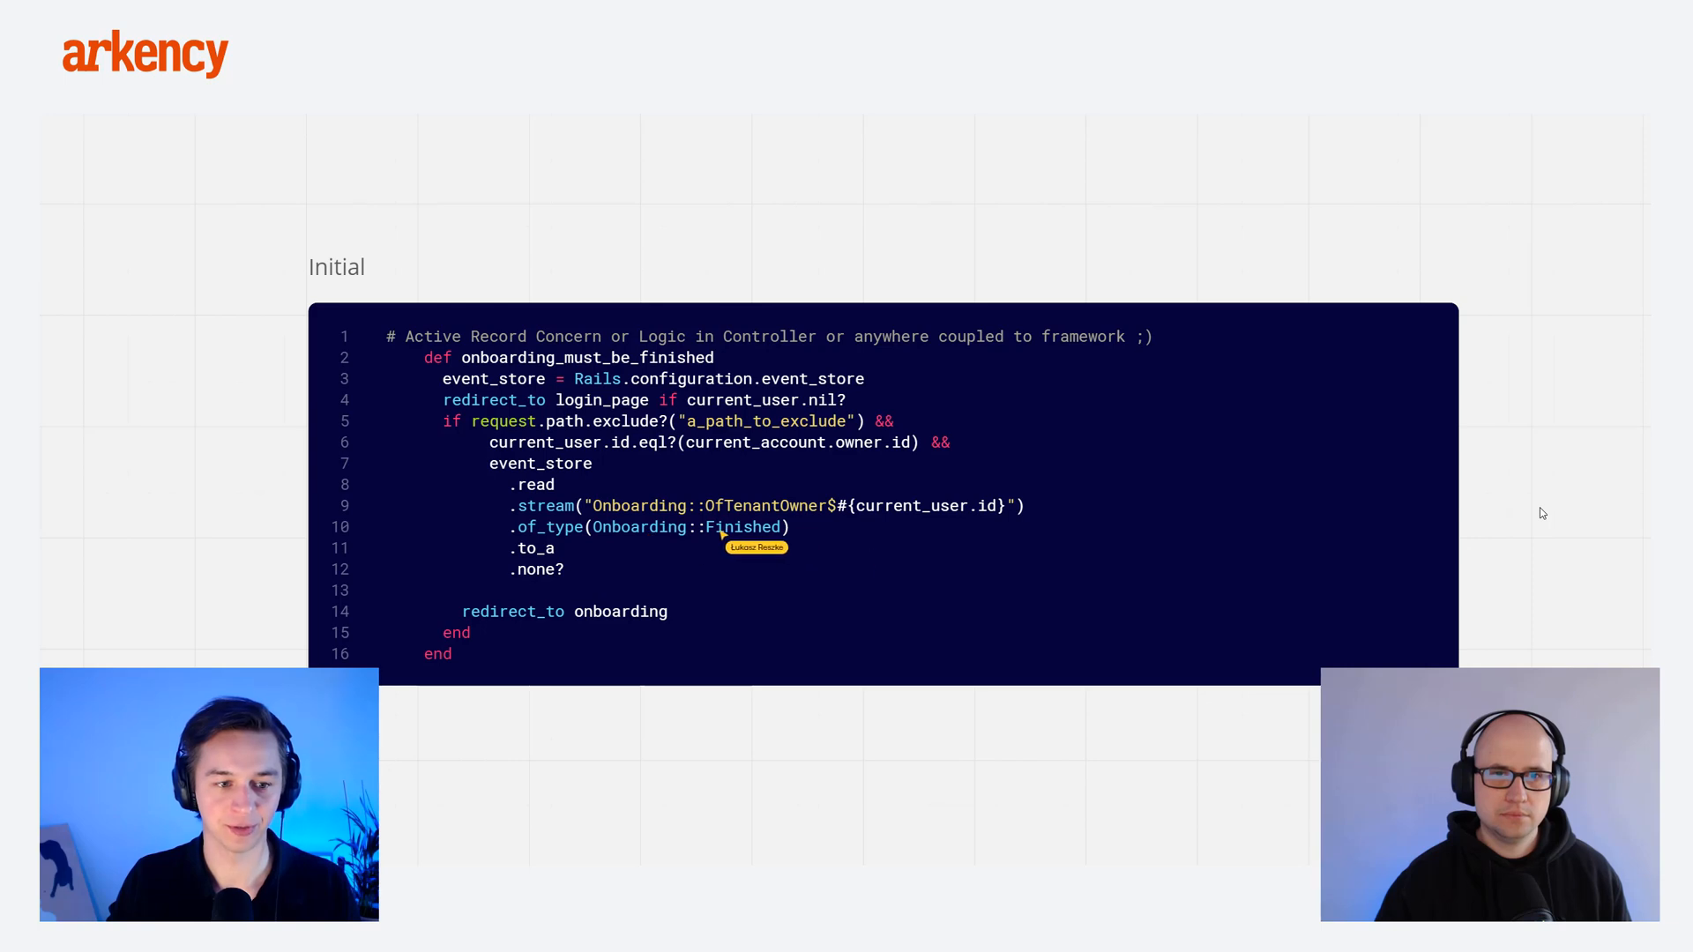
mouse_move(644, 638)
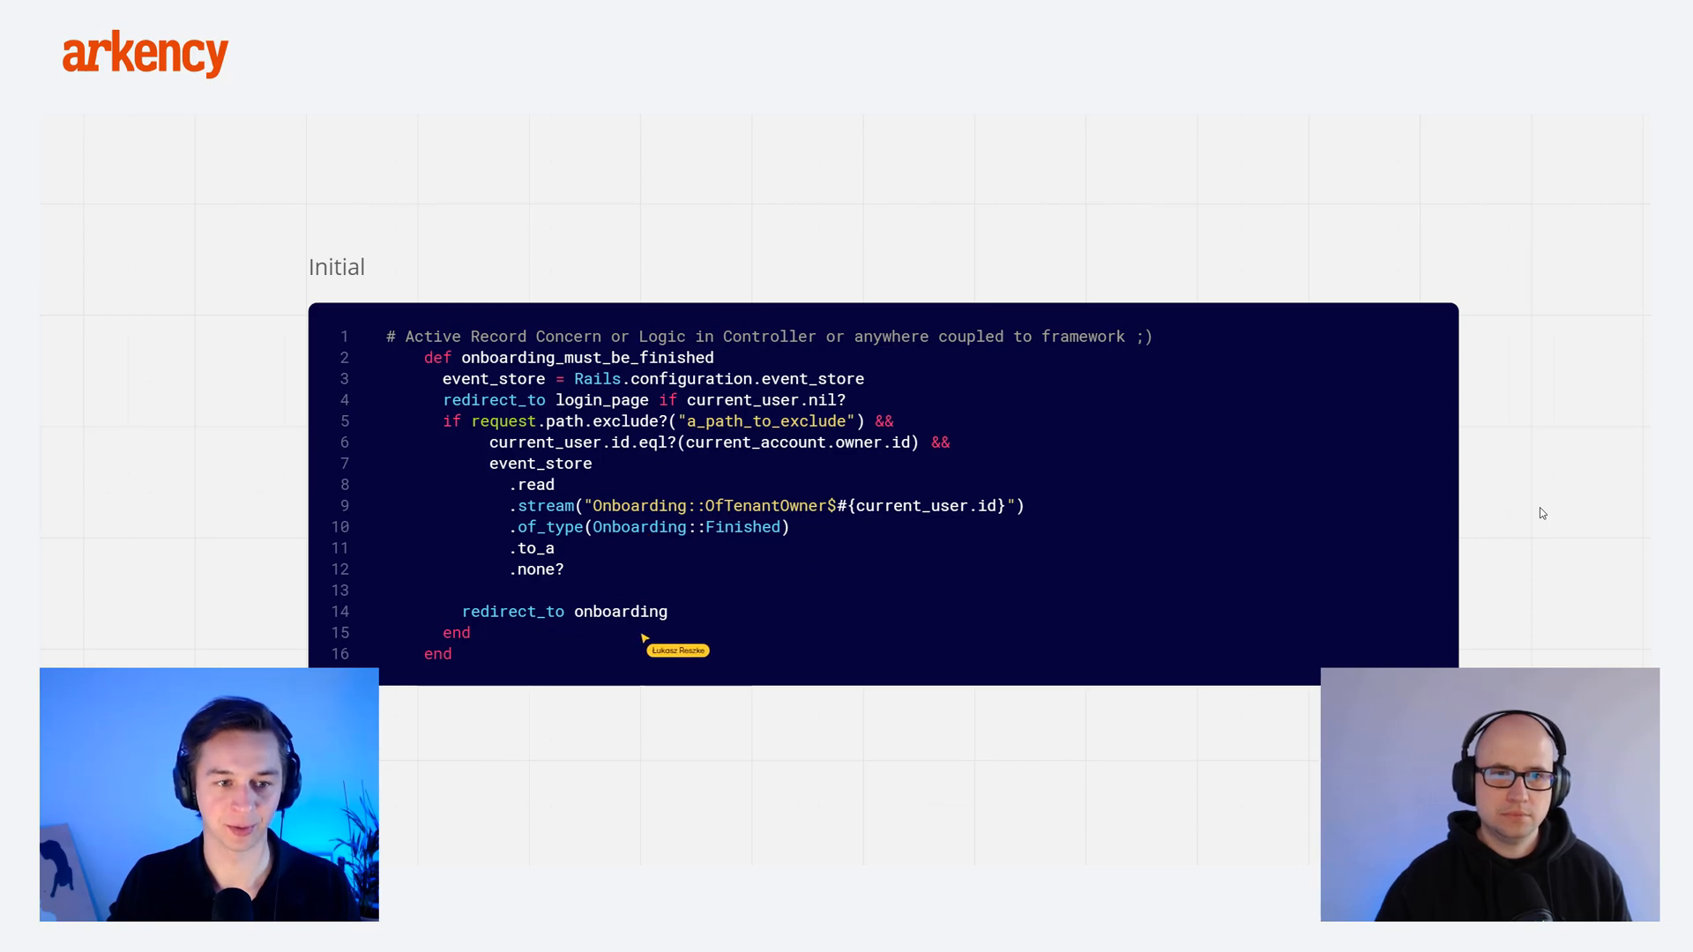
mouse_move(553, 596)
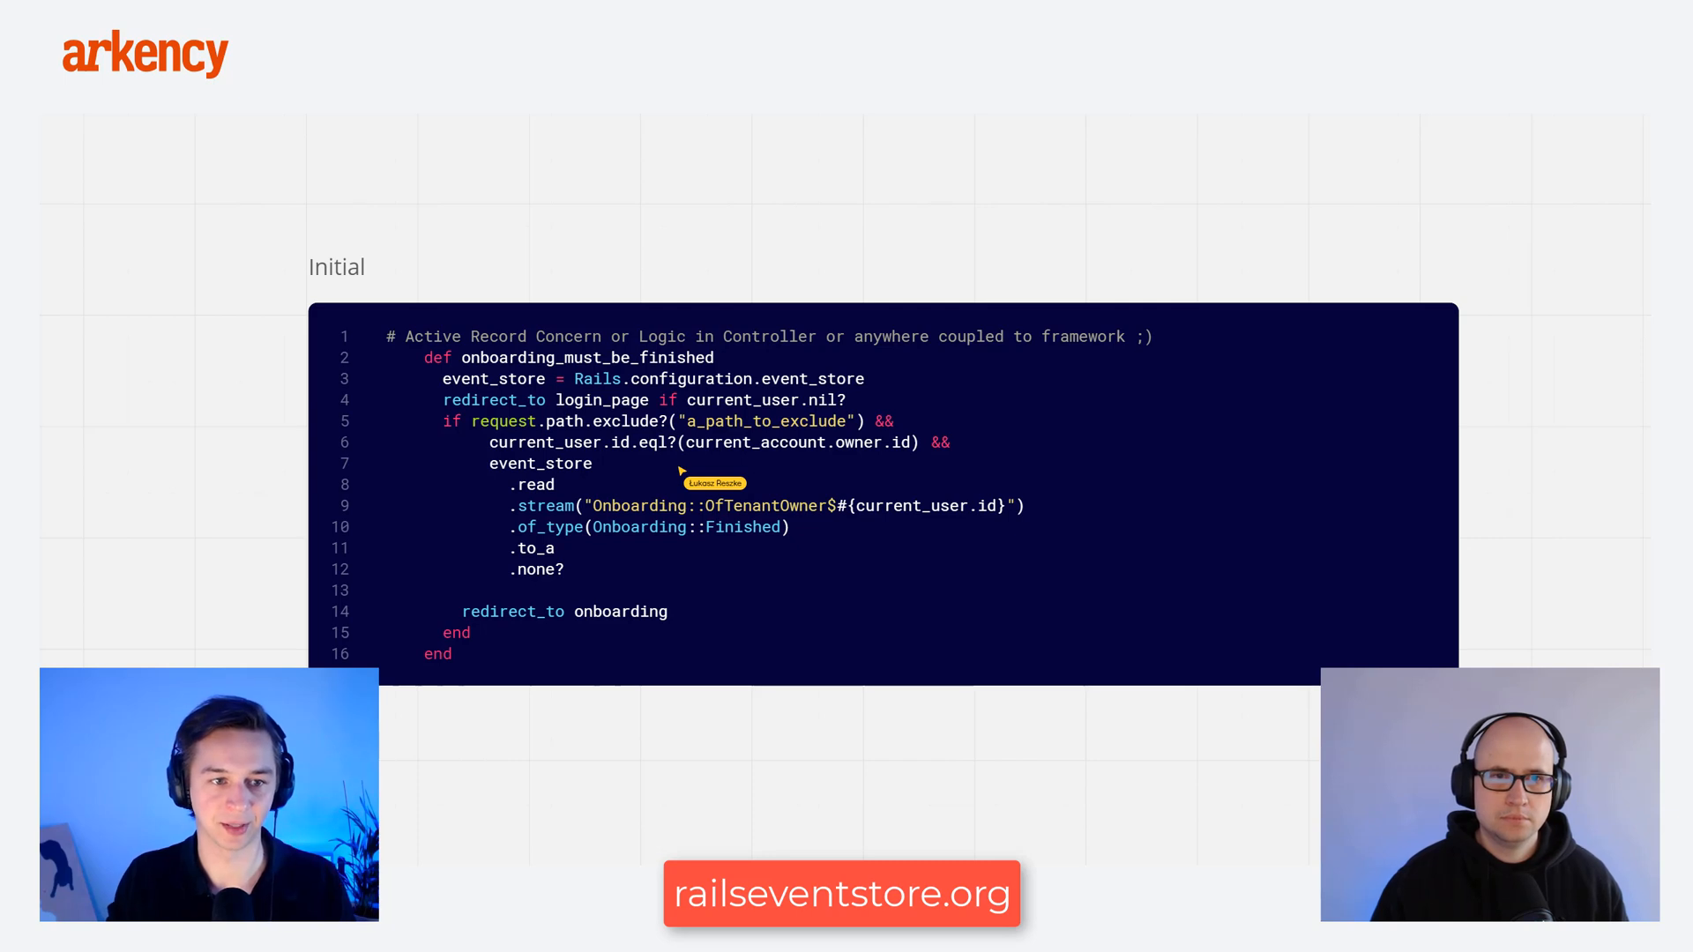
mouse_move(600, 400)
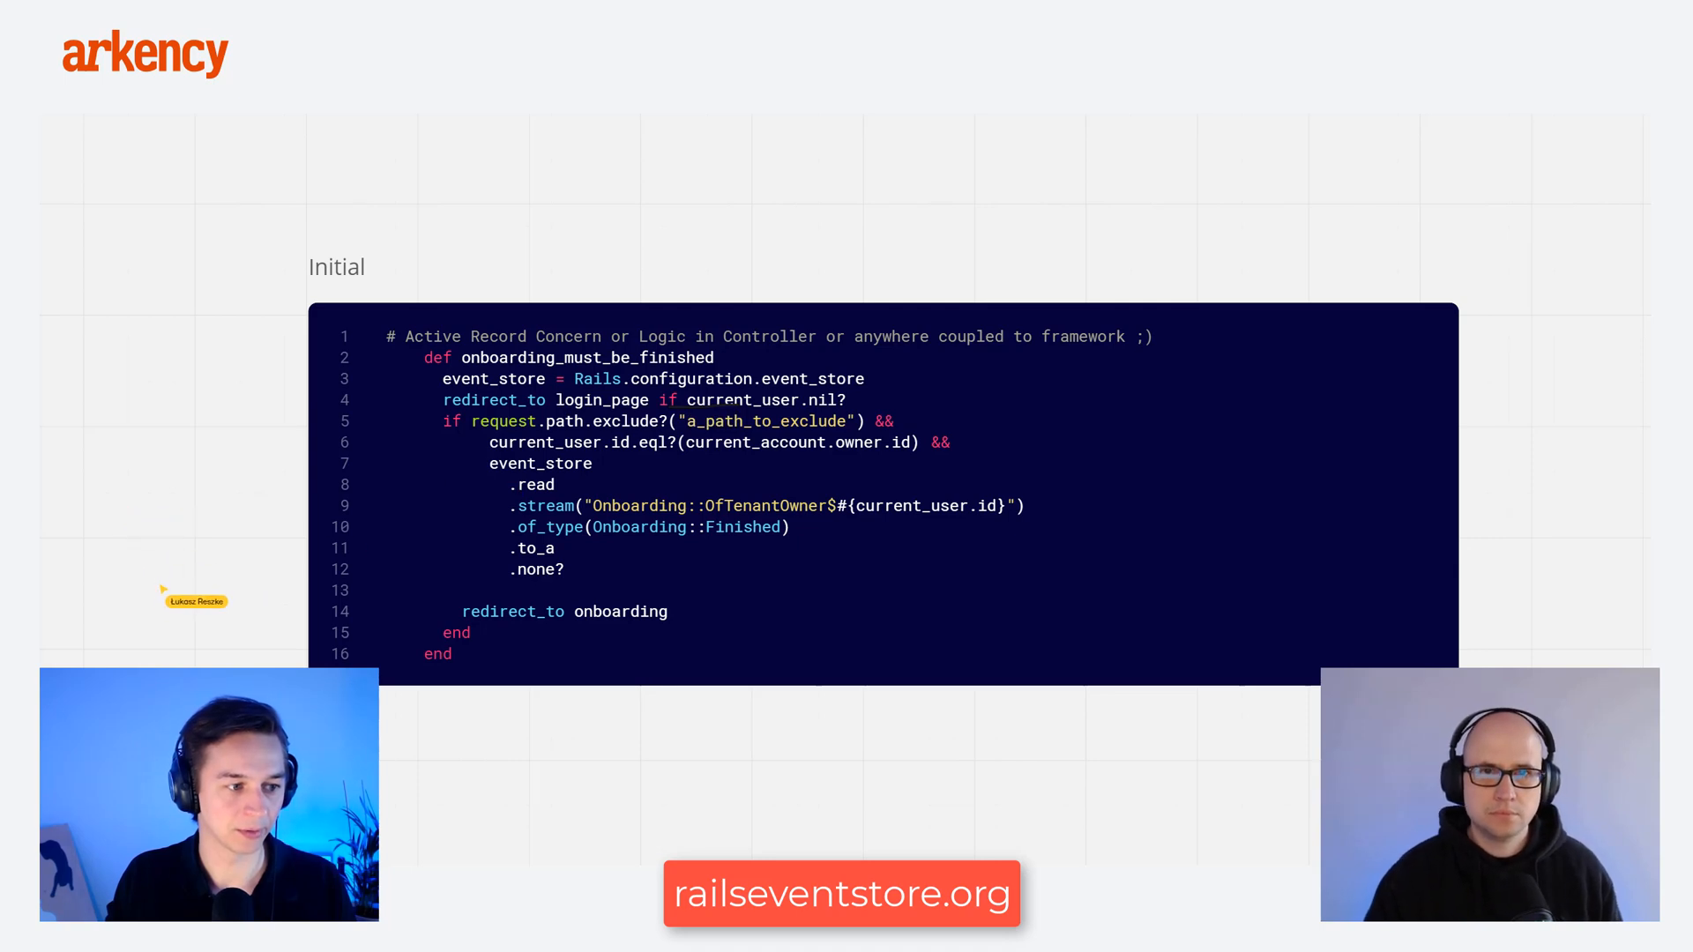
mouse_move(713, 423)
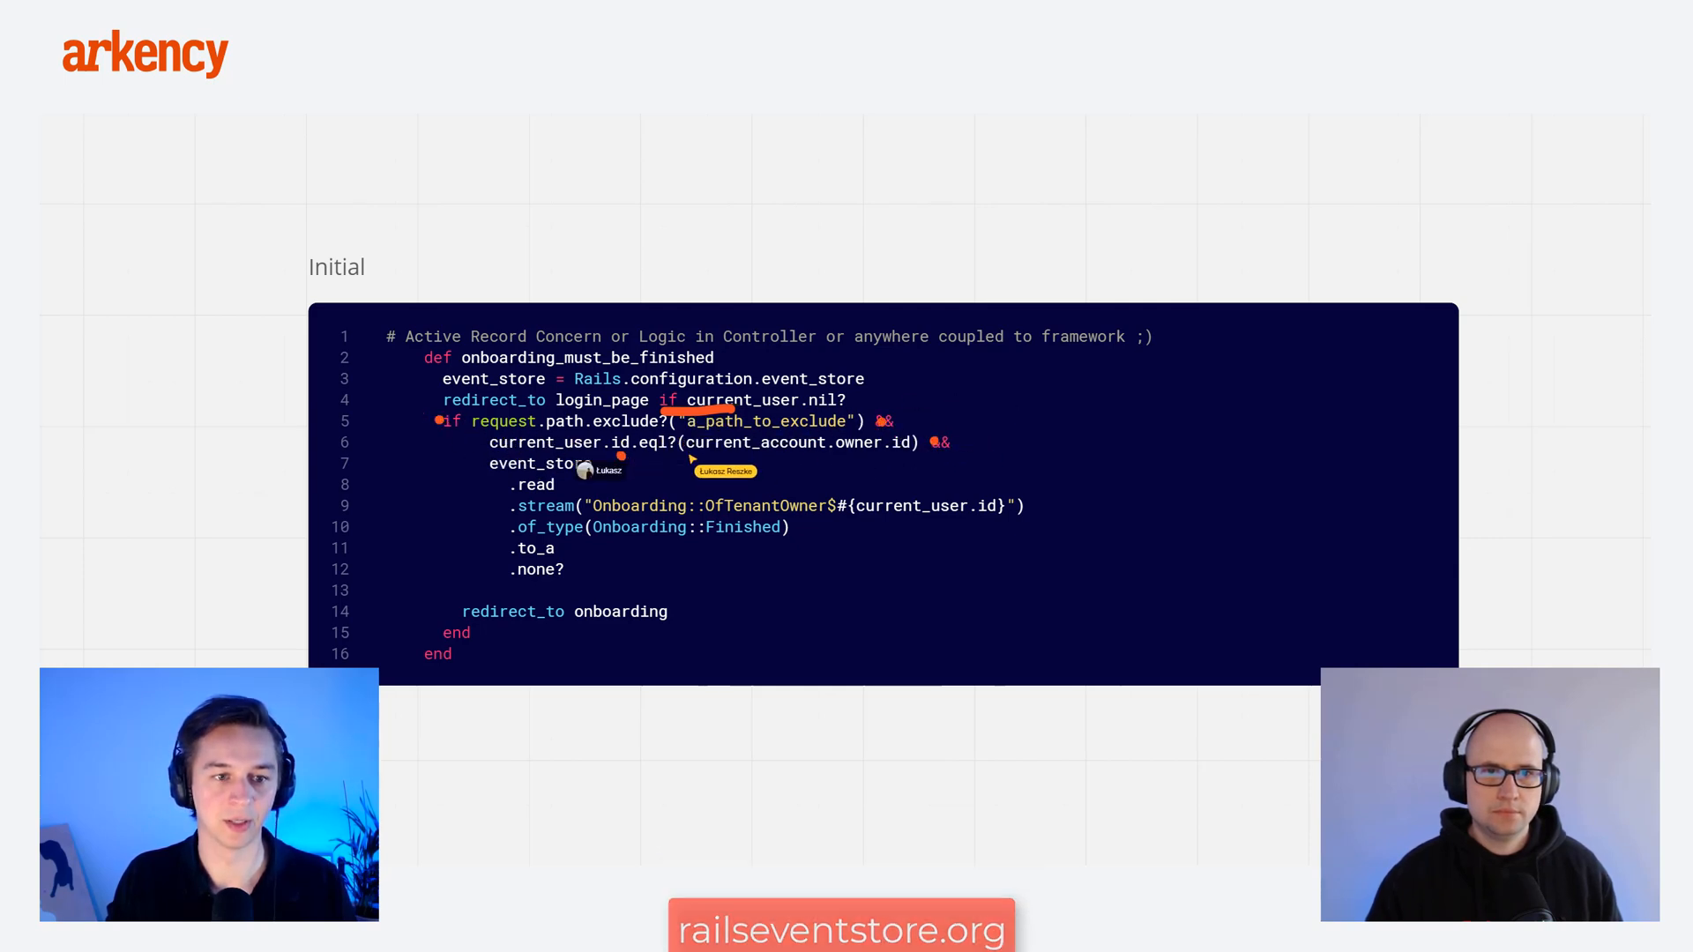
mouse_move(958, 400)
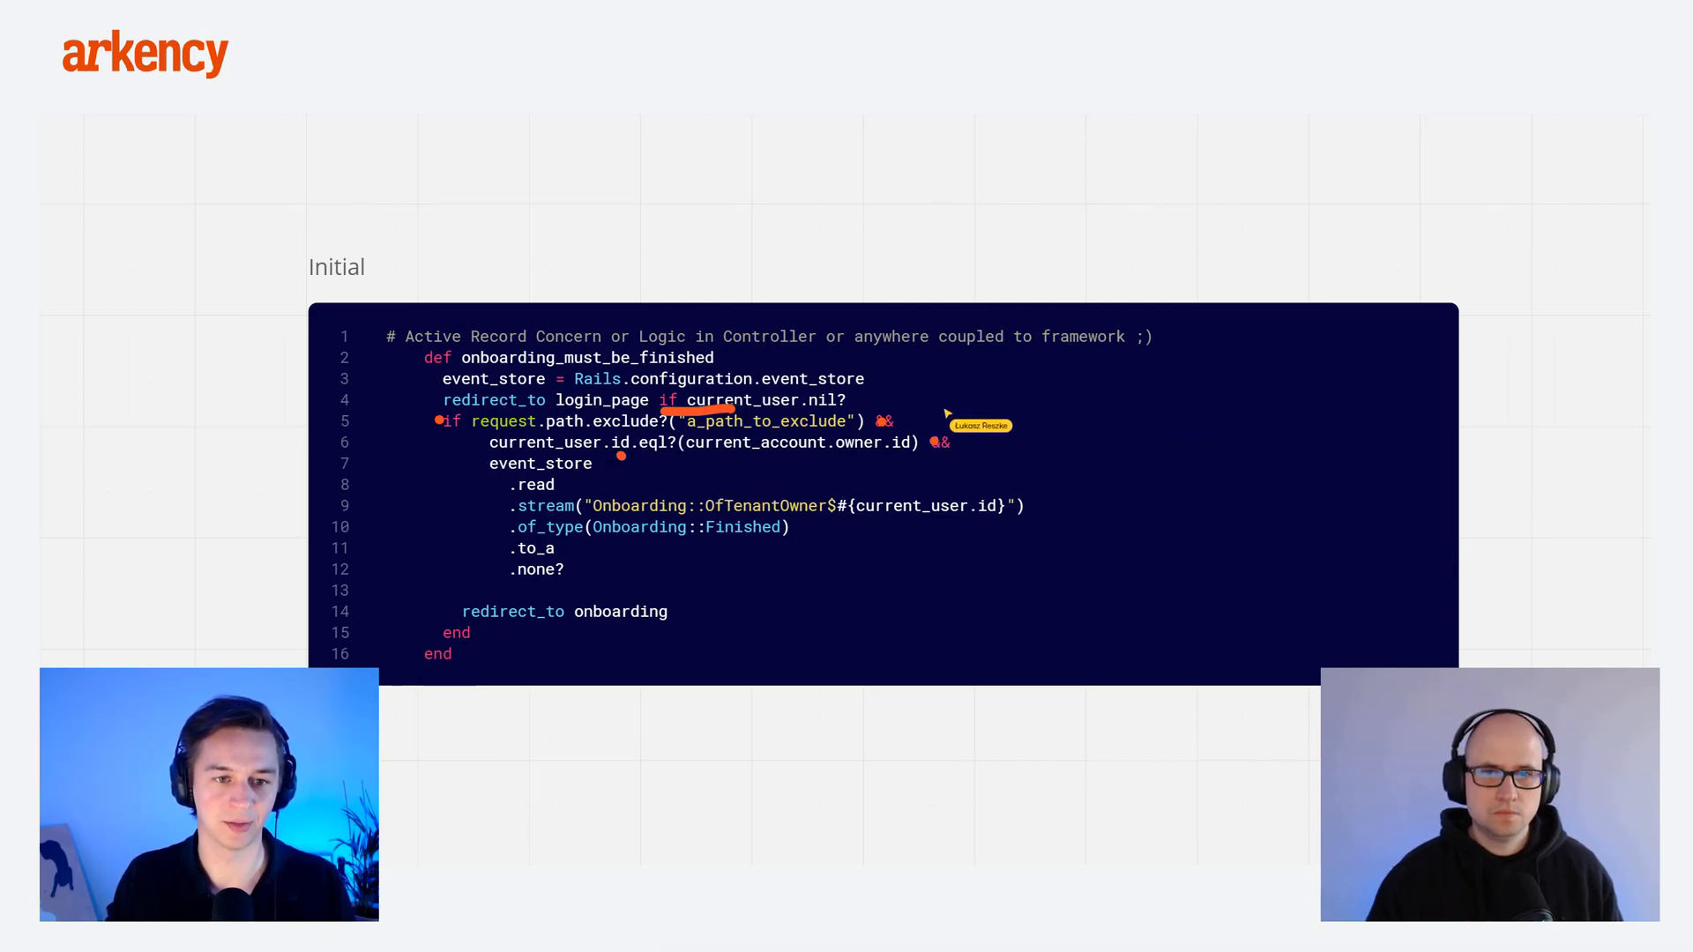
mouse_move(691, 696)
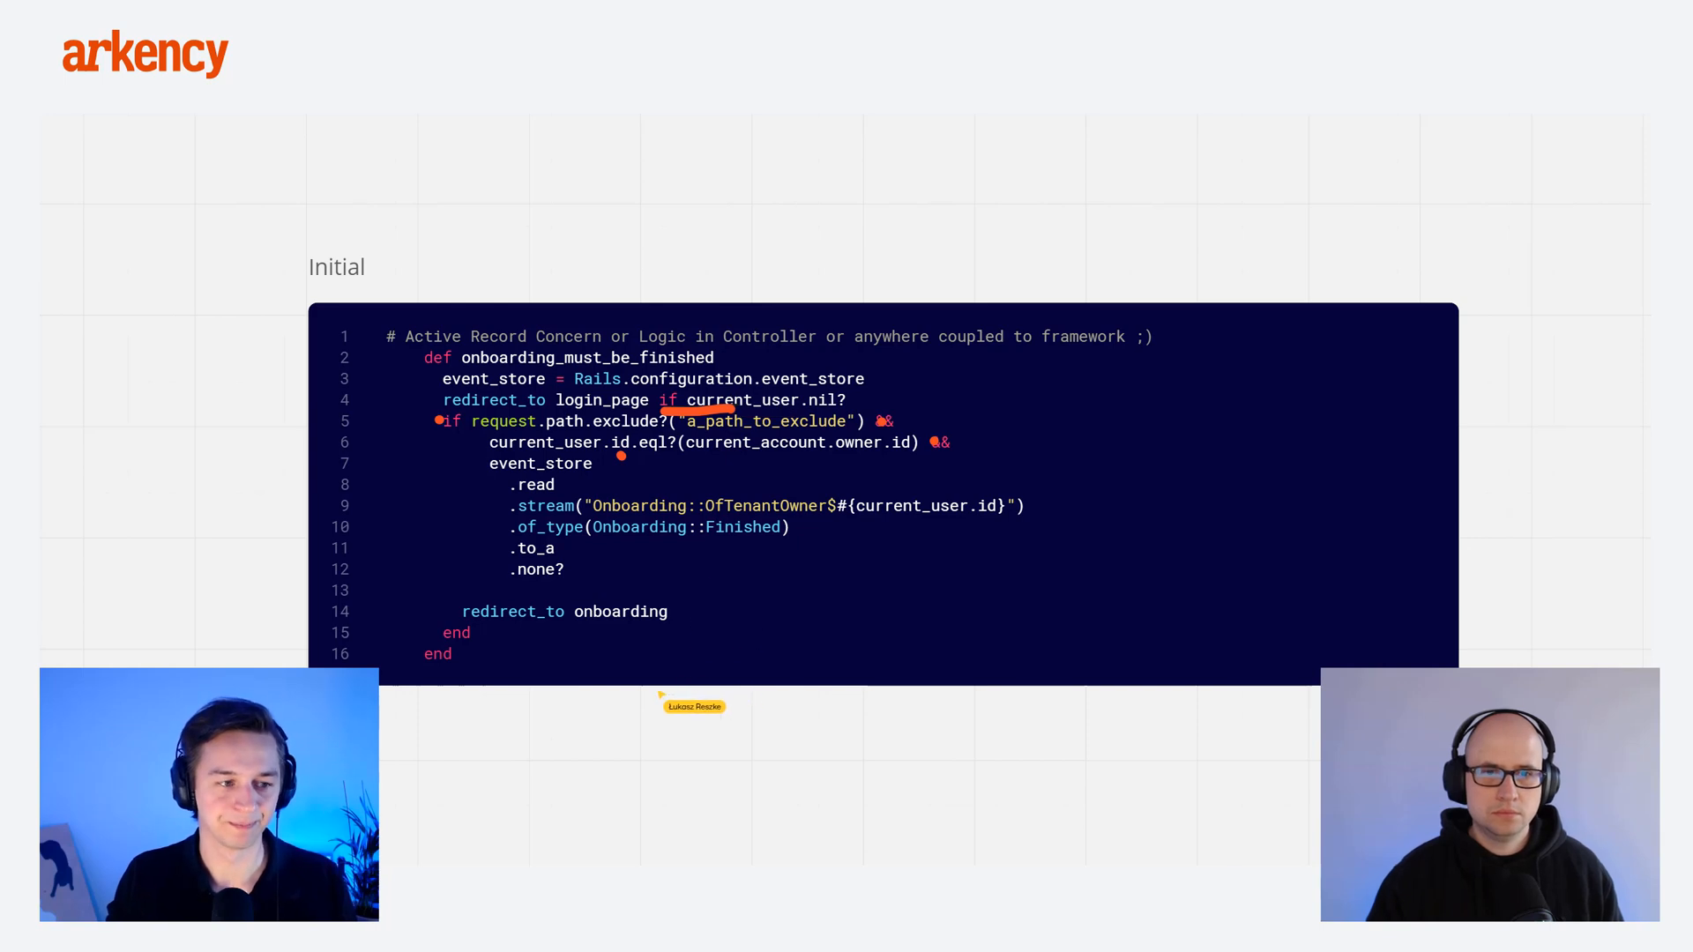
mouse_move(164, 598)
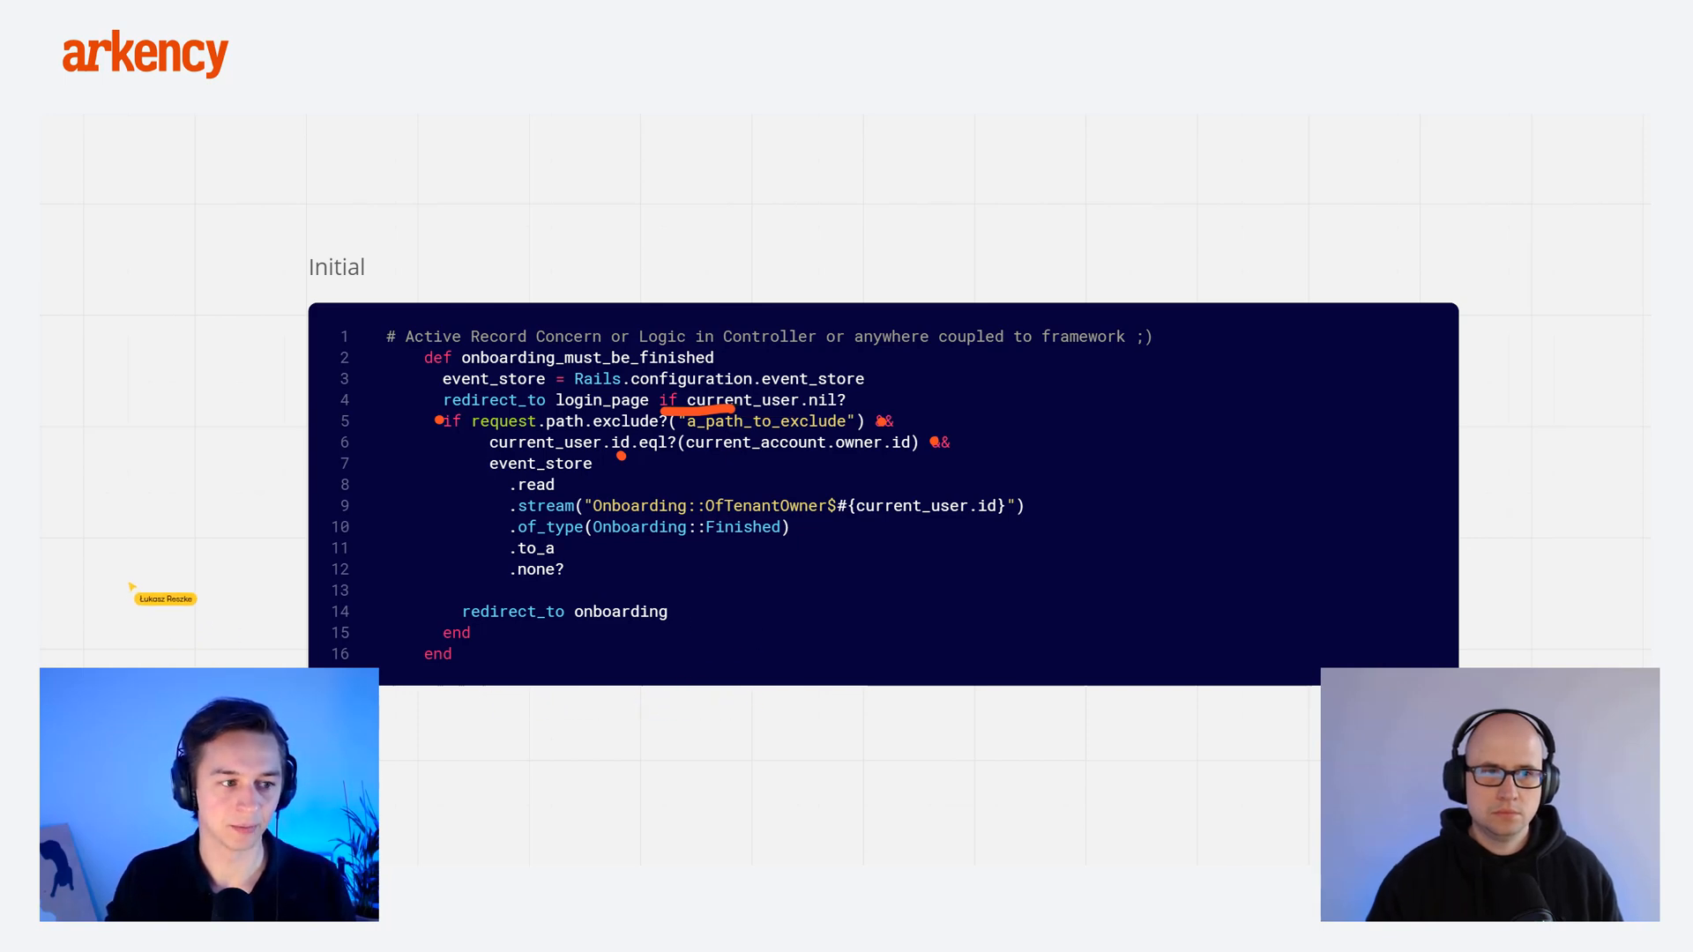
mouse_move(518, 528)
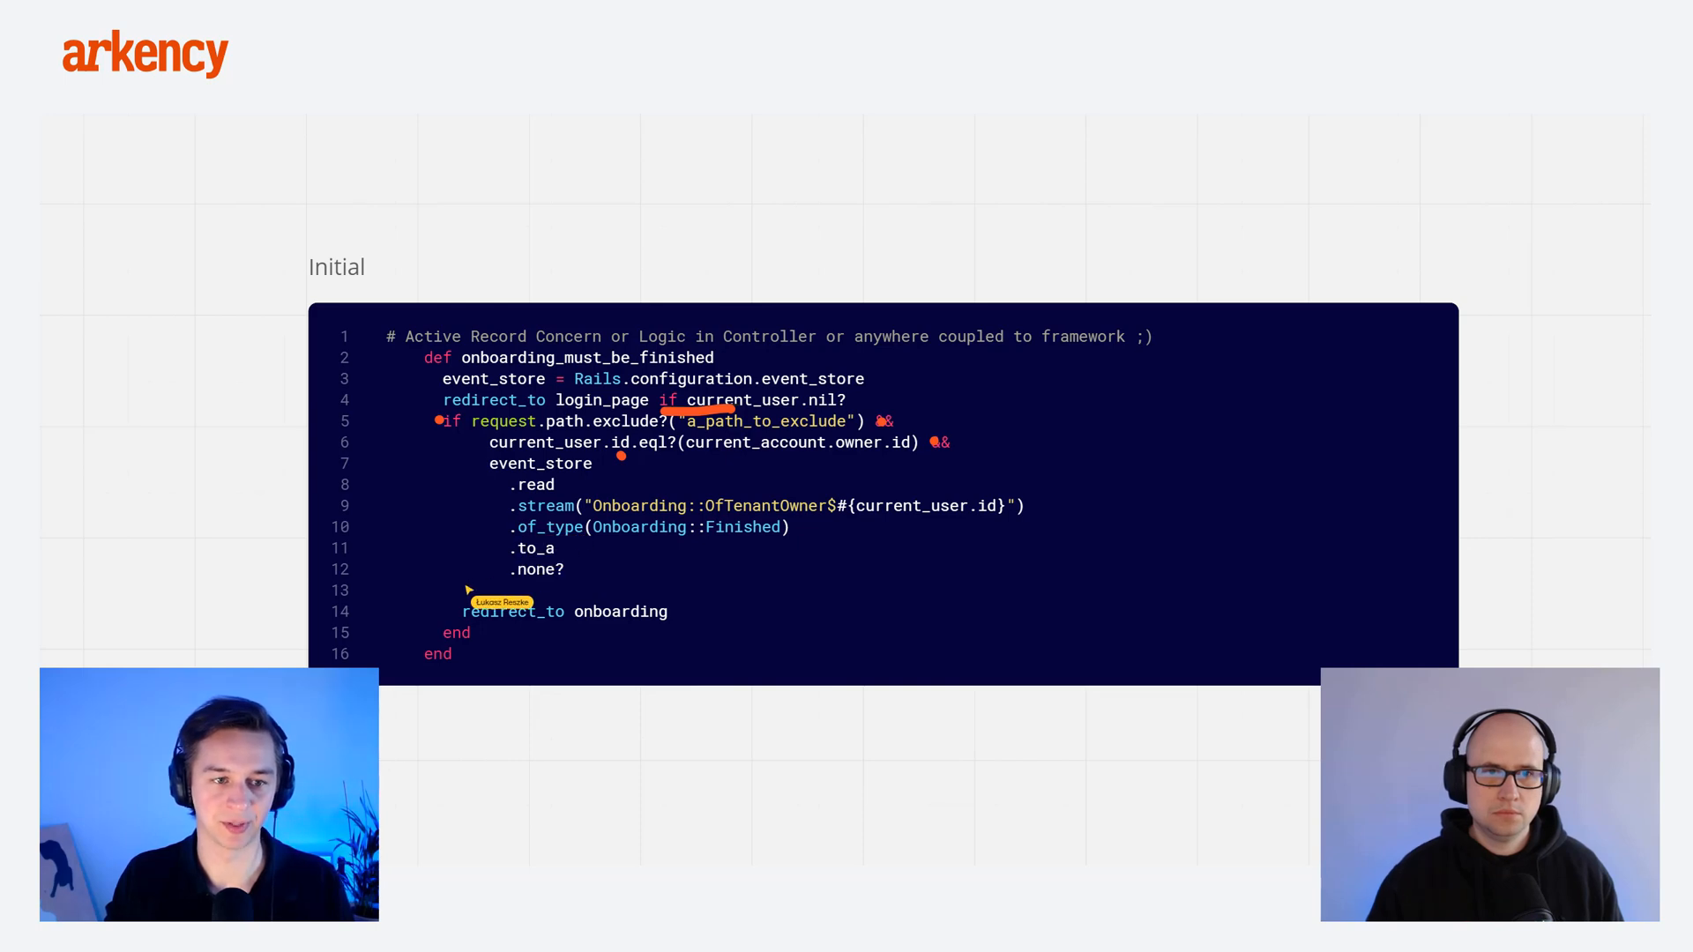
mouse_move(468, 634)
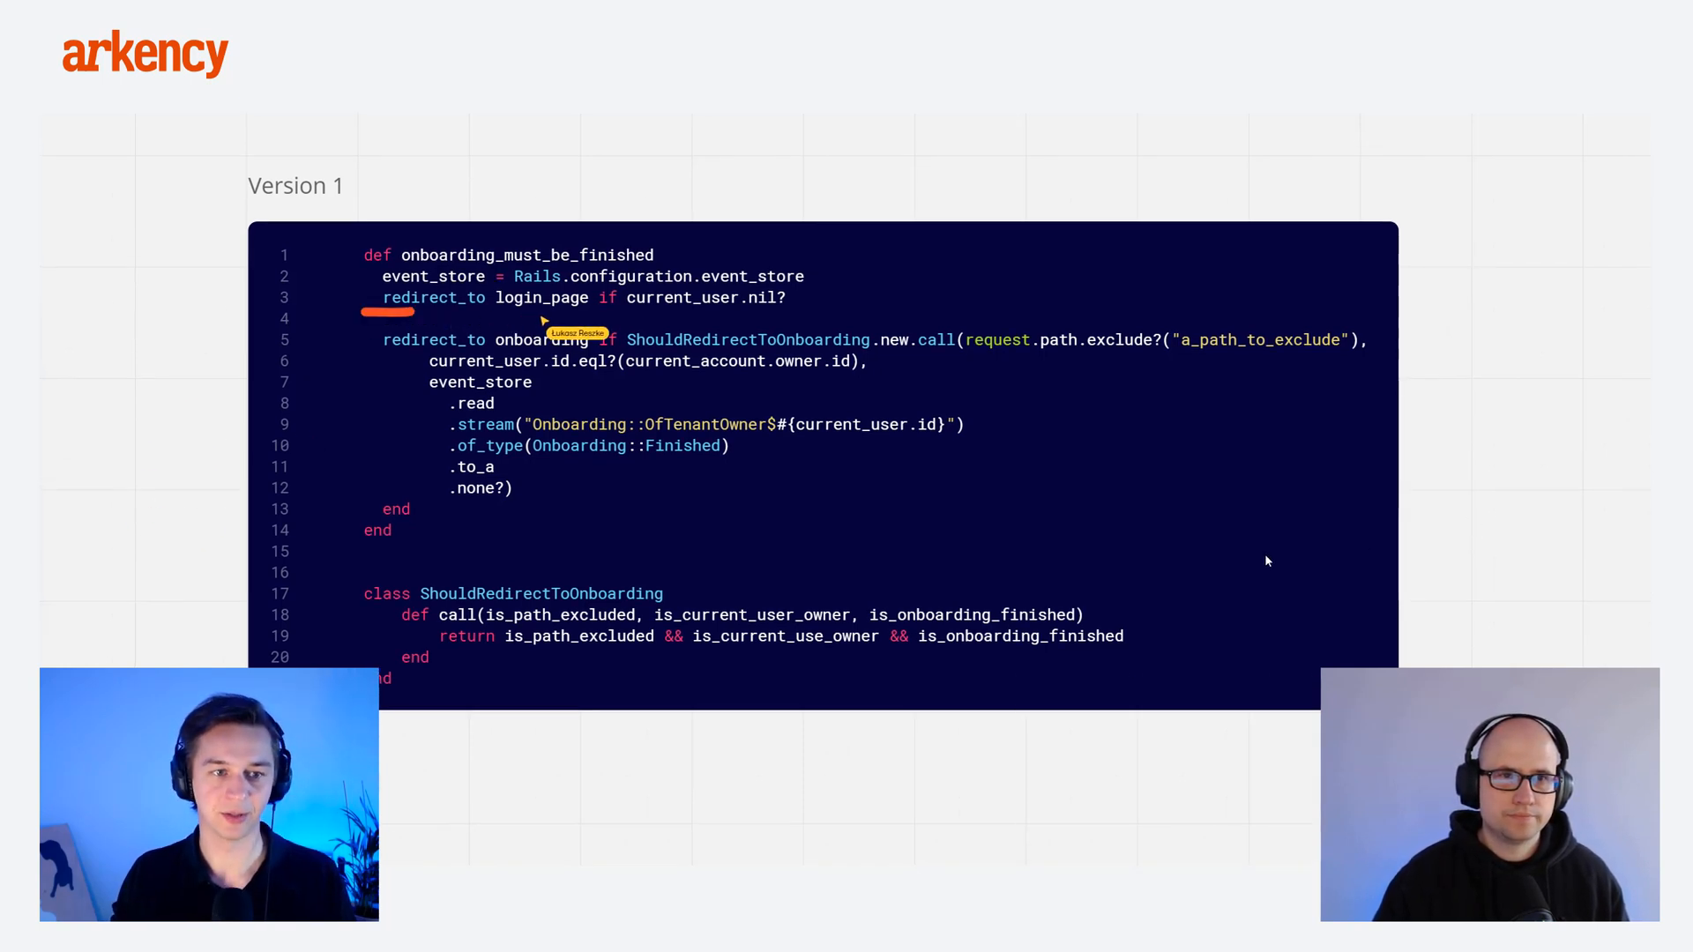
mouse_move(648, 360)
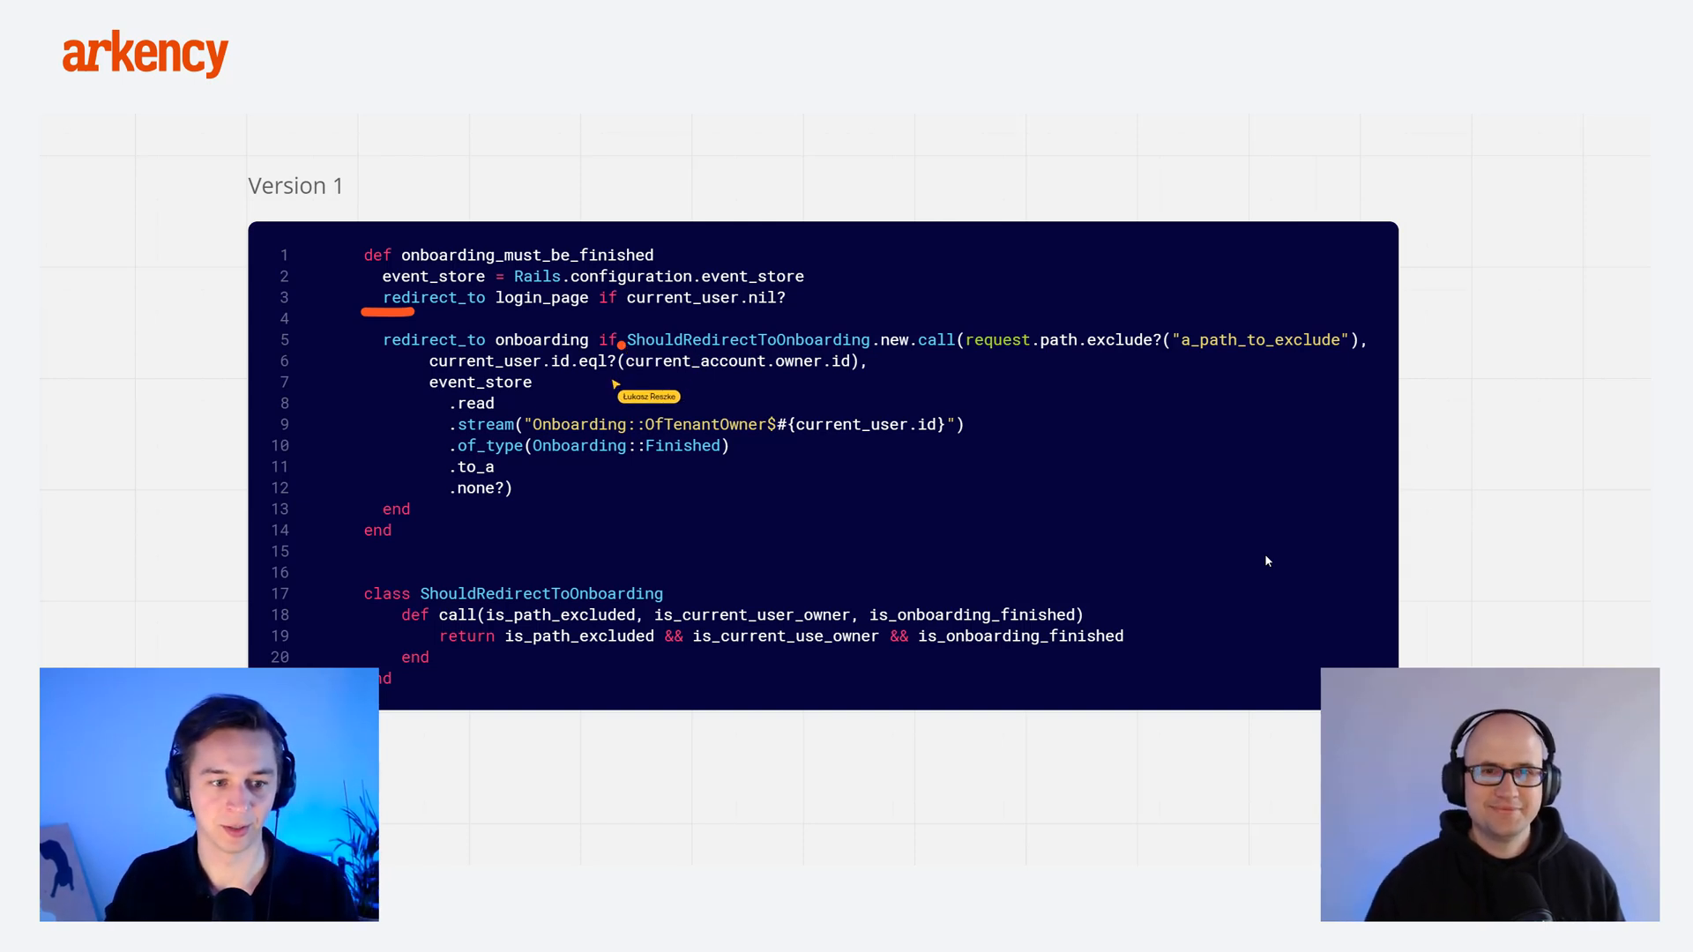
mouse_move(619, 360)
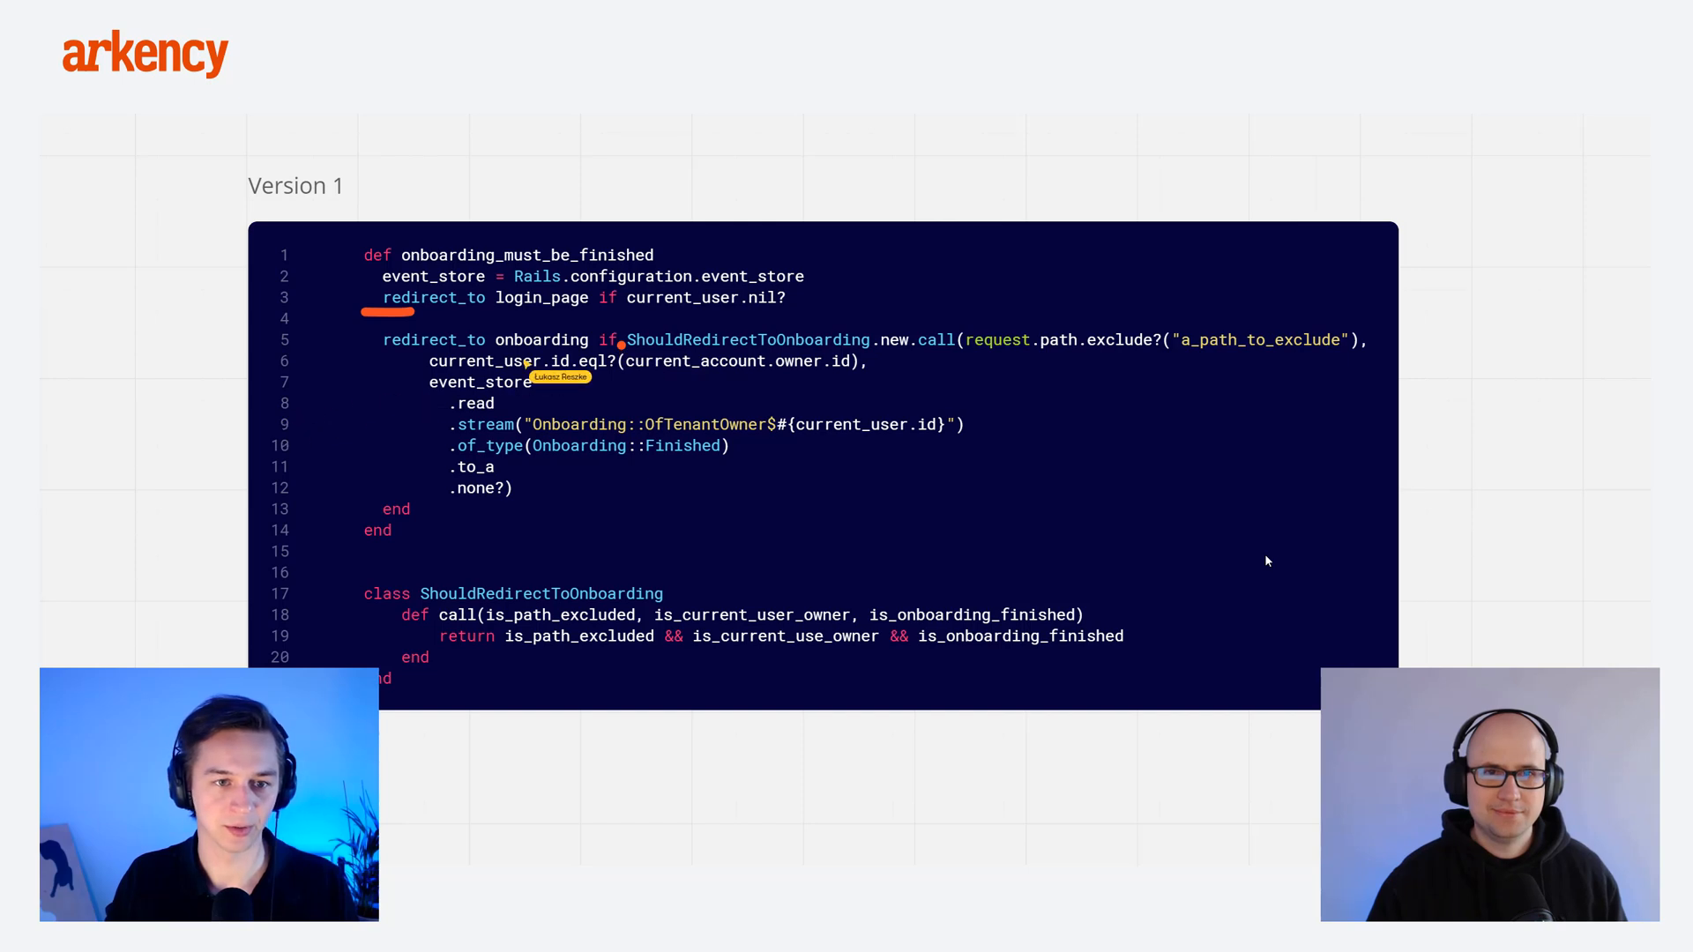
mouse_move(605, 361)
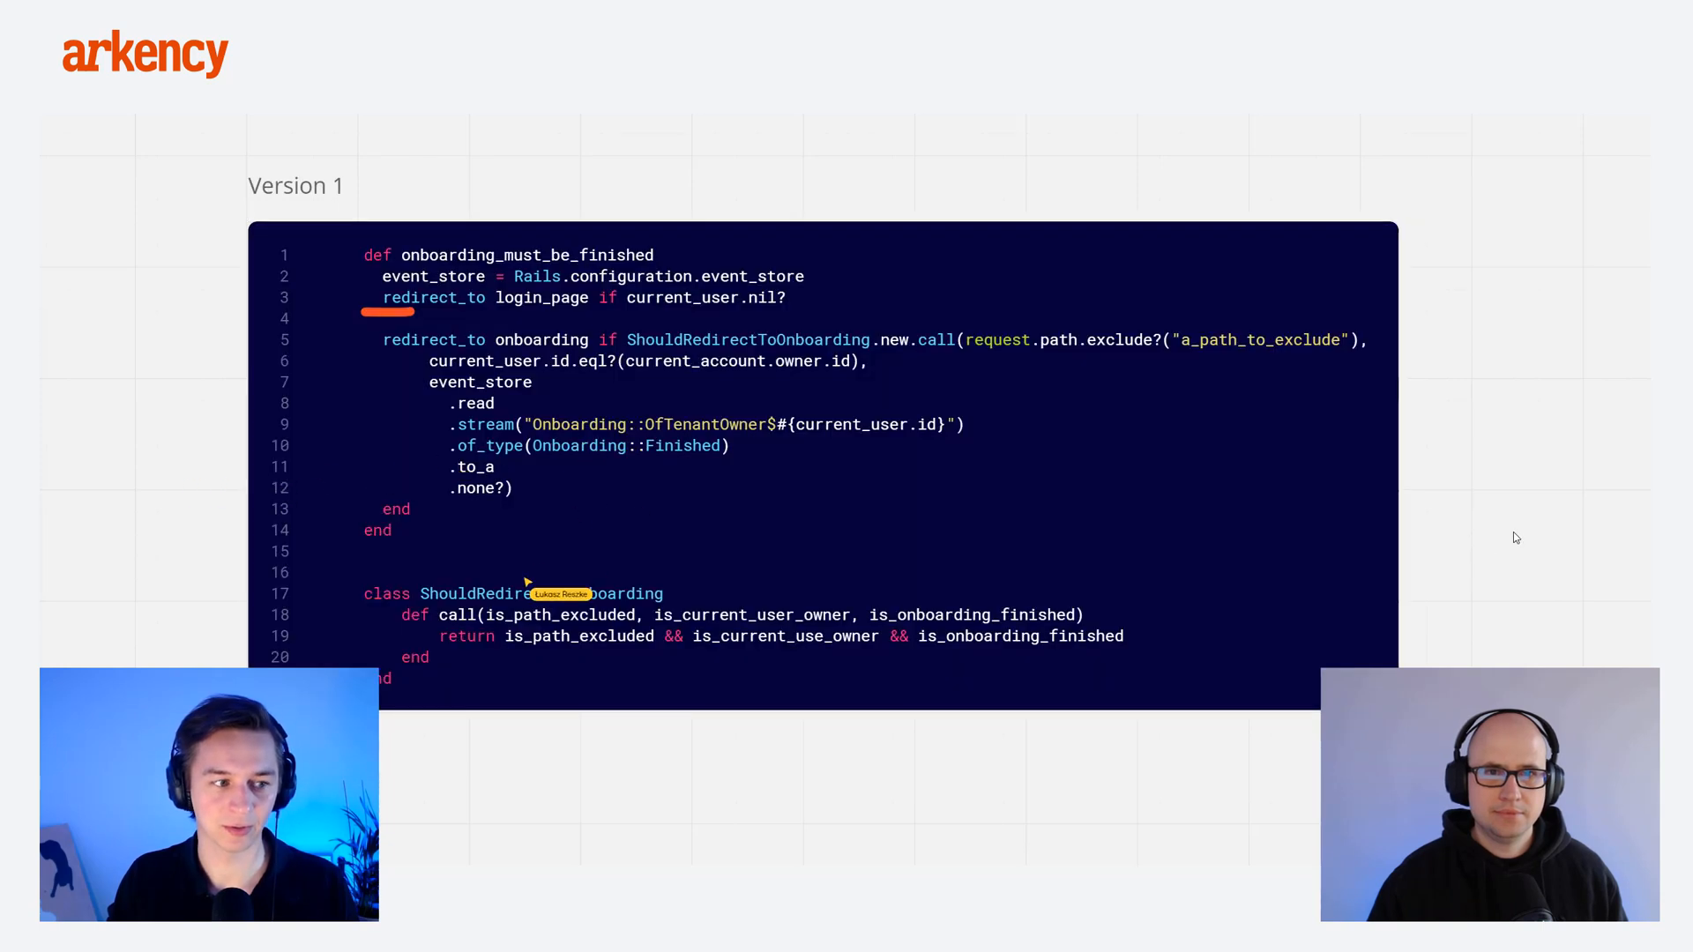
mouse_move(151, 537)
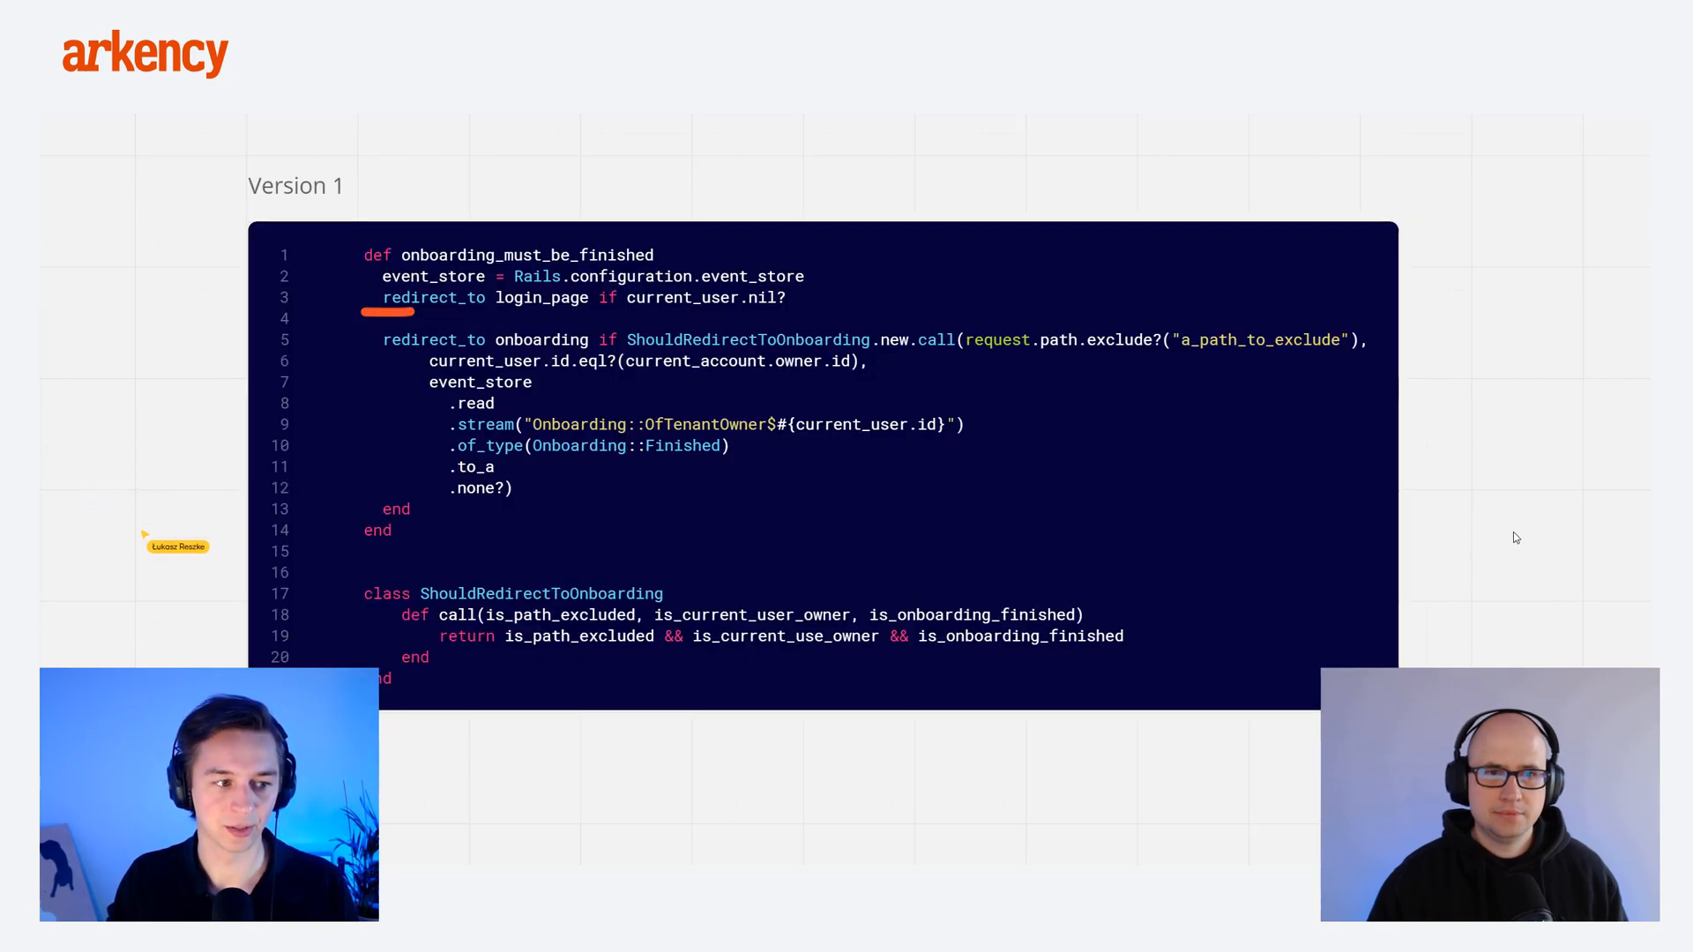
mouse_move(259, 594)
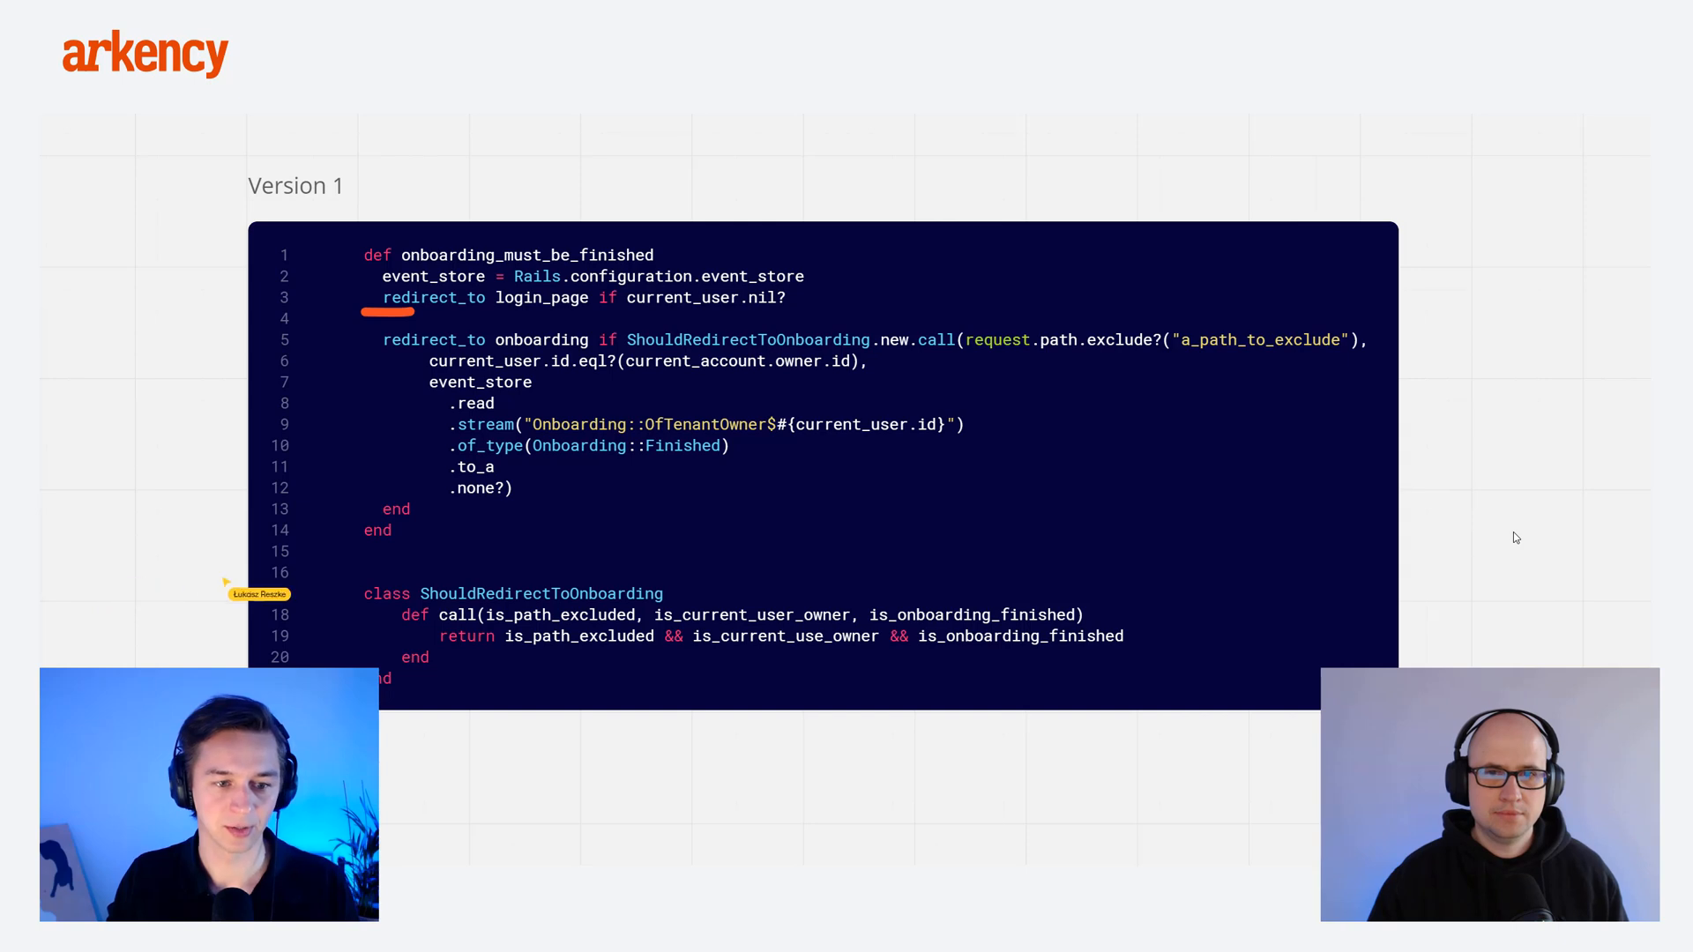
mouse_move(572, 656)
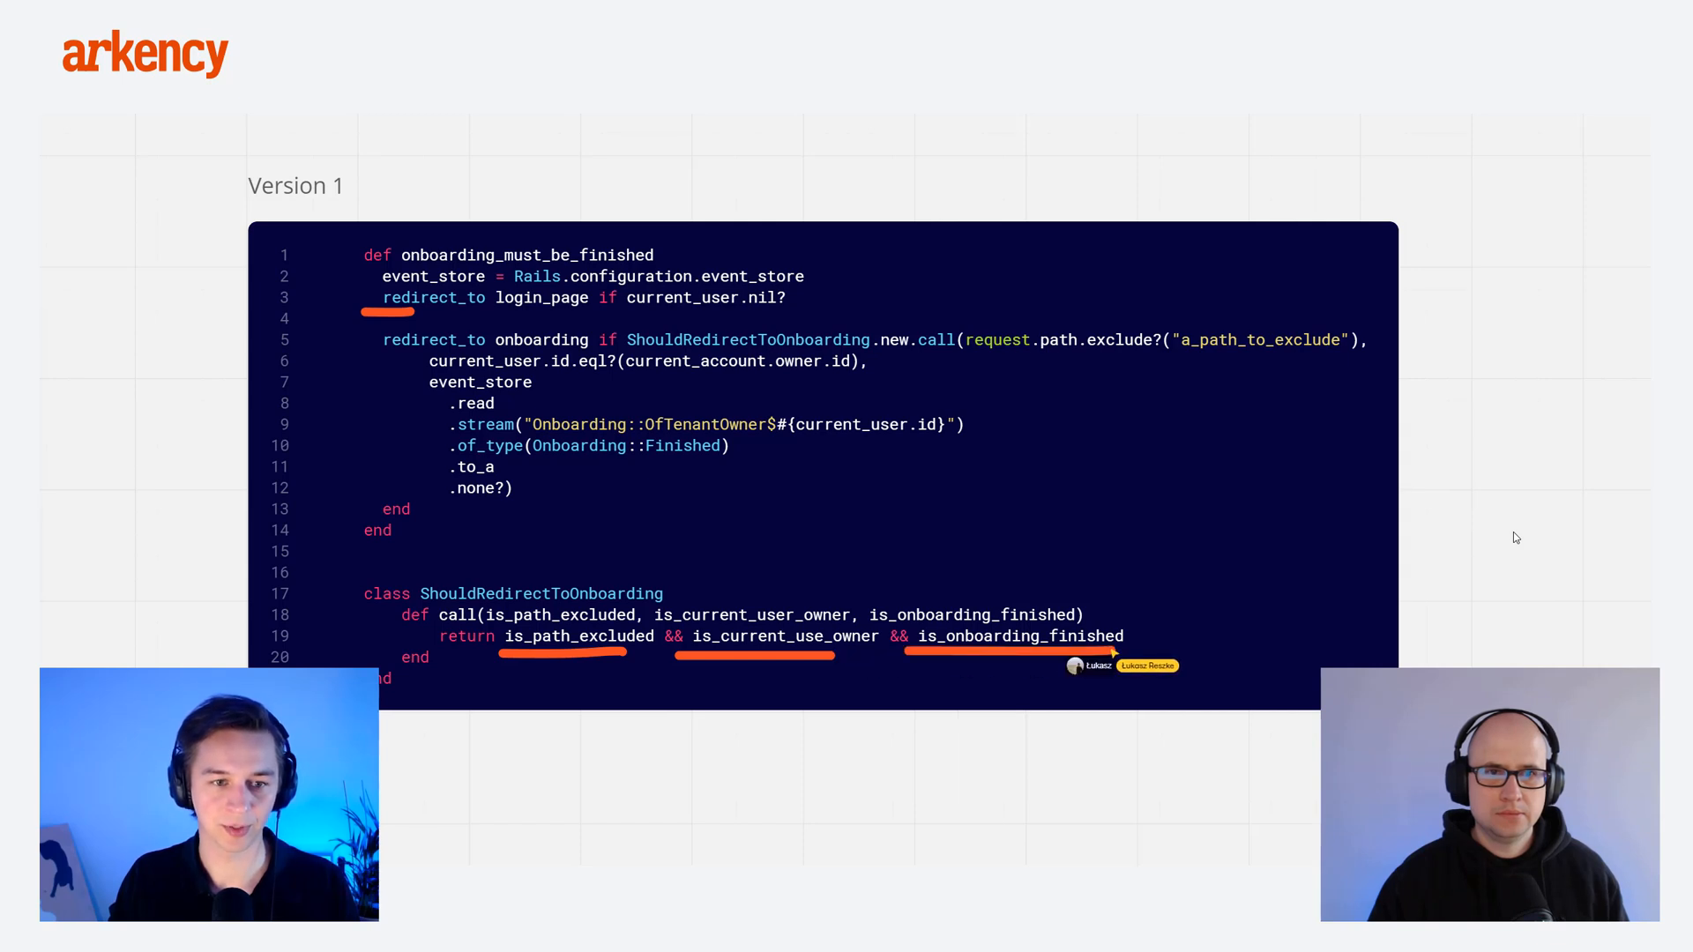
mouse_move(756, 424)
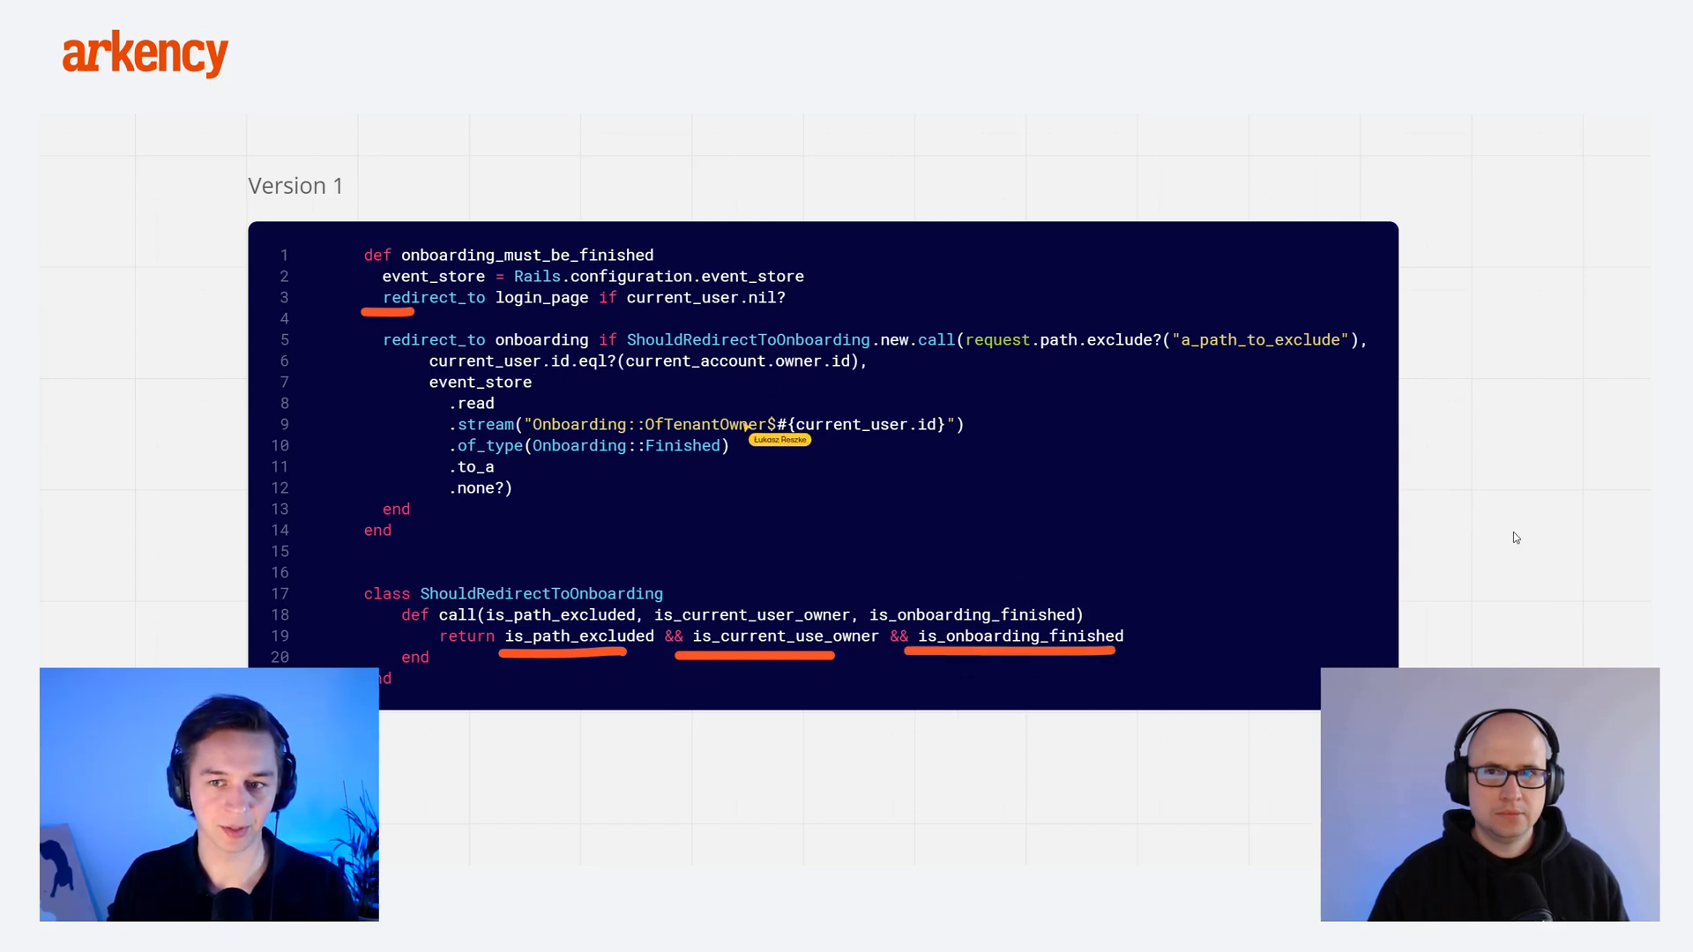
mouse_move(1026, 367)
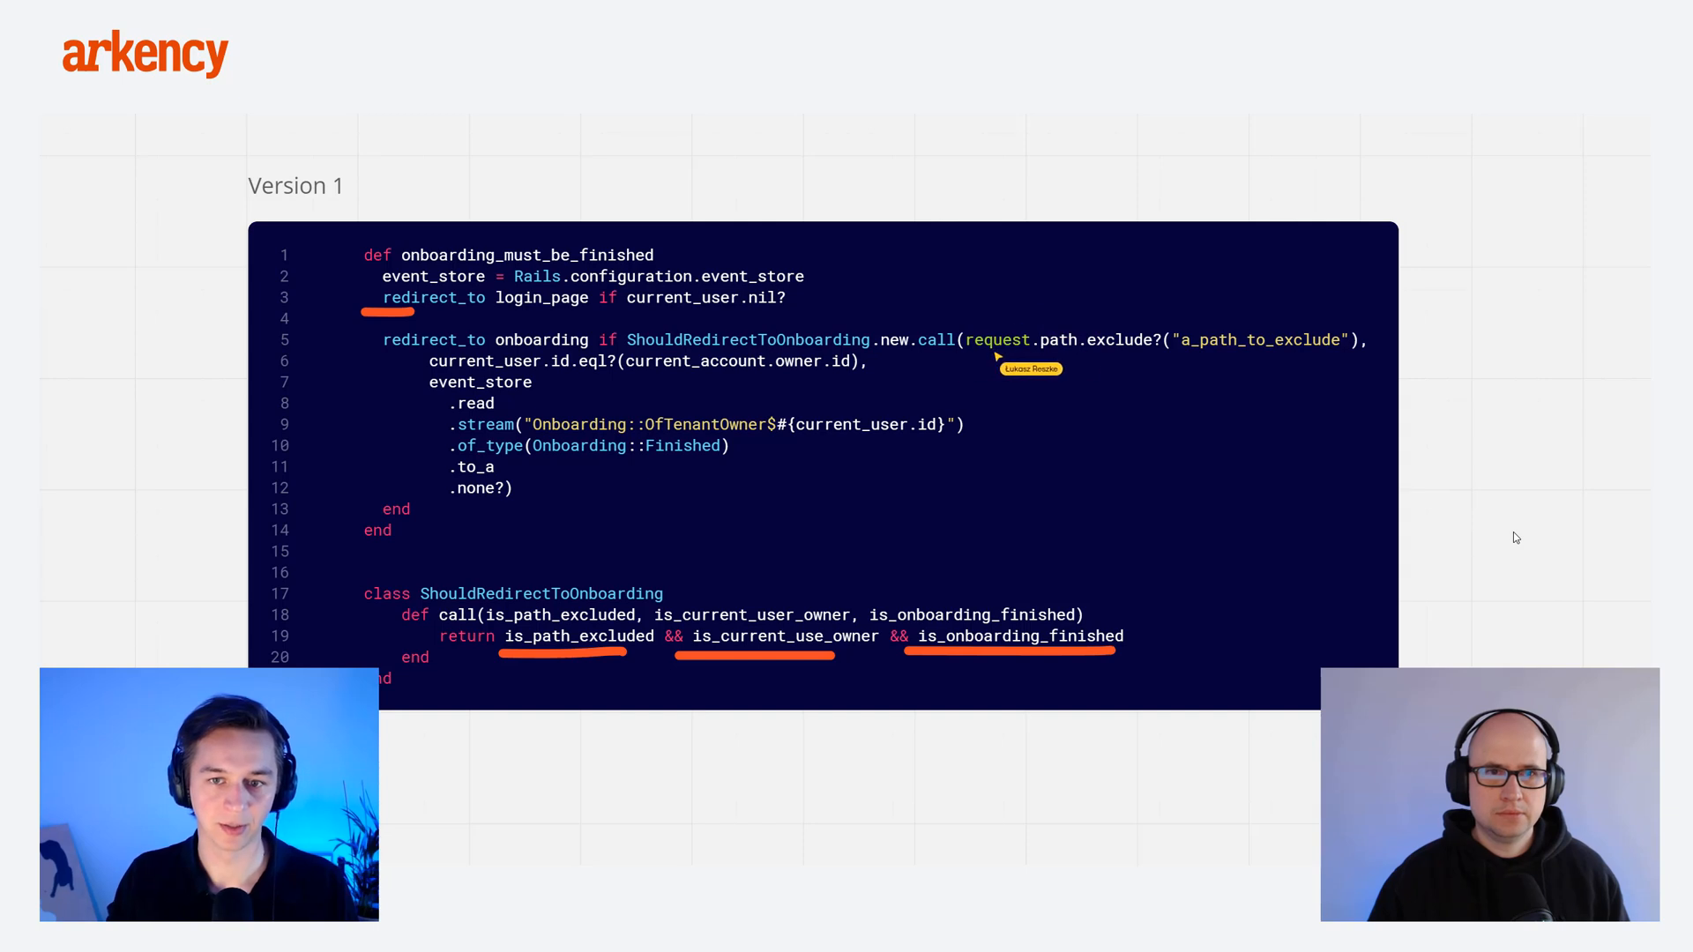
mouse_move(1361, 367)
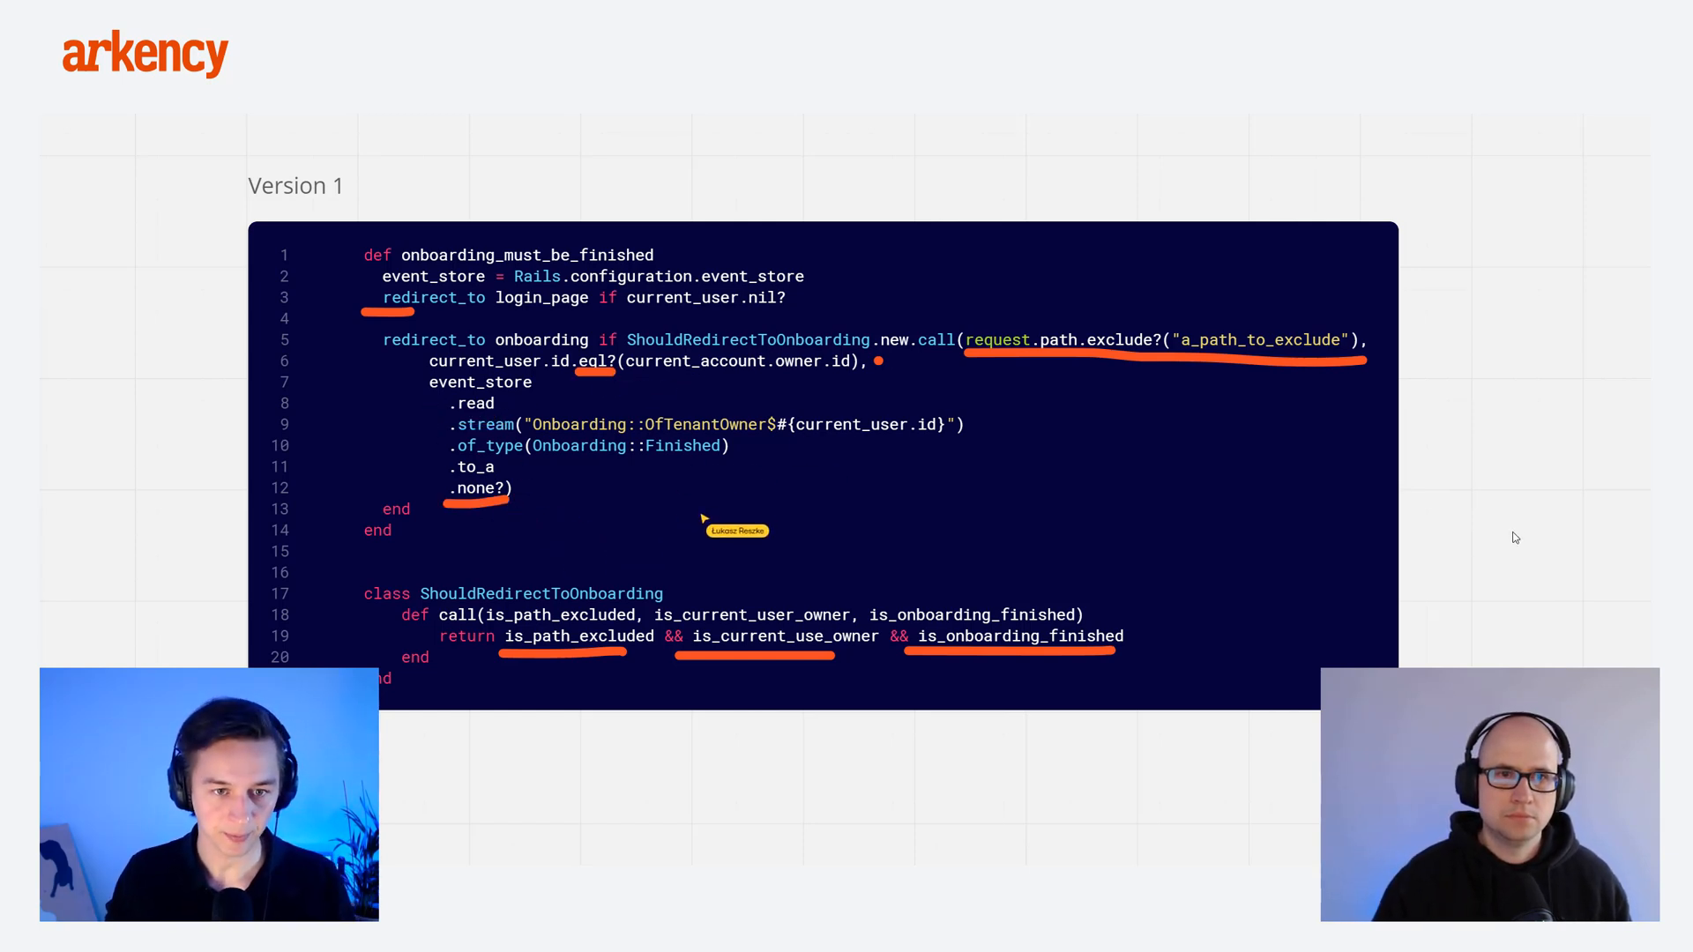
mouse_move(629, 361)
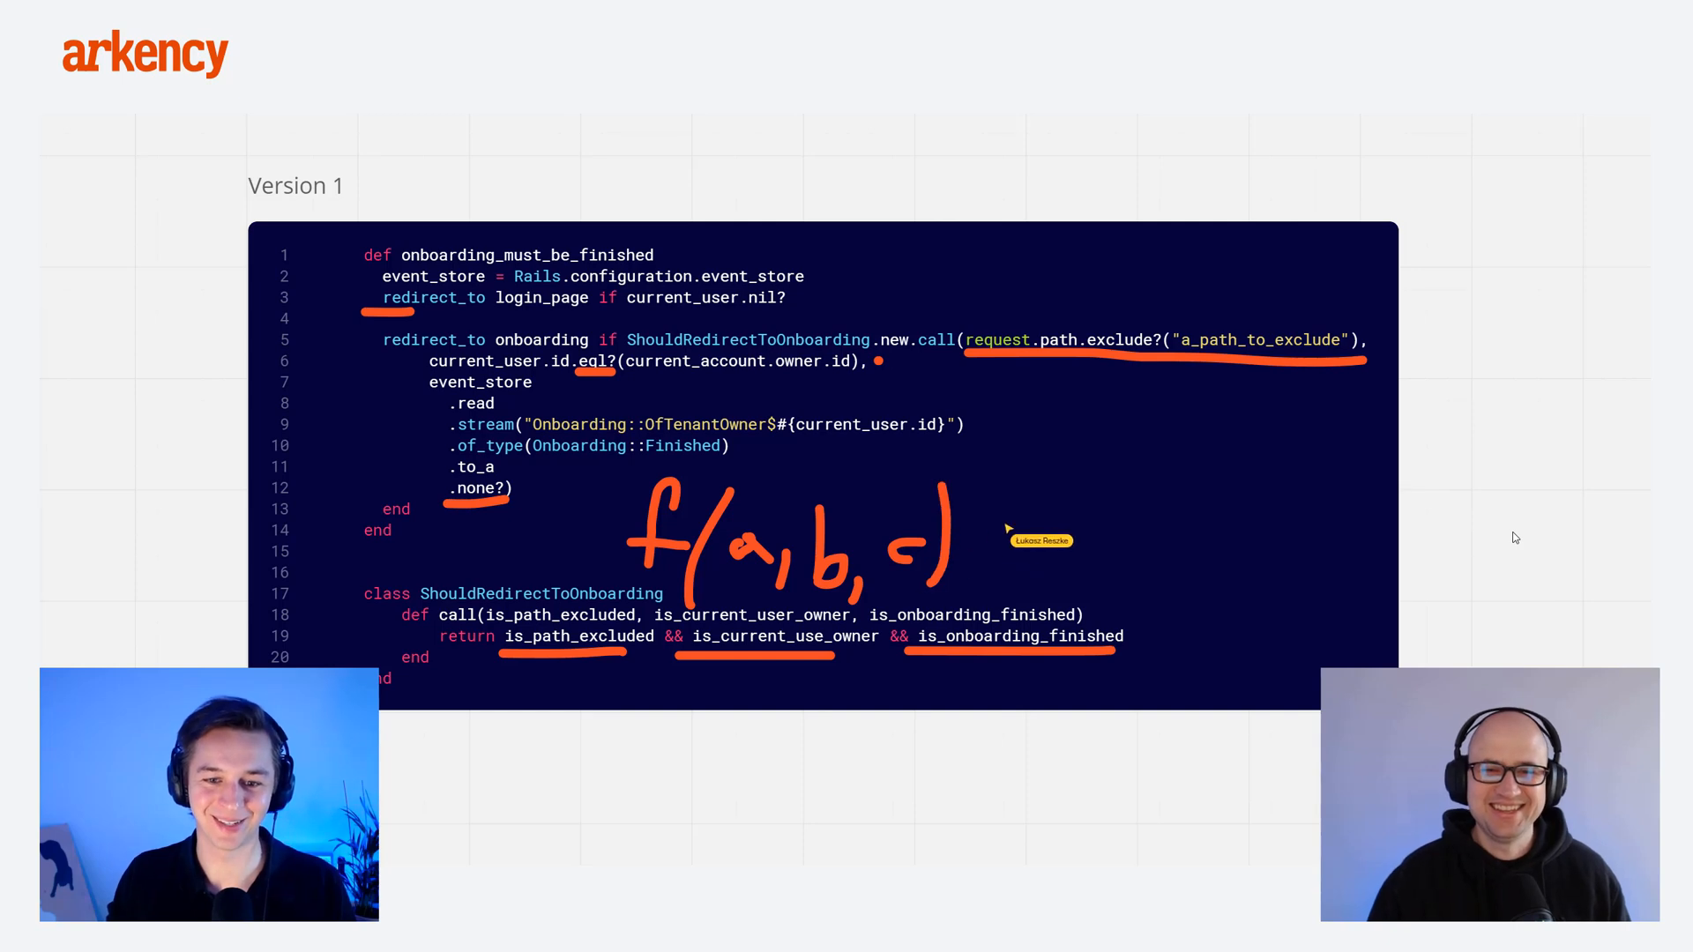
mouse_move(562, 440)
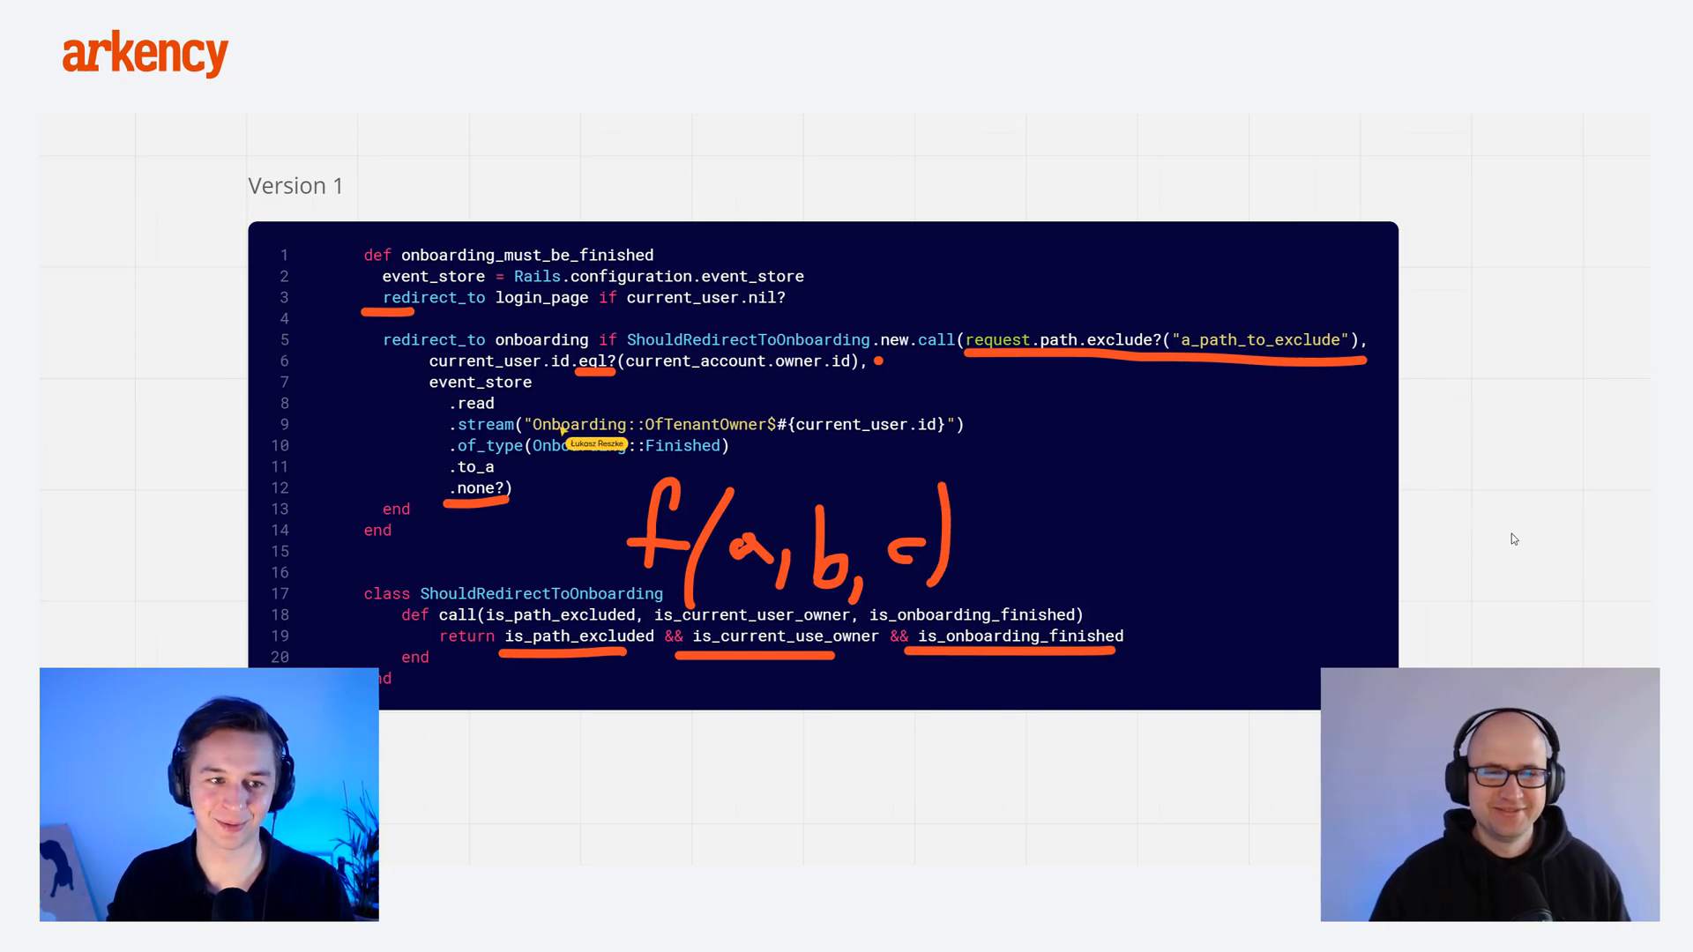
mouse_move(1031, 340)
text(def test_)
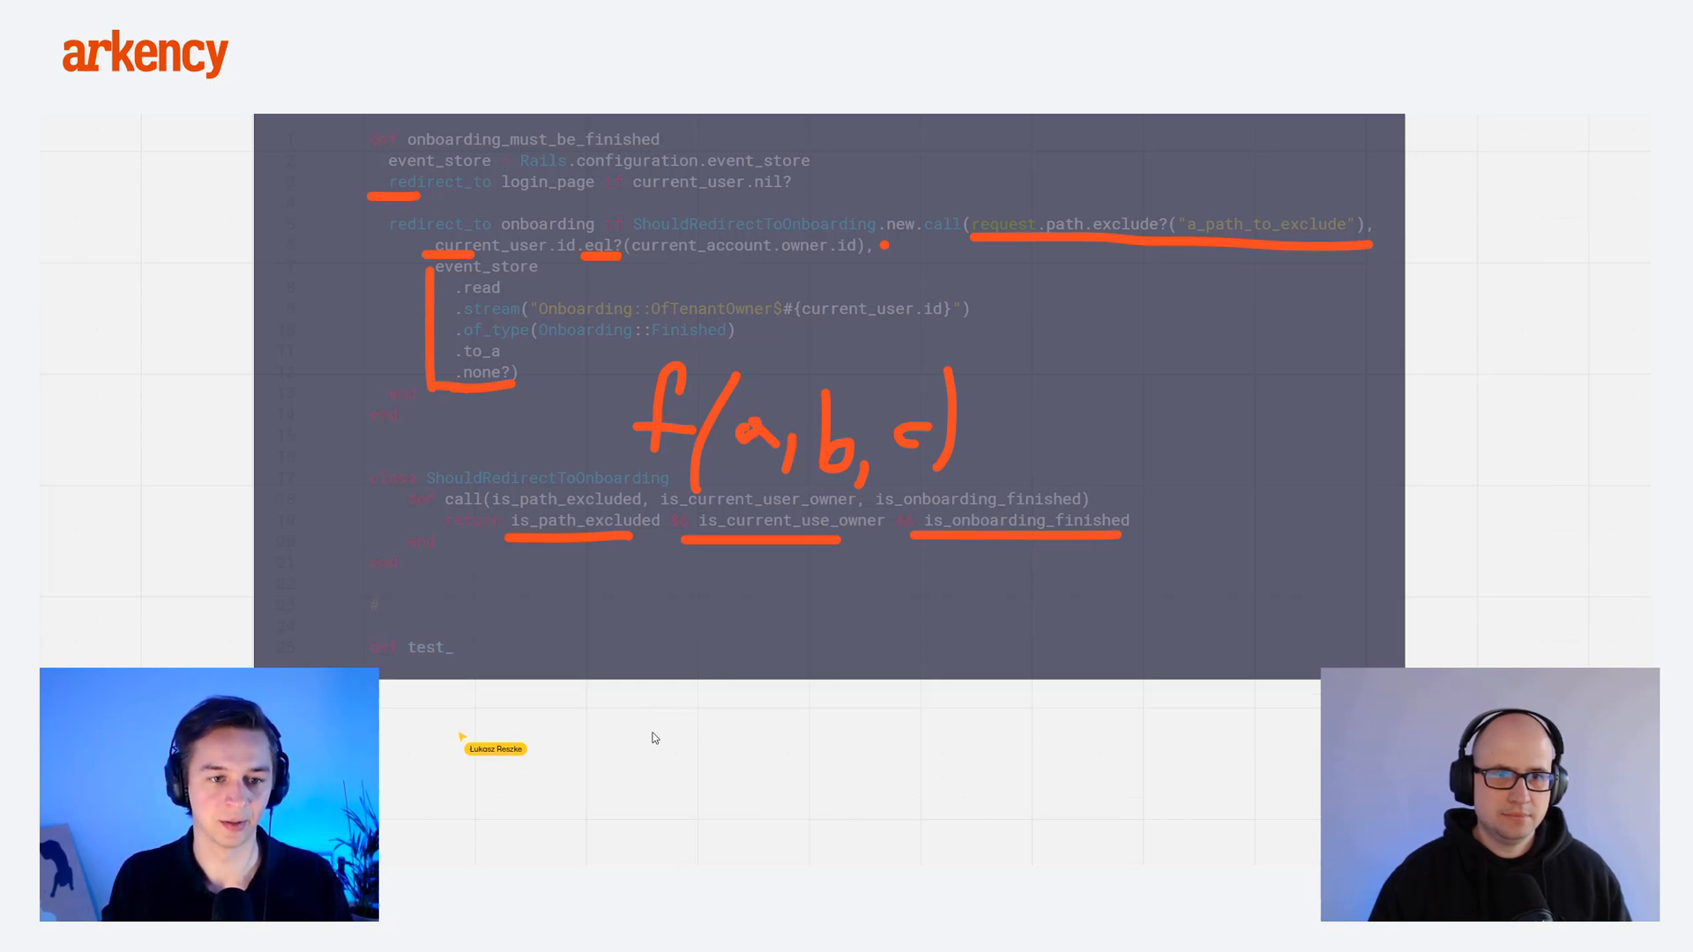
Step: Write test_redirect_when_path_is_not_exluded asserting ShouldRedirectToOnboarding.new(false, true, true)
text(redirect_when_)
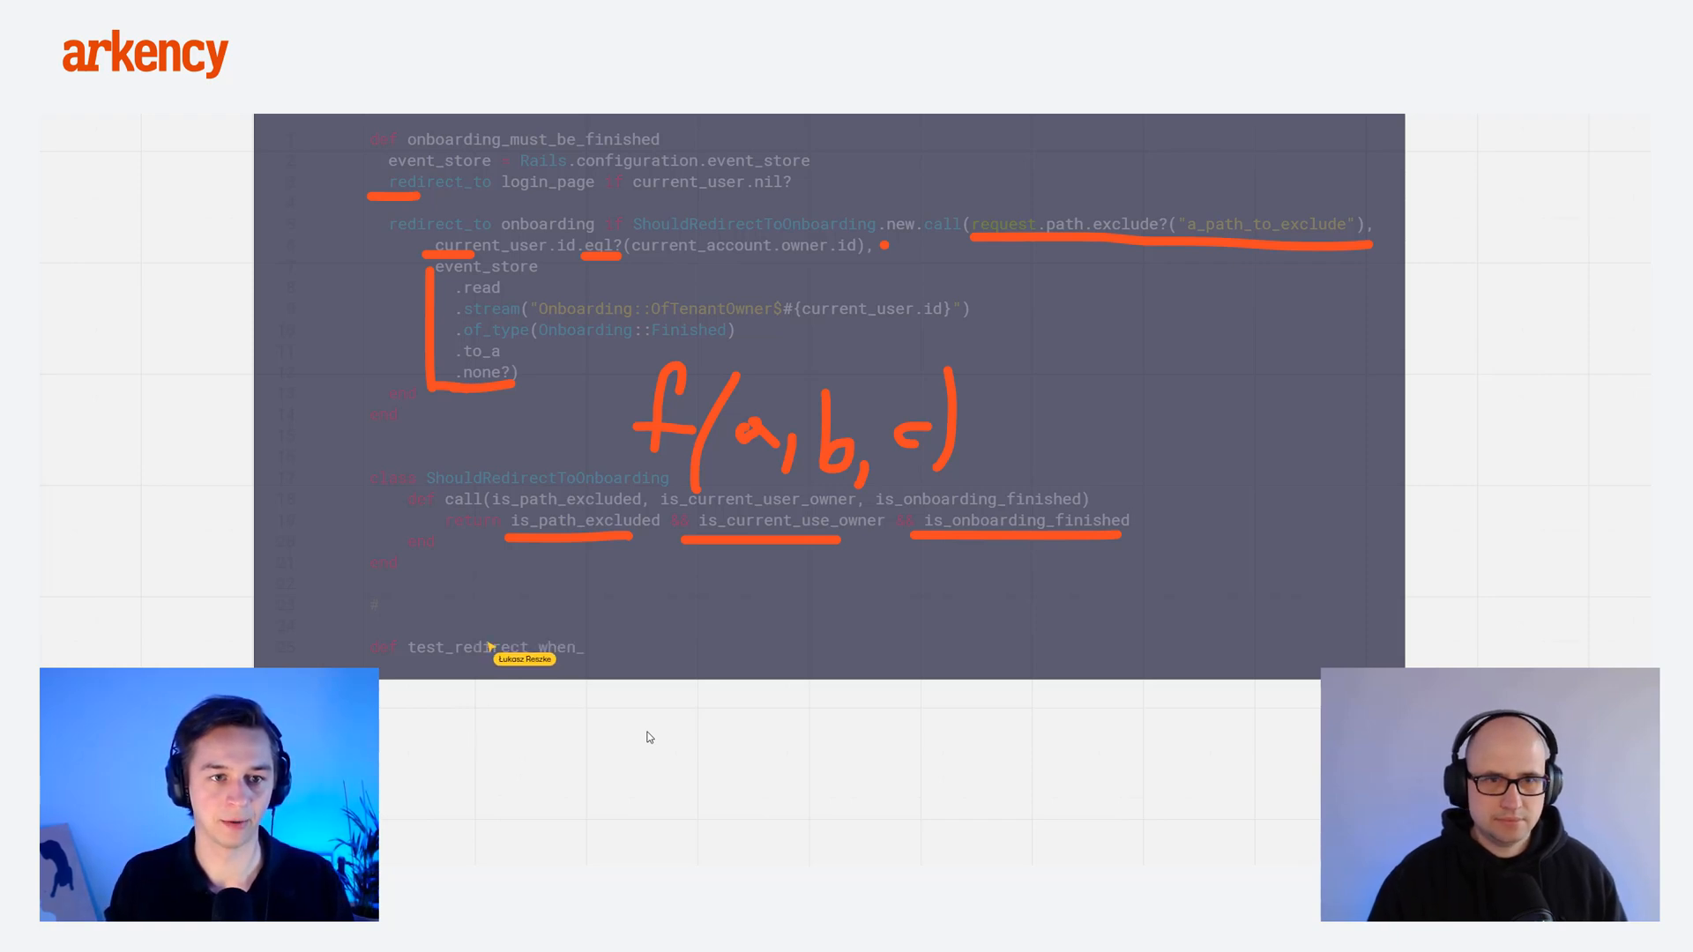
text(path_is_)
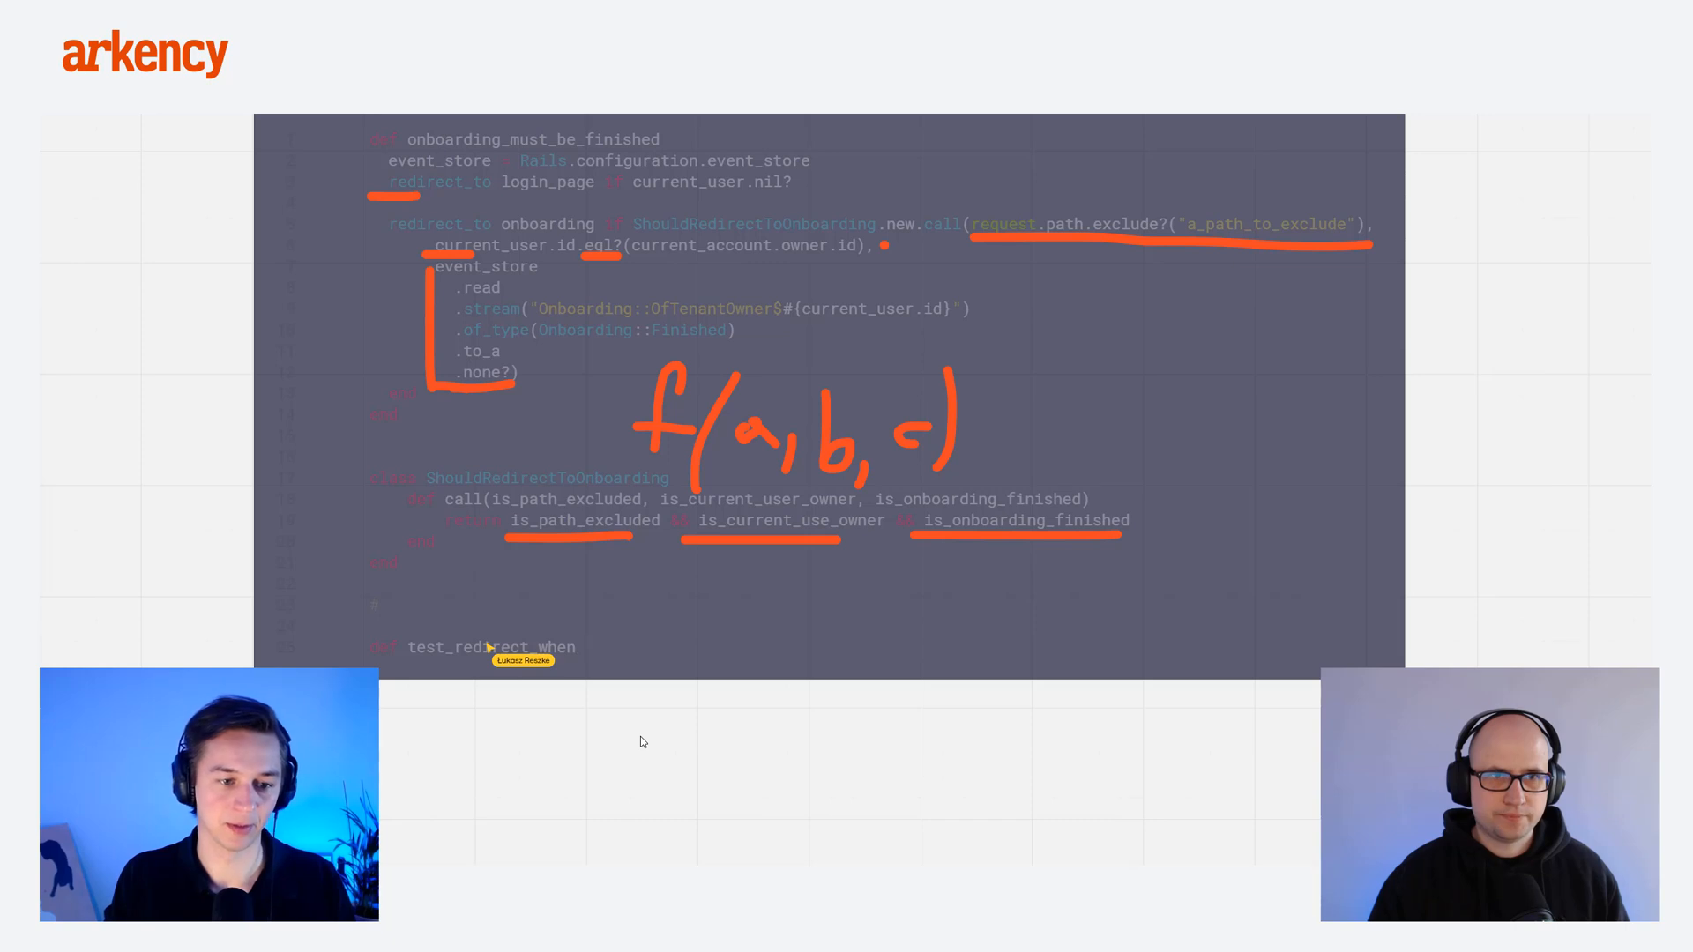
text(_path_is_)
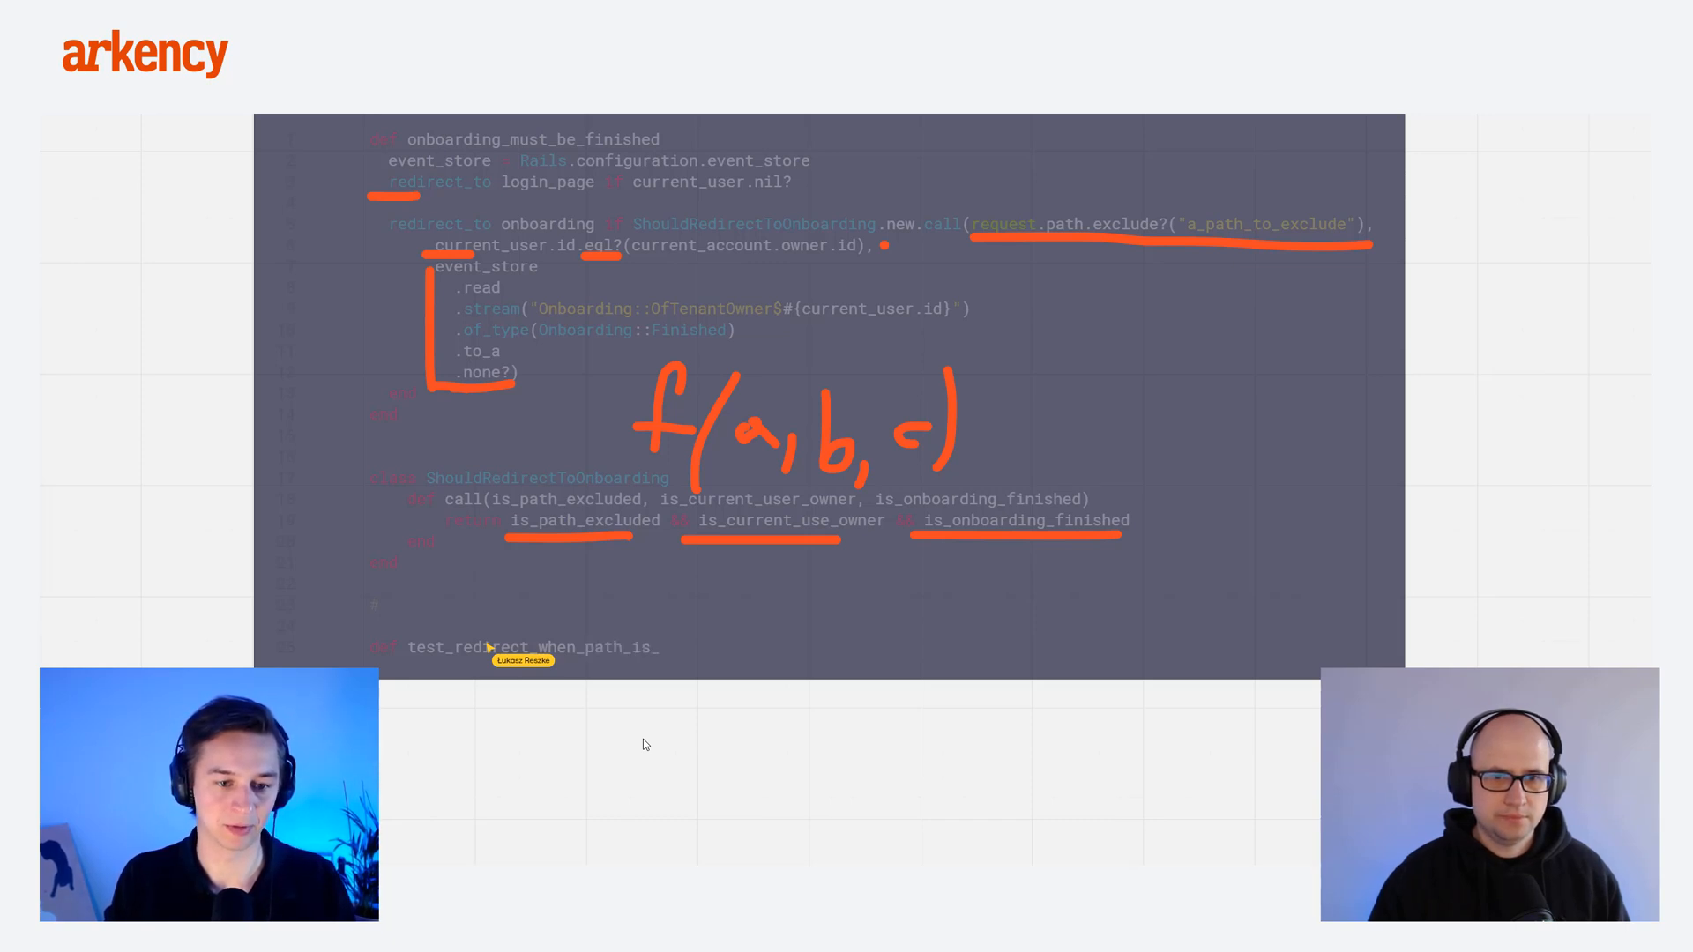
text(not_exlu)
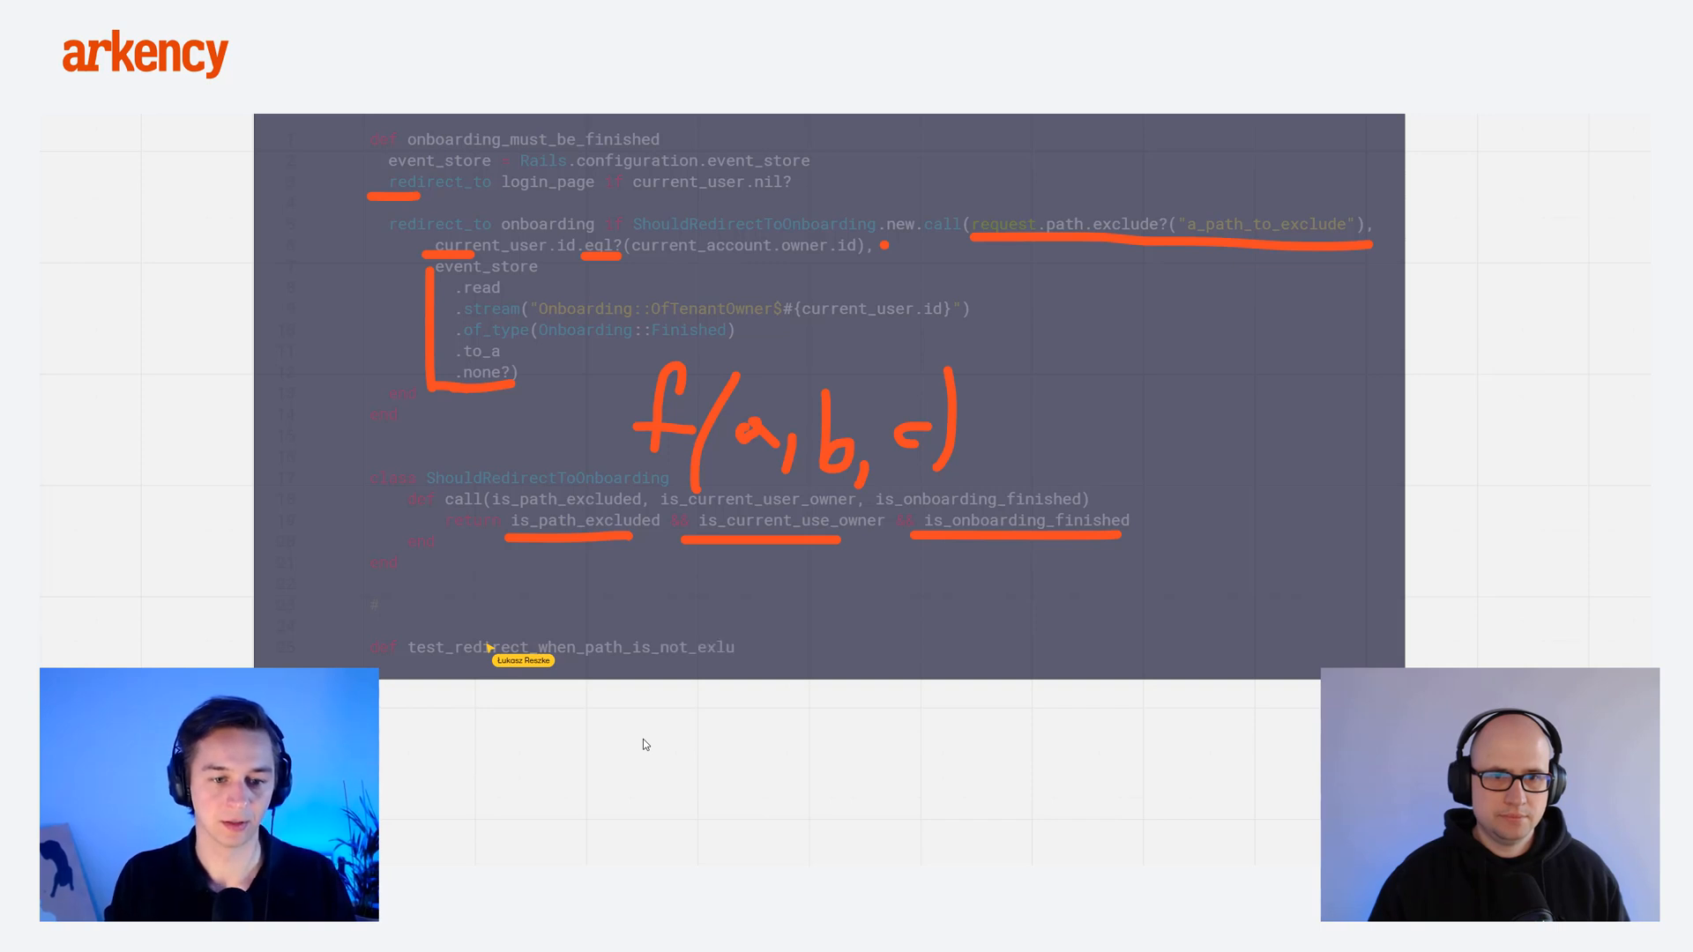
key(Backspace)
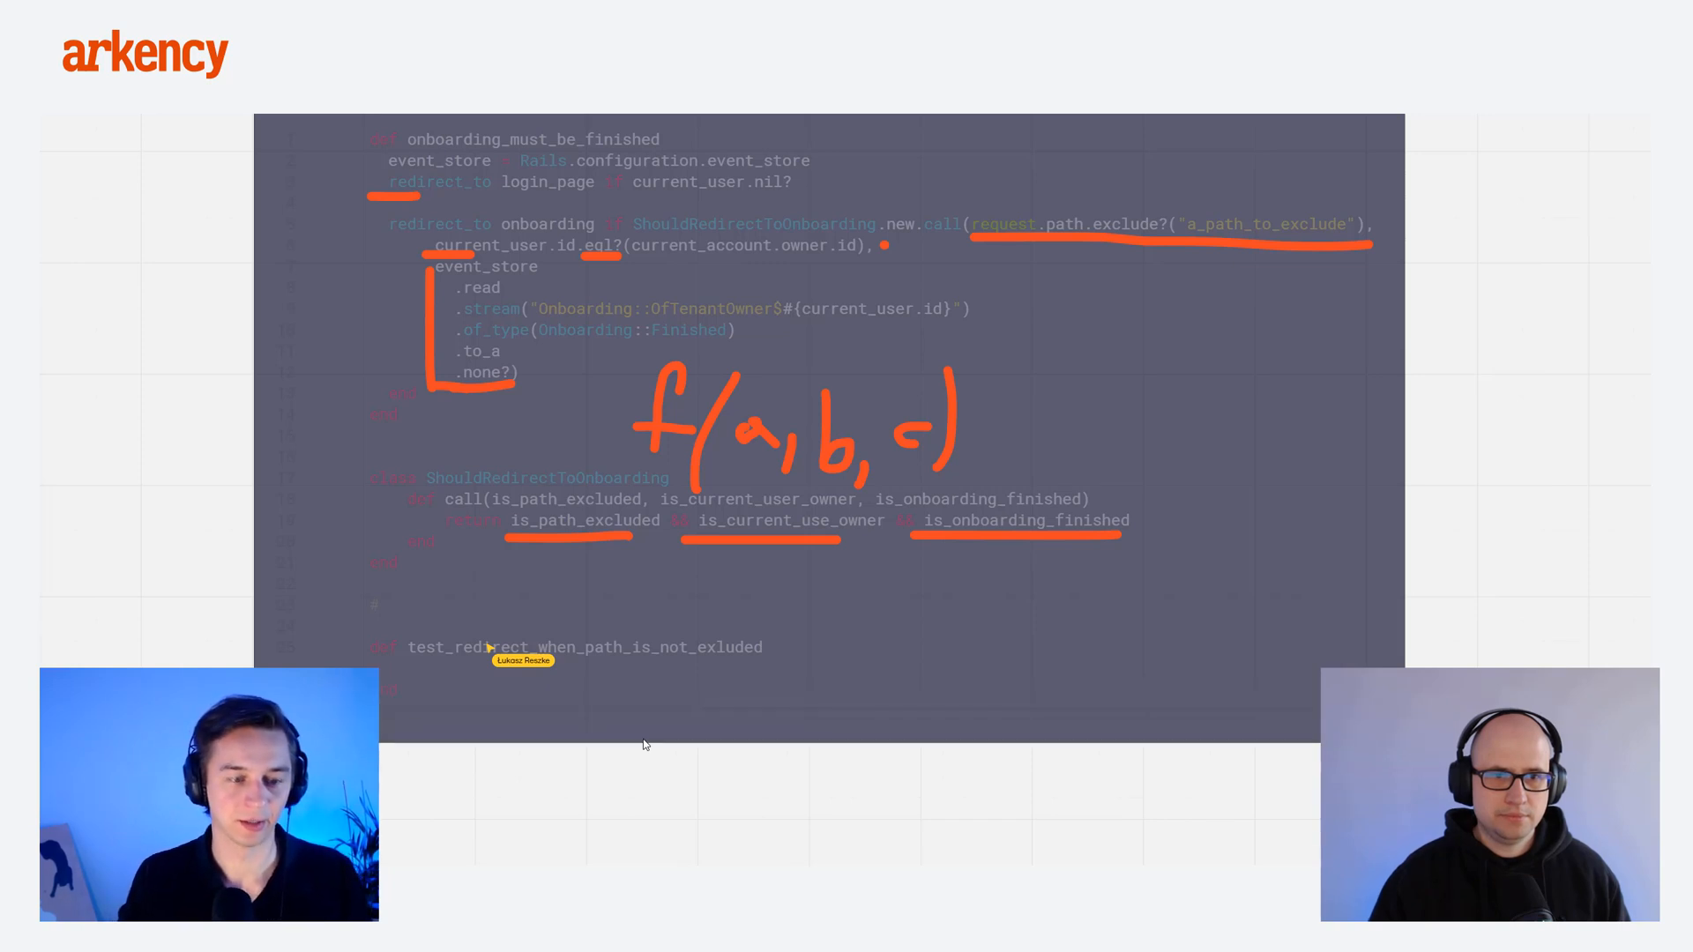
mouse_move(646, 752)
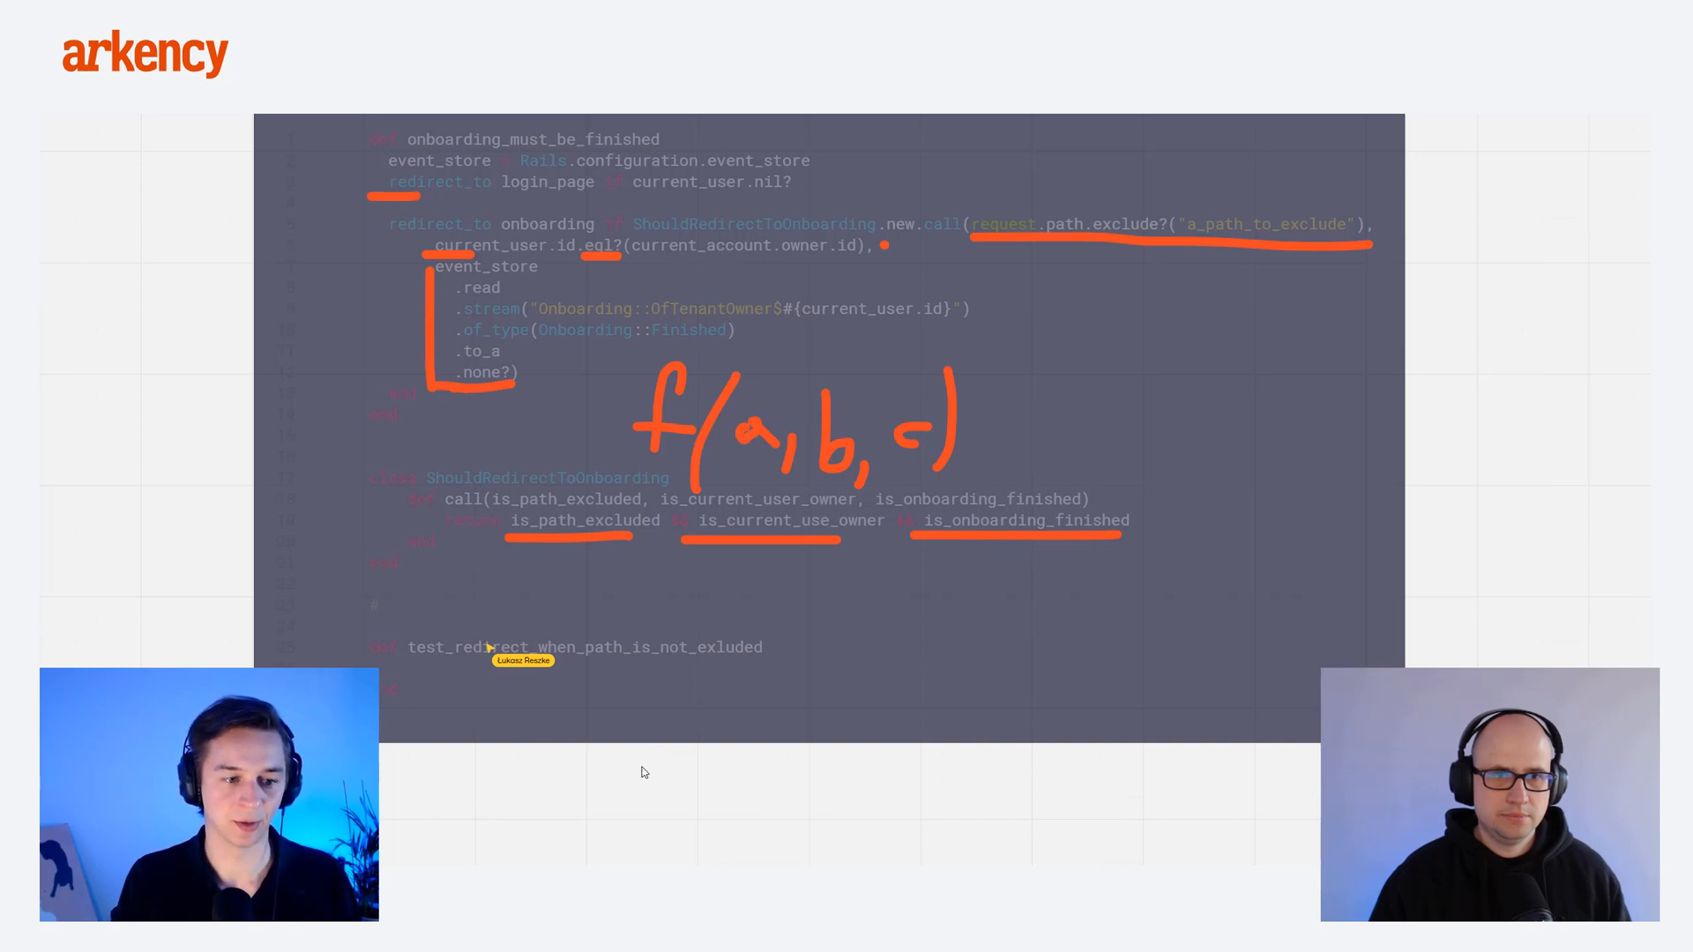
text(ShouldRedirectToOnboarding.new)
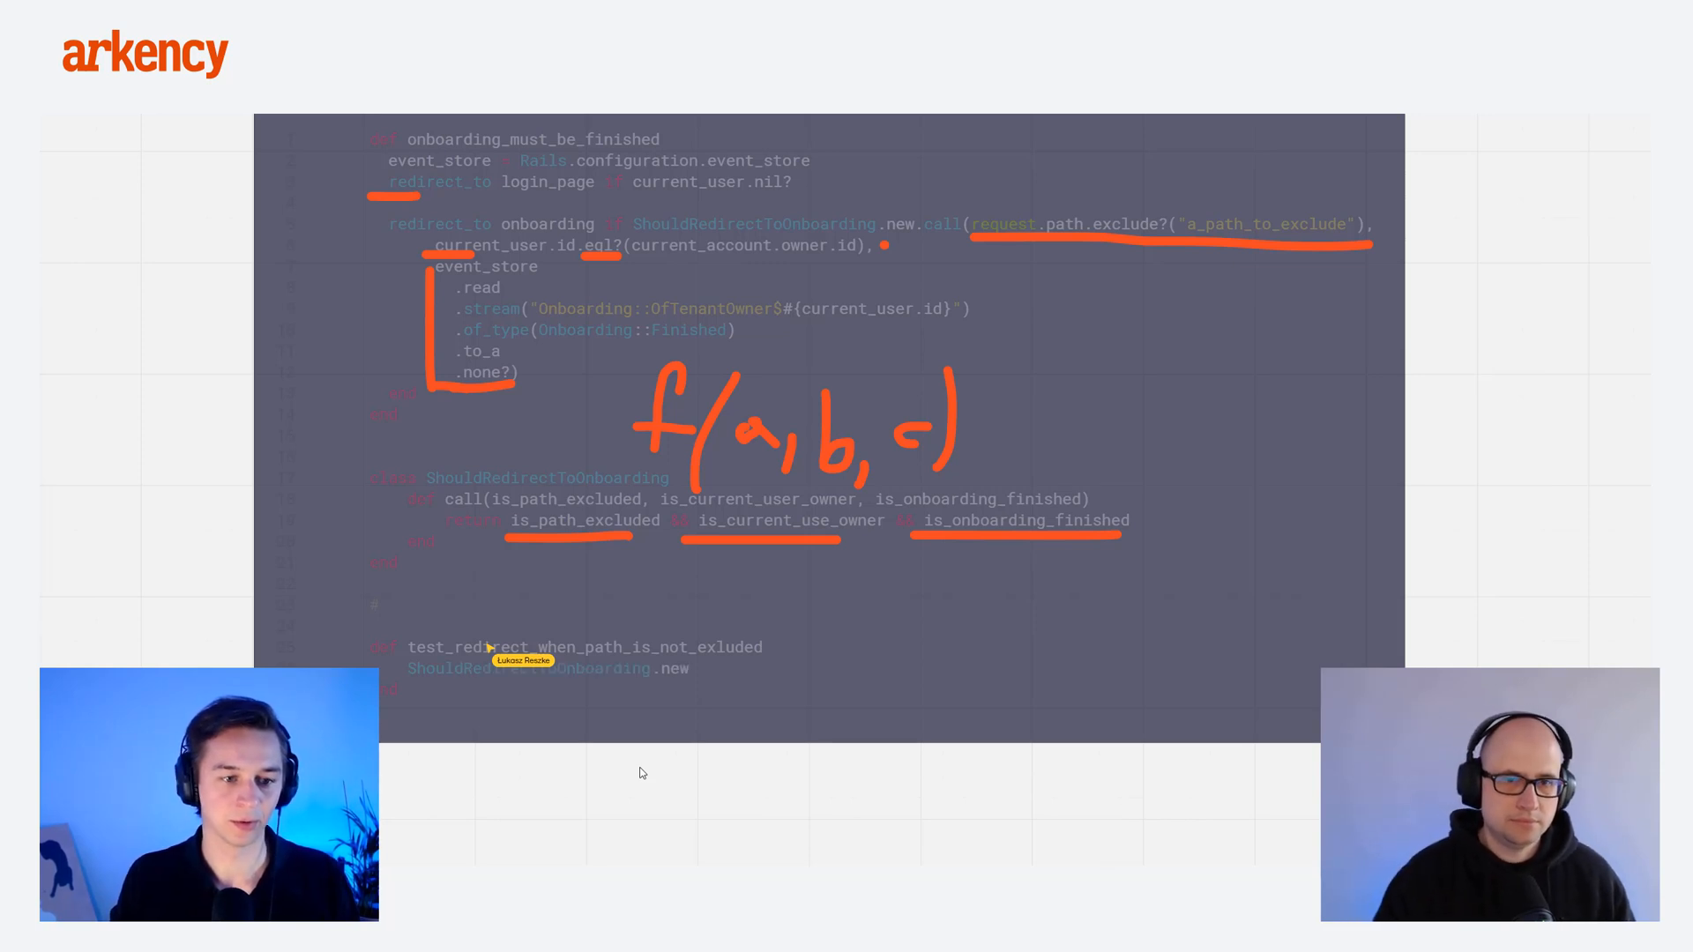
text(())
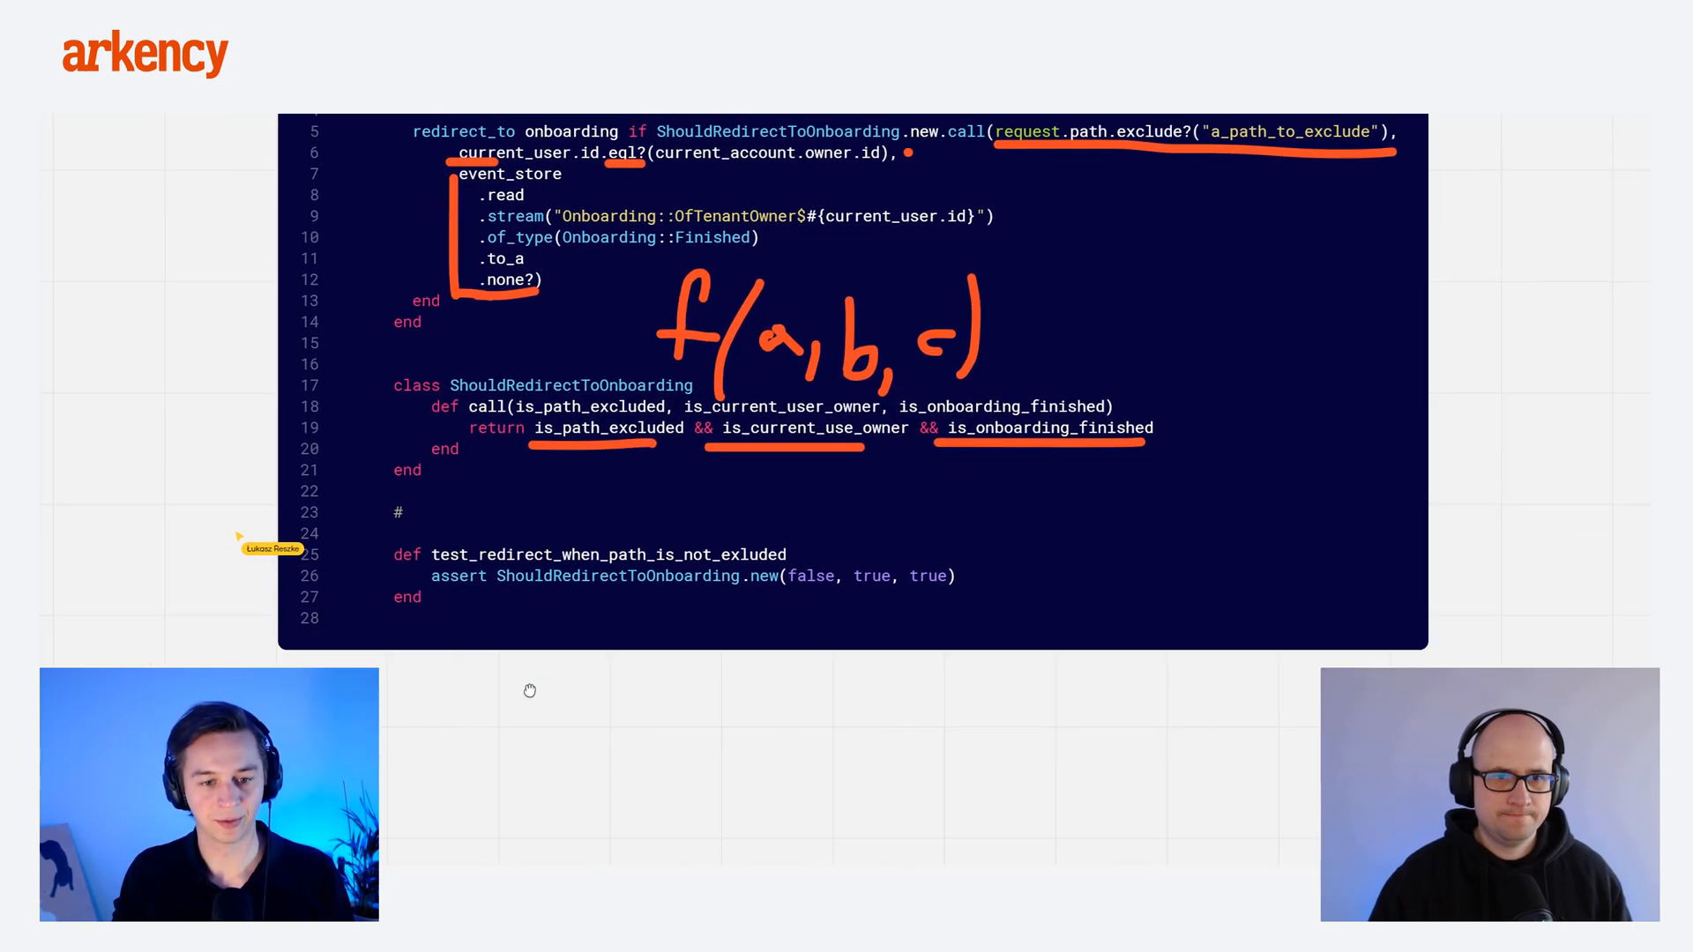
scroll(down, 3)
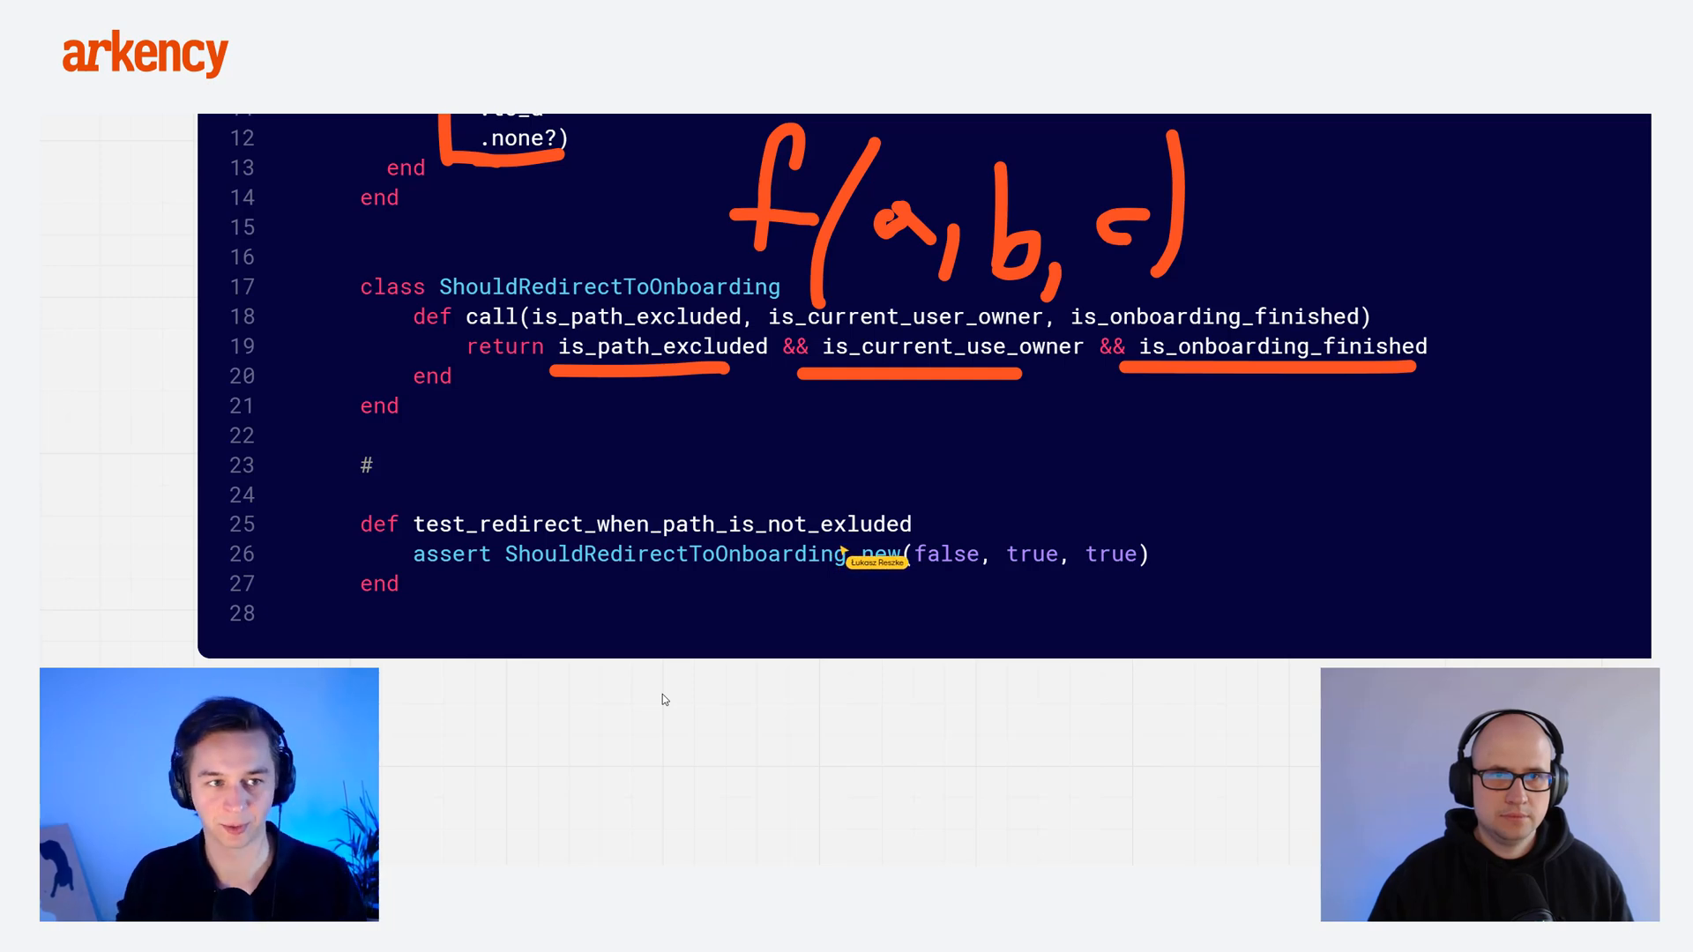
scroll(up, 3)
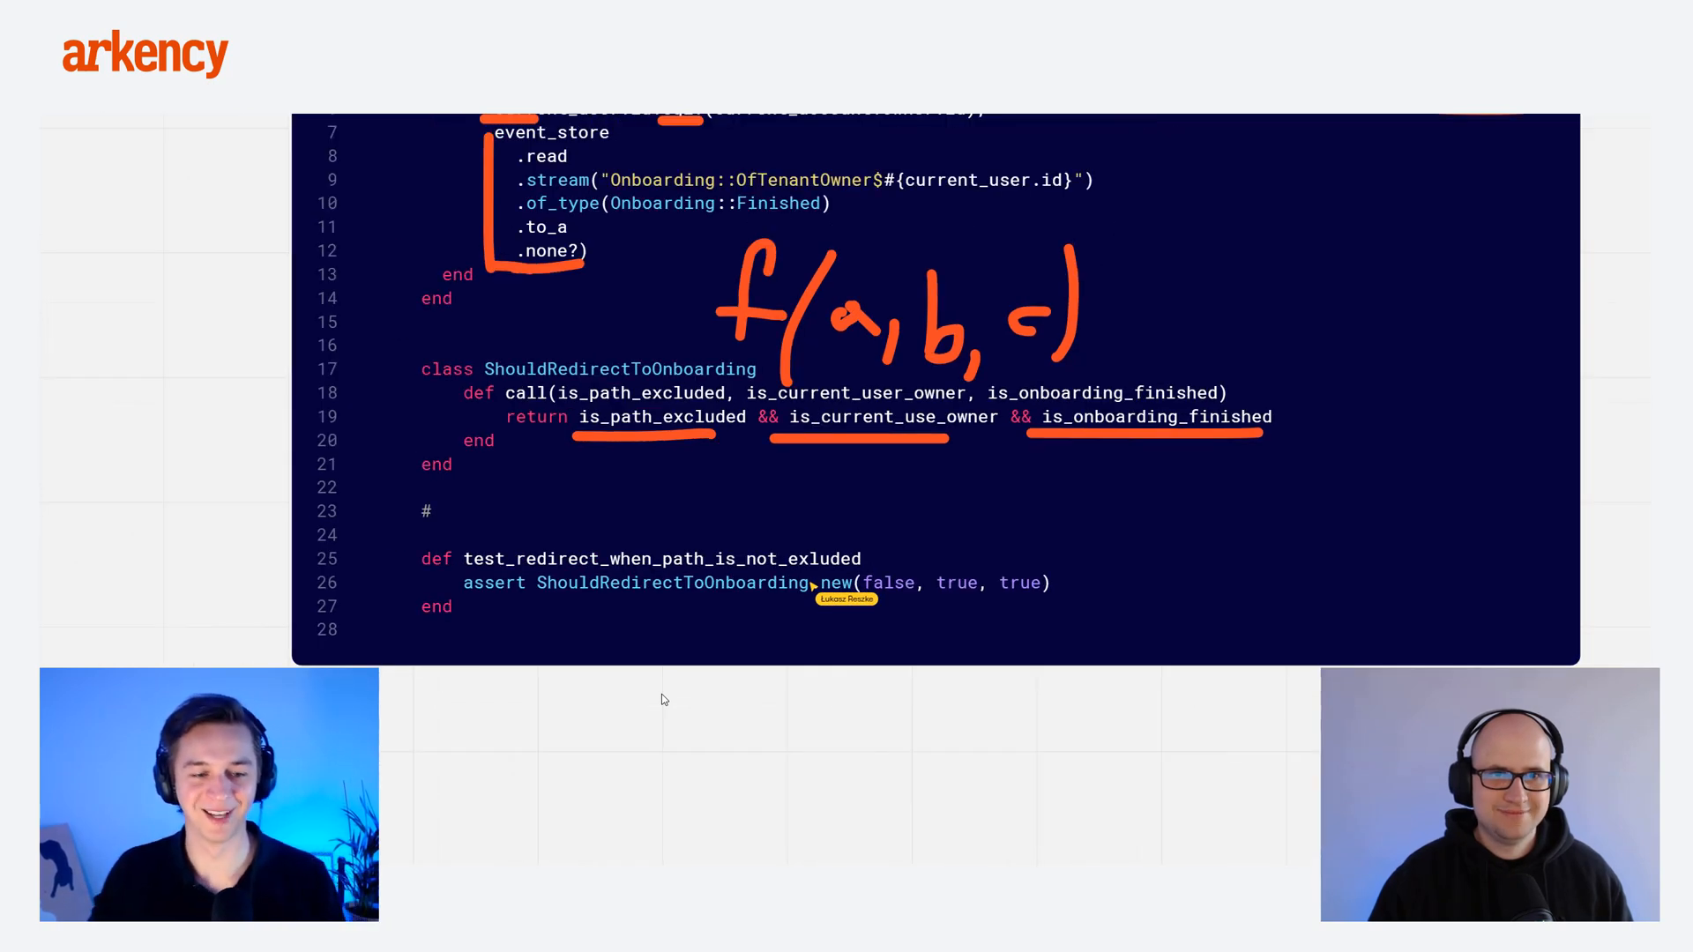
scroll(up, 3)
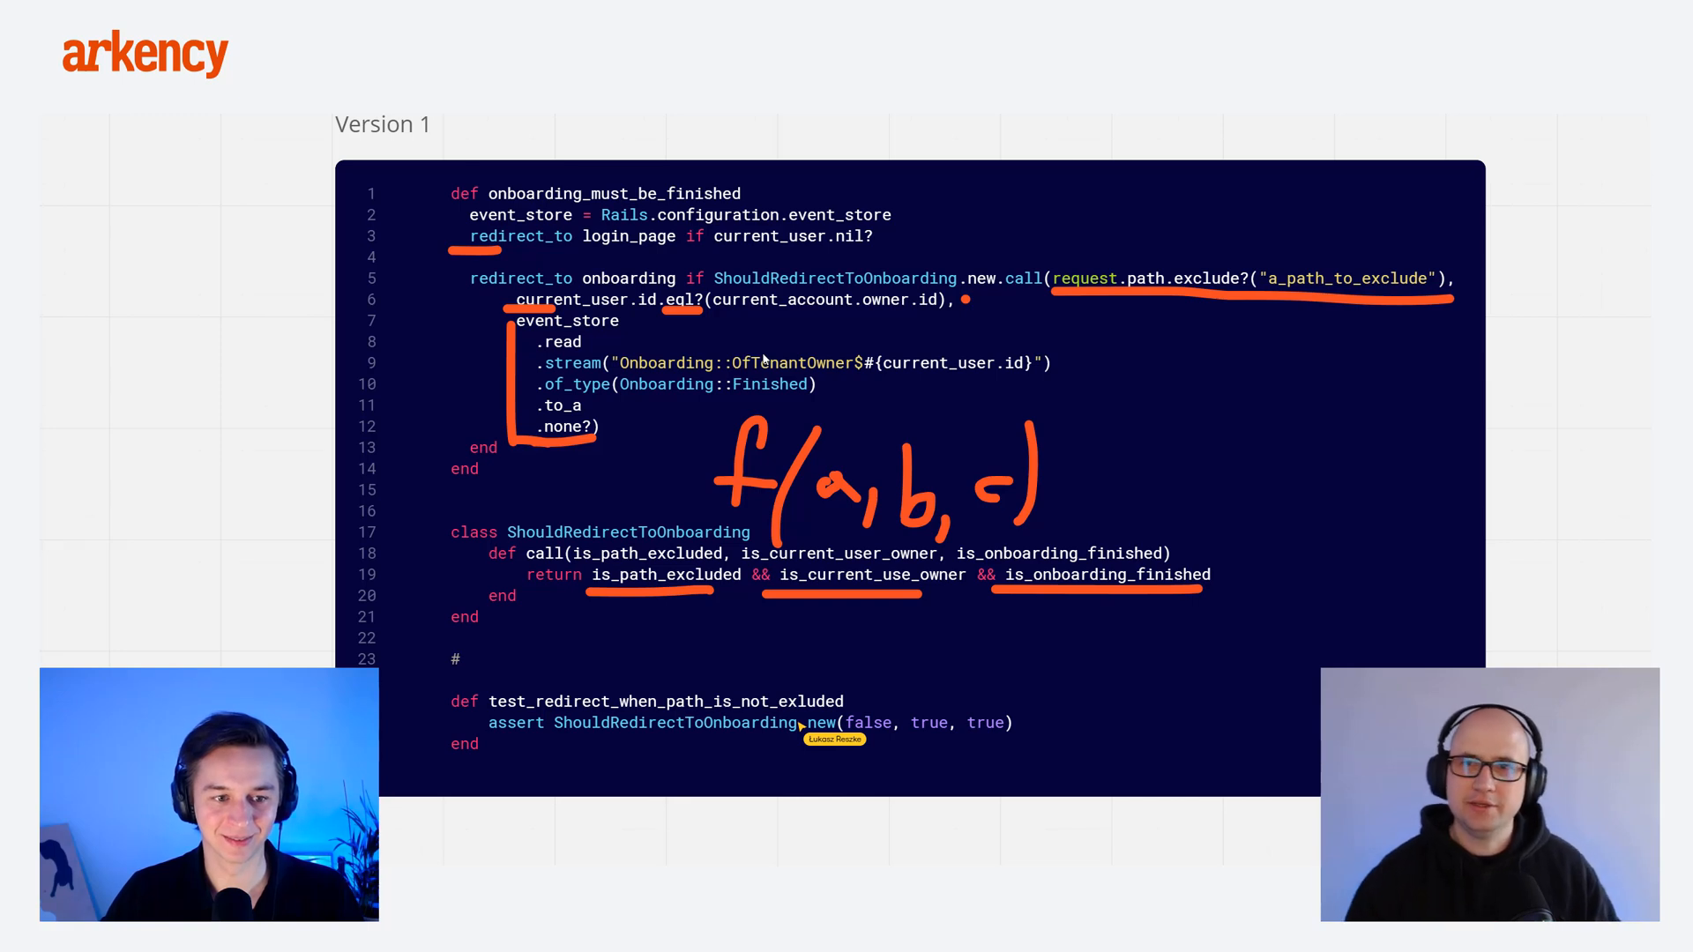
mouse_move(1096, 307)
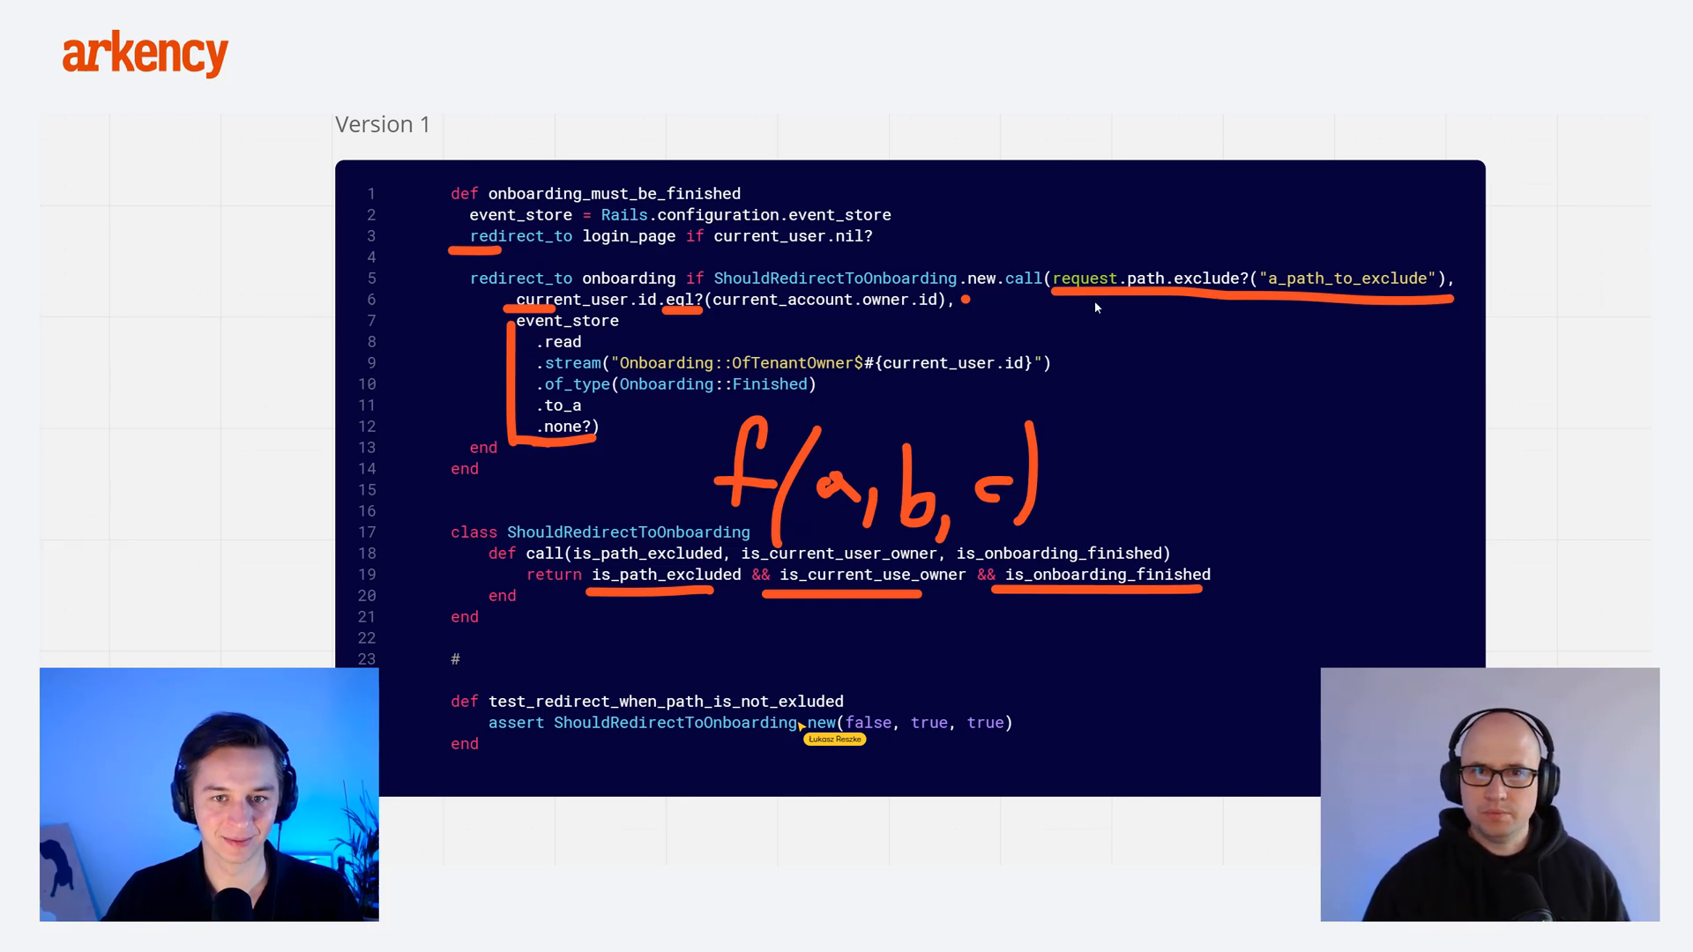
mouse_move(985, 284)
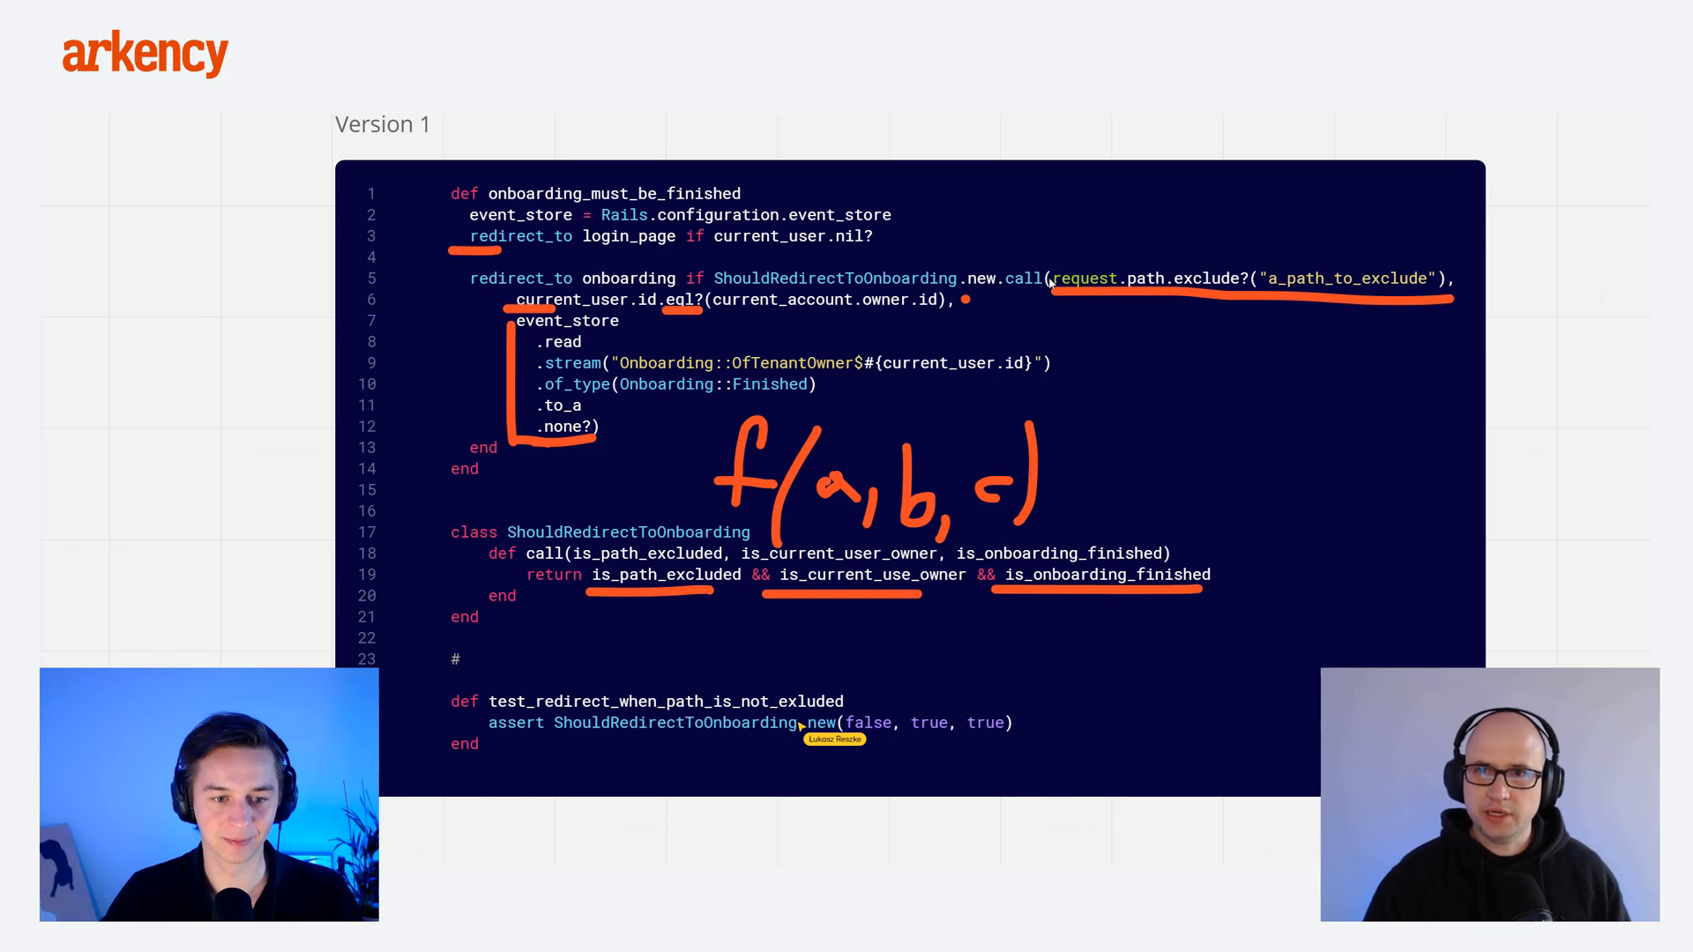
mouse_move(789, 294)
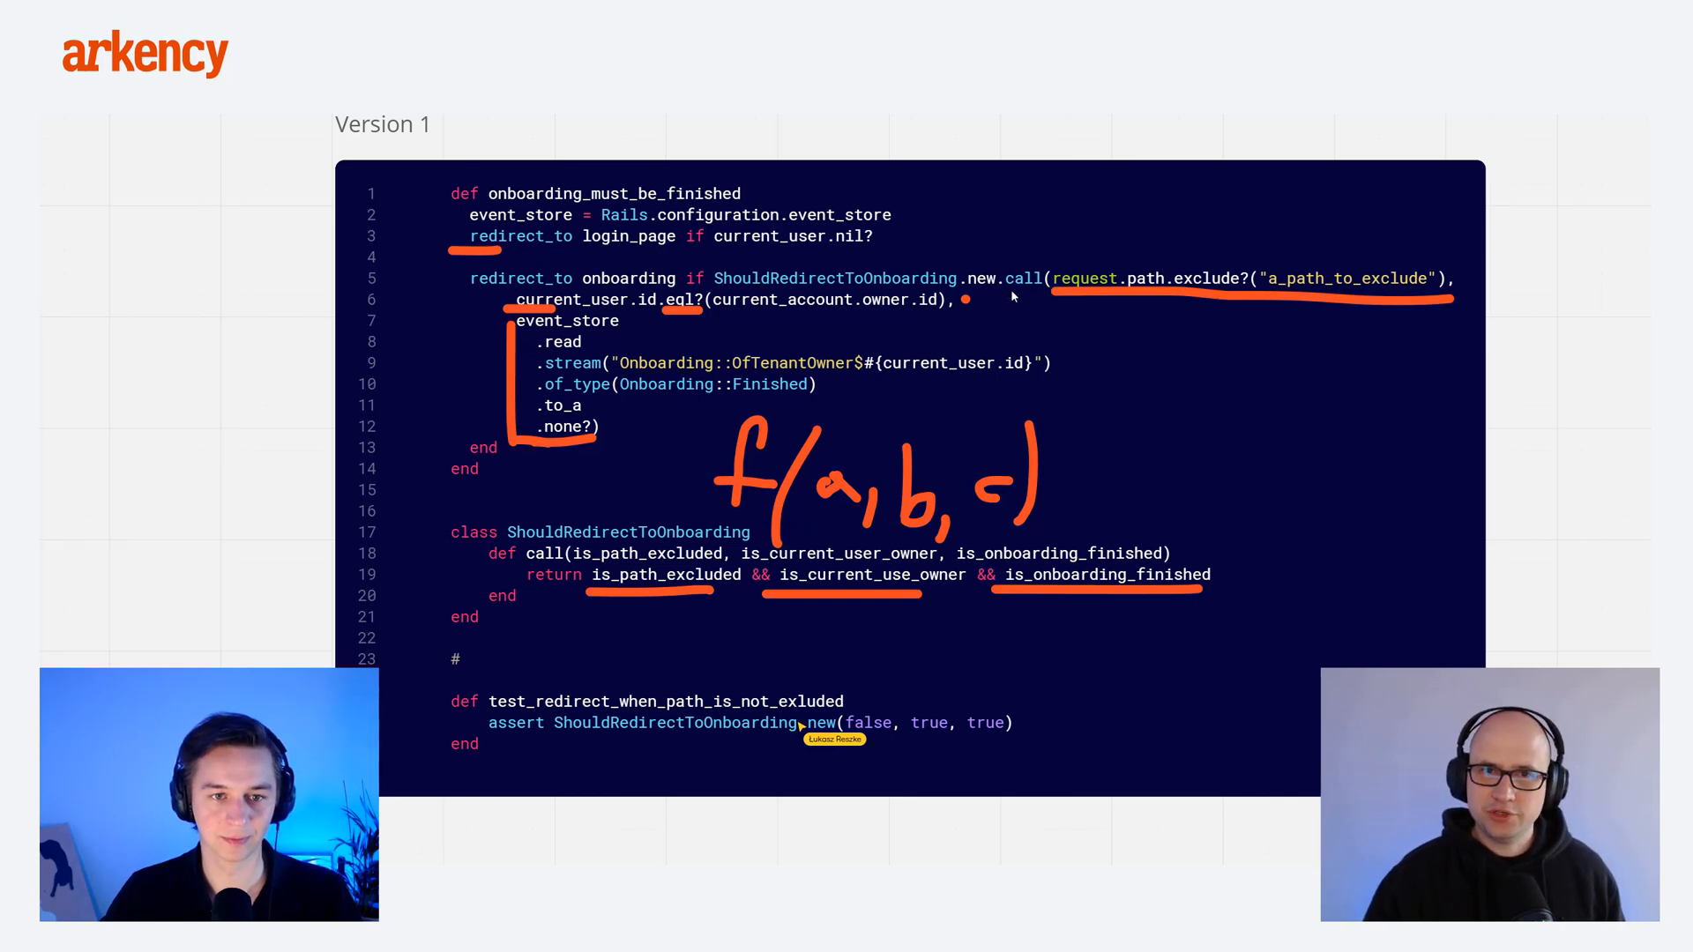
mouse_move(1072, 288)
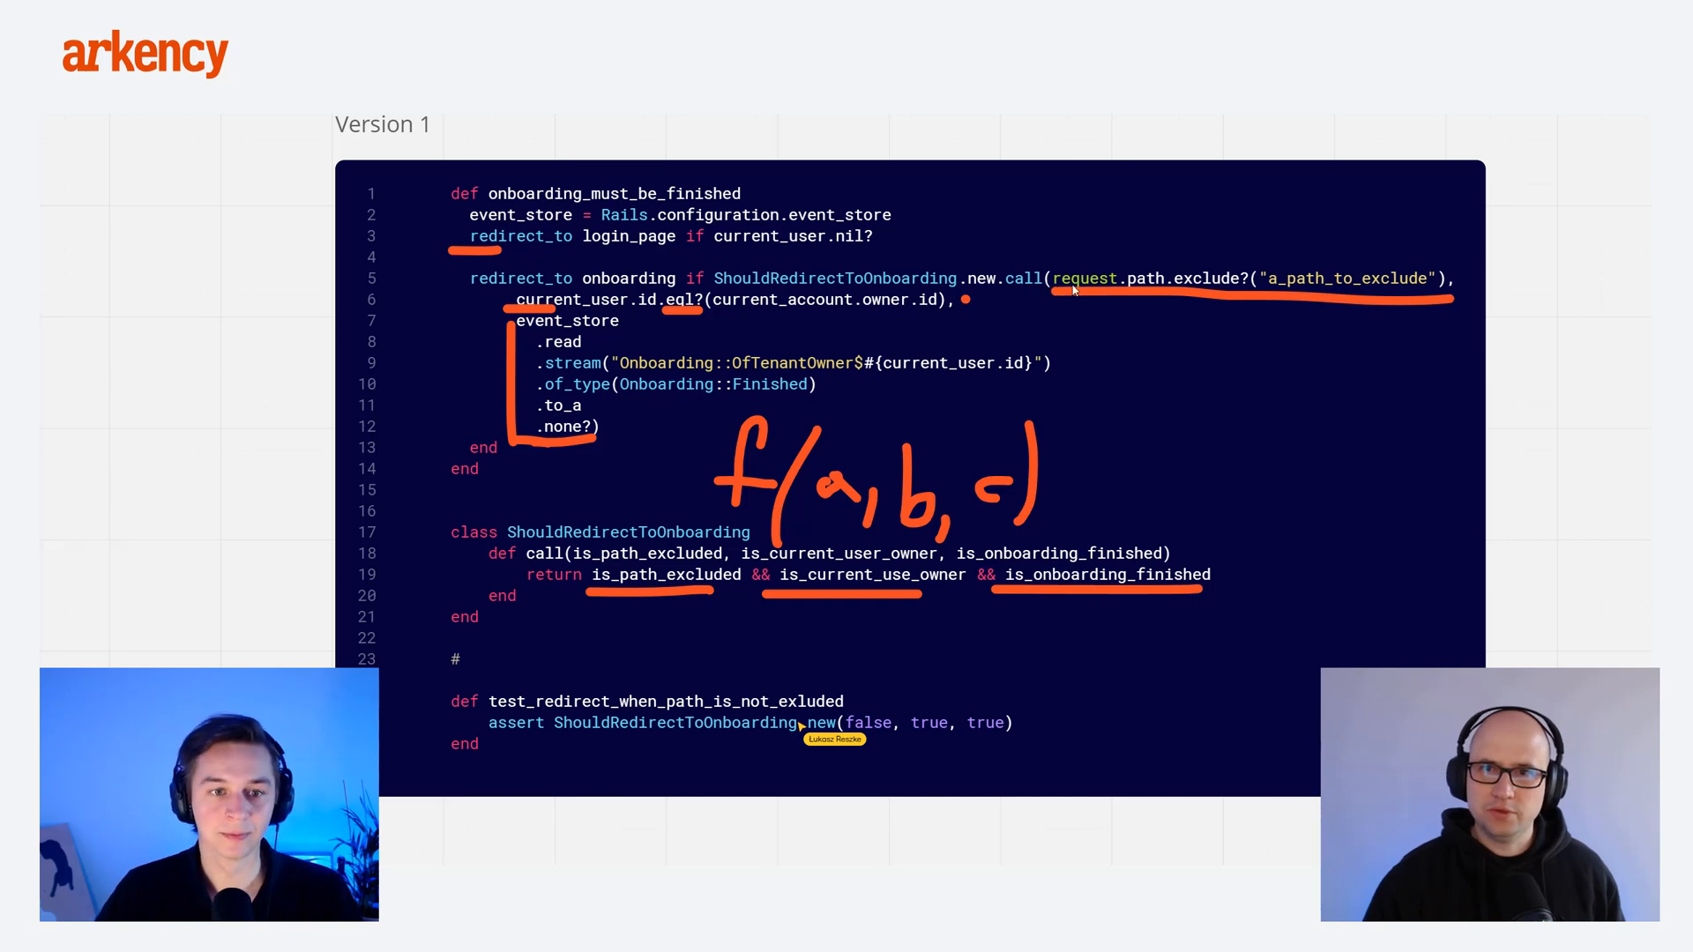
mouse_move(1140, 300)
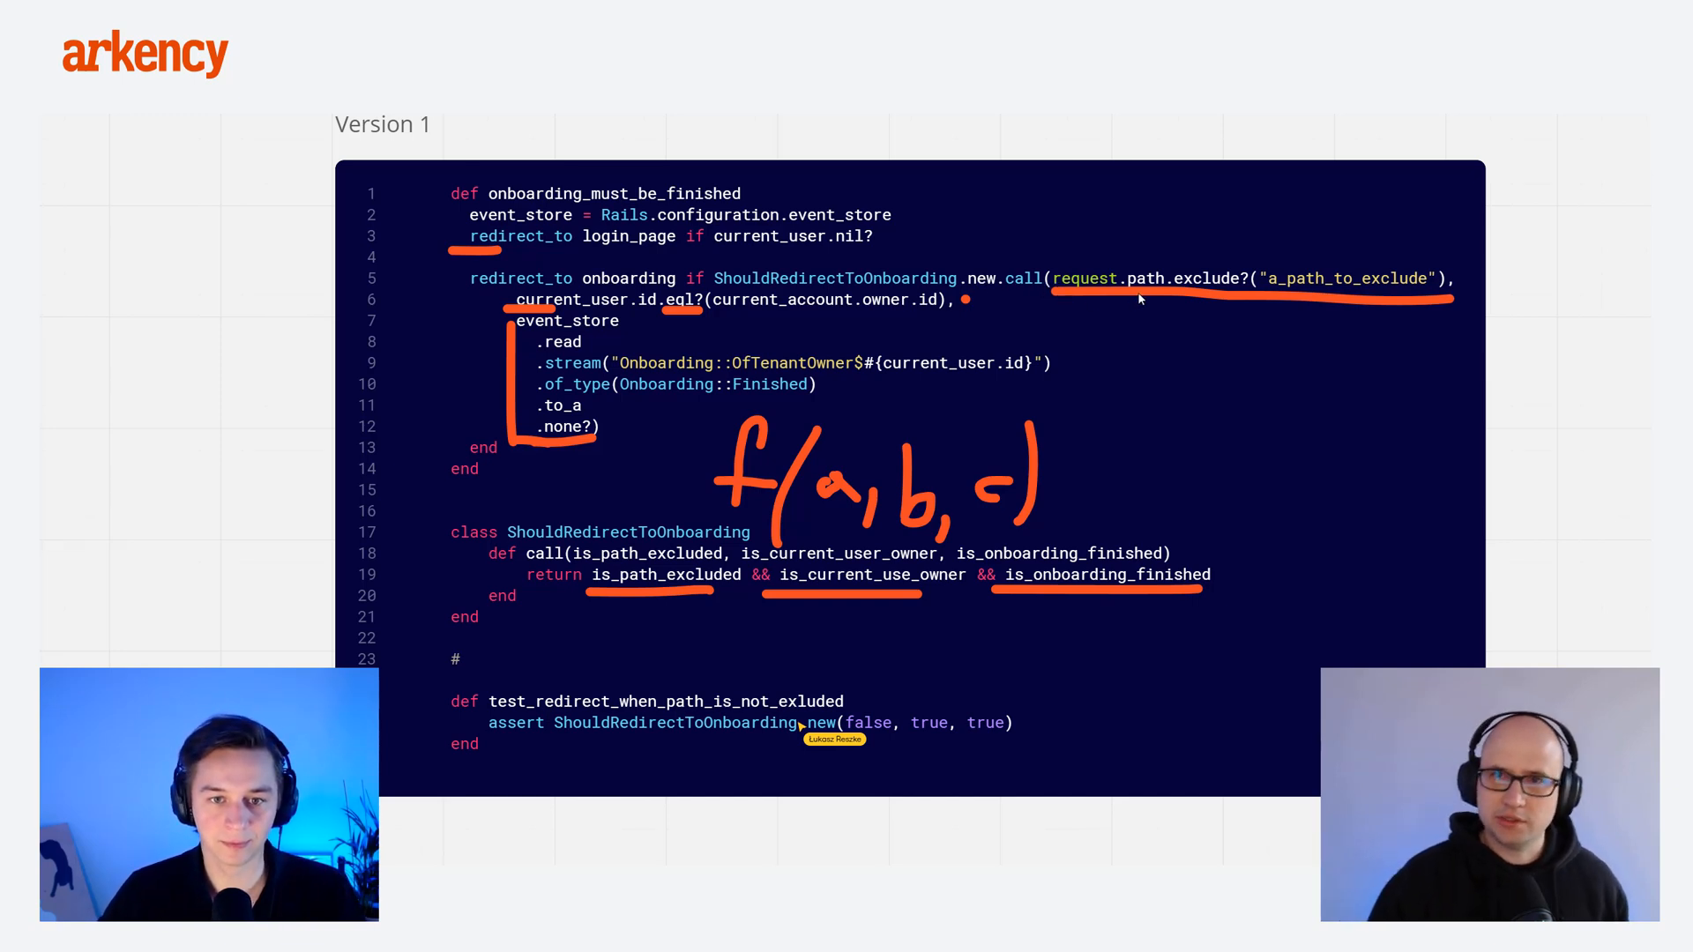
mouse_move(1117, 294)
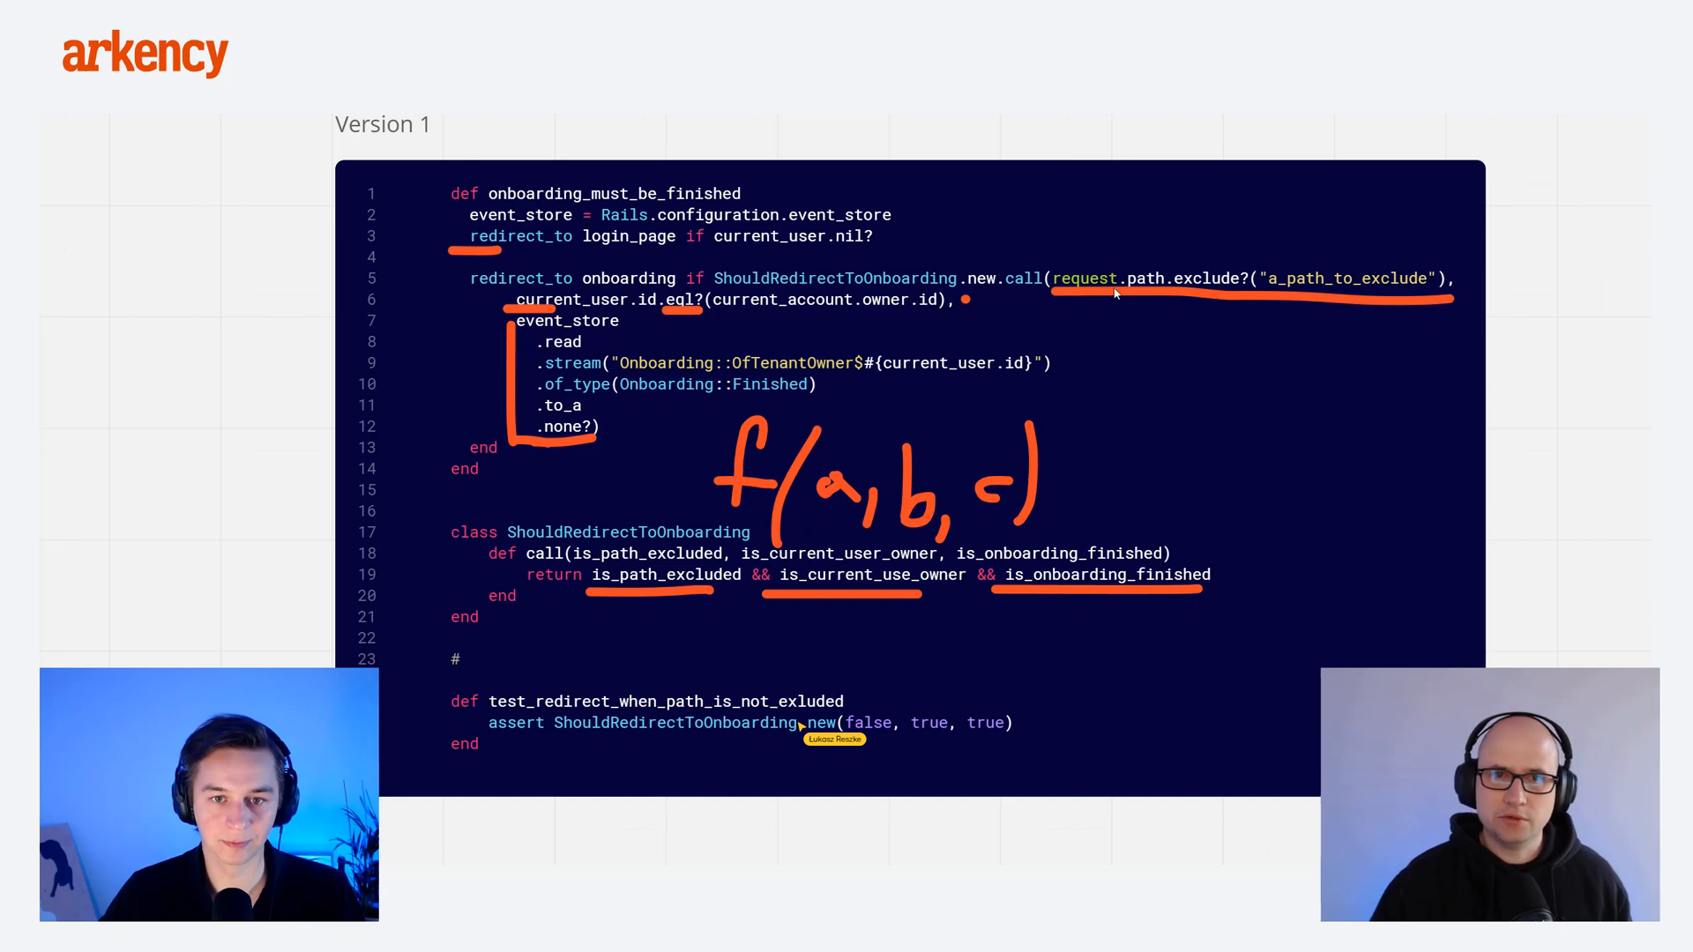
mouse_move(854, 283)
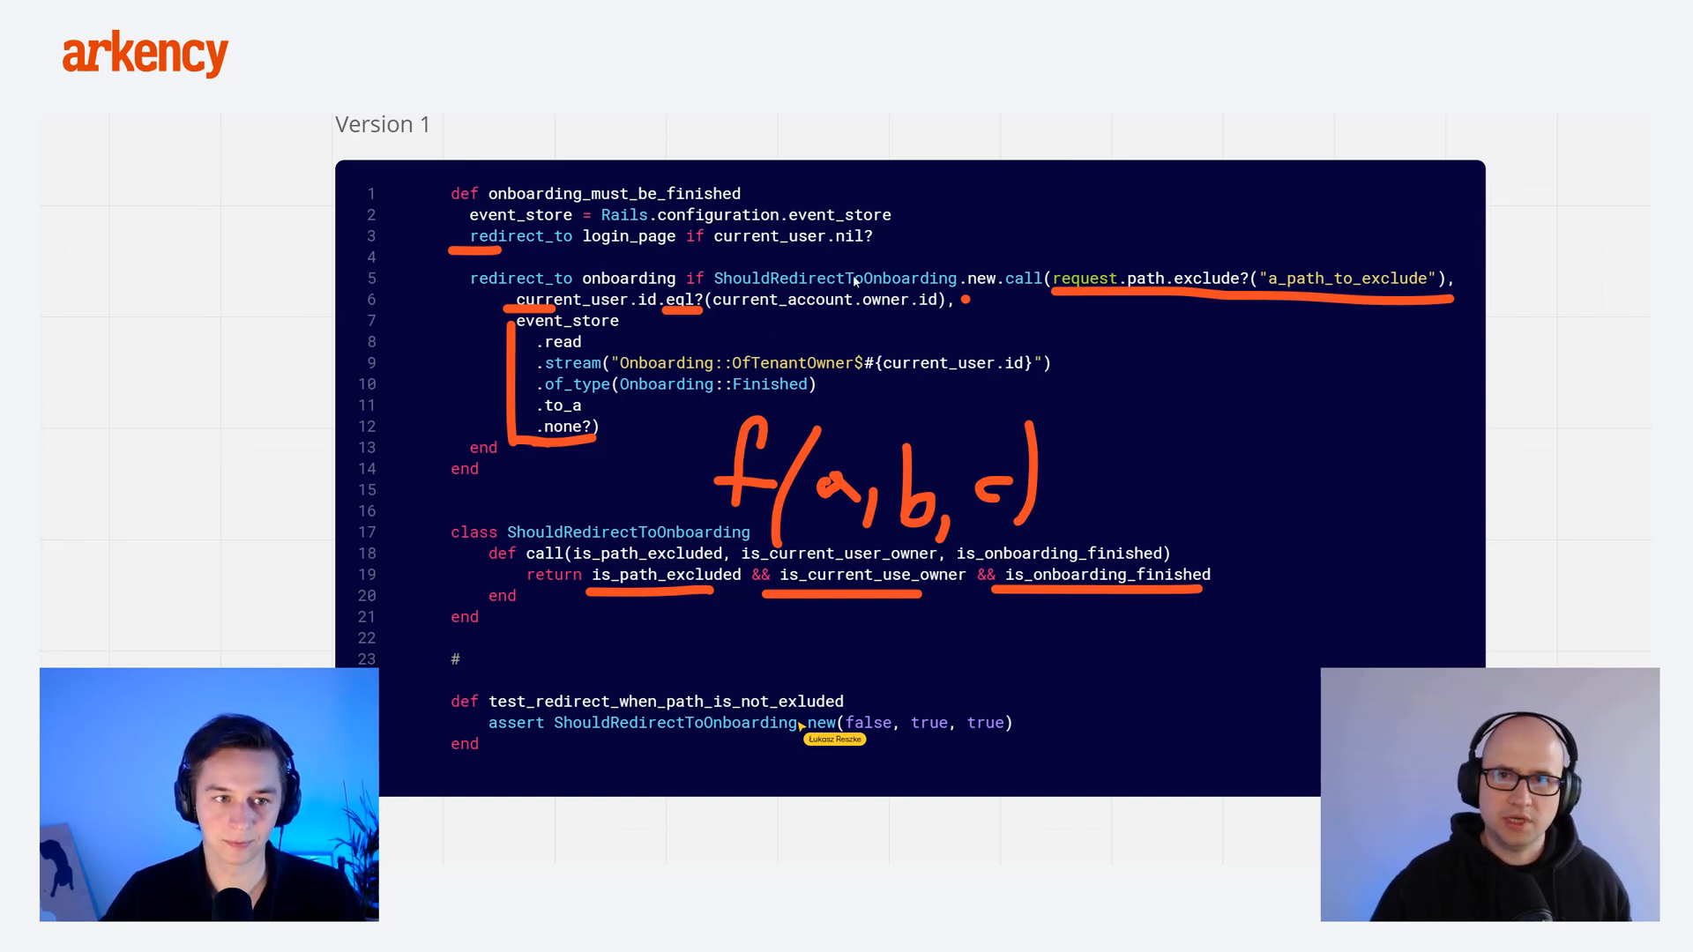
mouse_move(1044, 294)
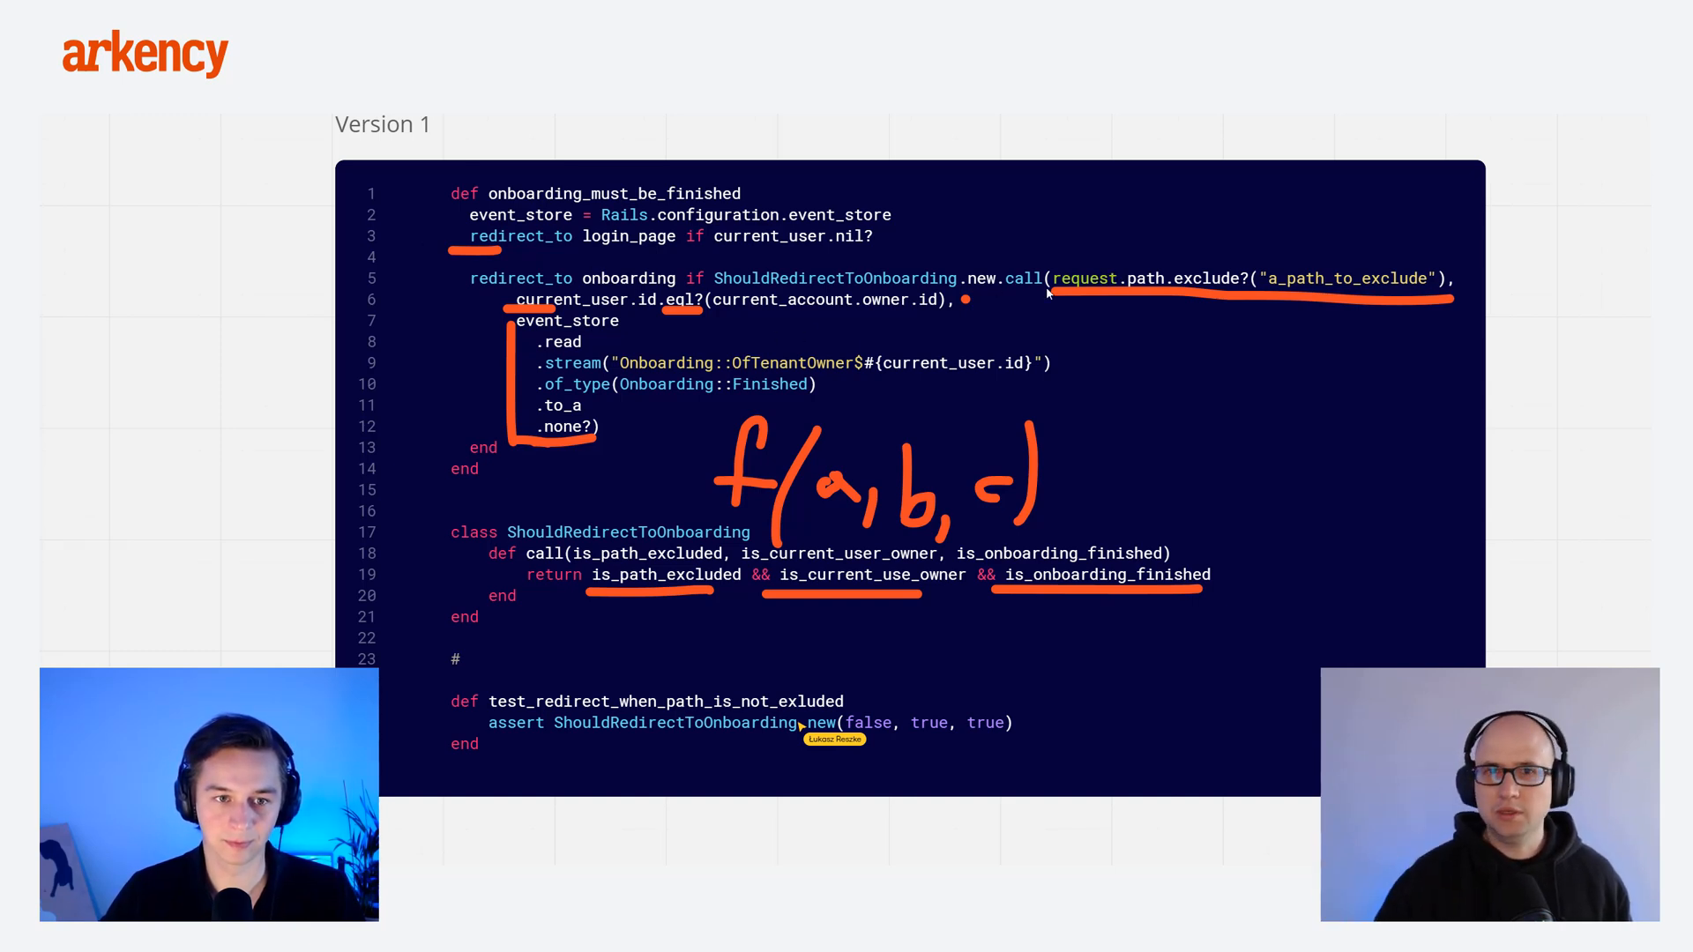
mouse_move(860, 327)
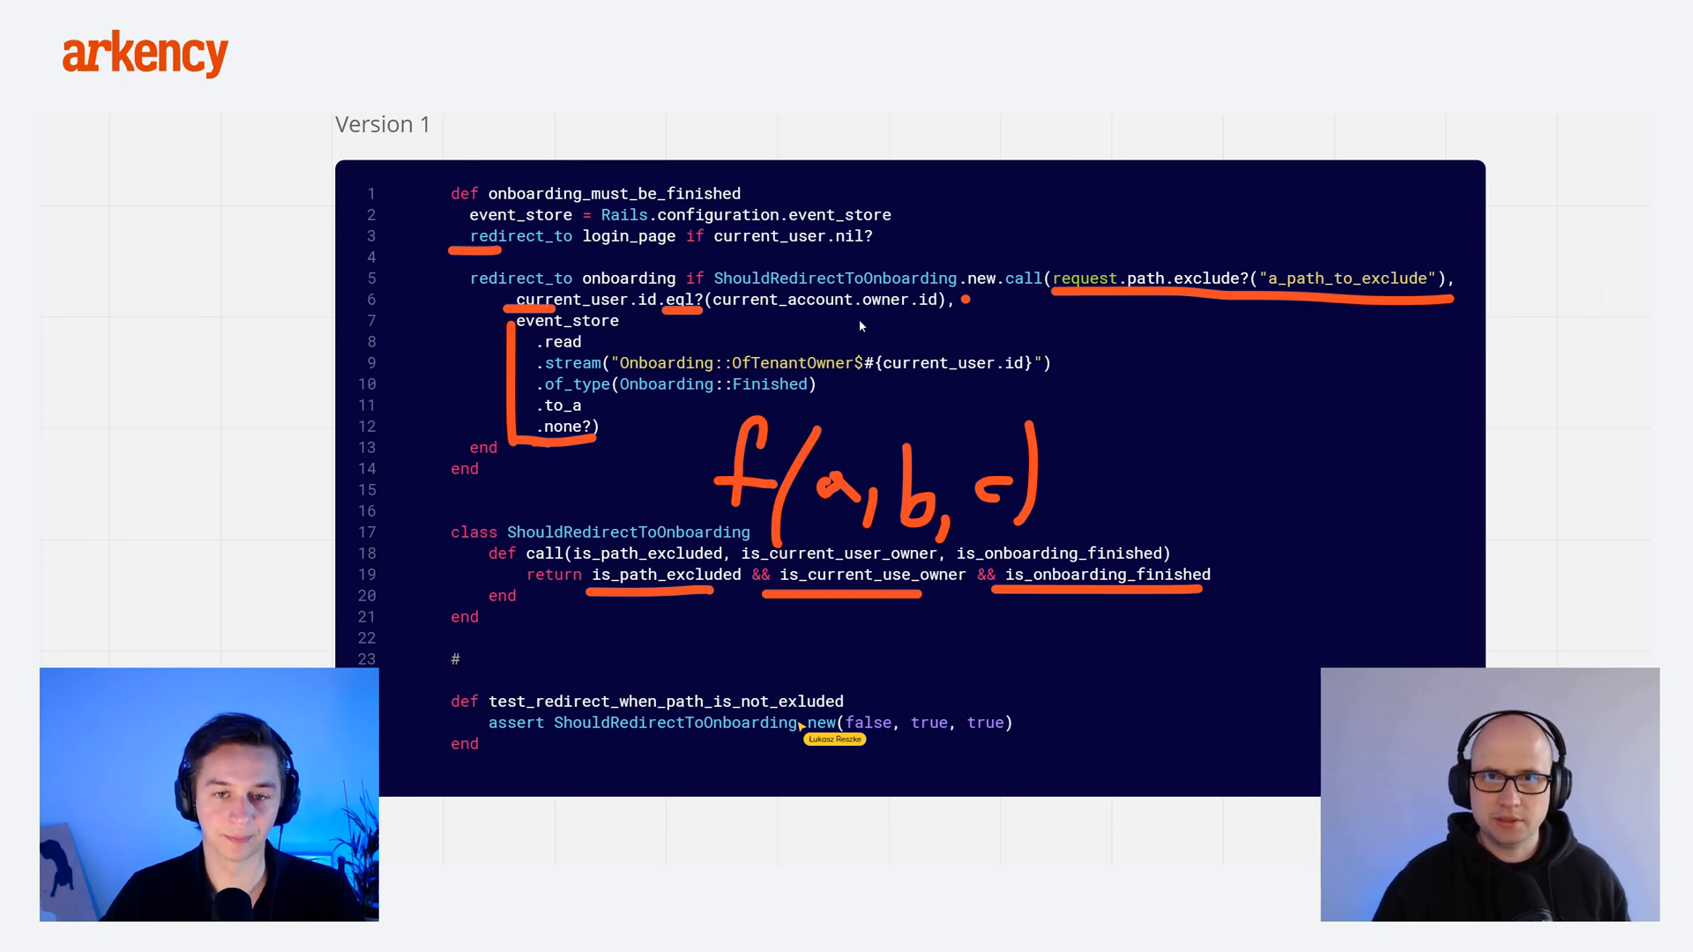
mouse_move(283, 352)
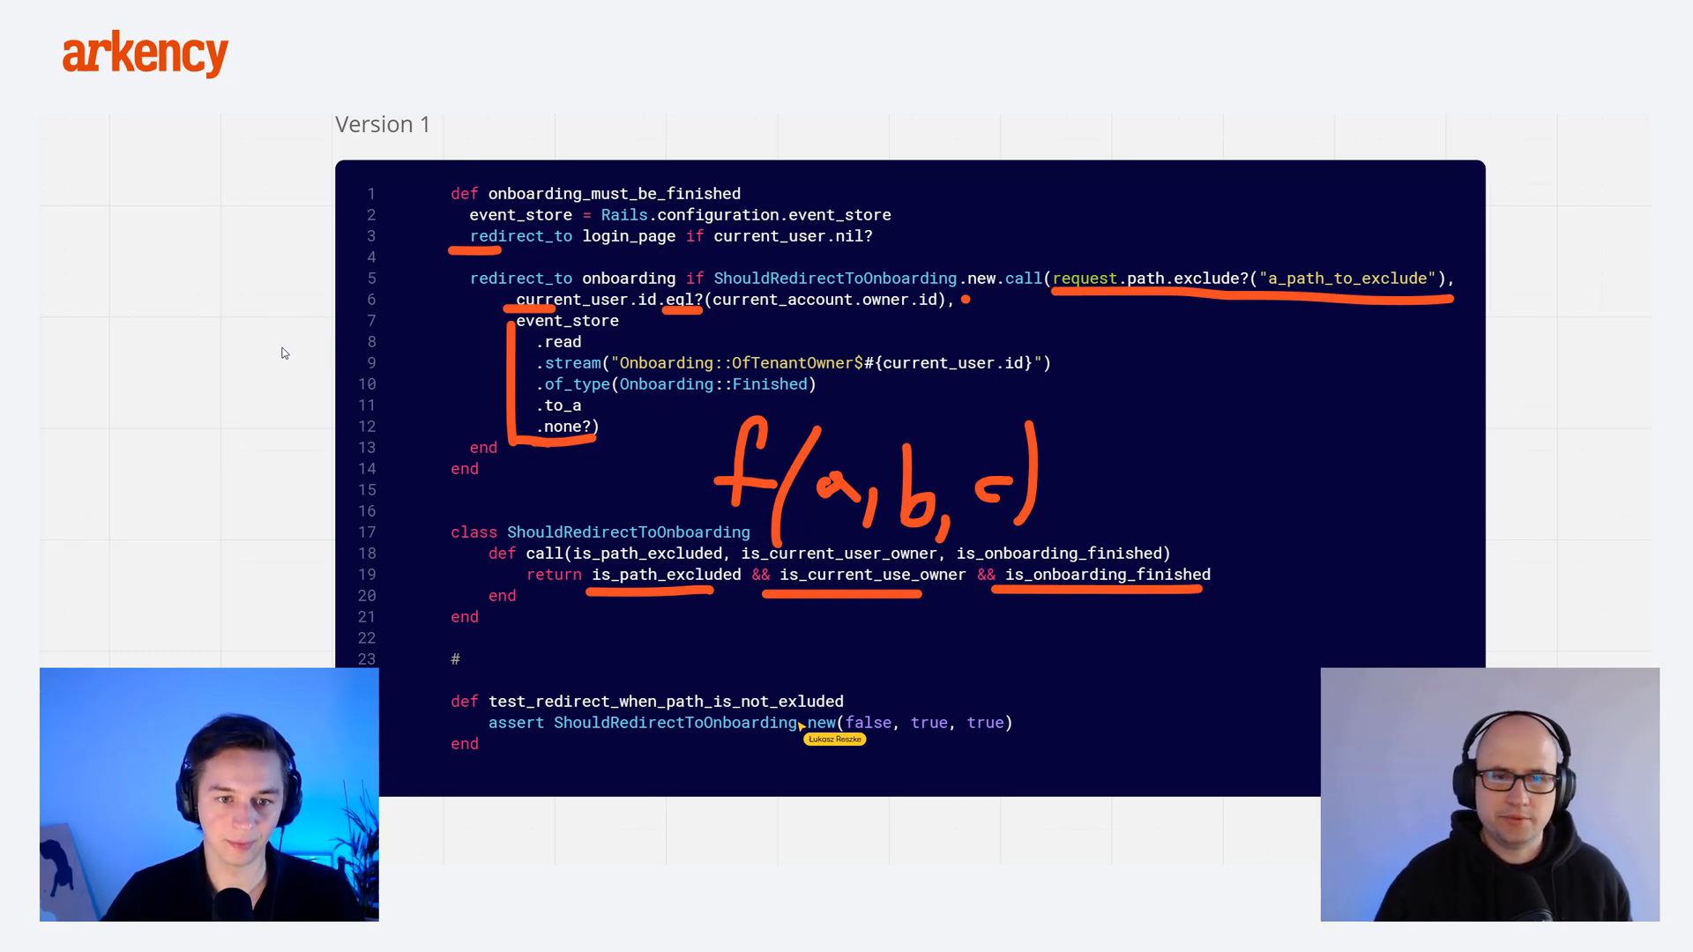
mouse_move(245, 413)
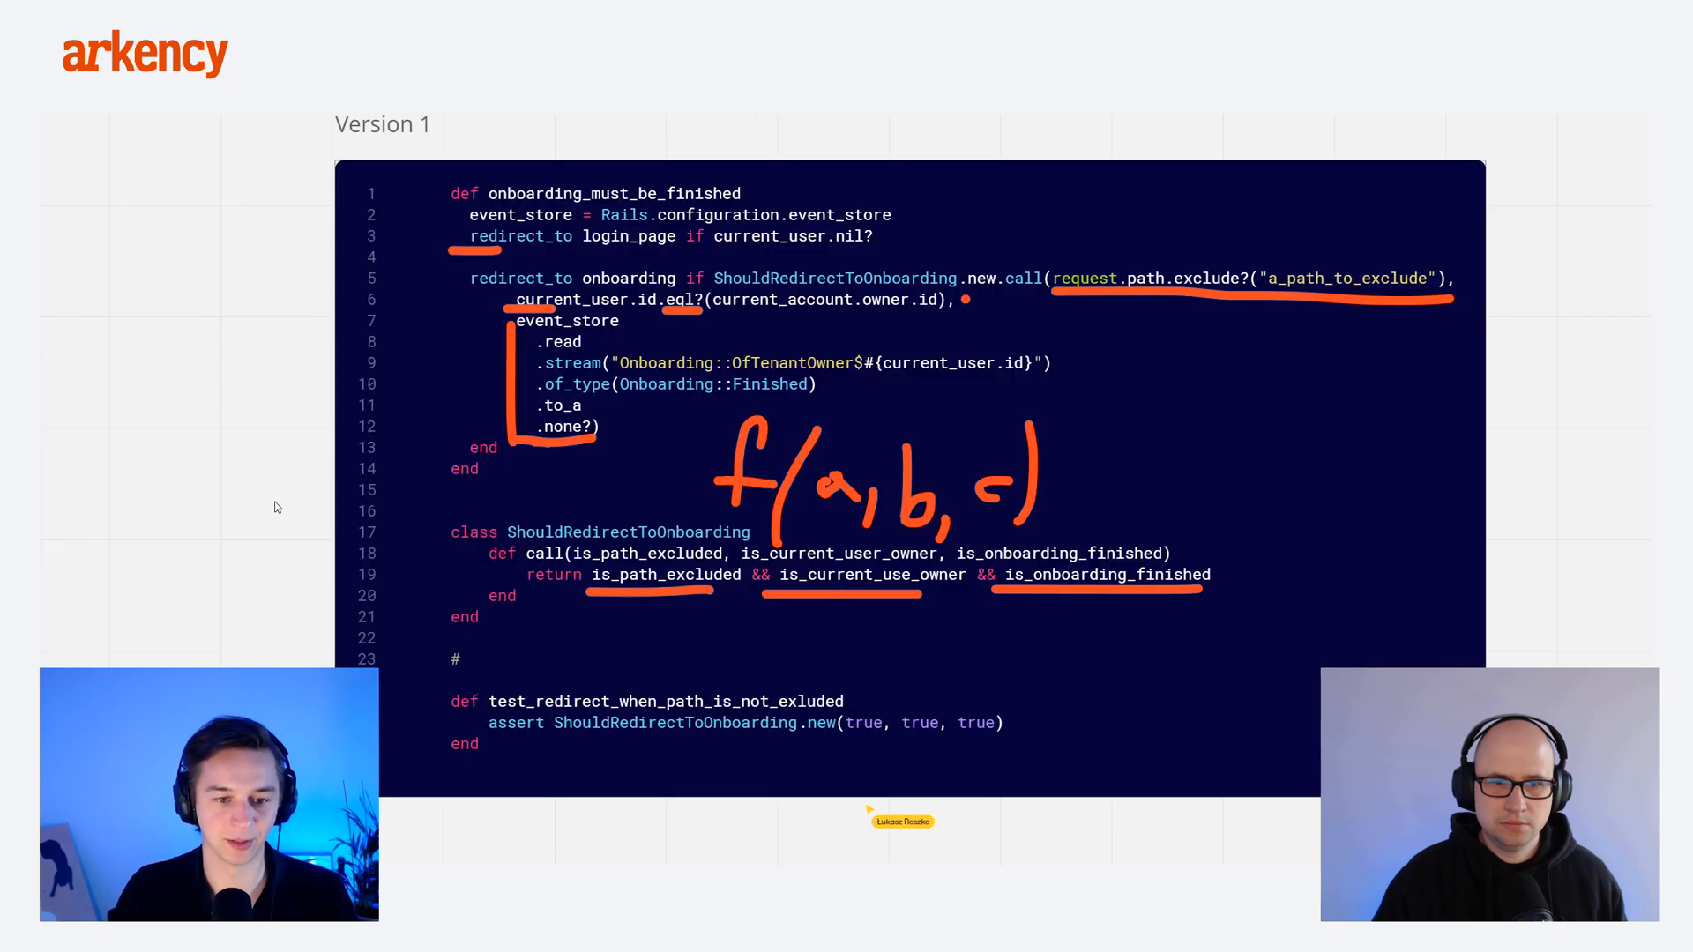
mouse_move(759, 545)
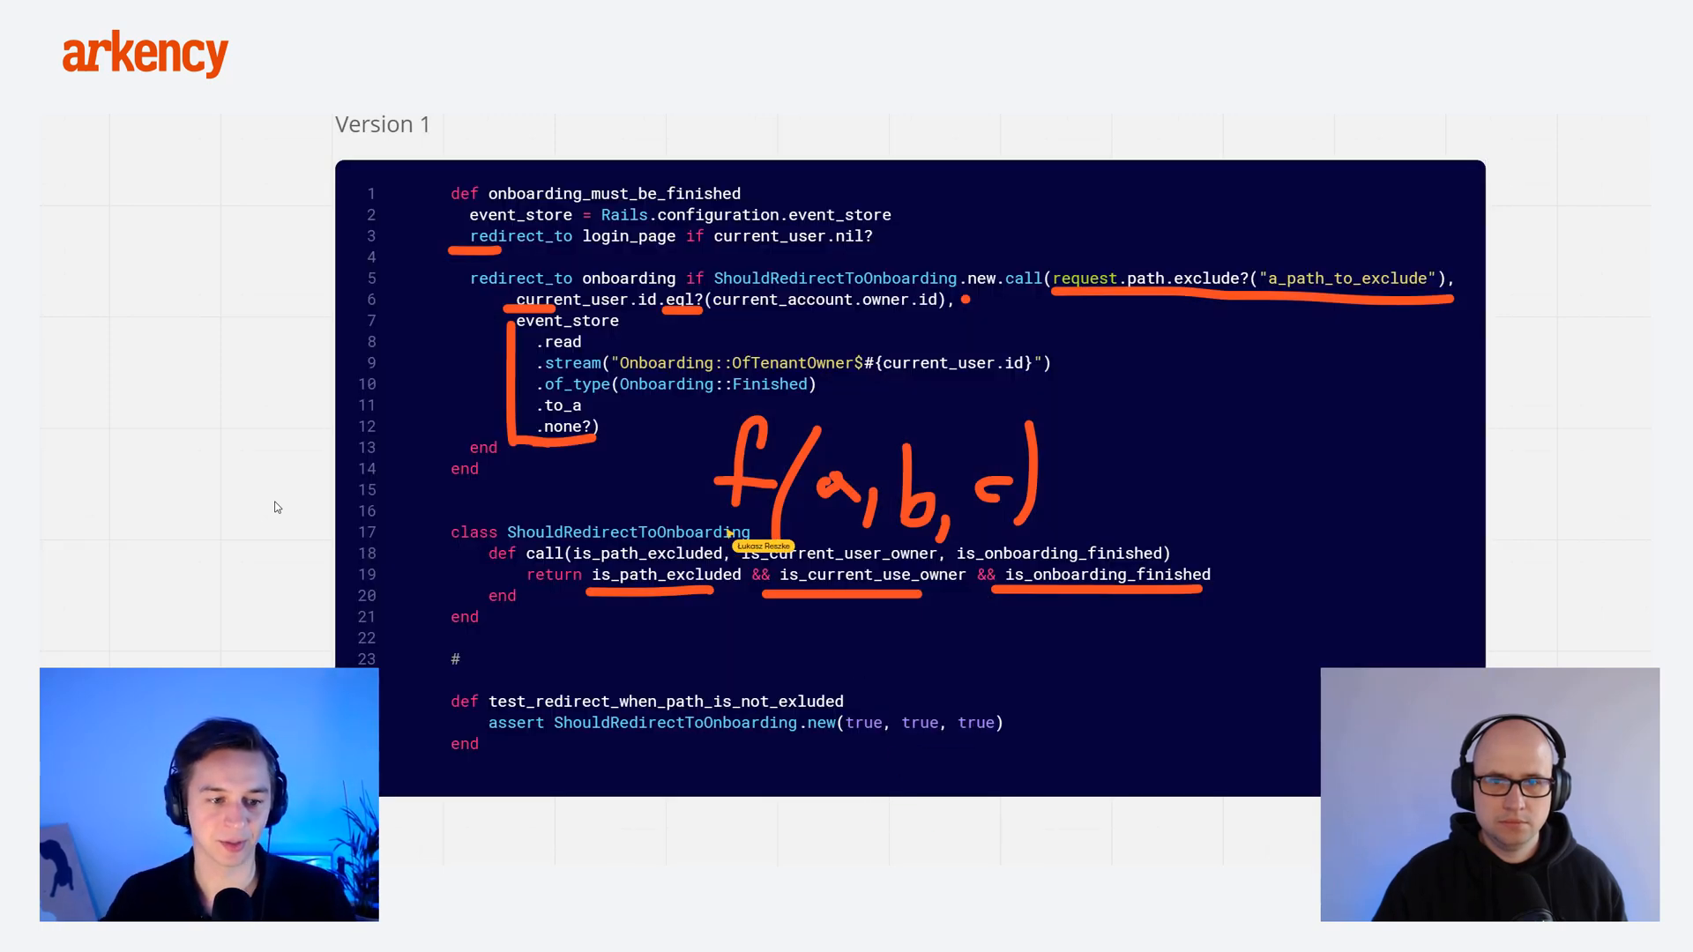
mouse_move(269, 519)
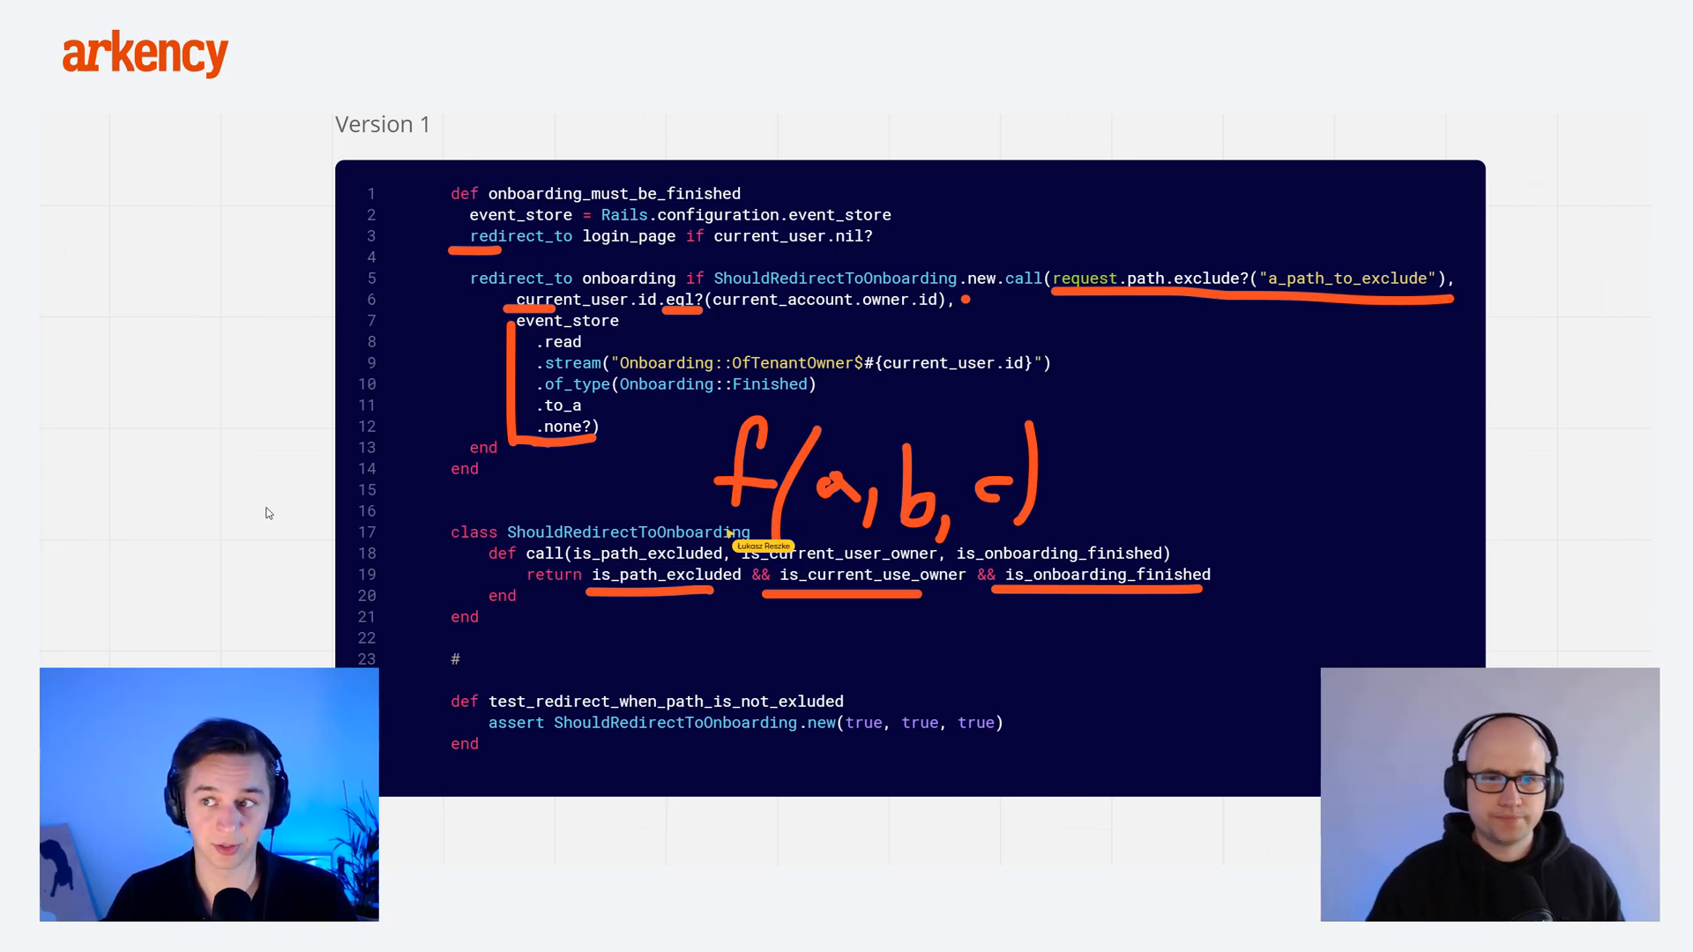
mouse_move(725, 659)
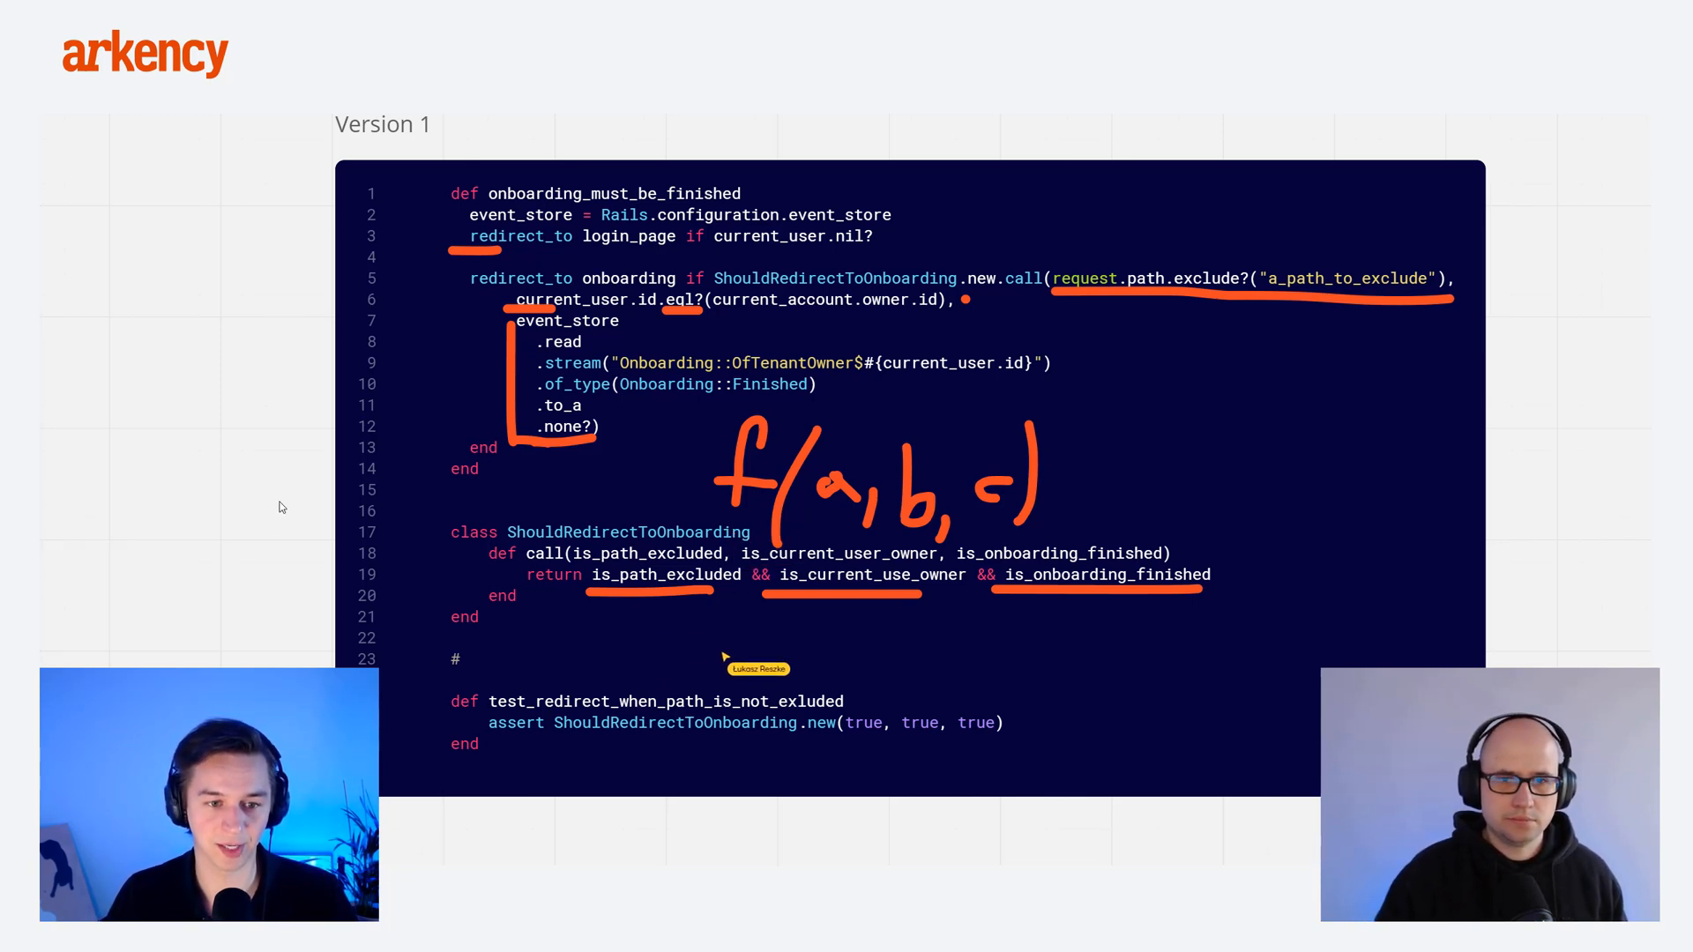
mouse_move(664, 810)
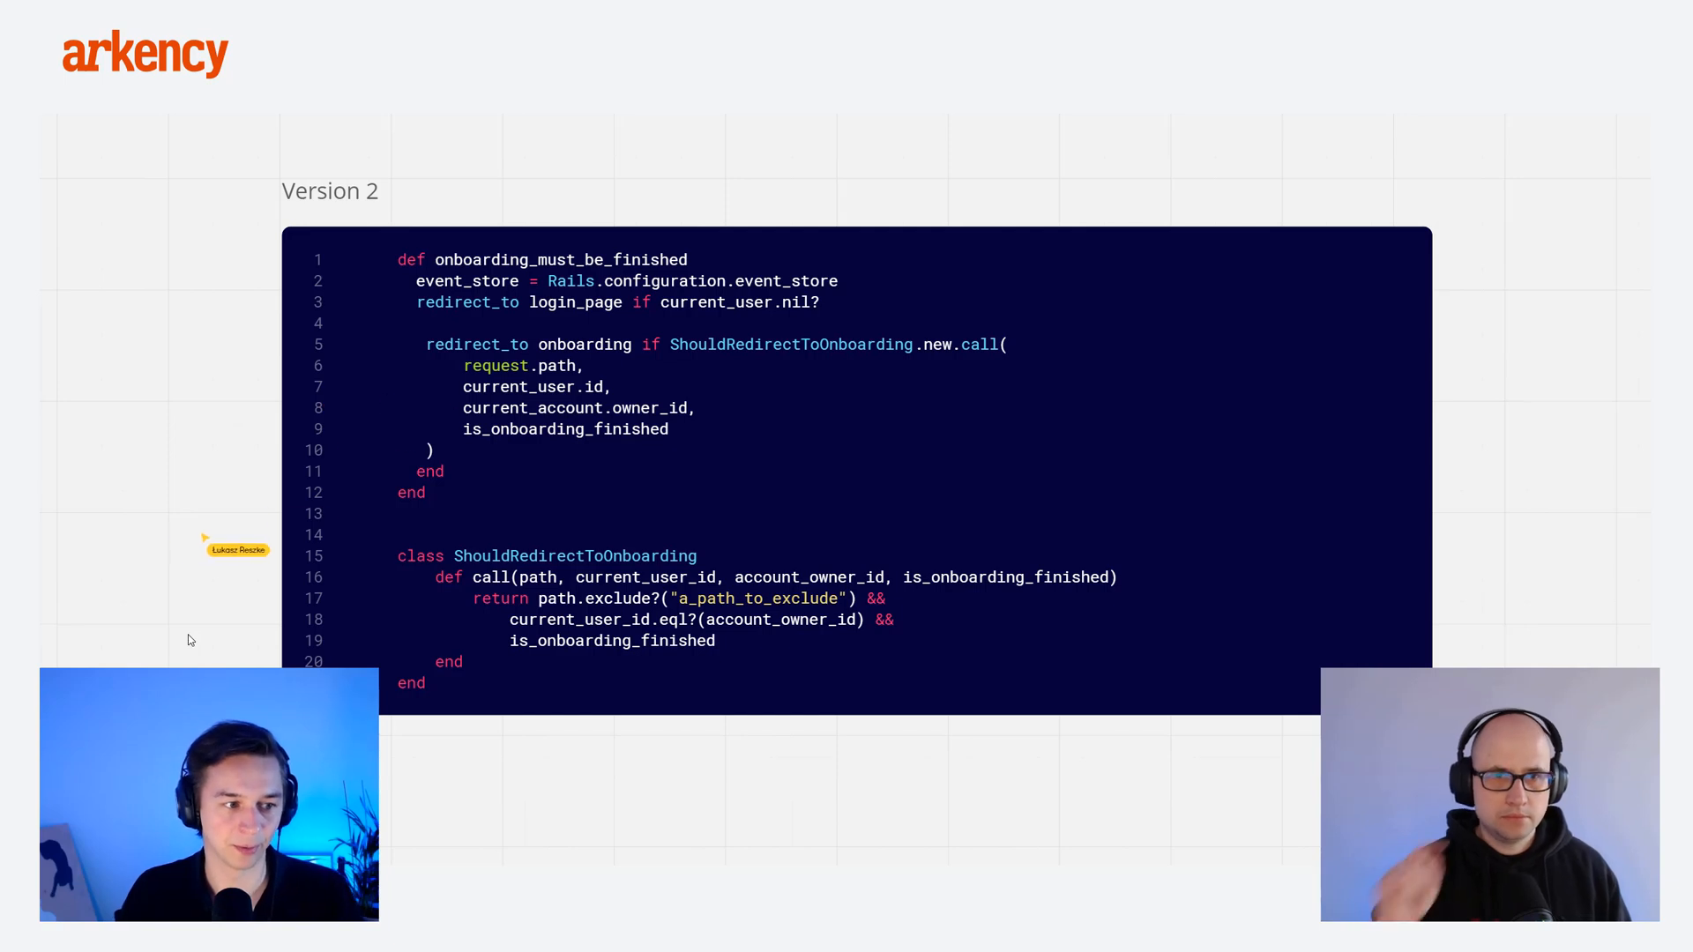
mouse_move(761, 357)
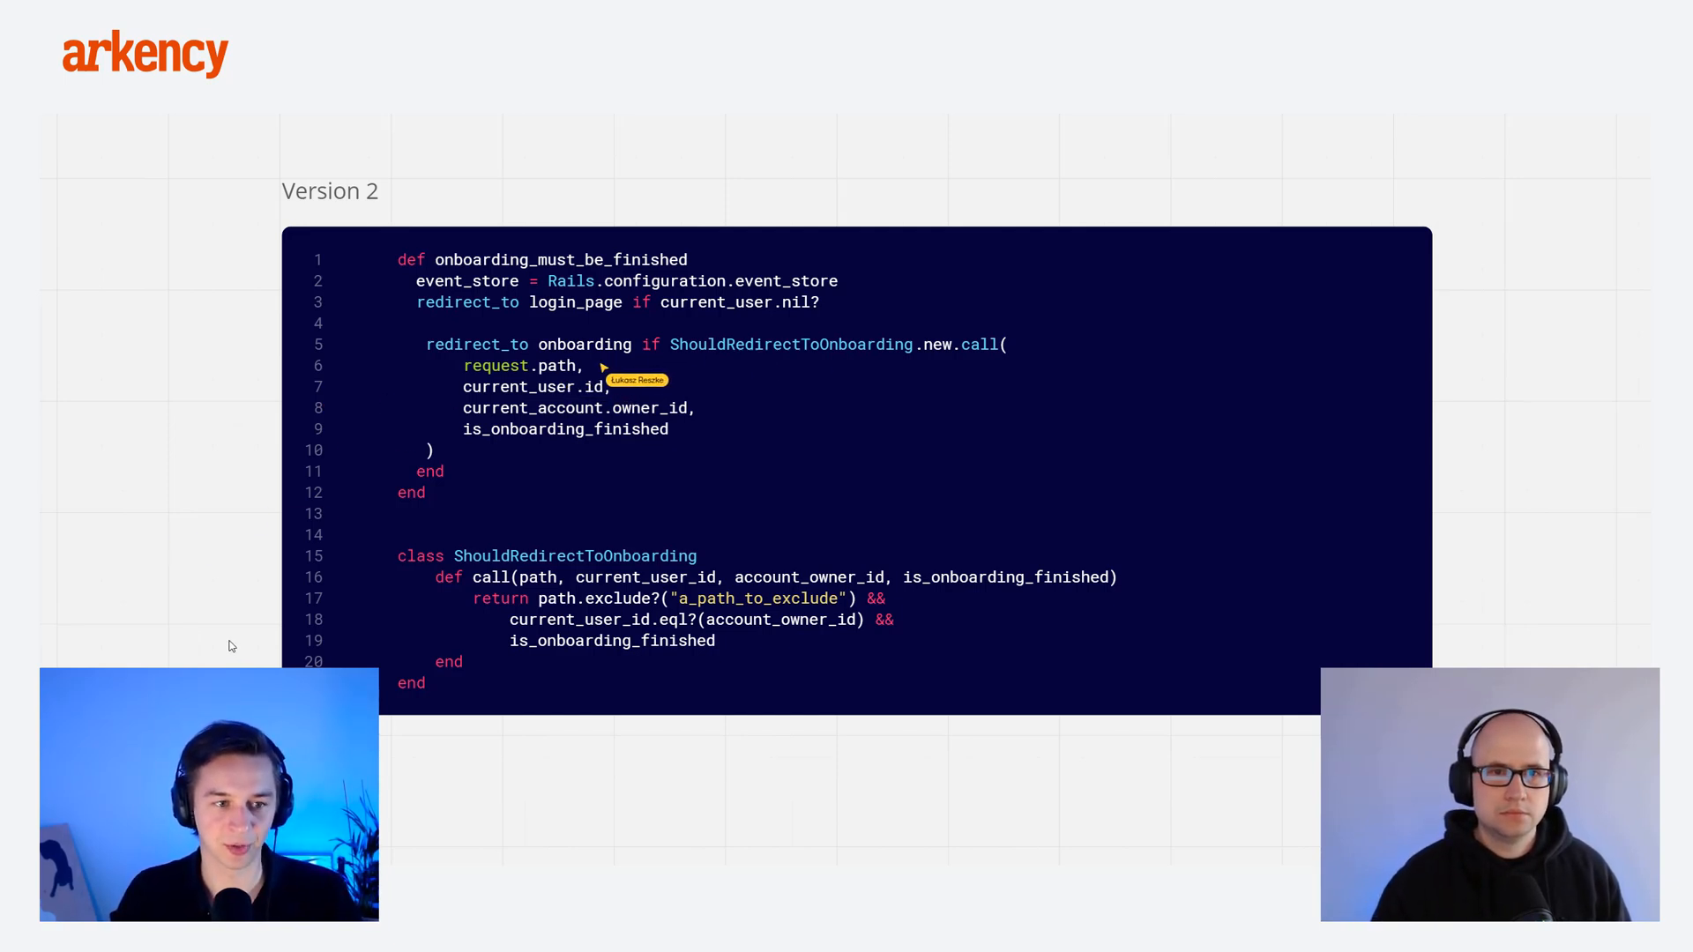
mouse_move(618, 370)
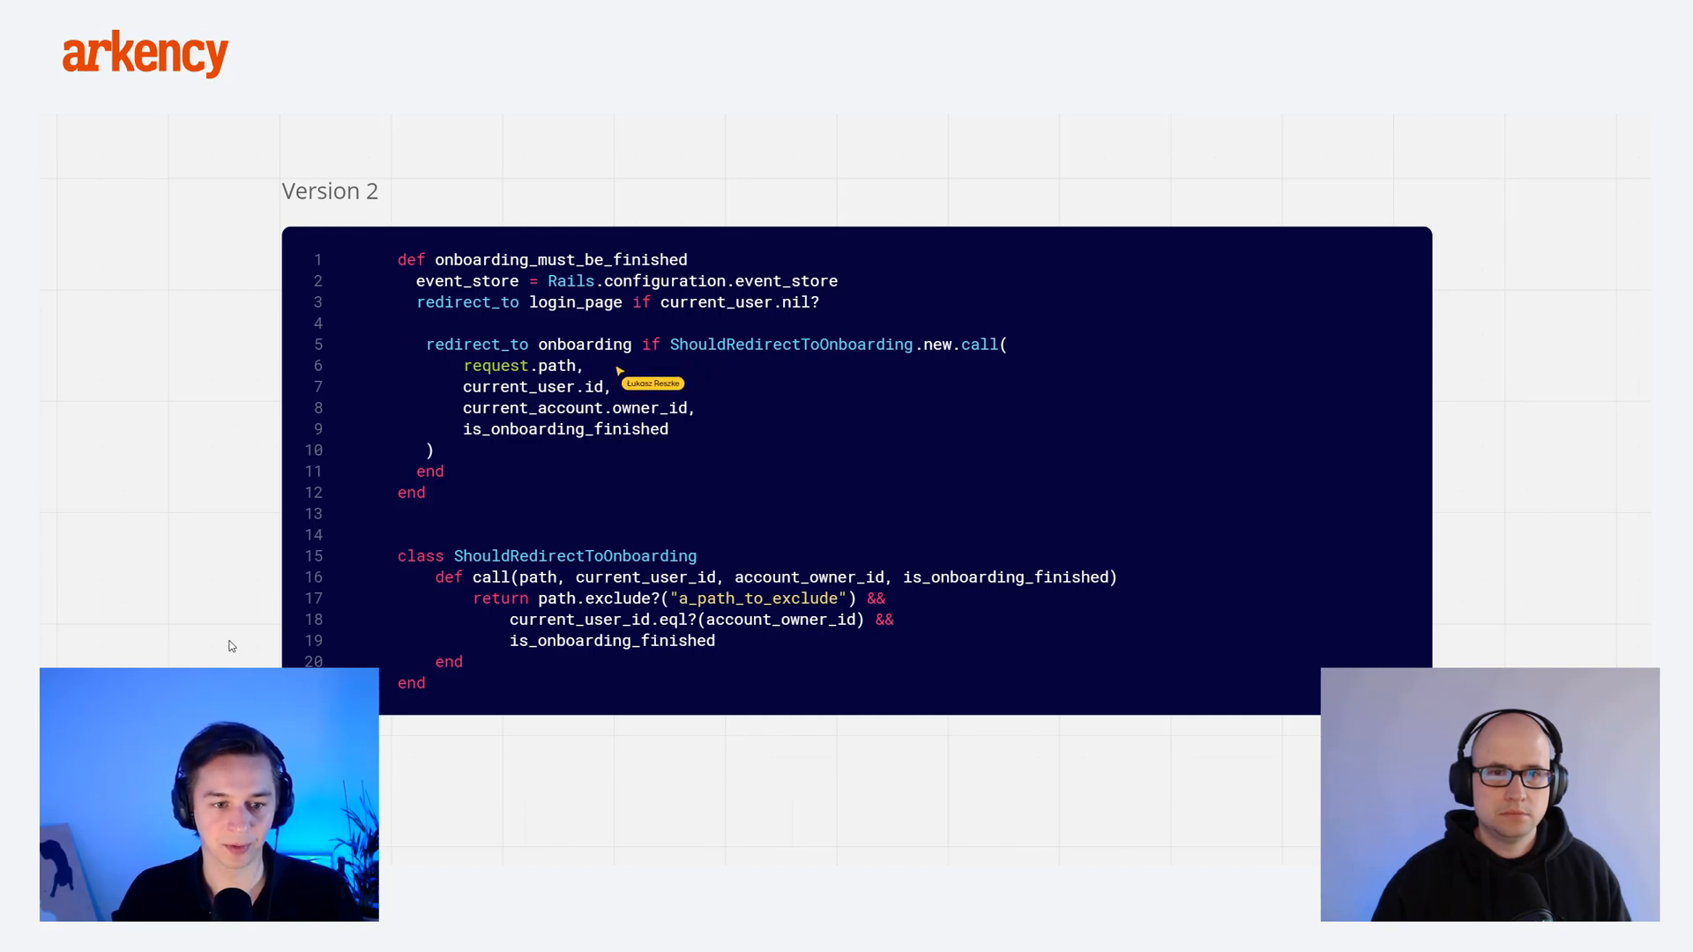
mouse_move(537, 598)
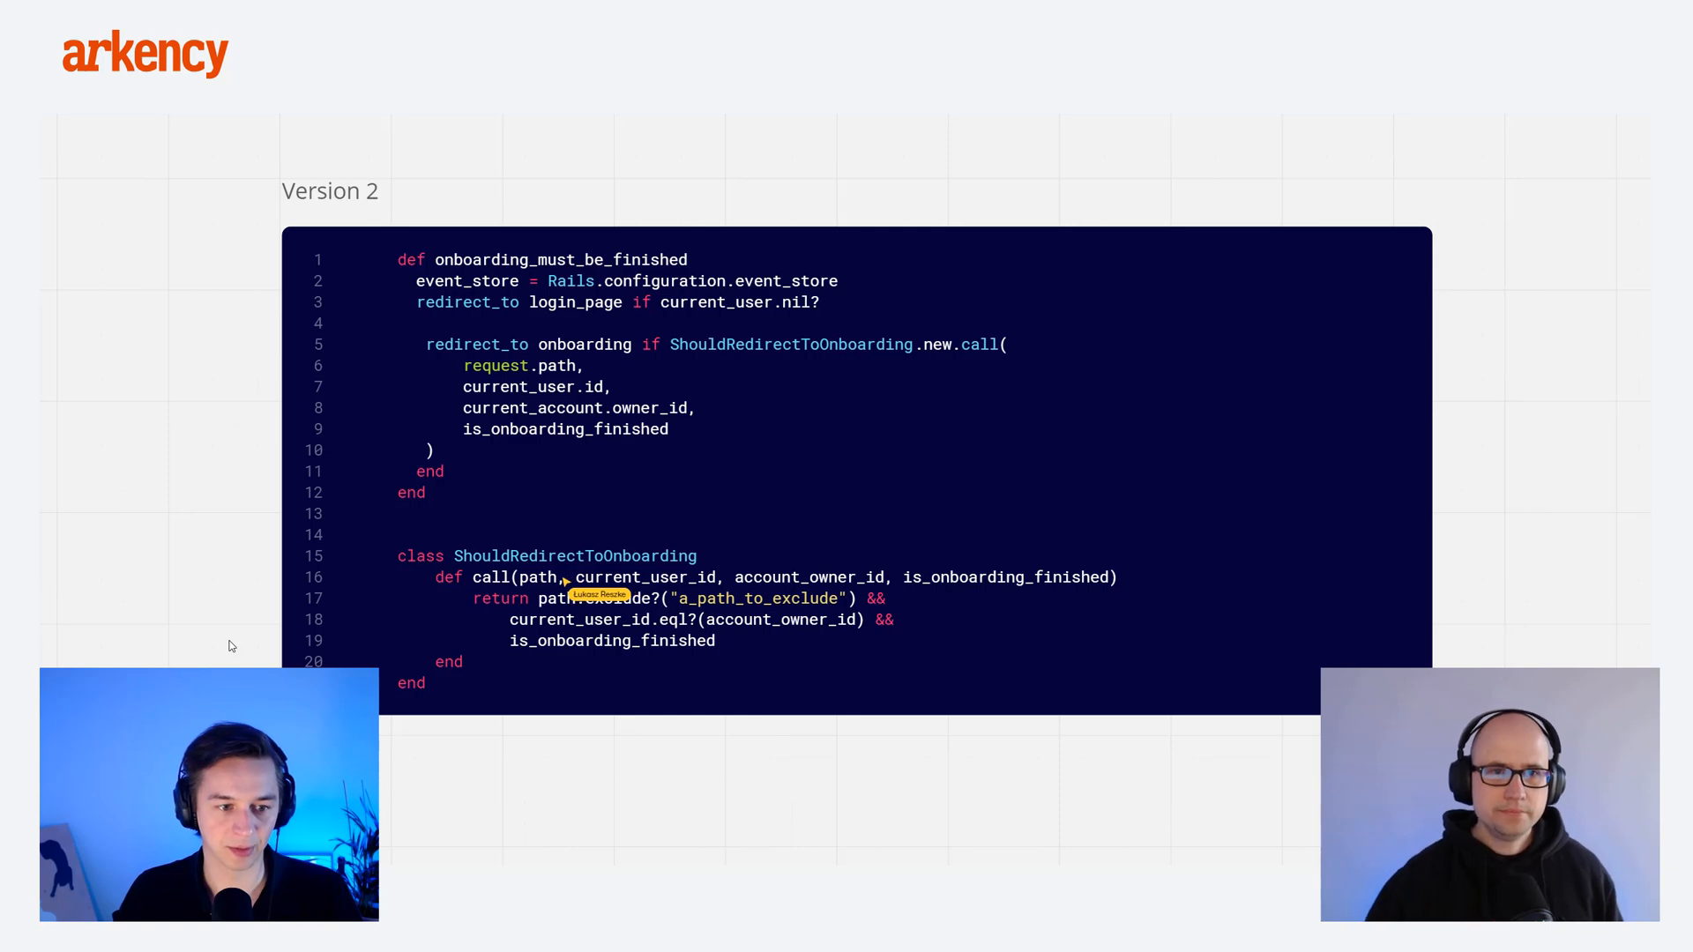
mouse_move(616, 545)
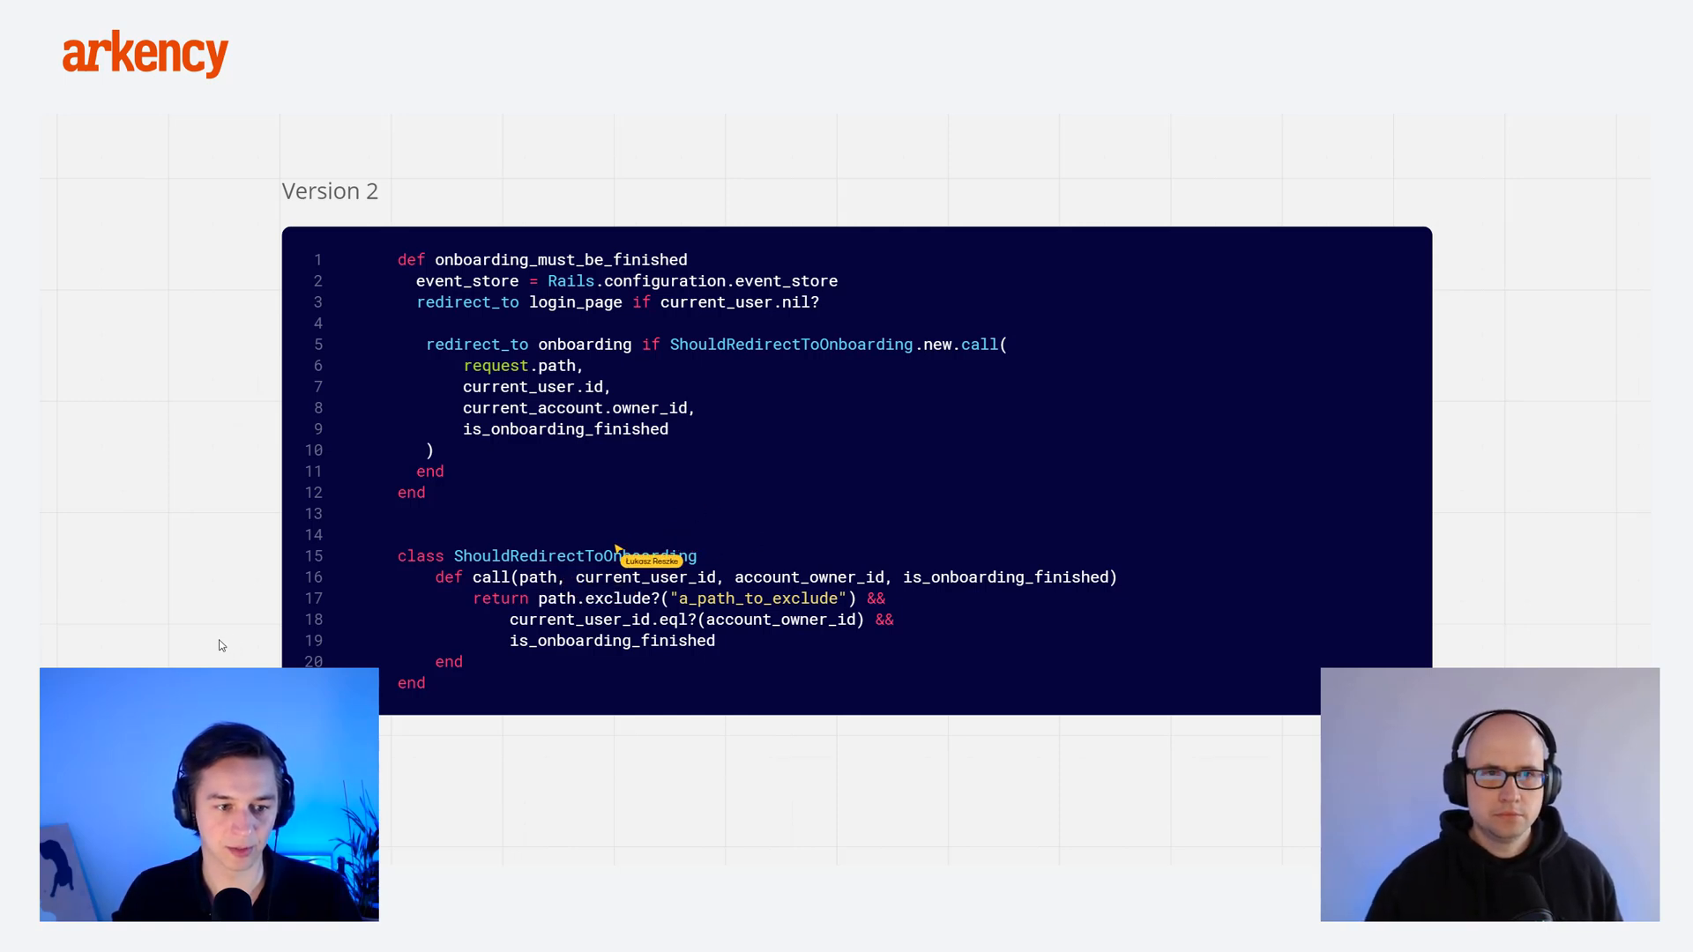
mouse_move(713, 577)
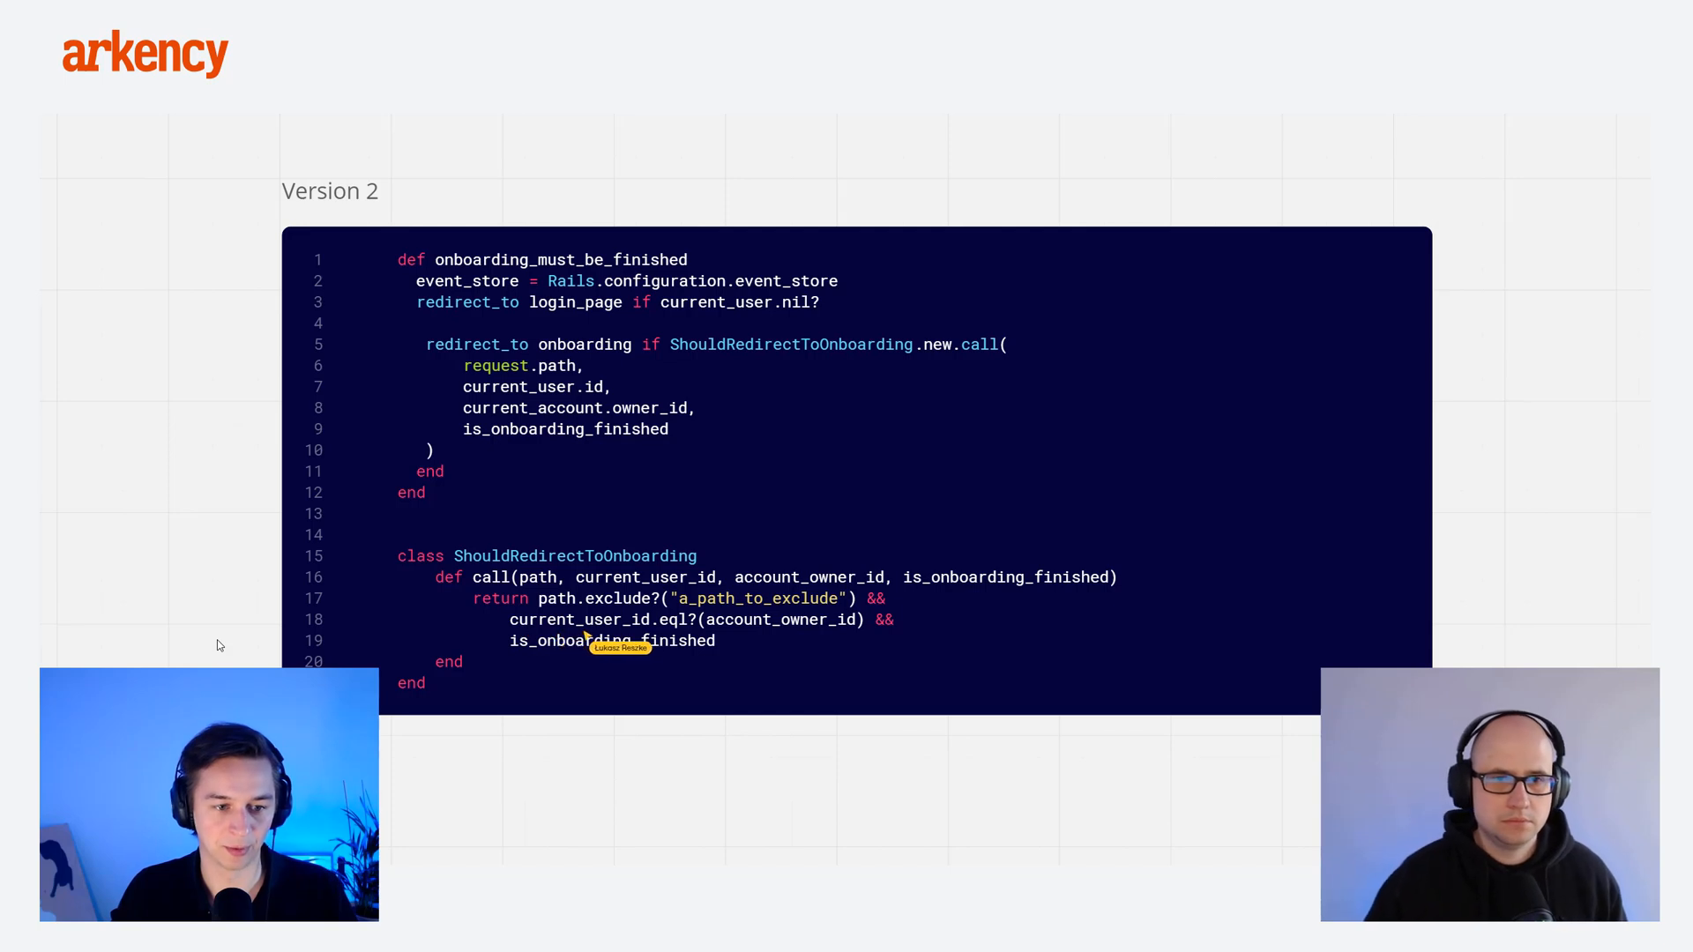
mouse_move(852, 637)
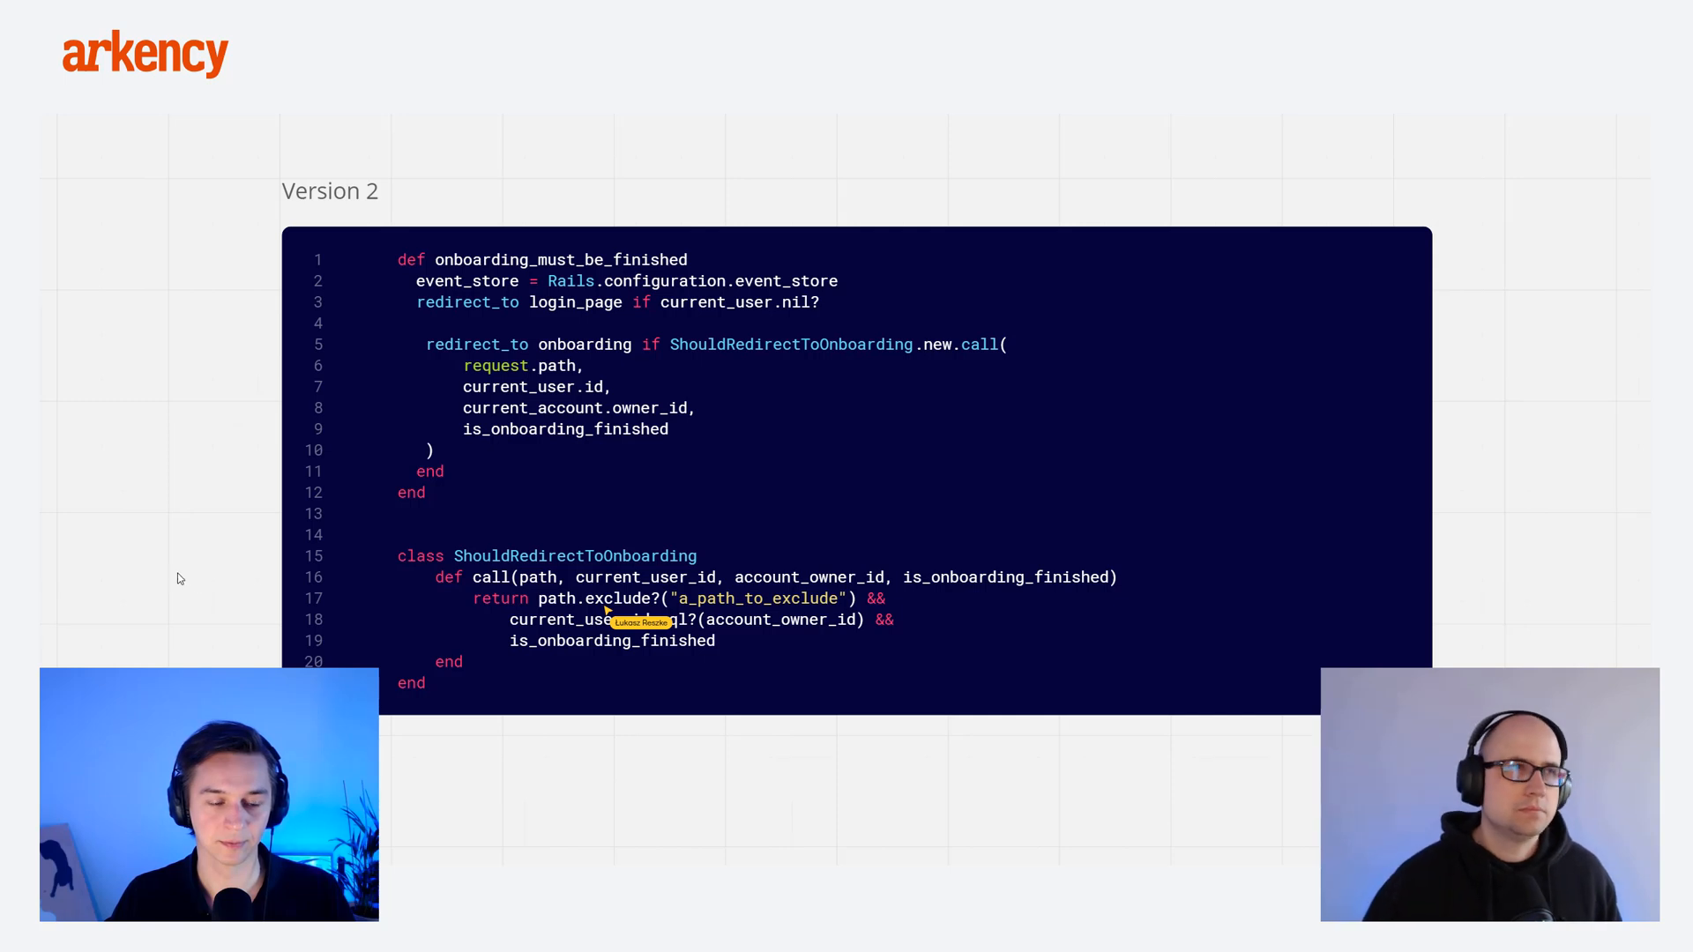
mouse_move(174, 581)
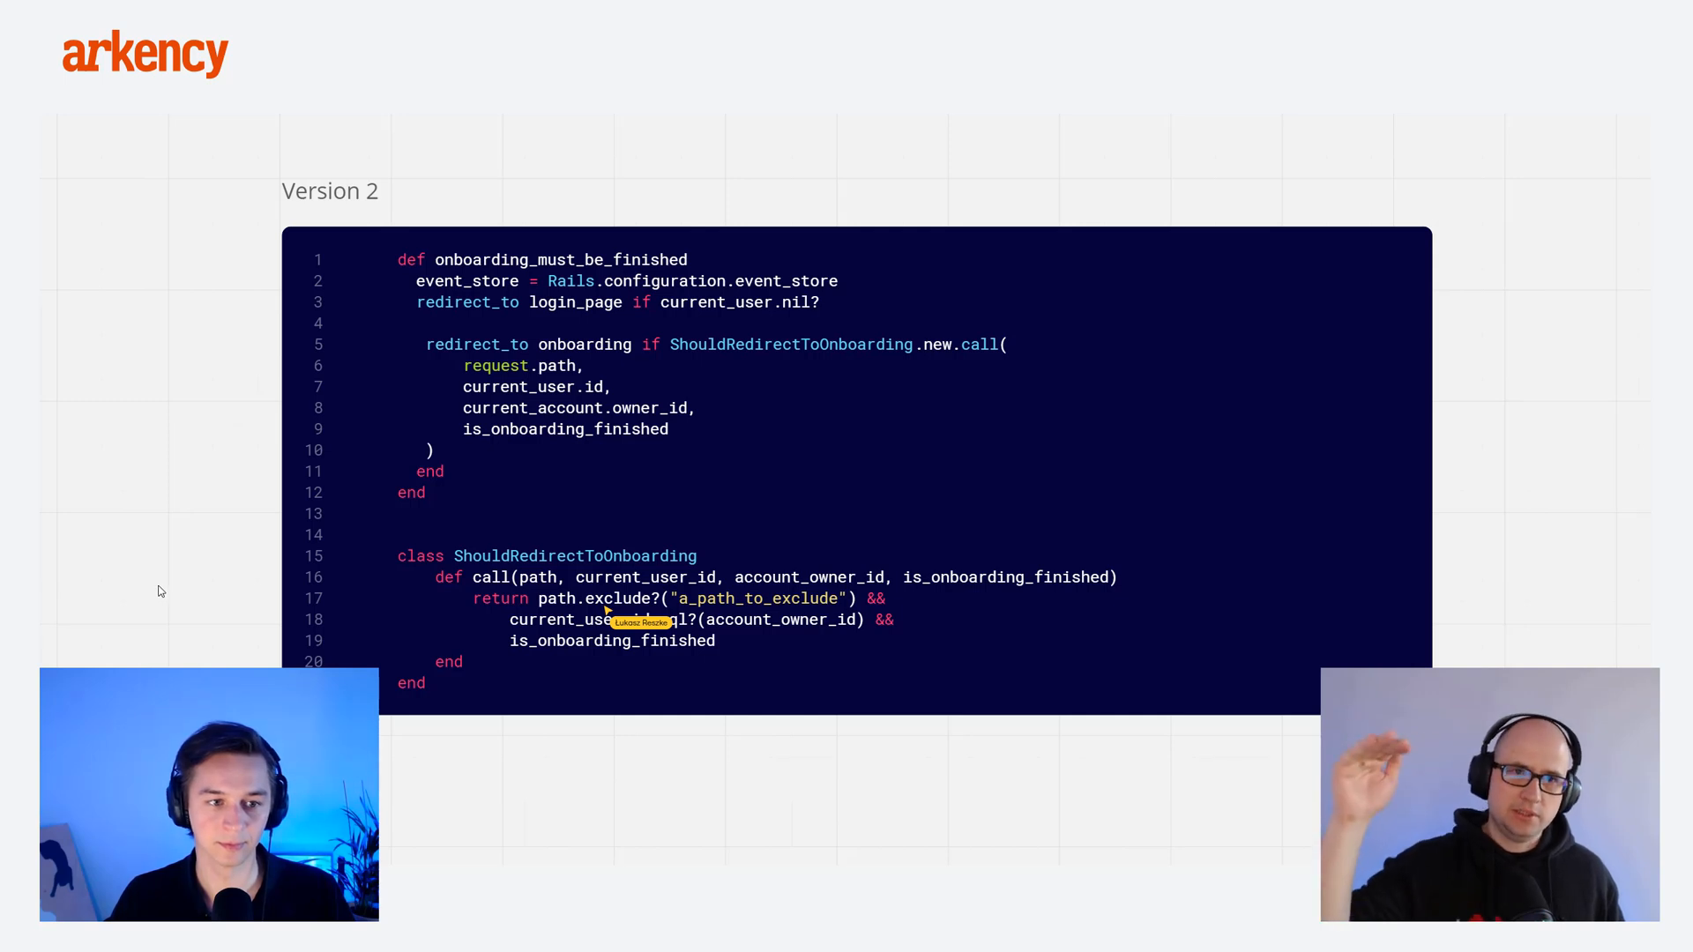
mouse_move(159, 605)
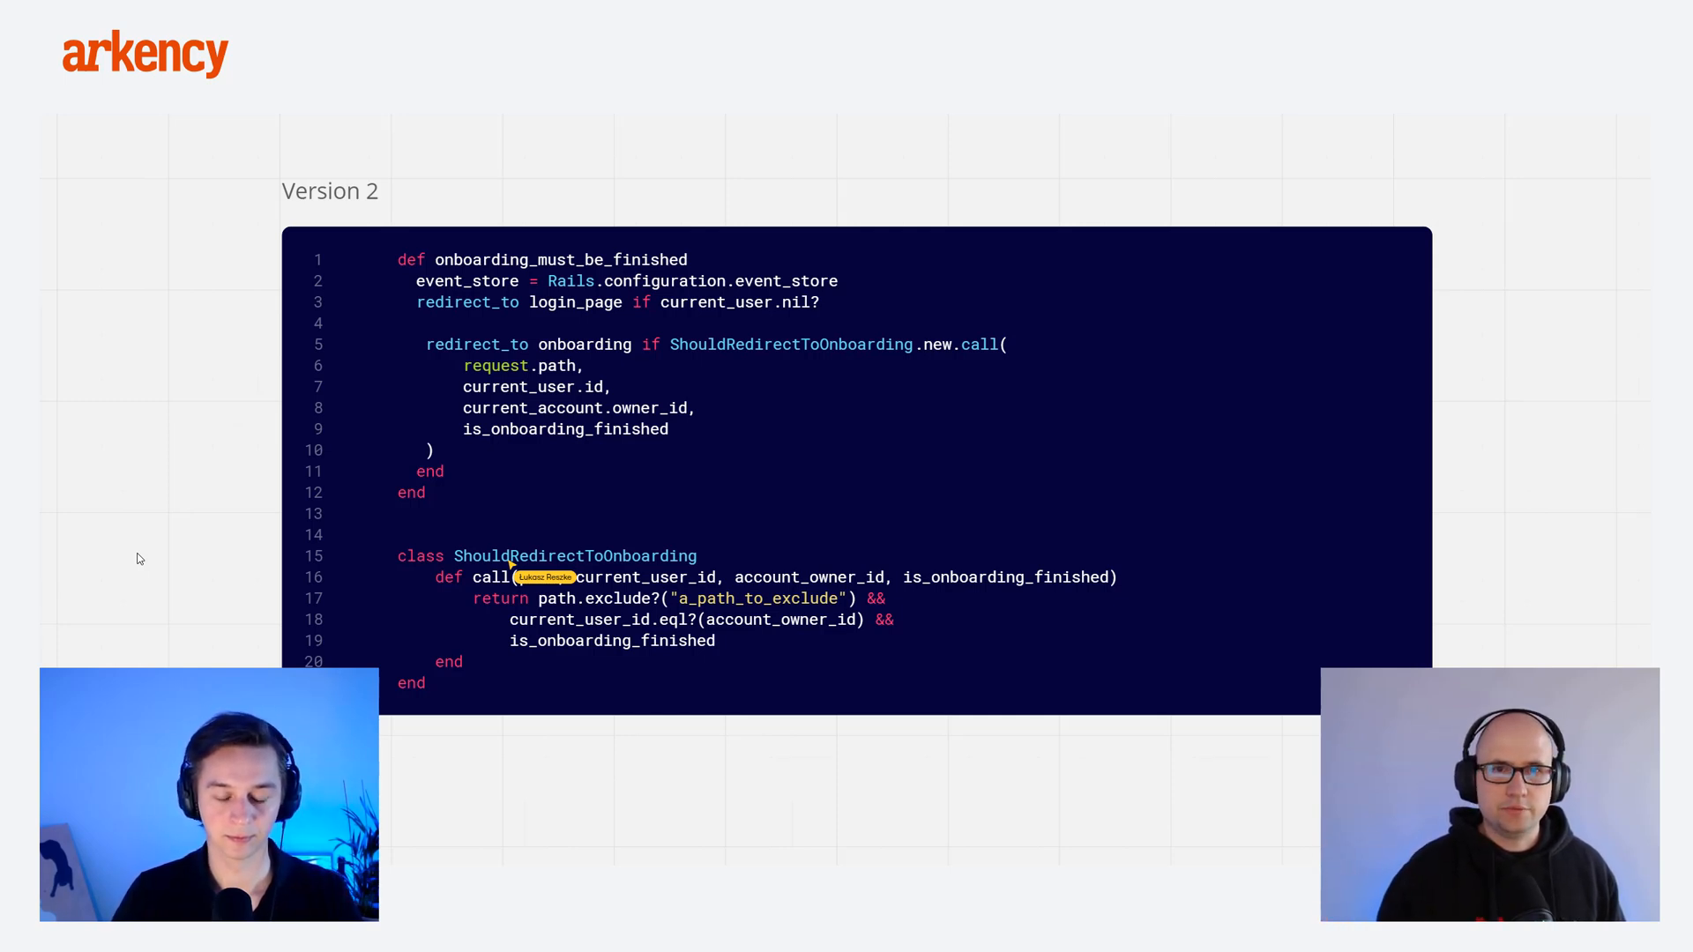
mouse_move(121, 497)
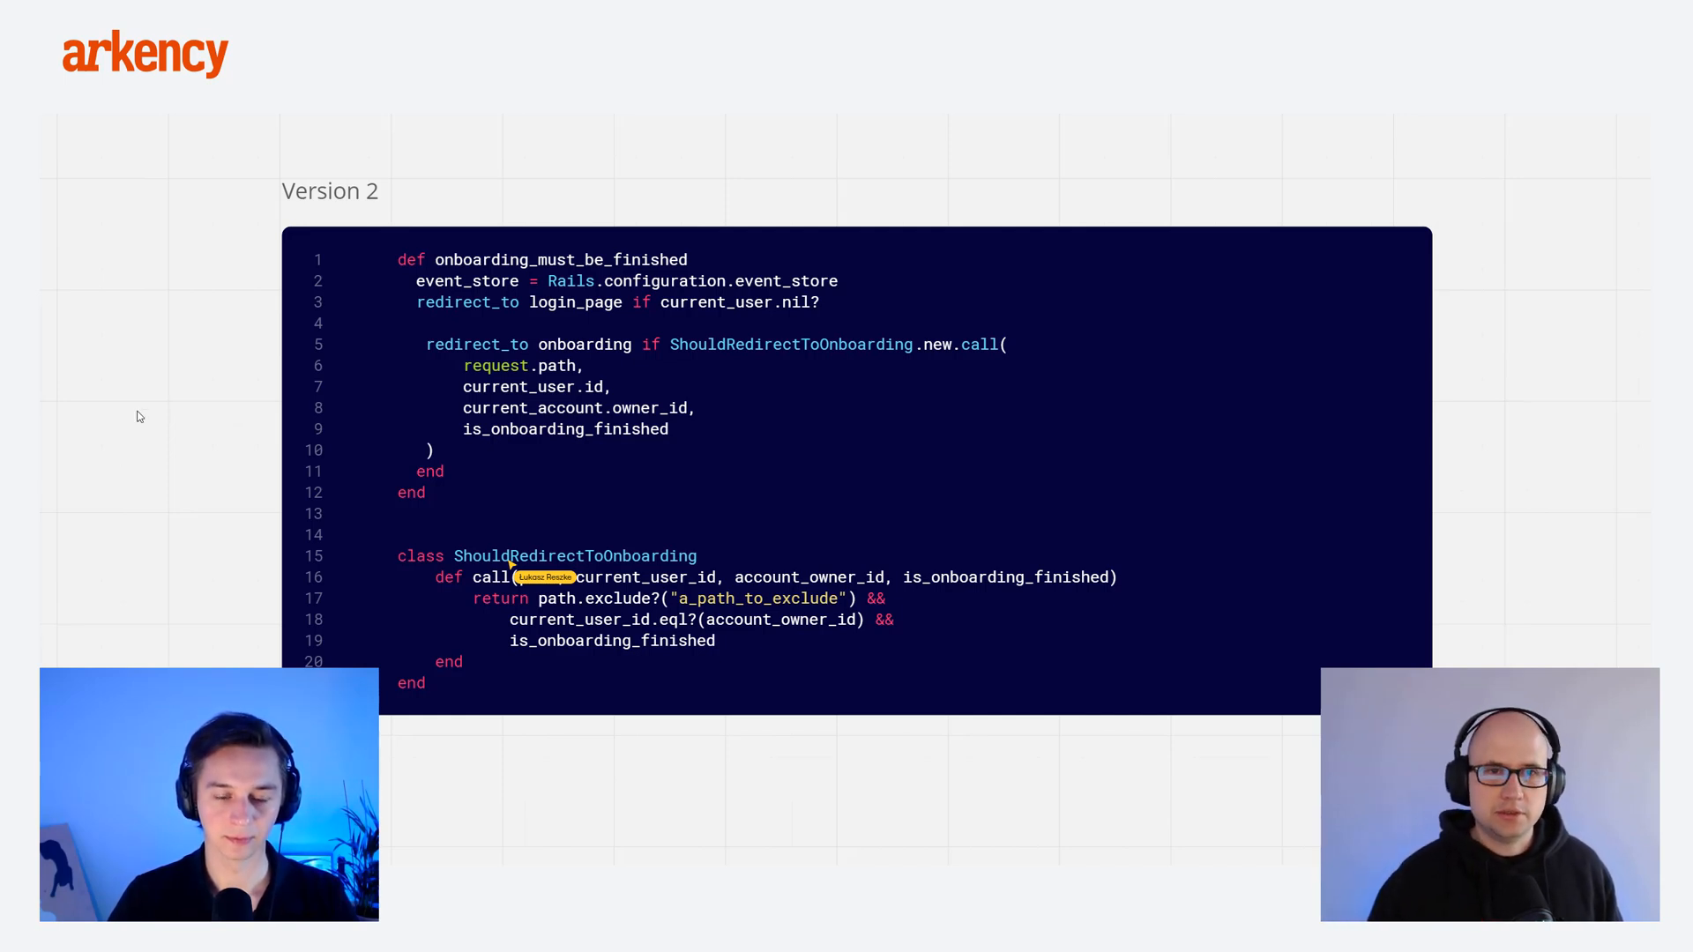
mouse_move(576, 441)
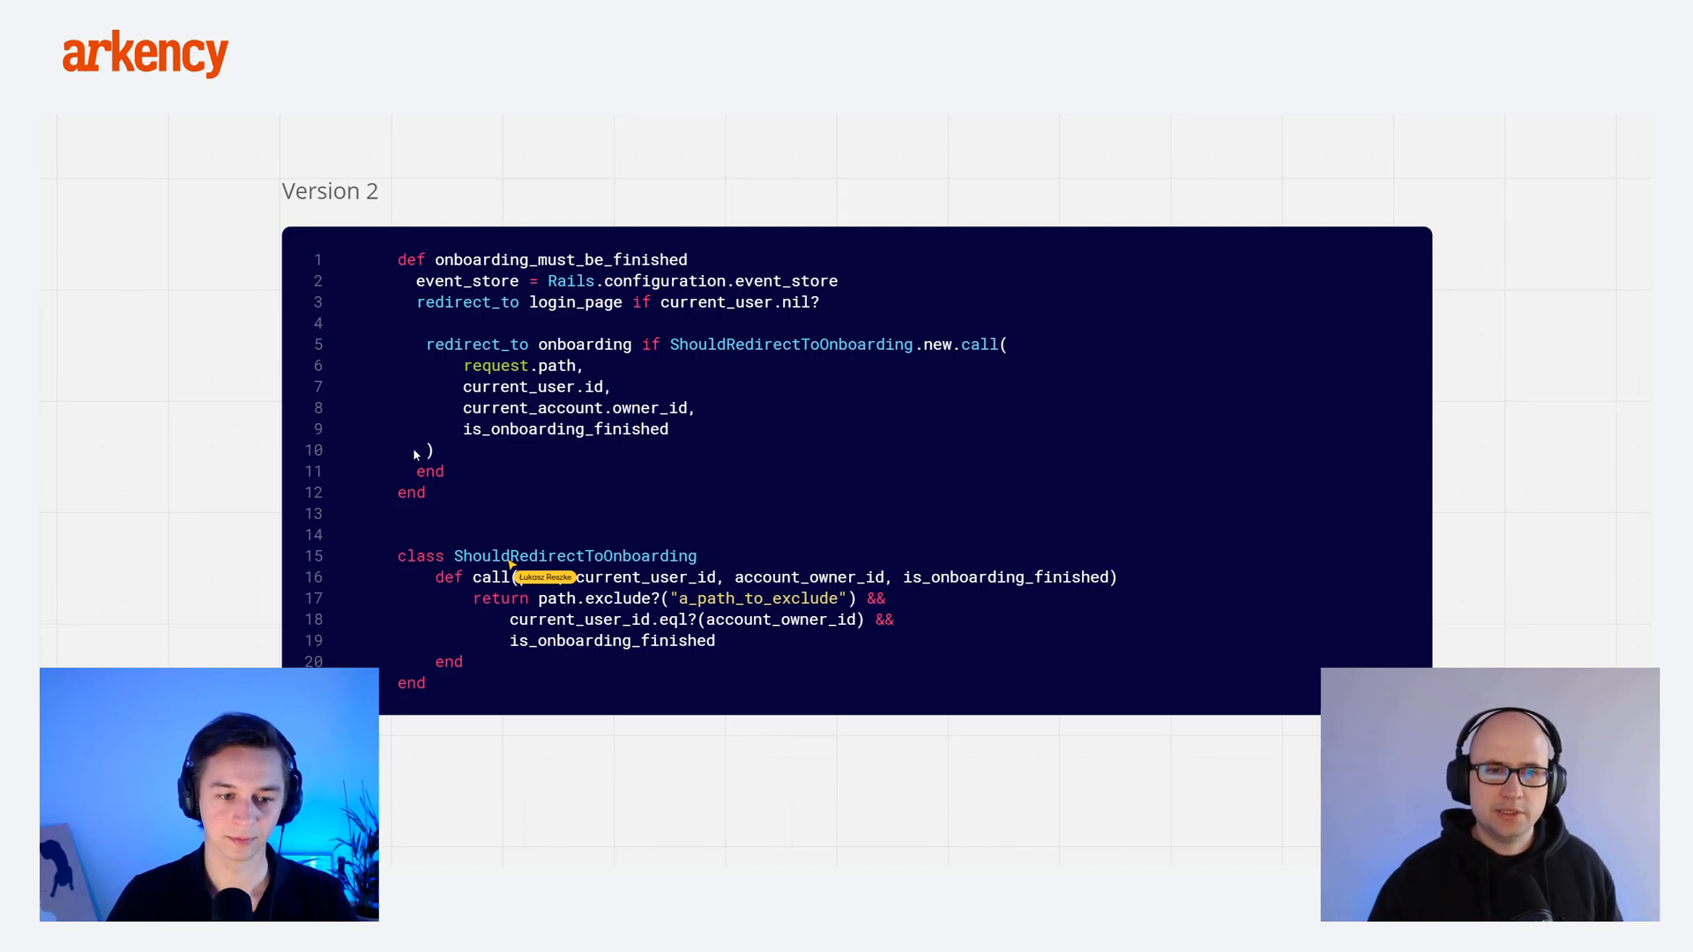
mouse_move(272, 451)
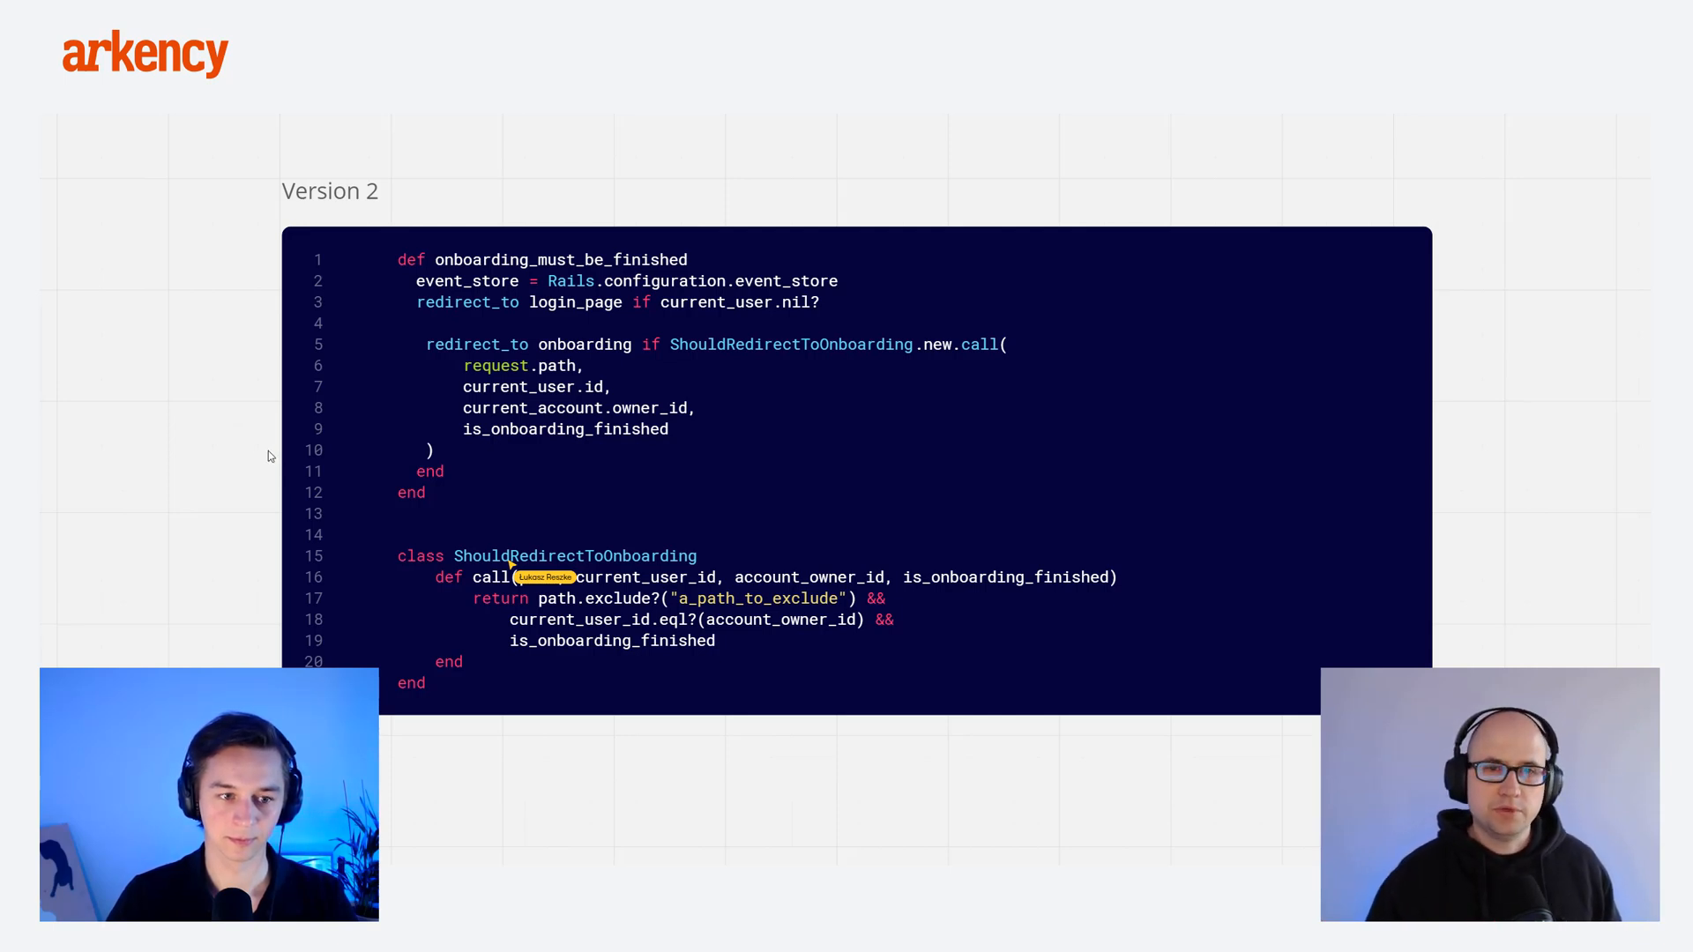
mouse_move(264, 459)
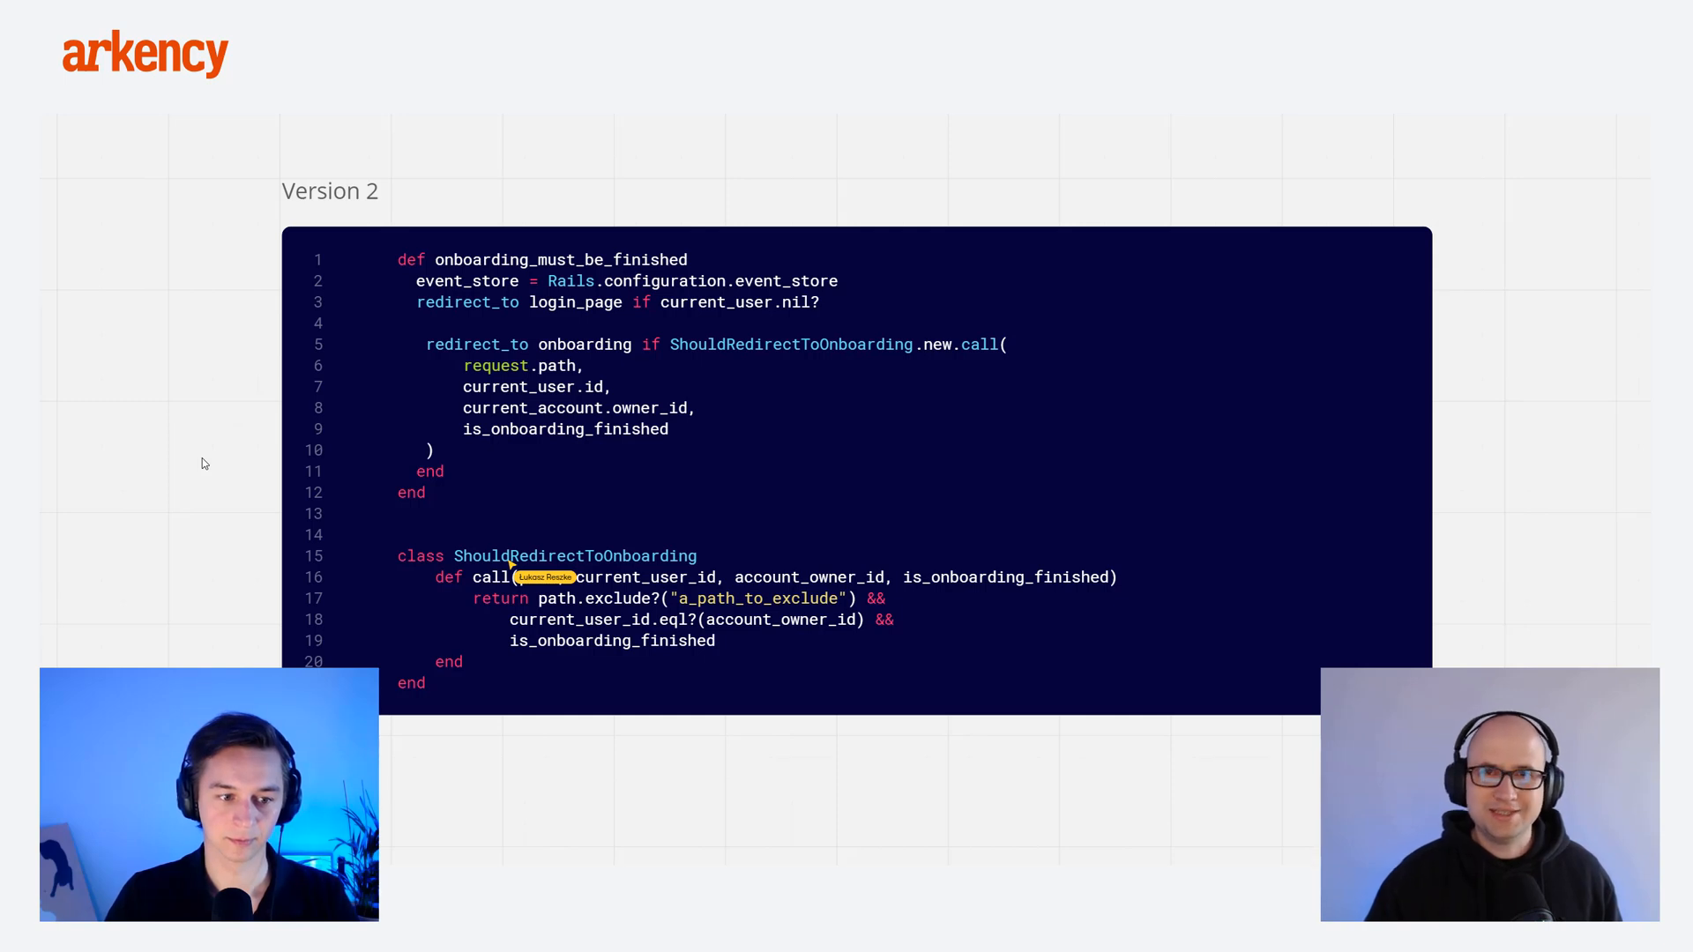
mouse_move(180, 458)
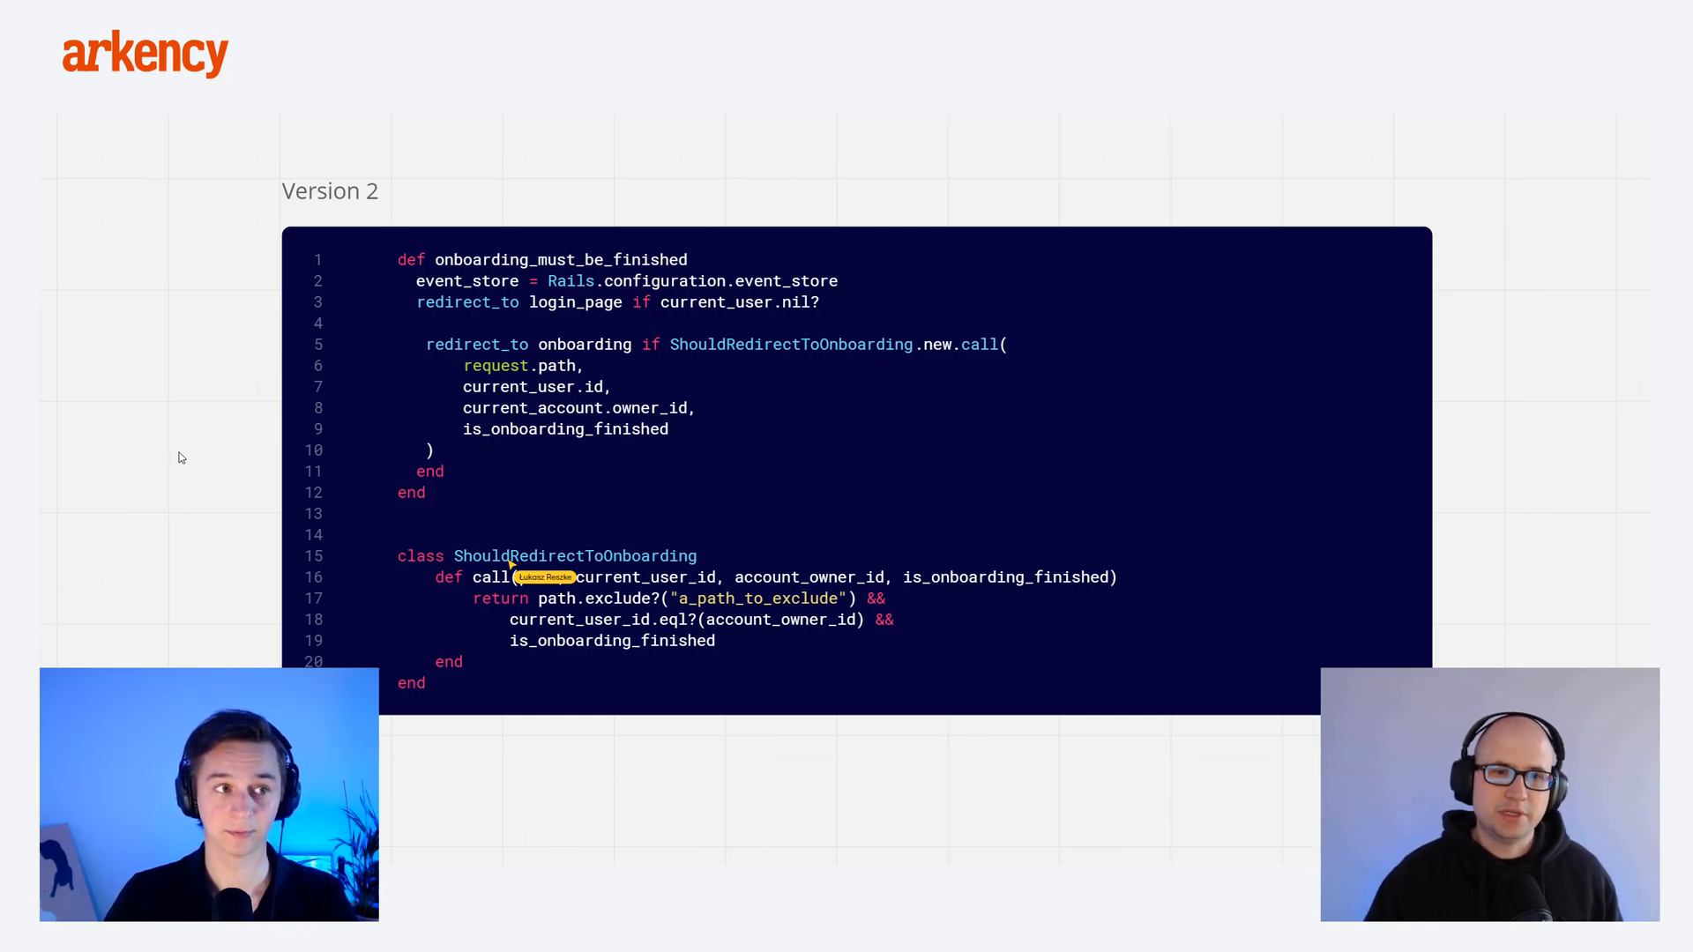
mouse_move(184, 461)
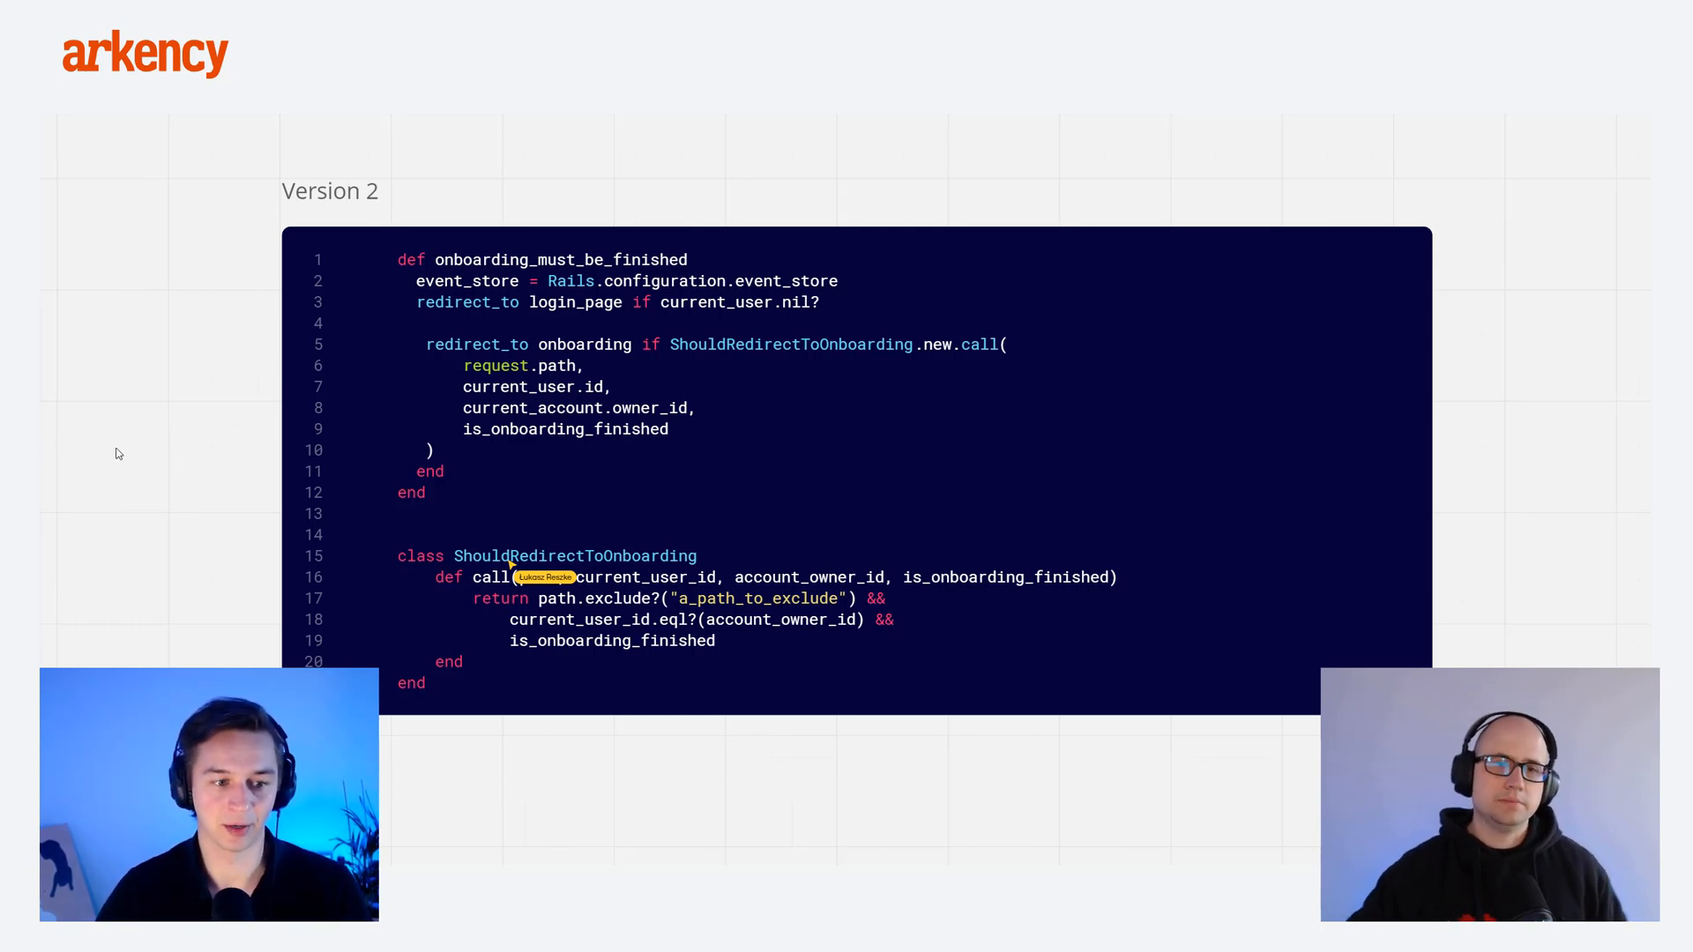
mouse_move(137, 441)
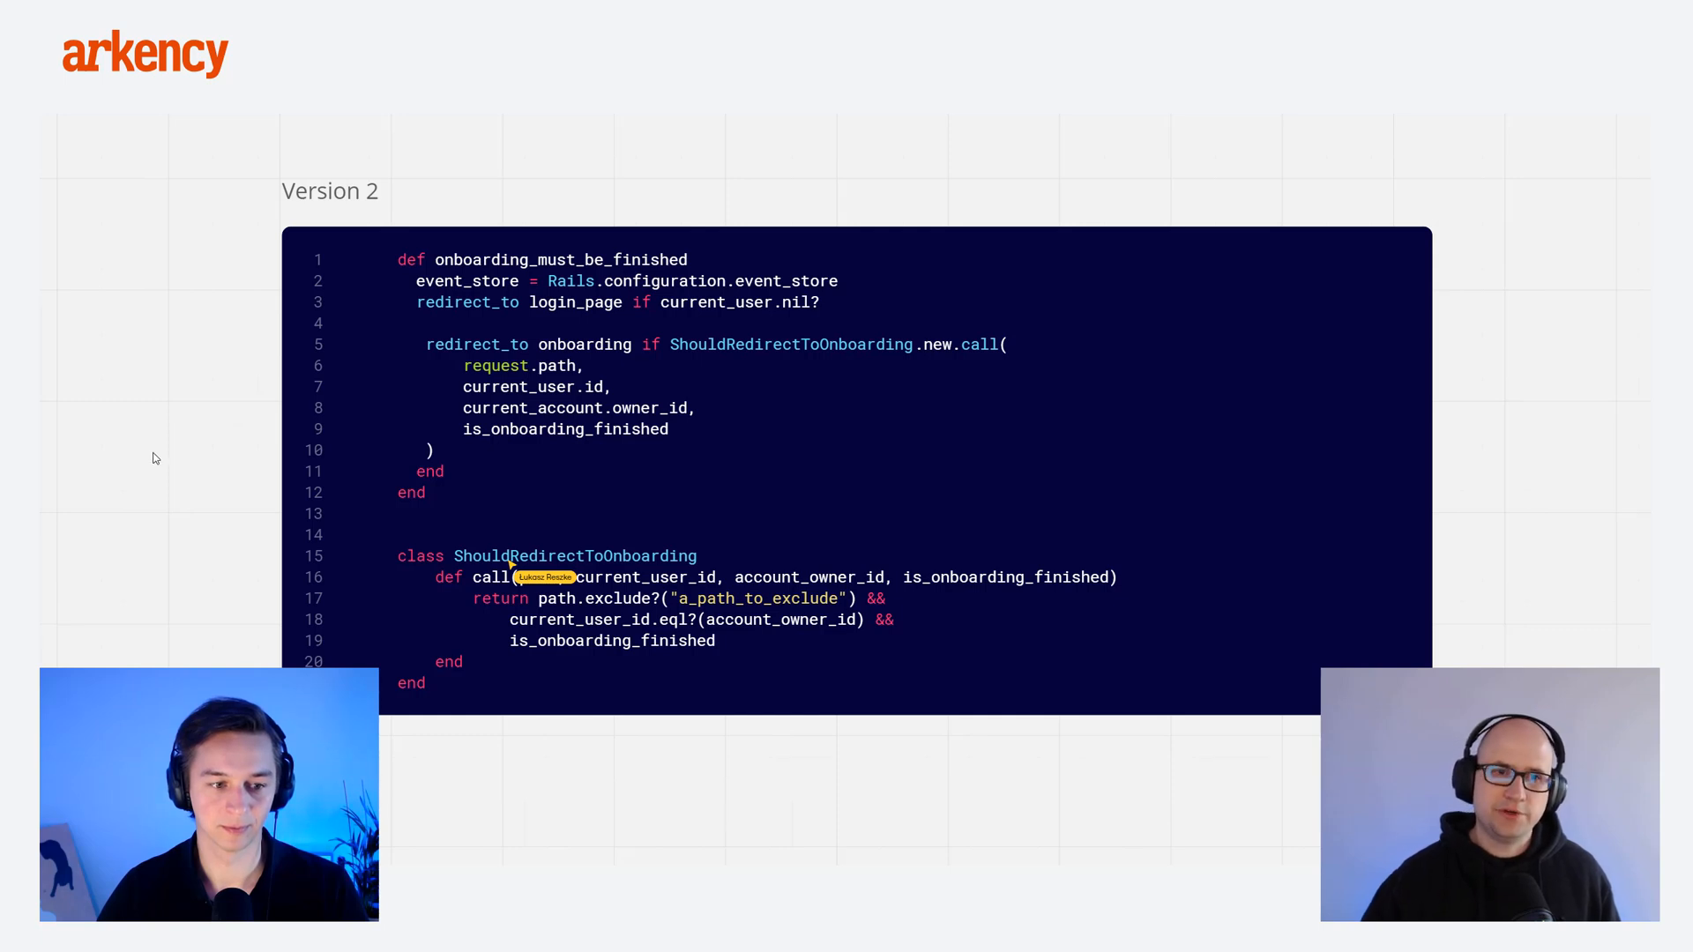
mouse_move(182, 470)
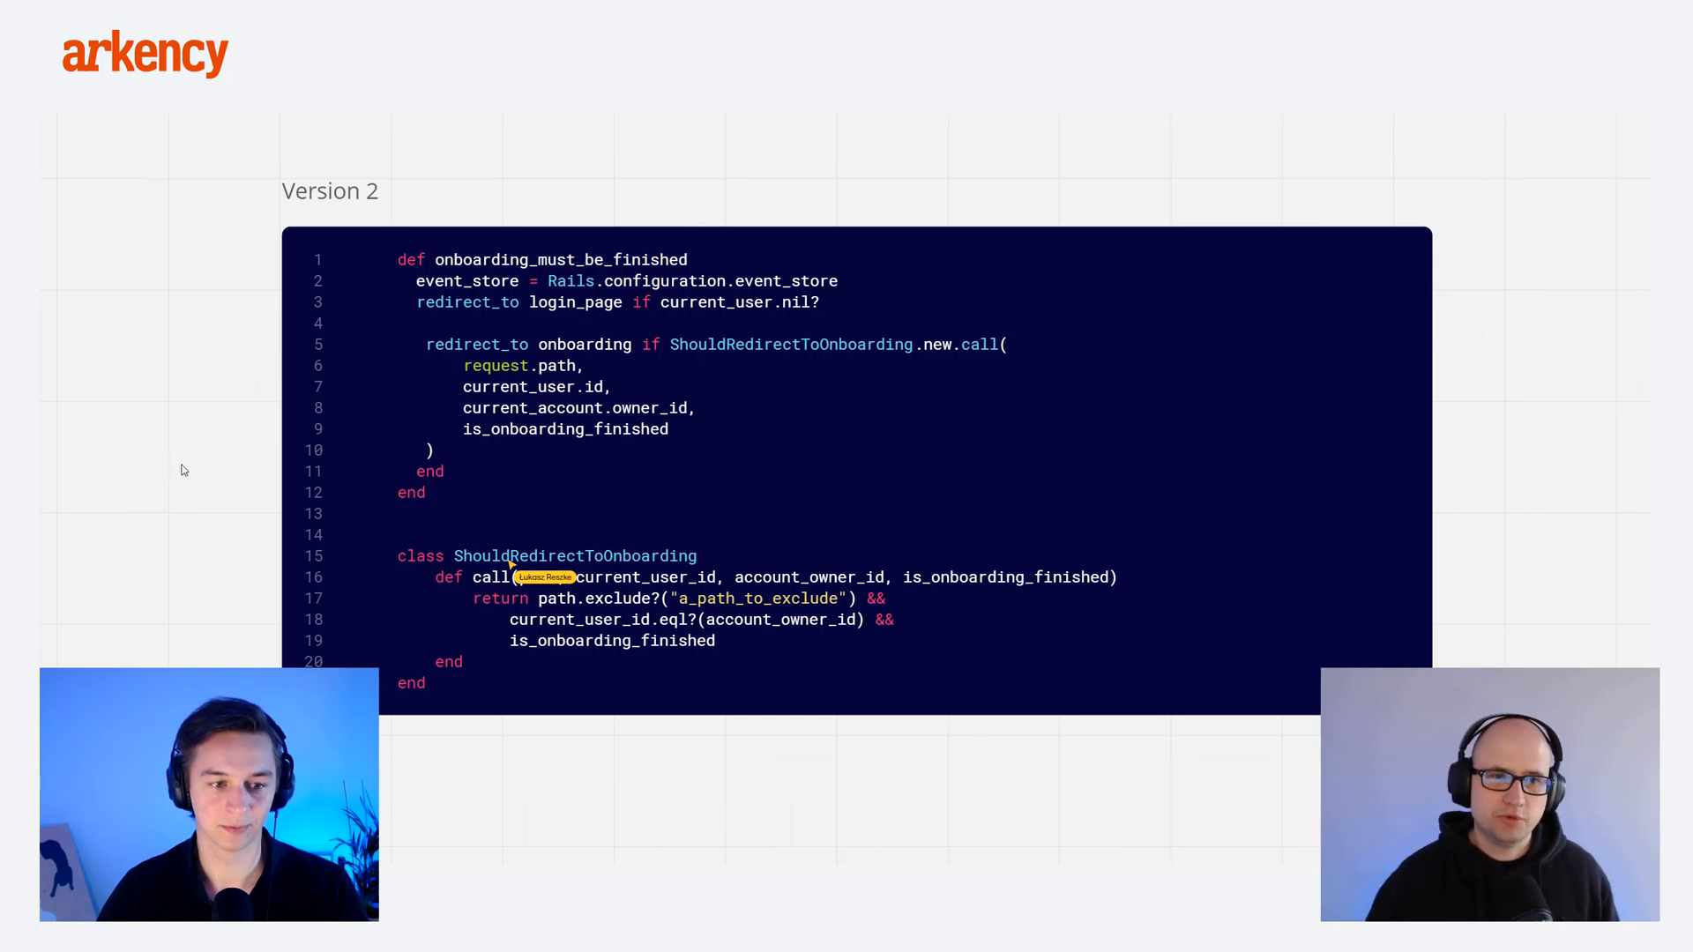
mouse_move(212, 461)
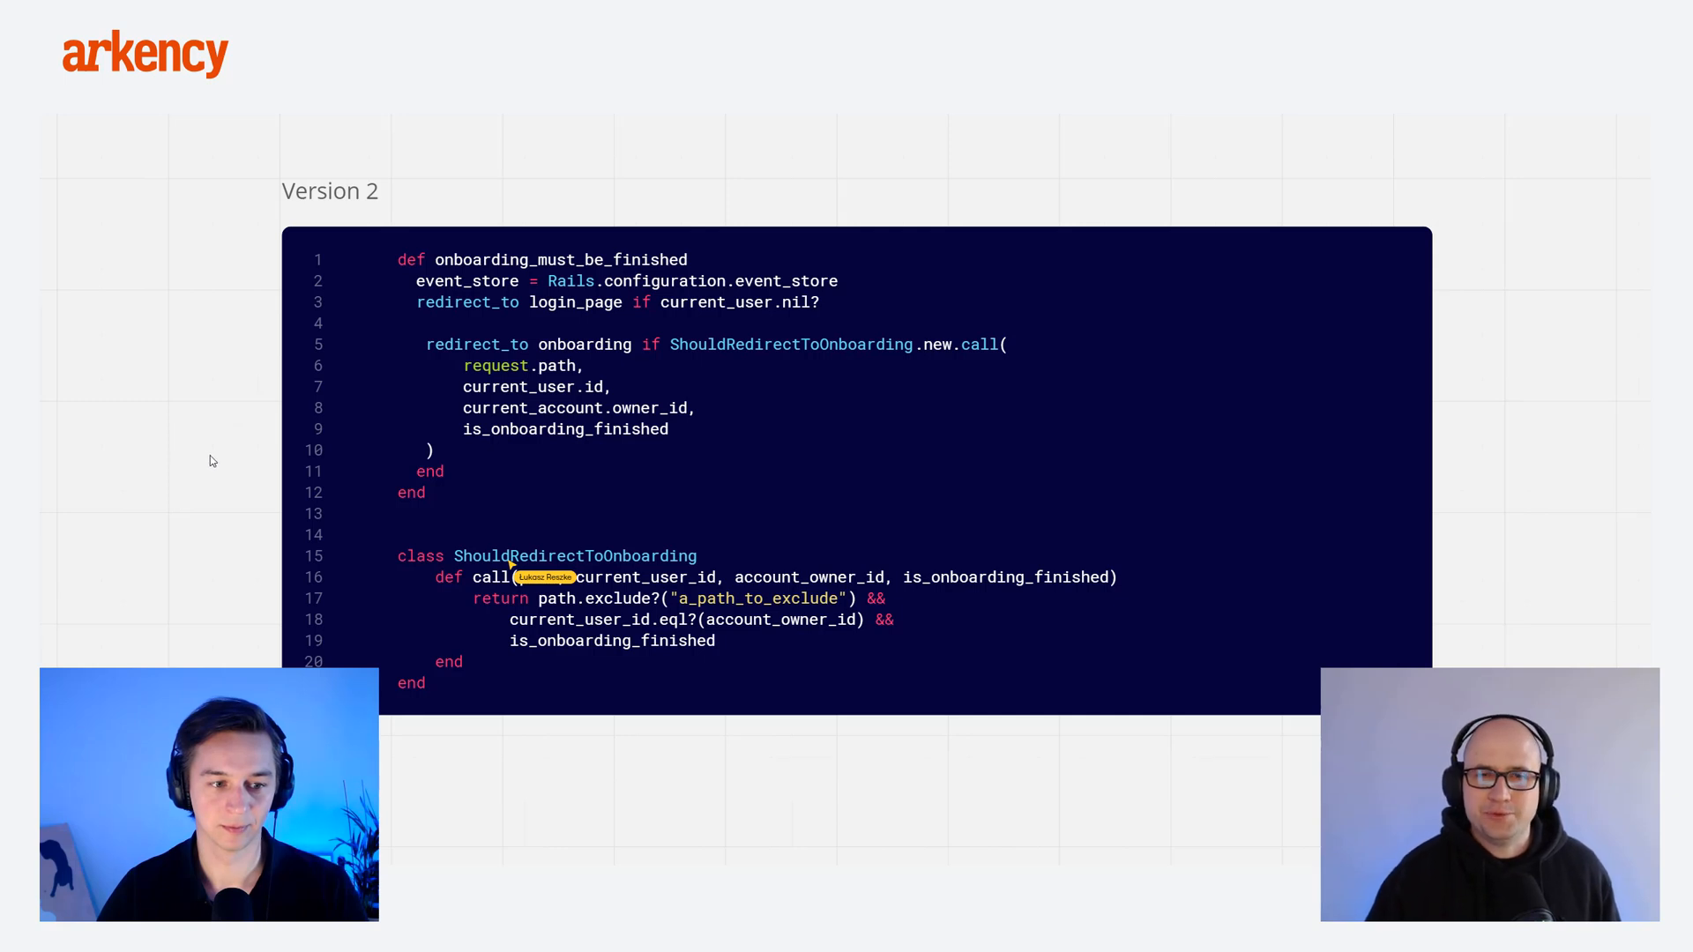
mouse_move(183, 434)
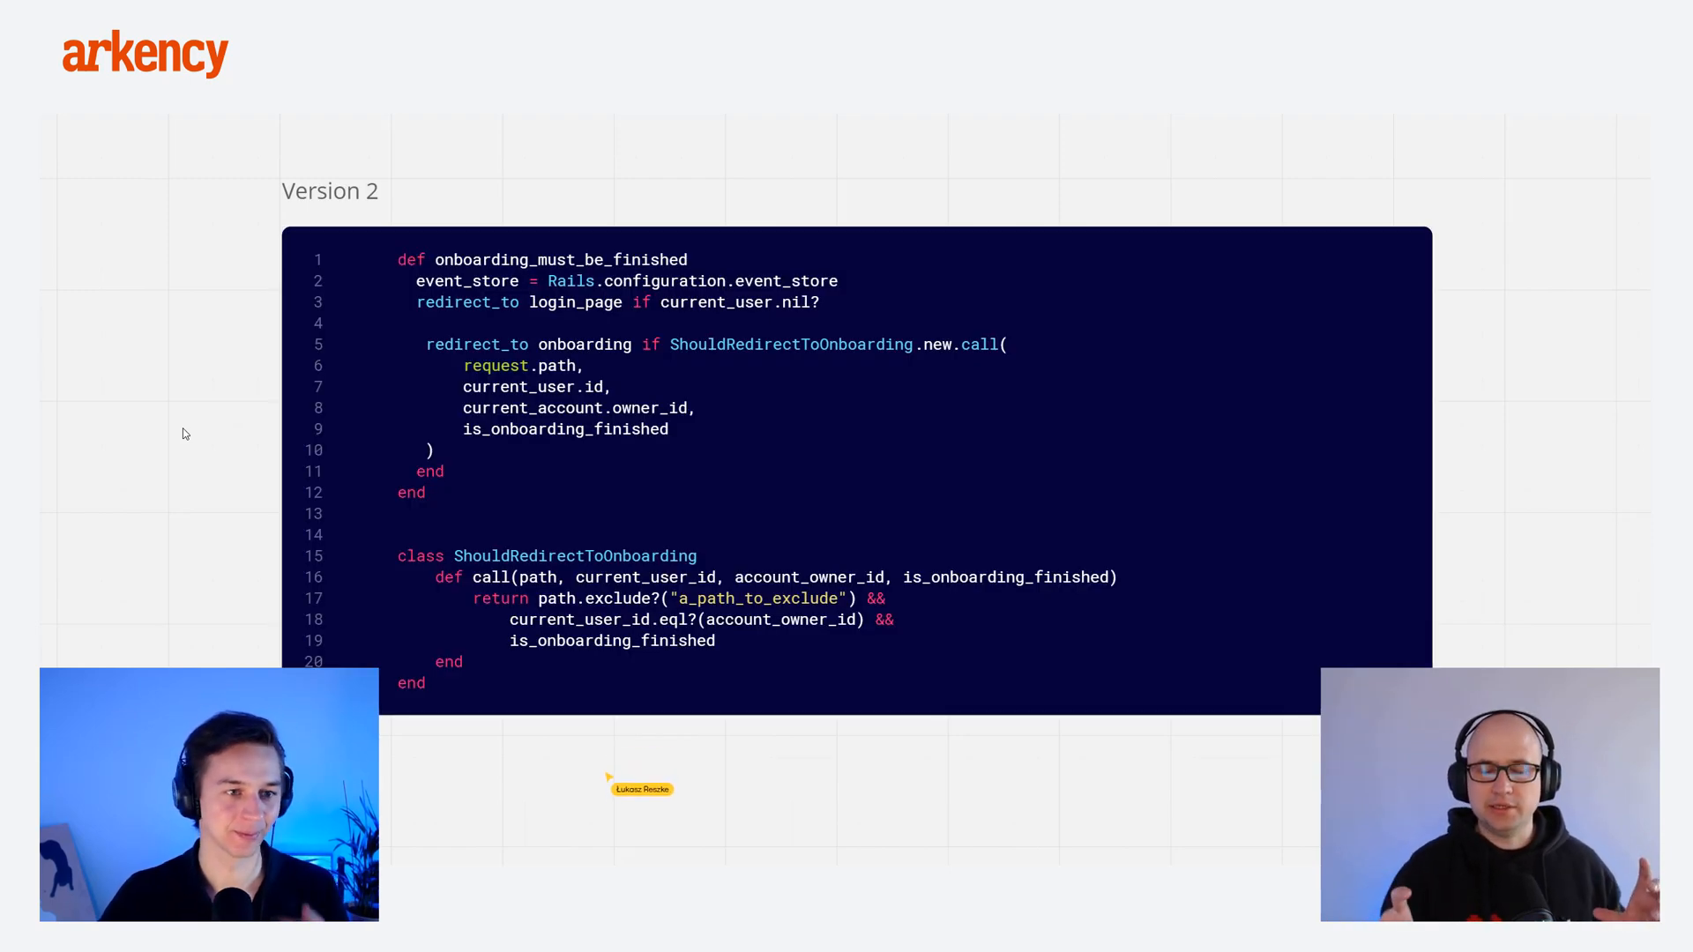
mouse_move(648, 668)
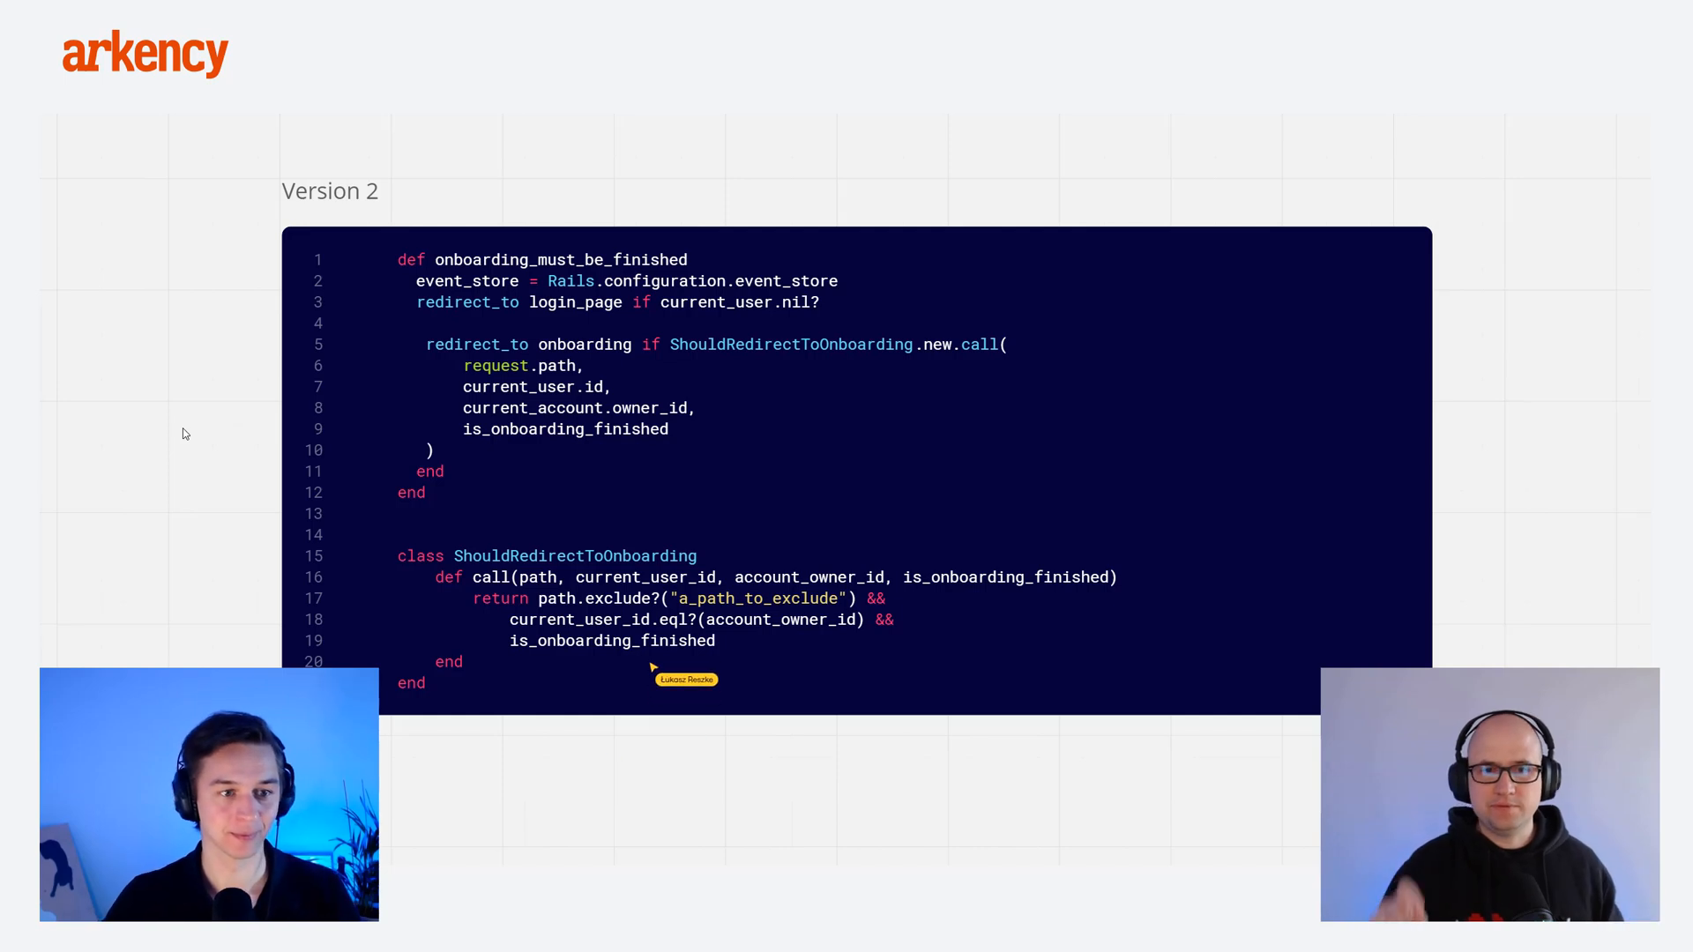
mouse_move(564, 571)
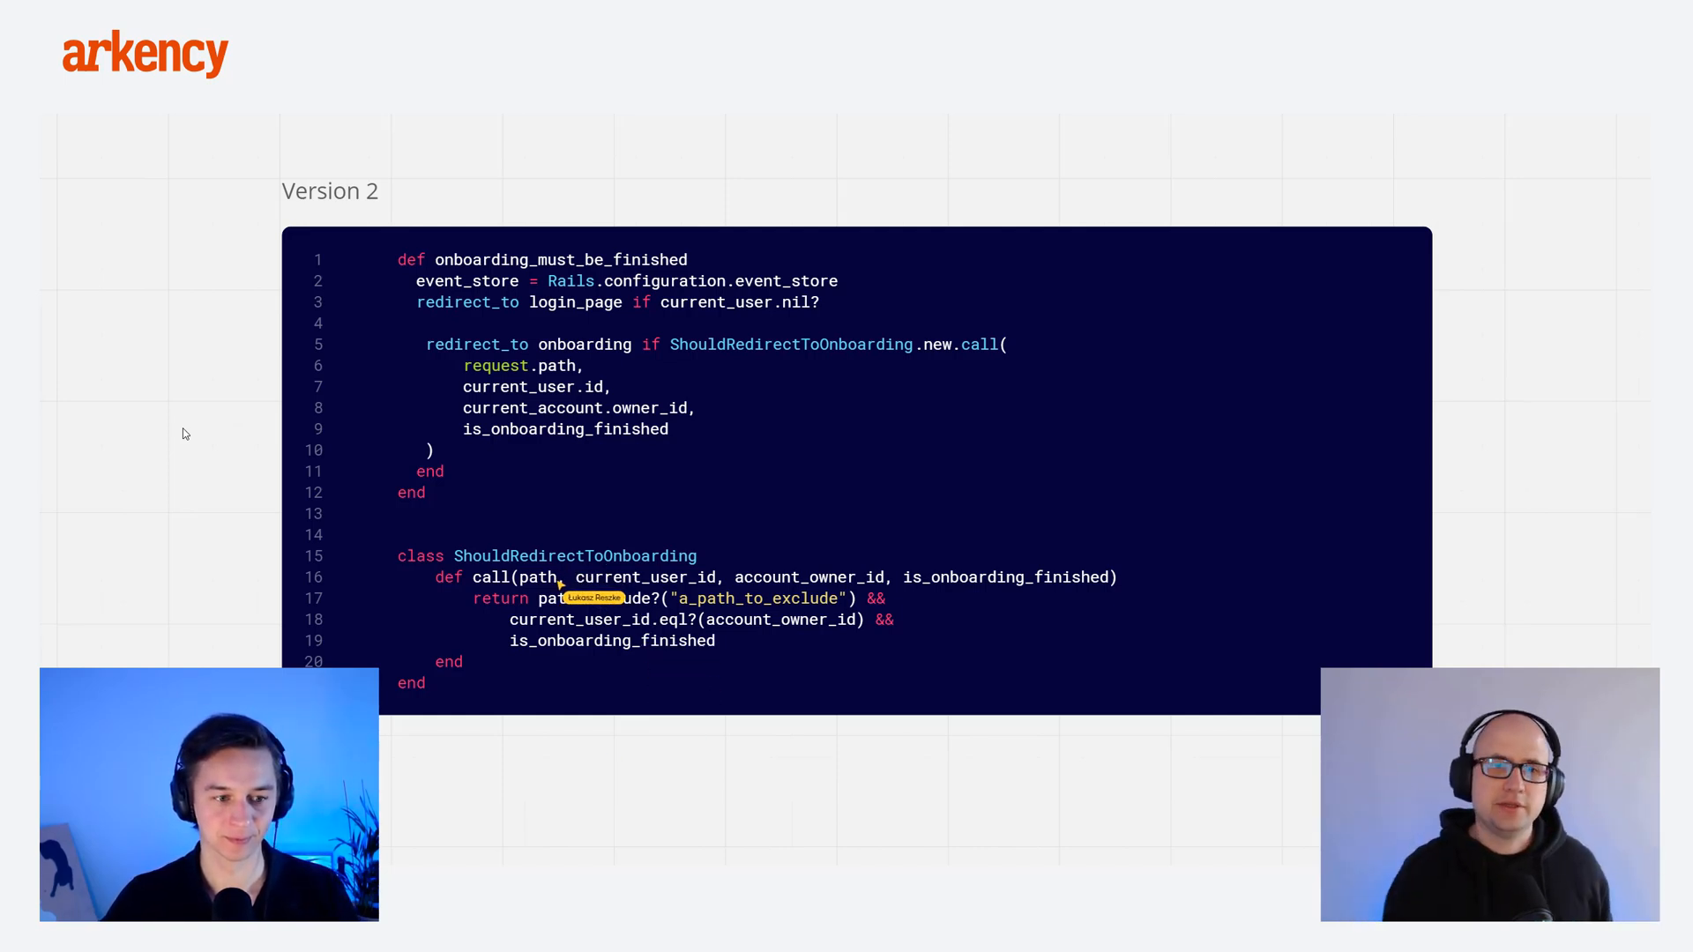
mouse_move(605, 592)
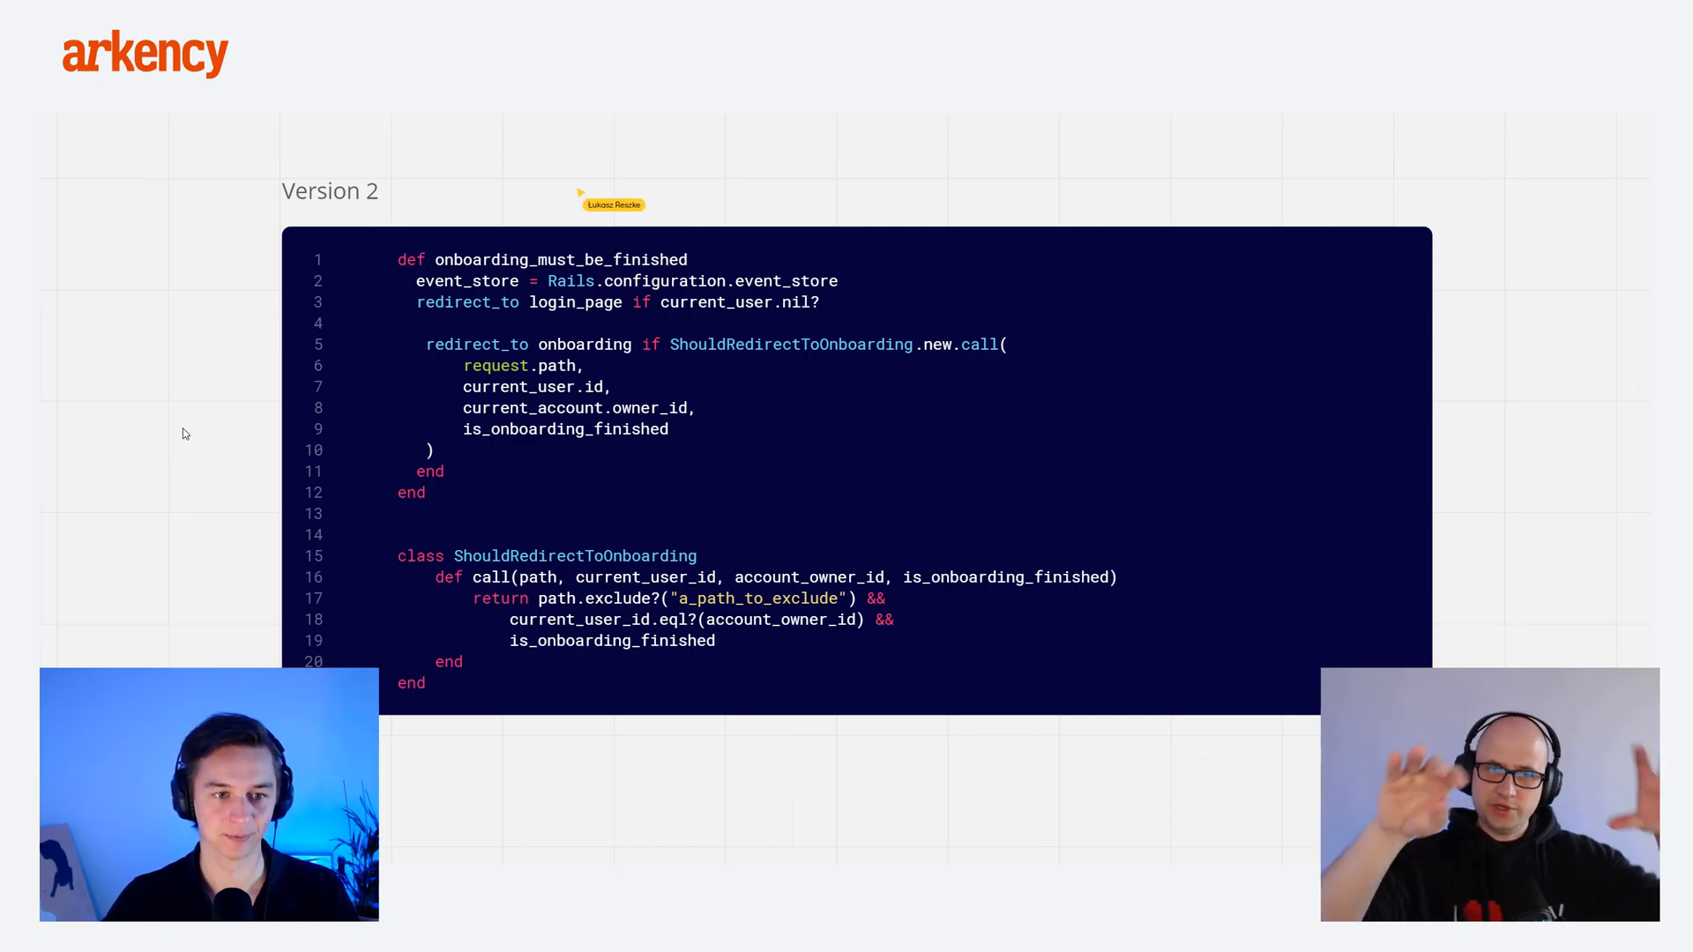
mouse_move(212, 362)
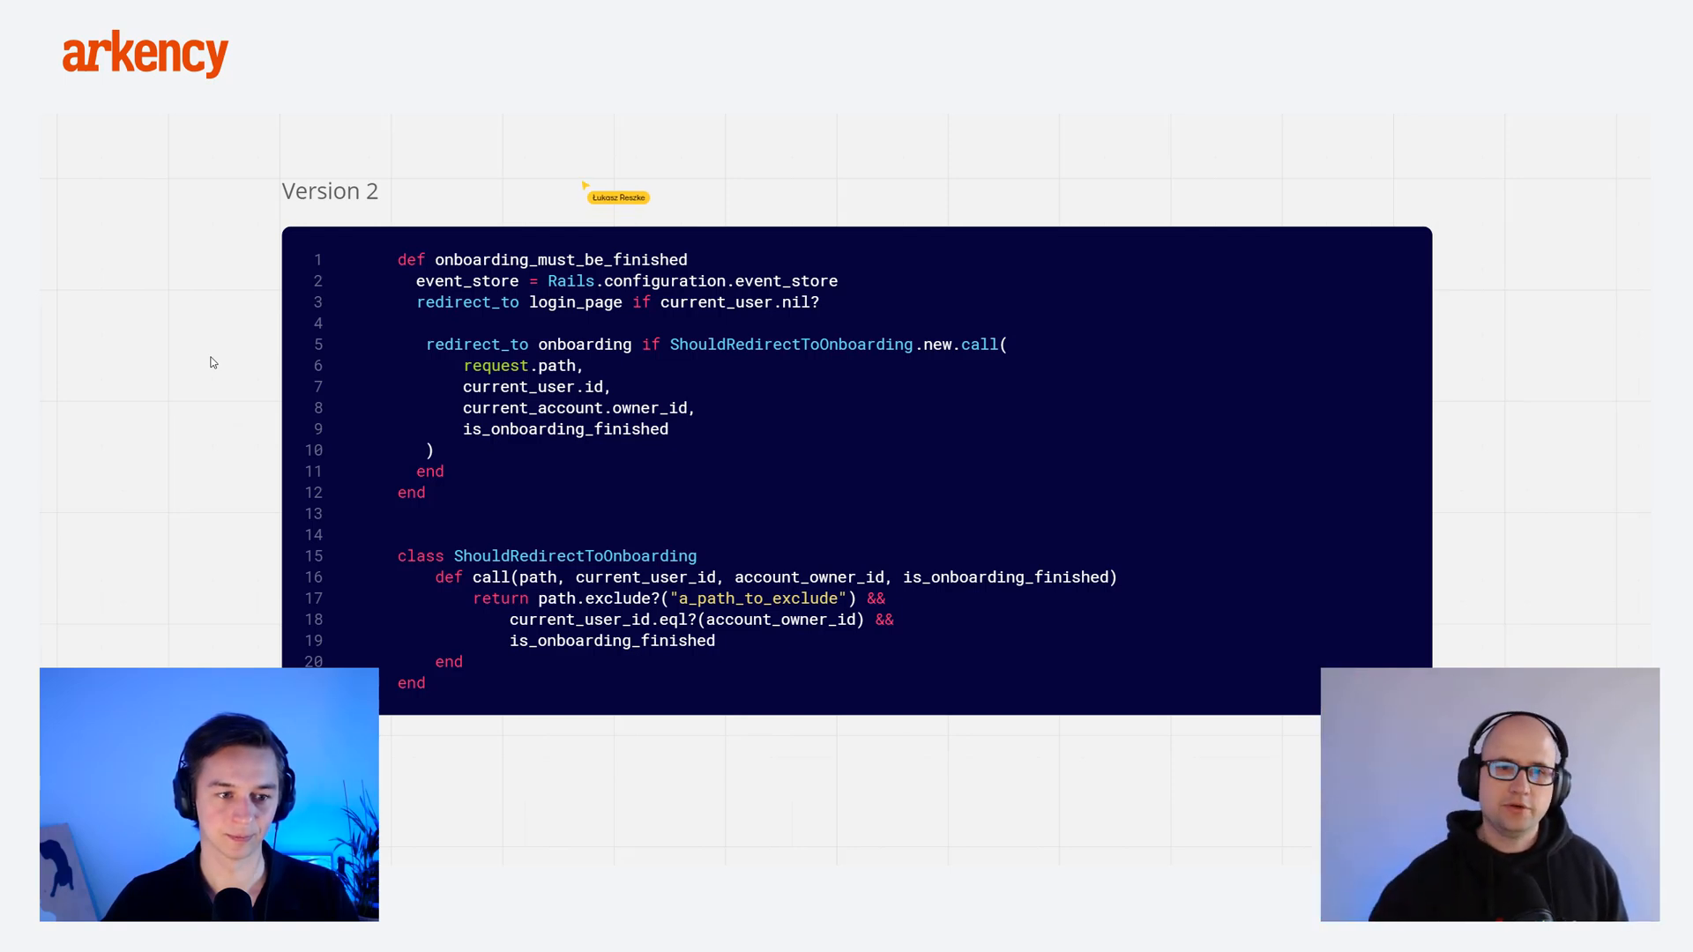
mouse_move(205, 494)
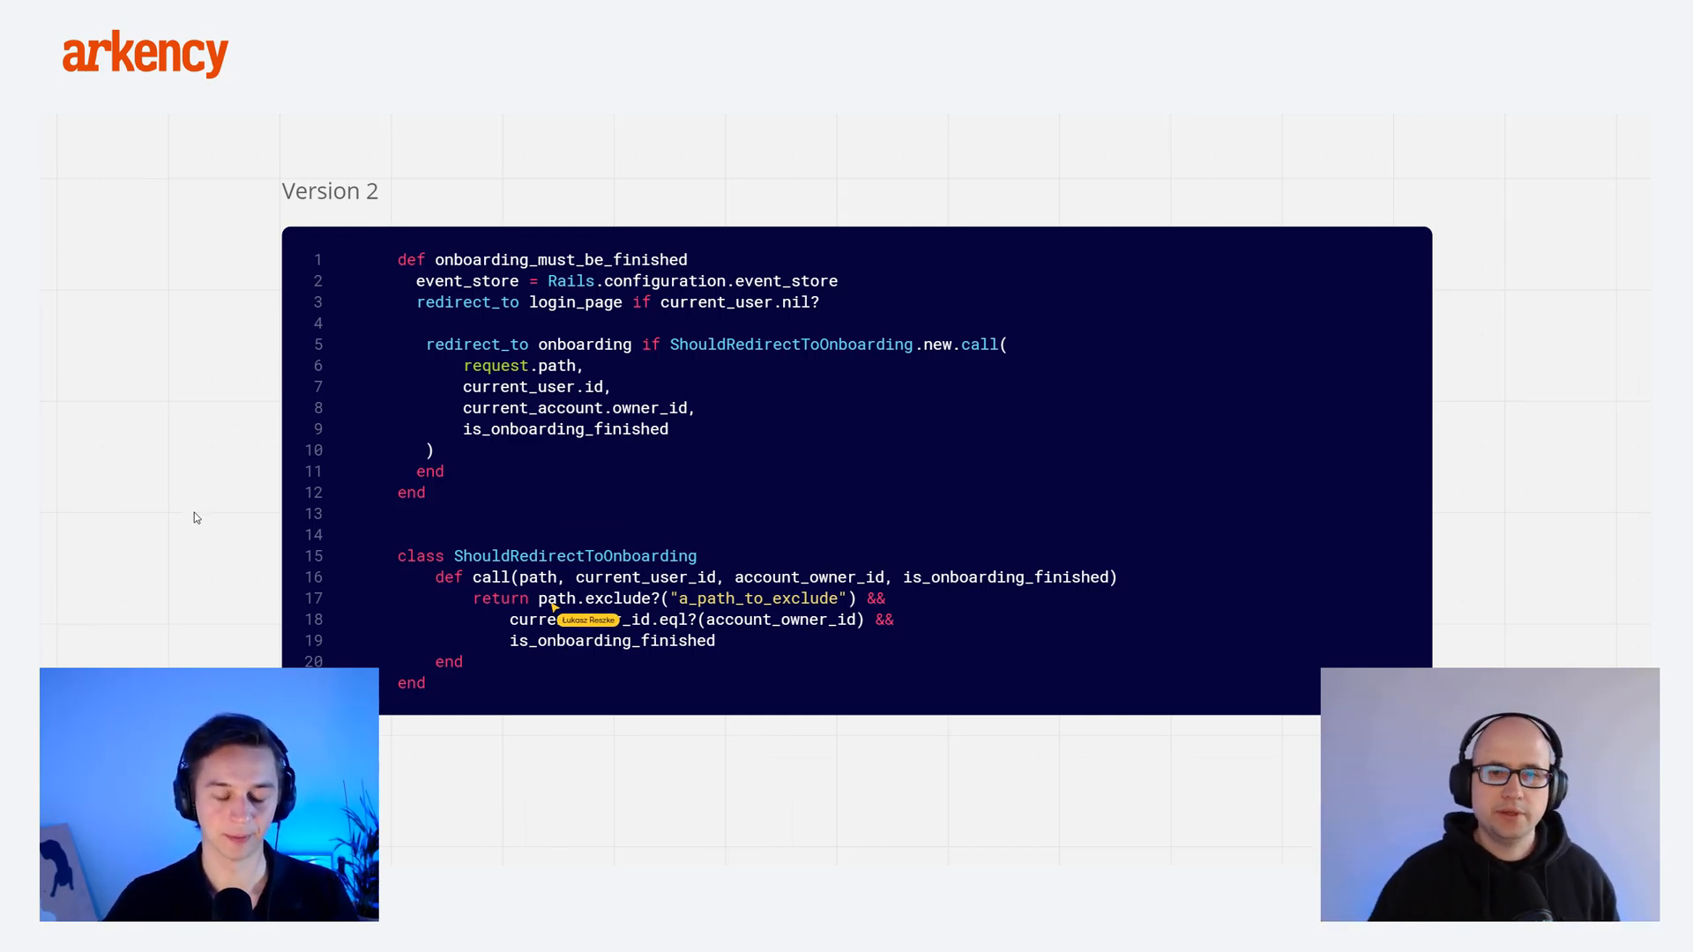
mouse_move(167, 528)
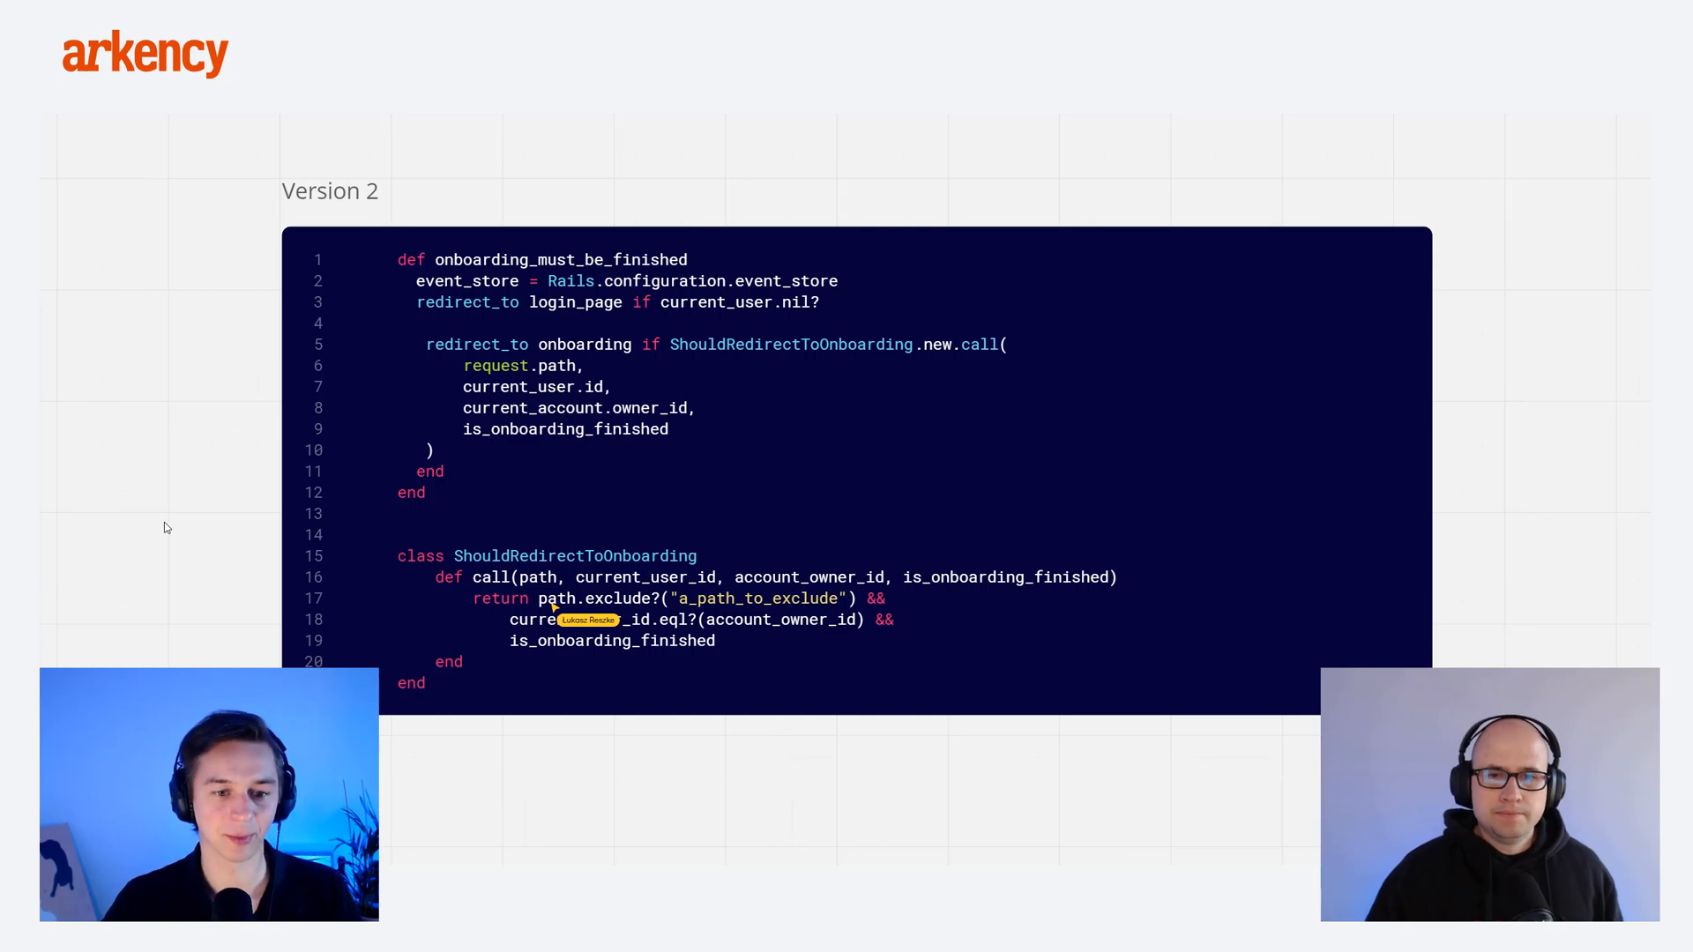
mouse_move(154, 534)
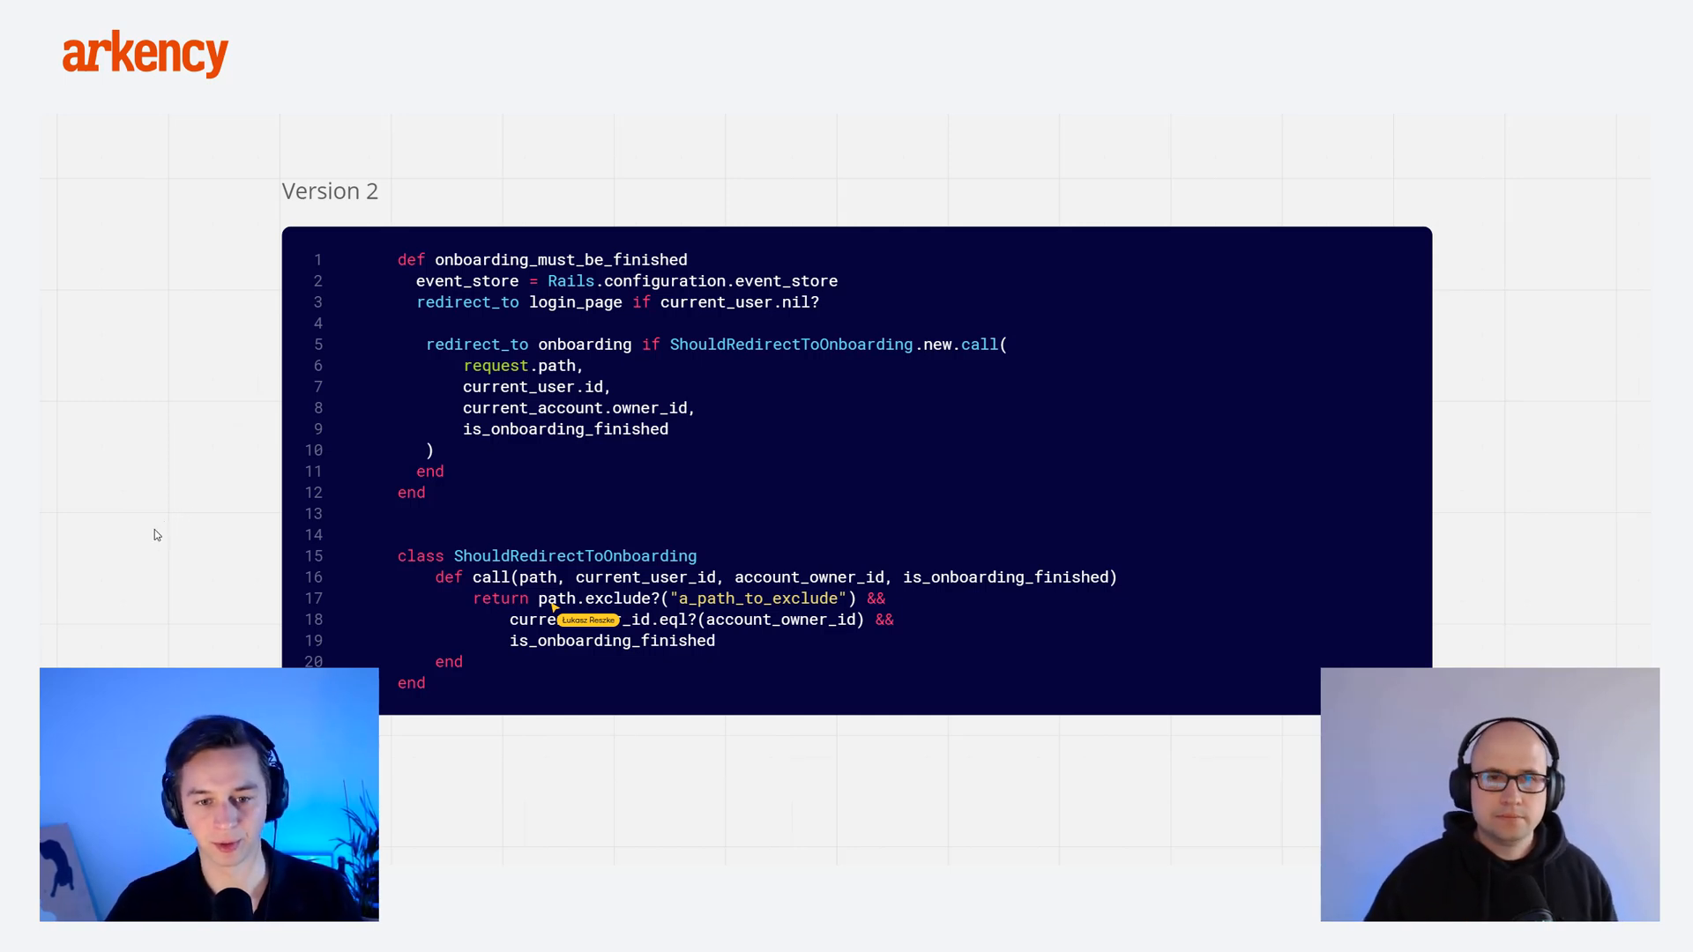
mouse_move(148, 533)
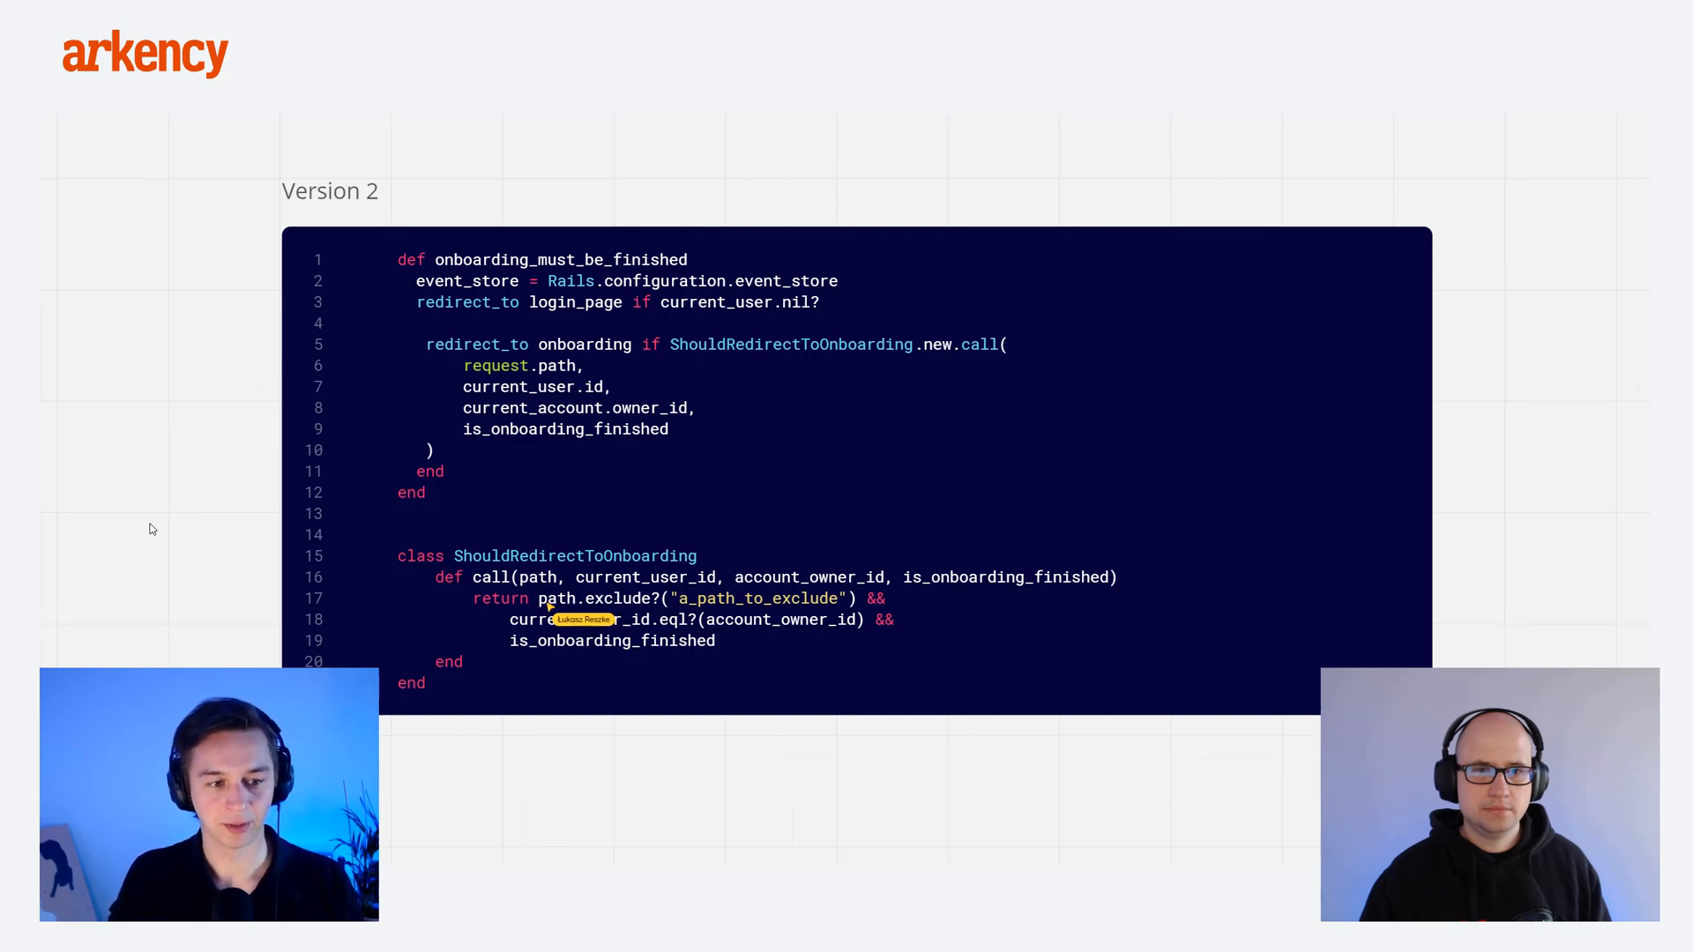
mouse_move(508, 756)
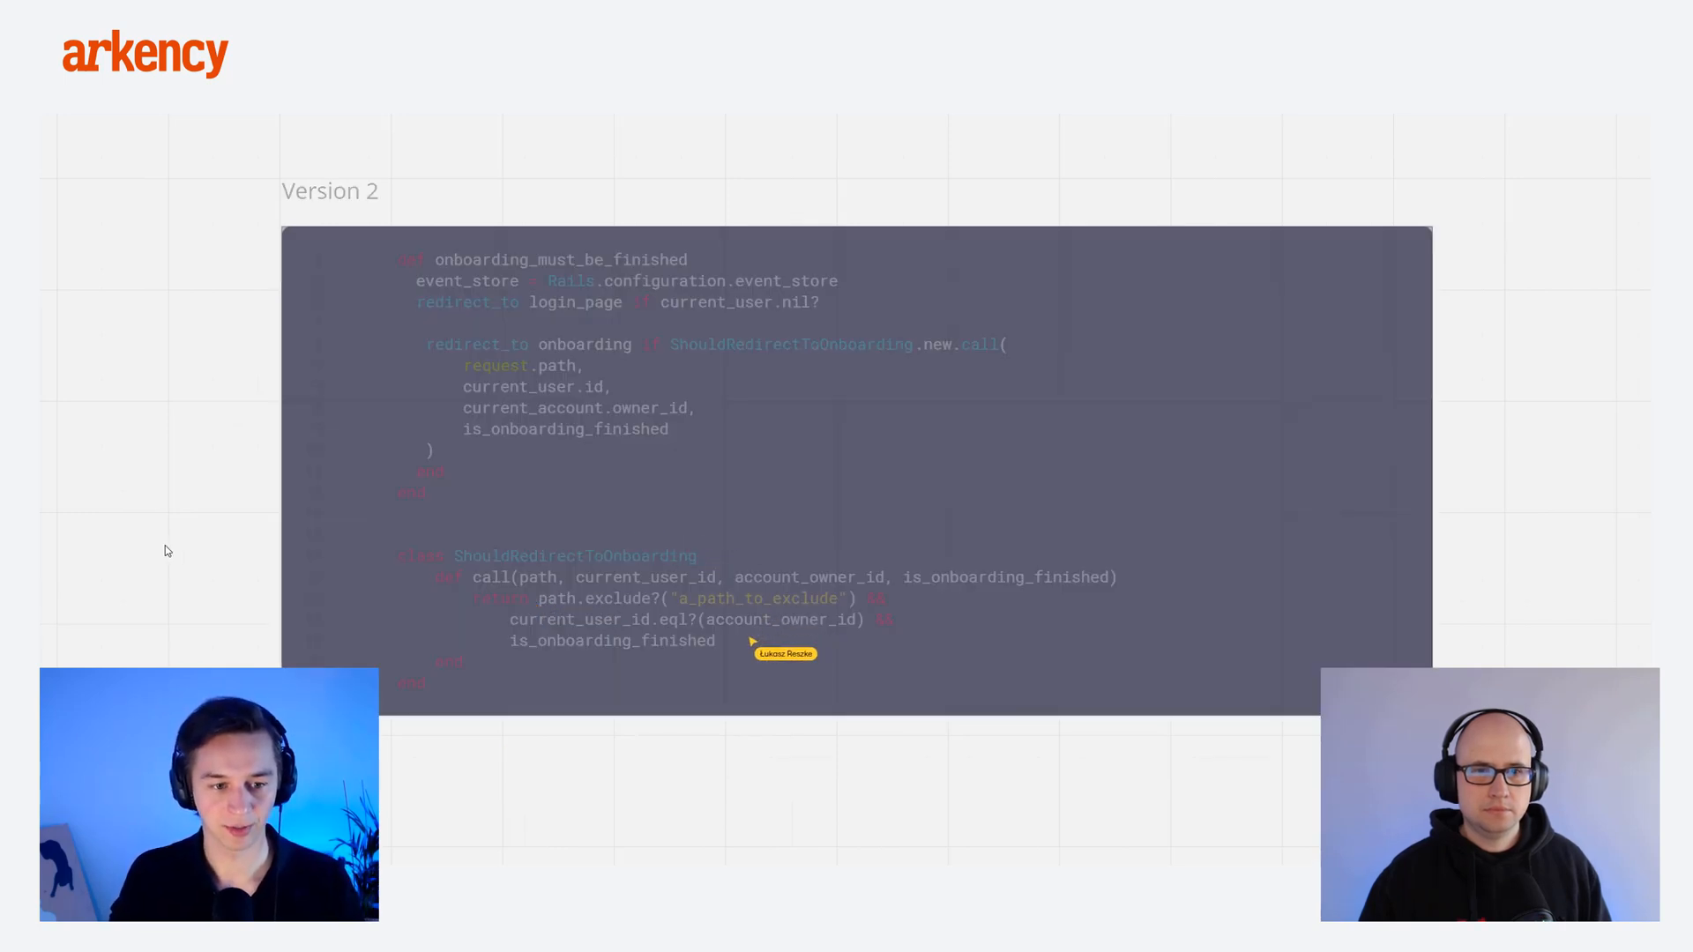
mouse_move(752, 598)
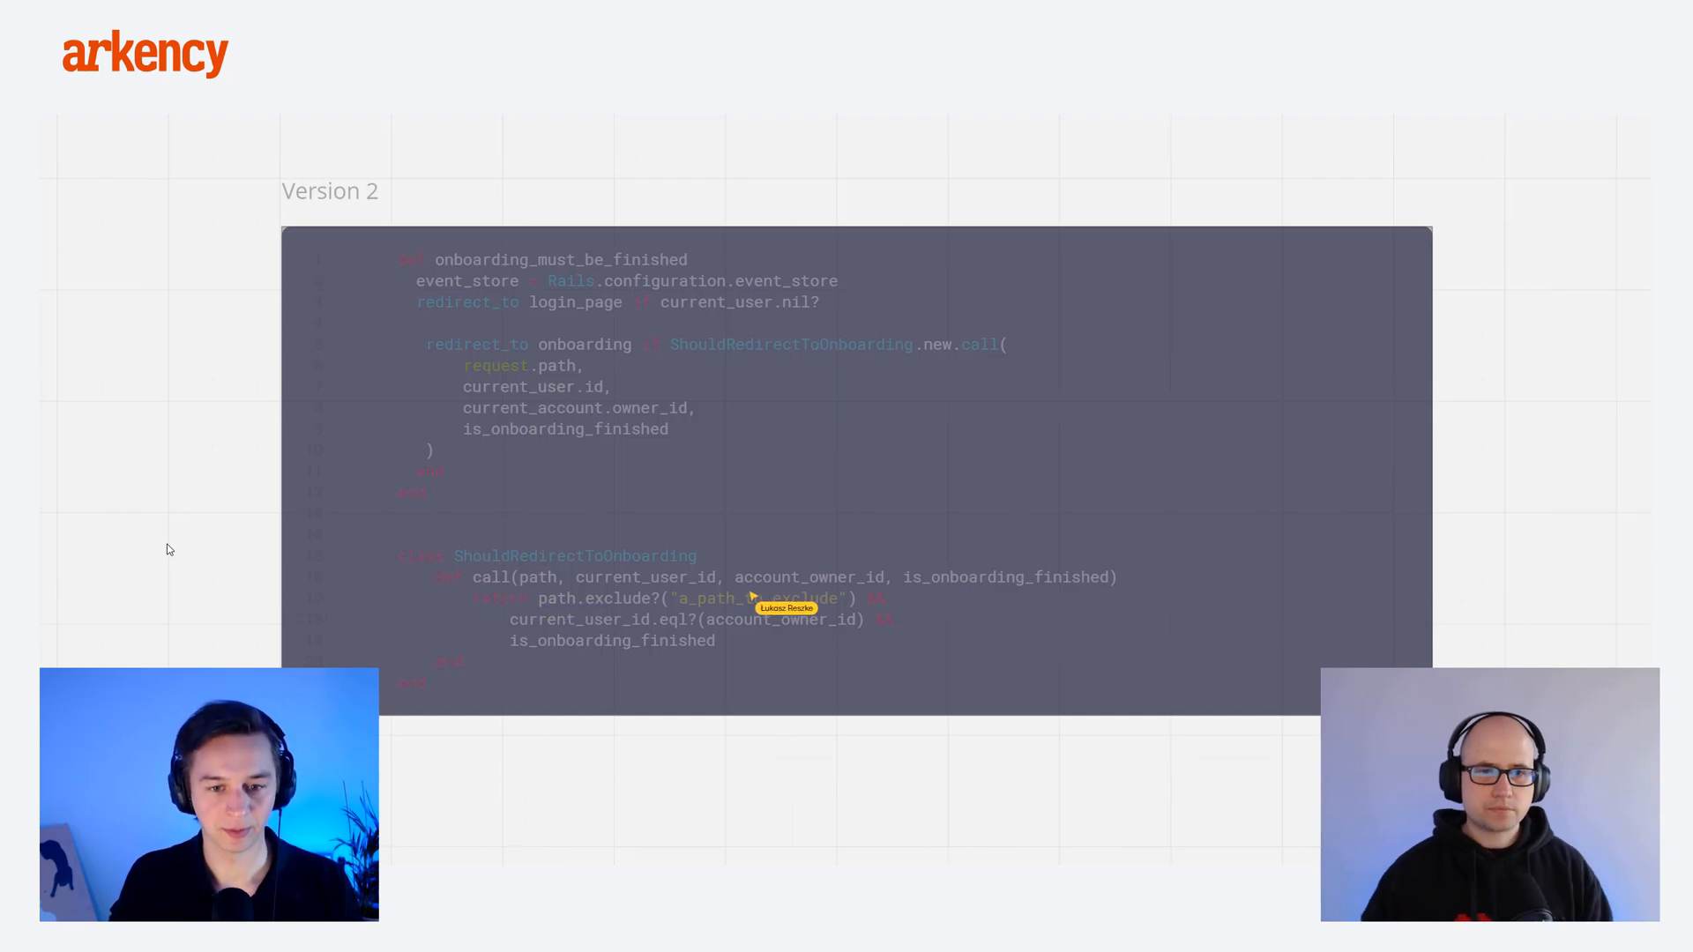
mouse_move(679, 383)
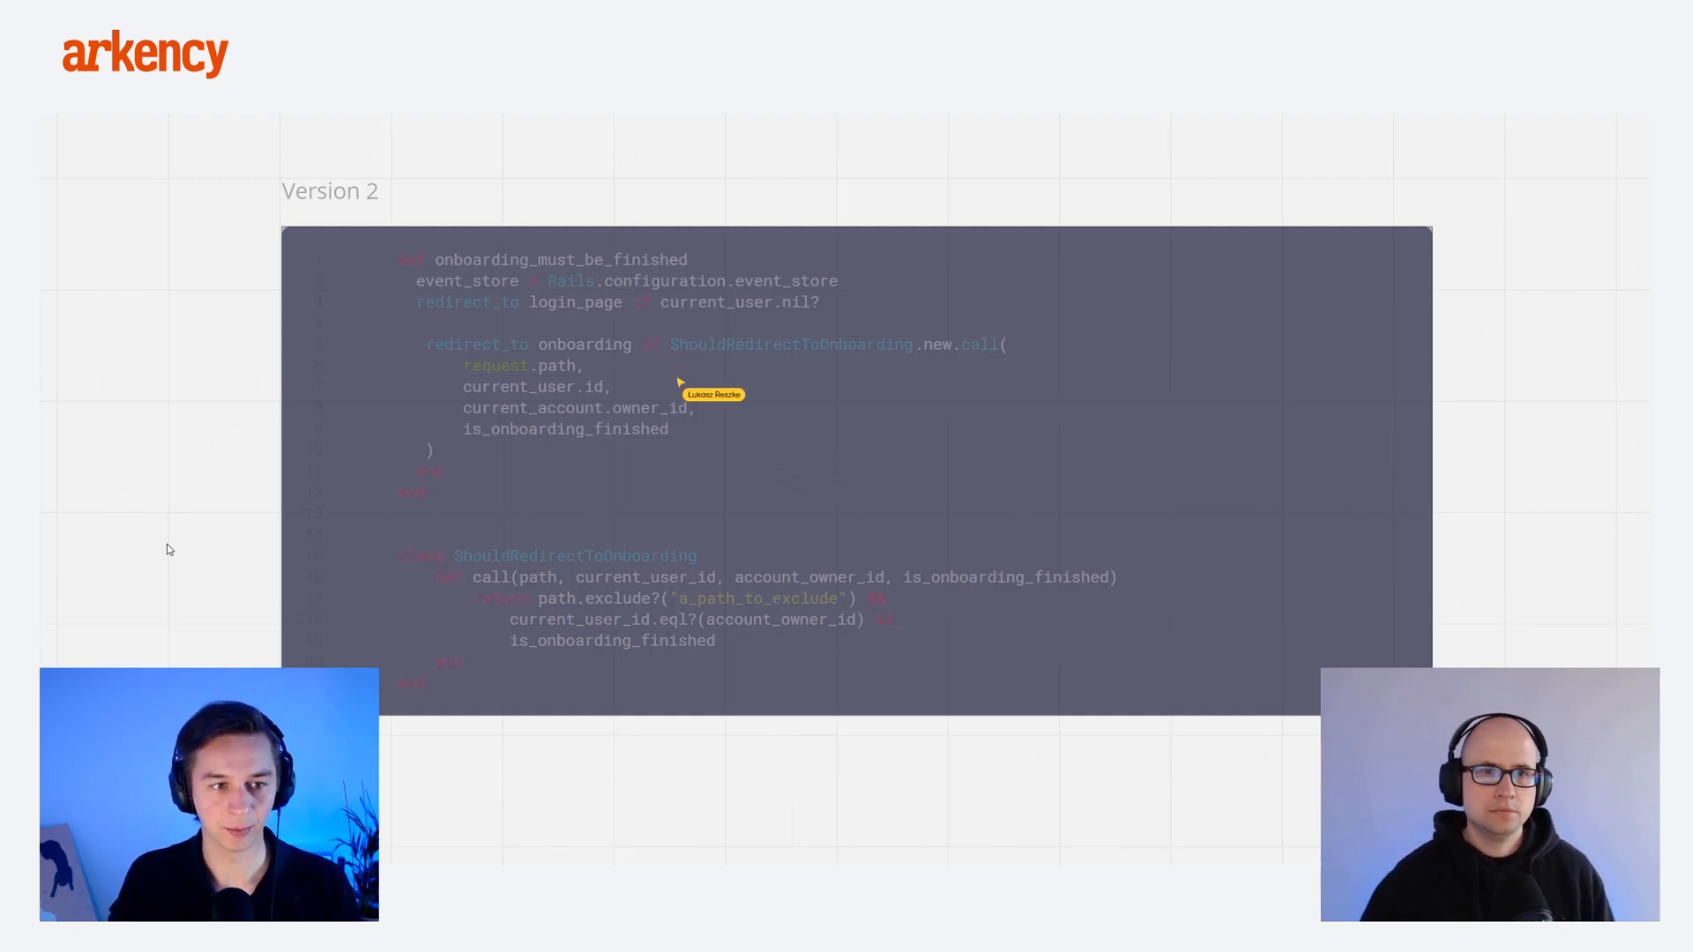
mouse_move(437, 419)
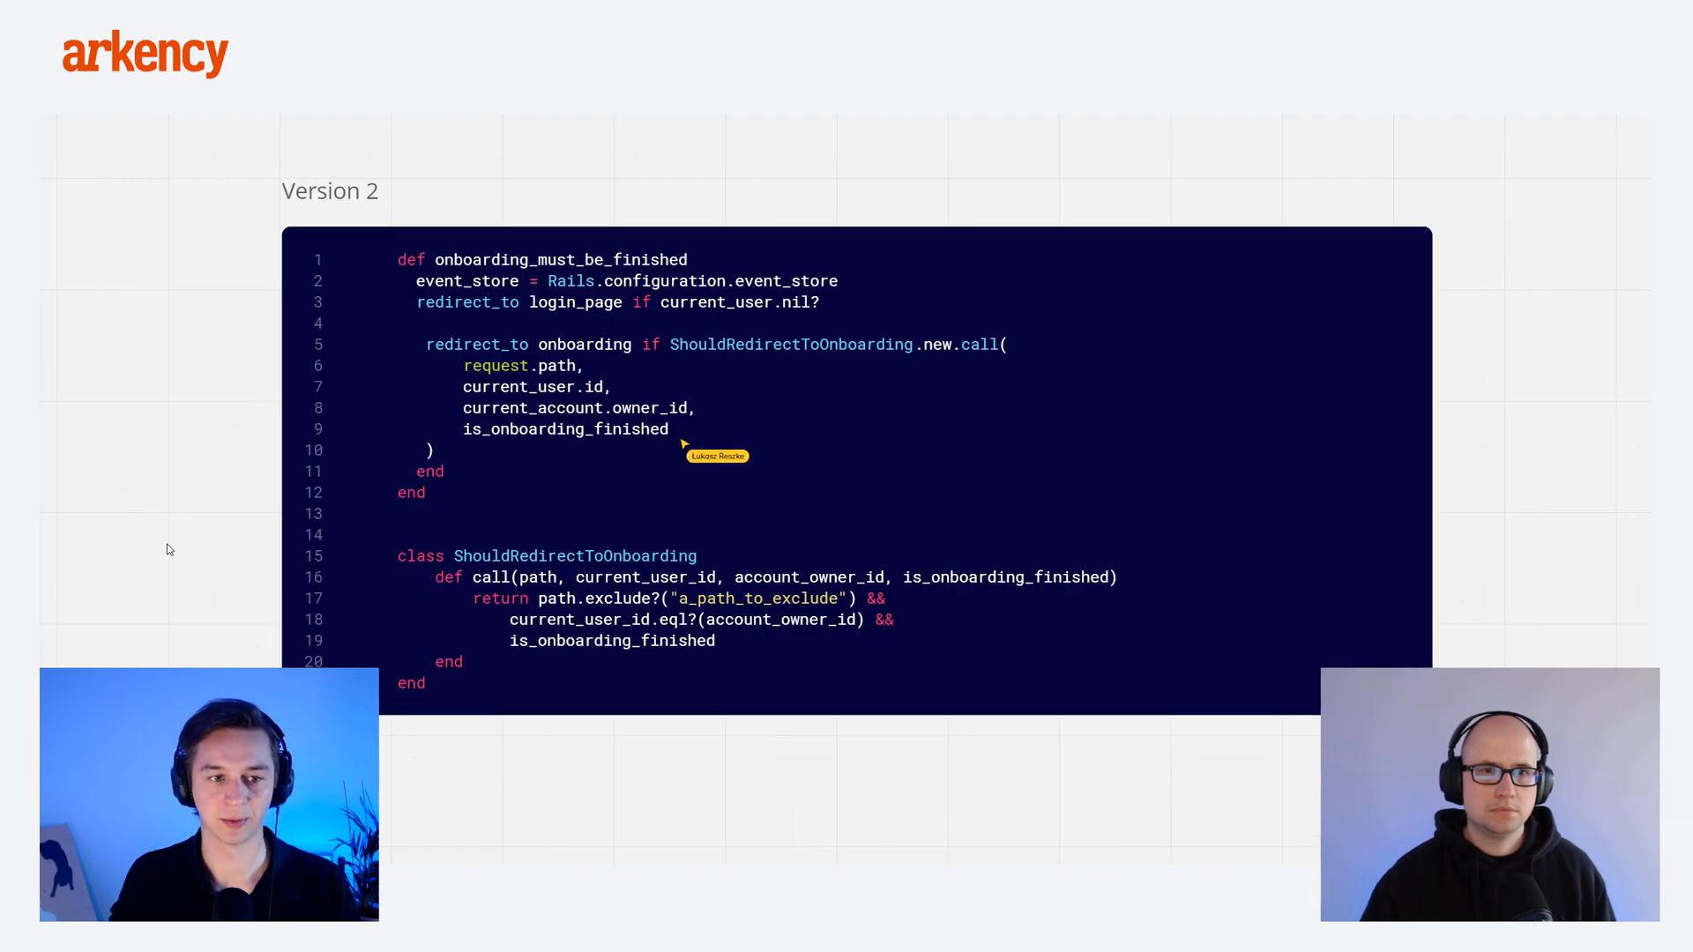
mouse_move(567, 554)
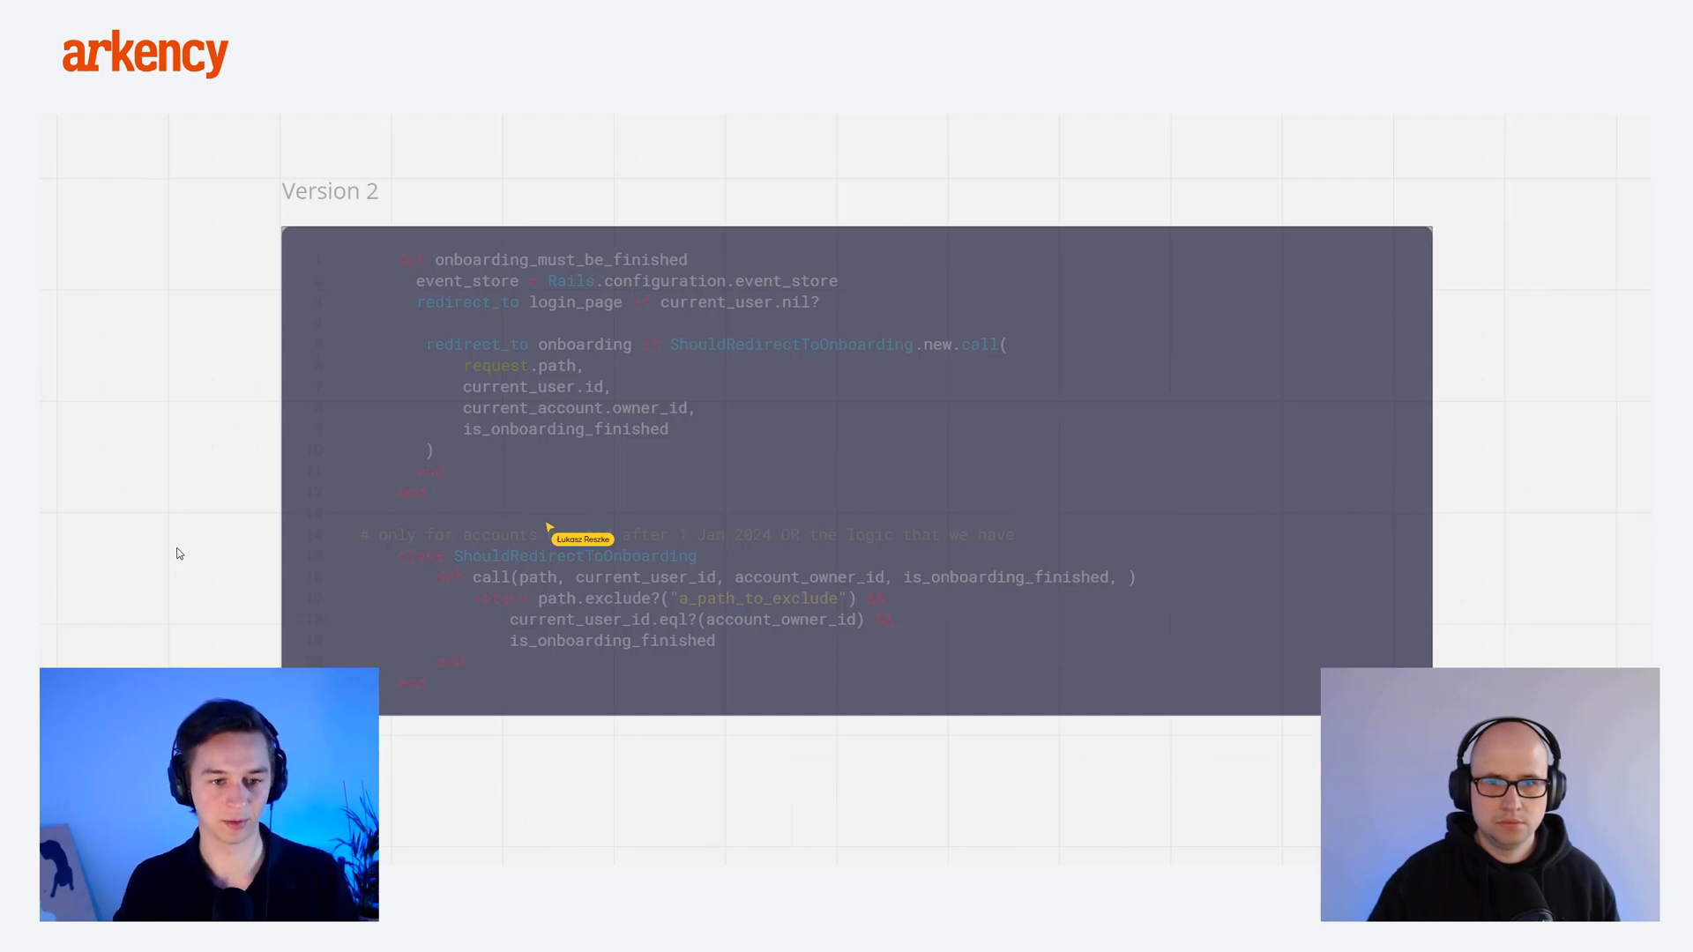
mouse_move(157, 558)
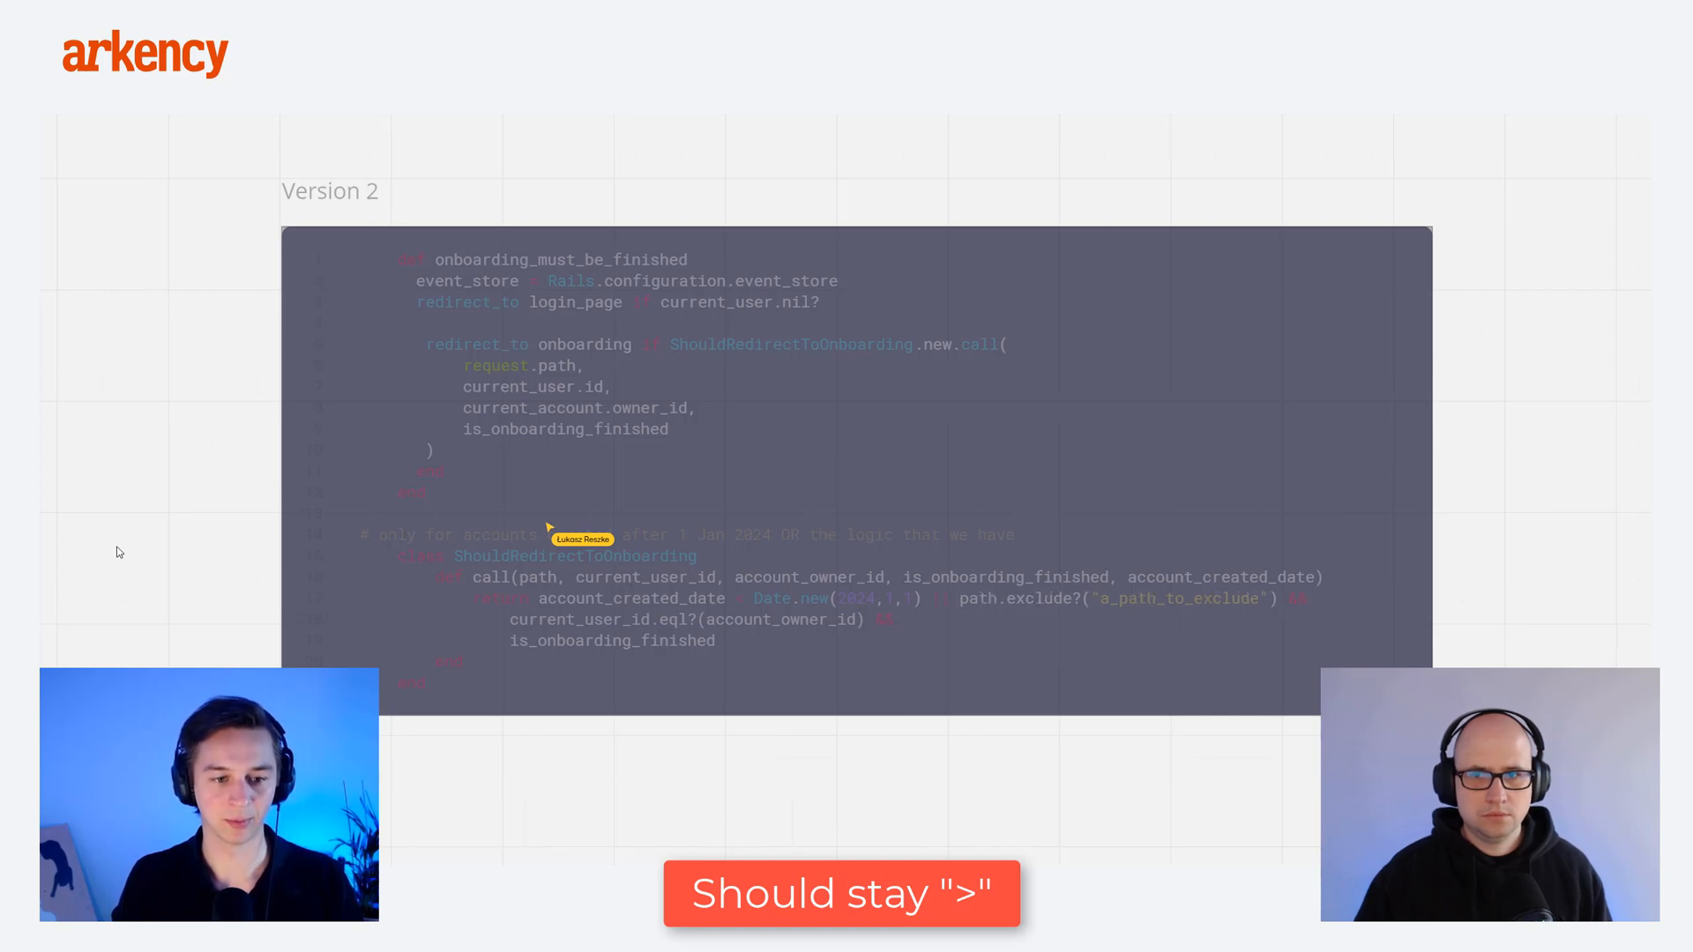
mouse_move(954, 766)
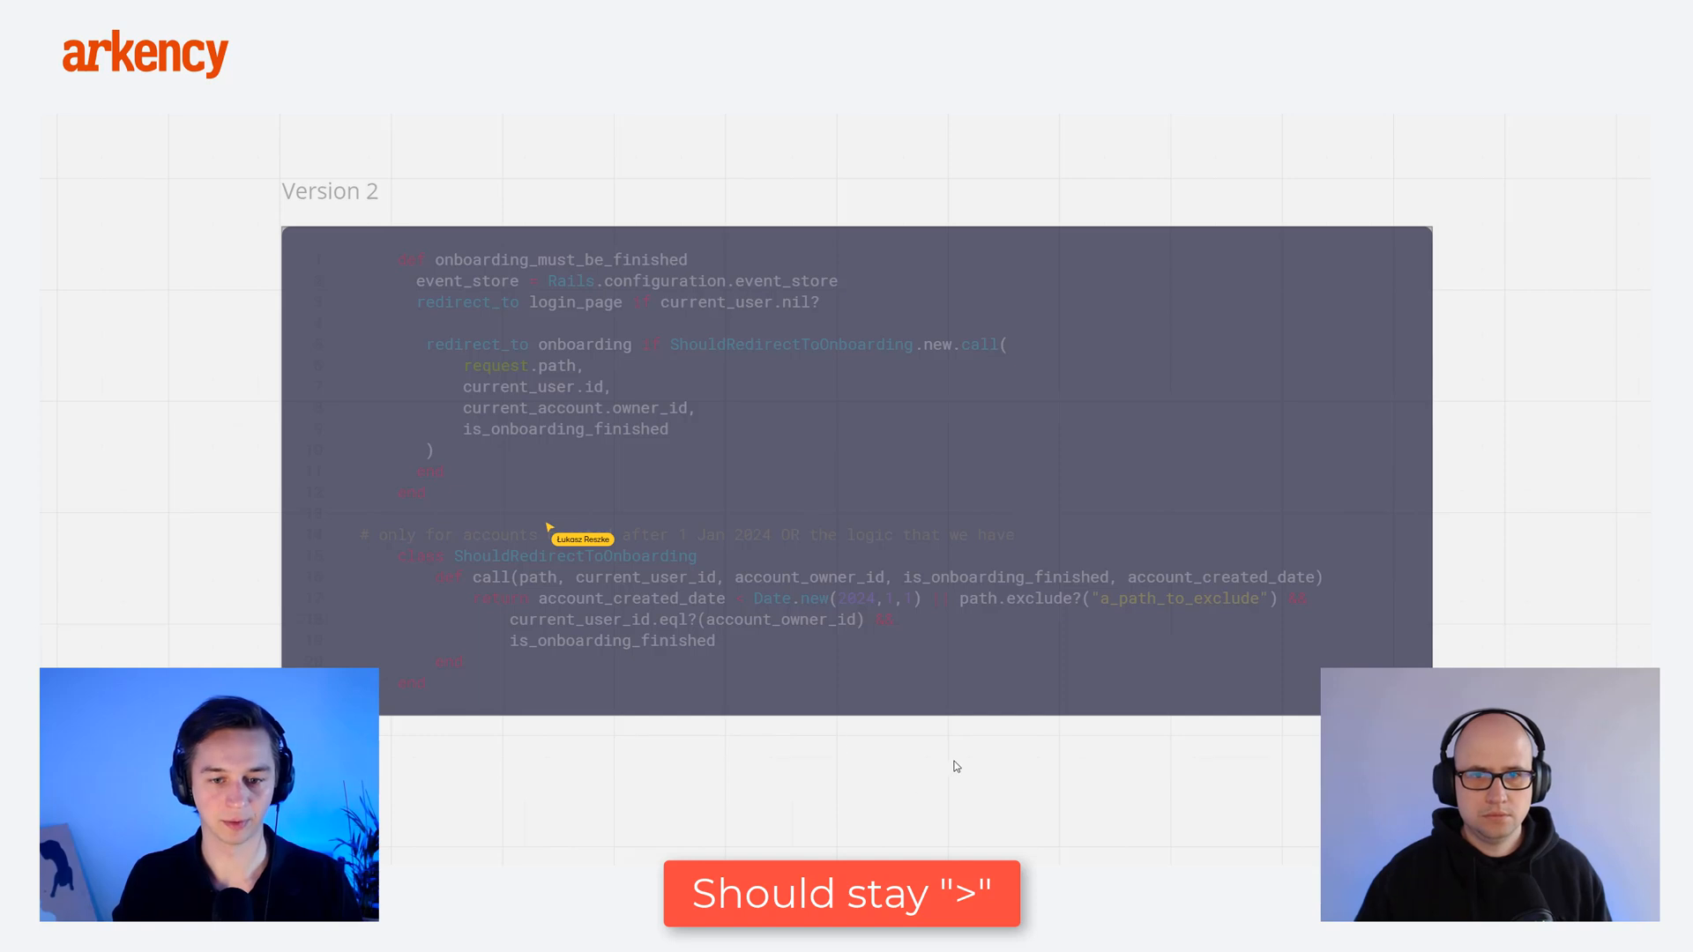
mouse_move(961, 610)
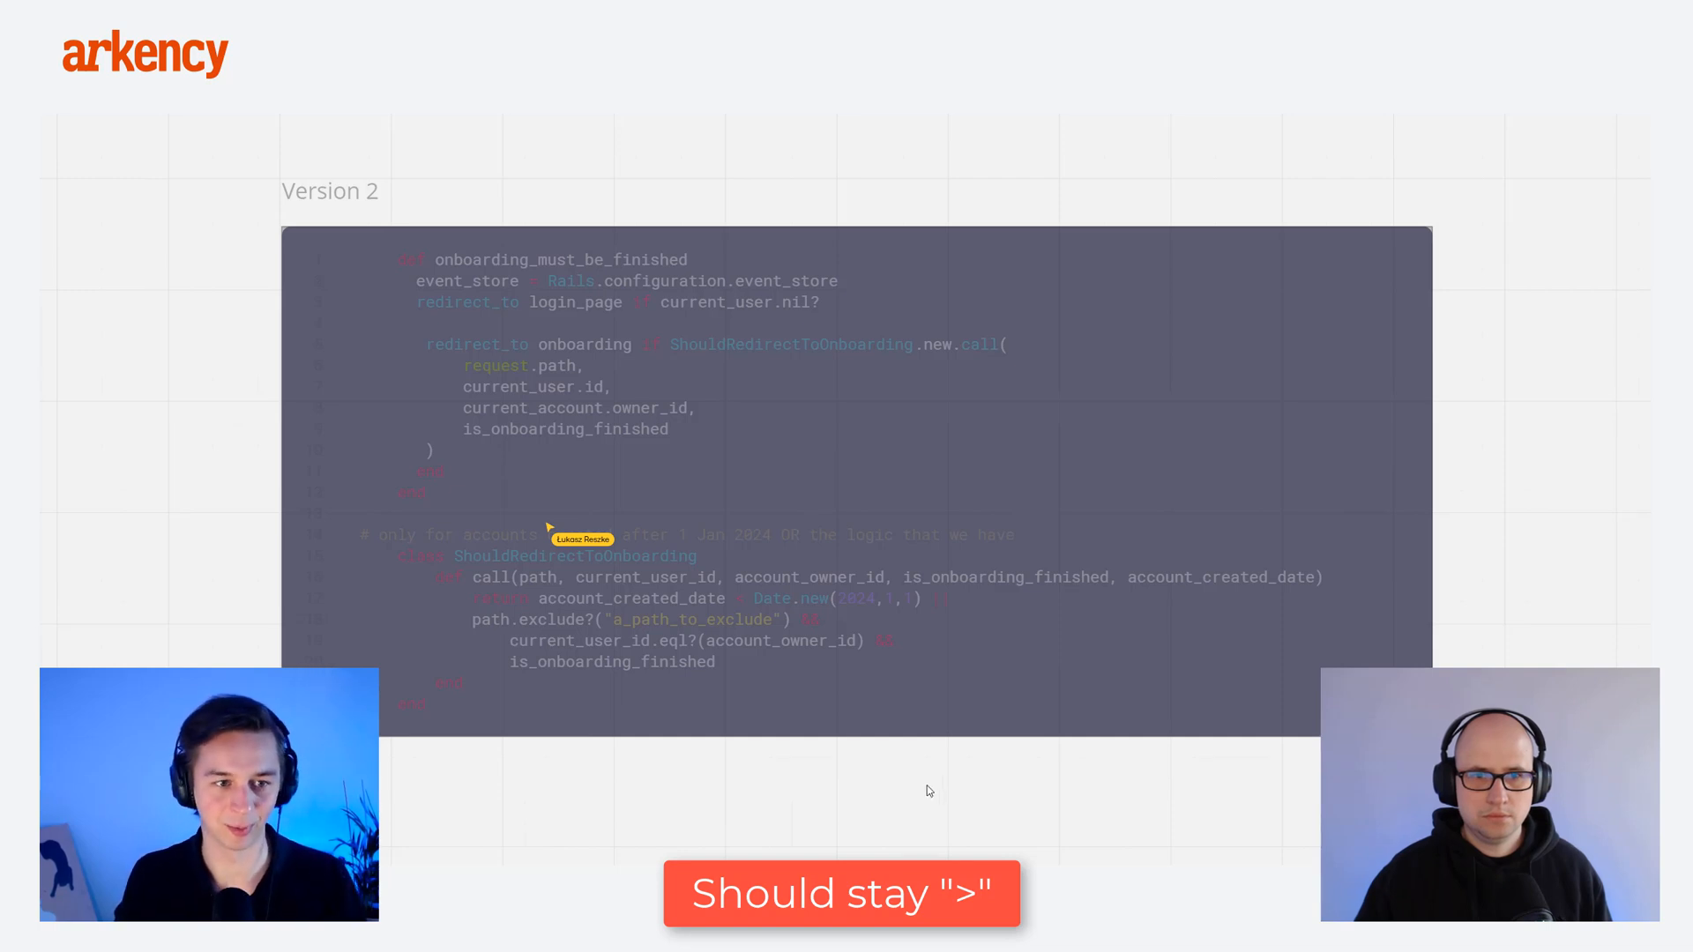
mouse_move(899, 780)
text(,)
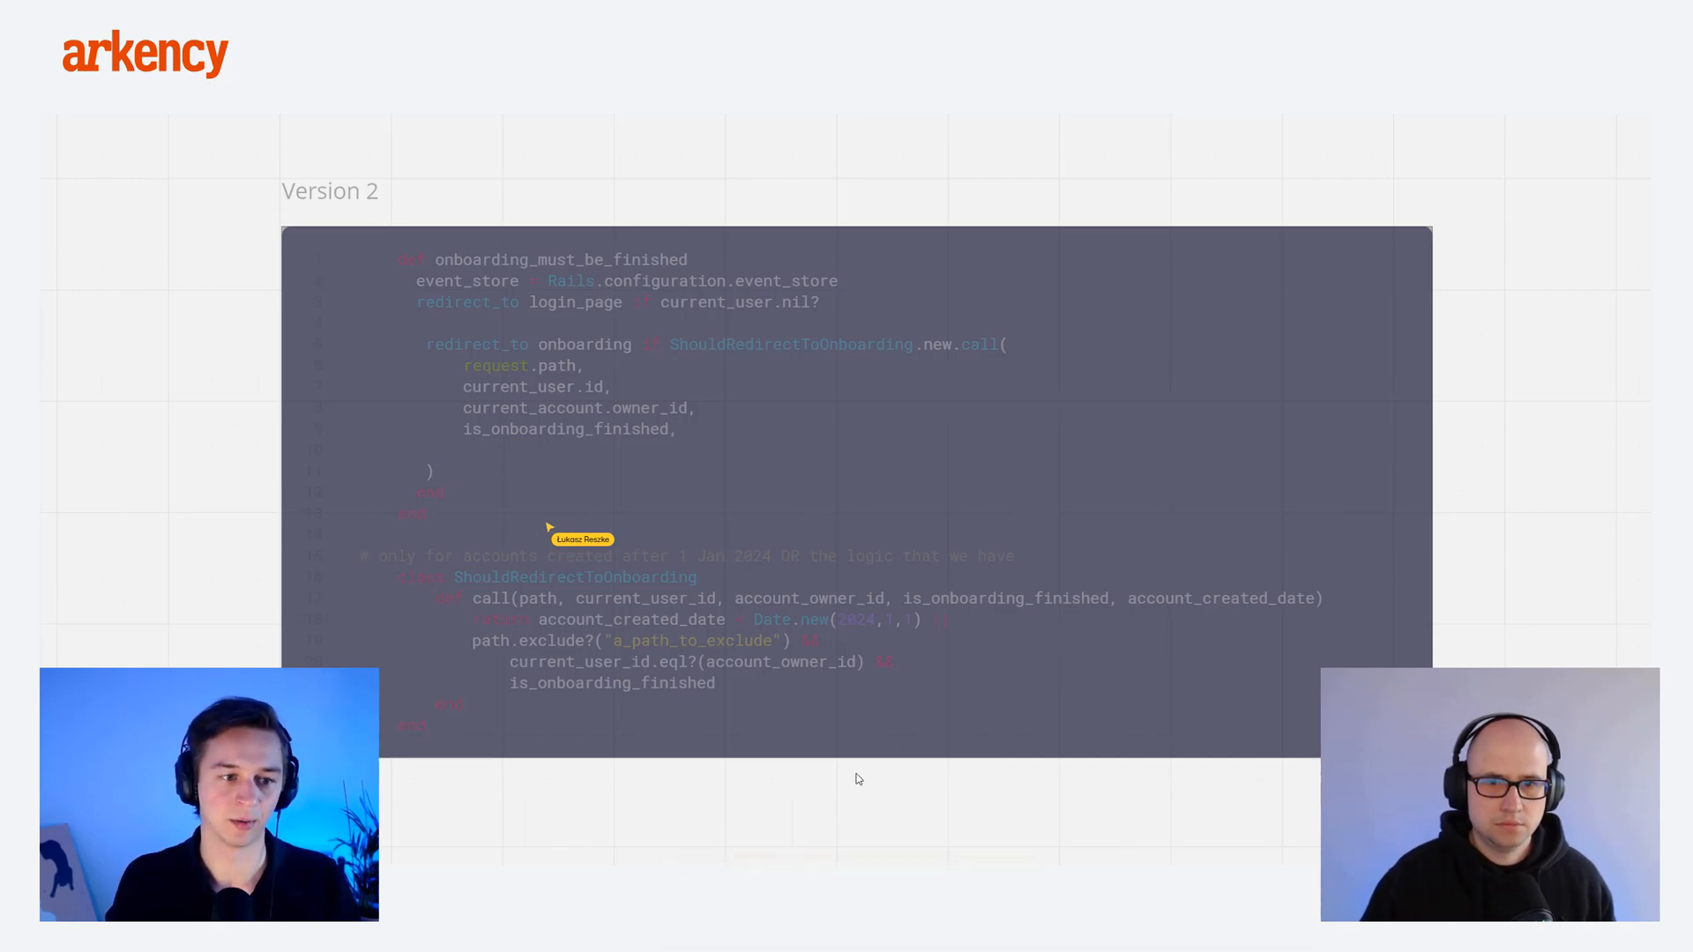
Step: Pass current_account.created_at to the call and OR the date check with the parenthesised conditions
text(current_account.created_at)
click(651, 641)
text(()
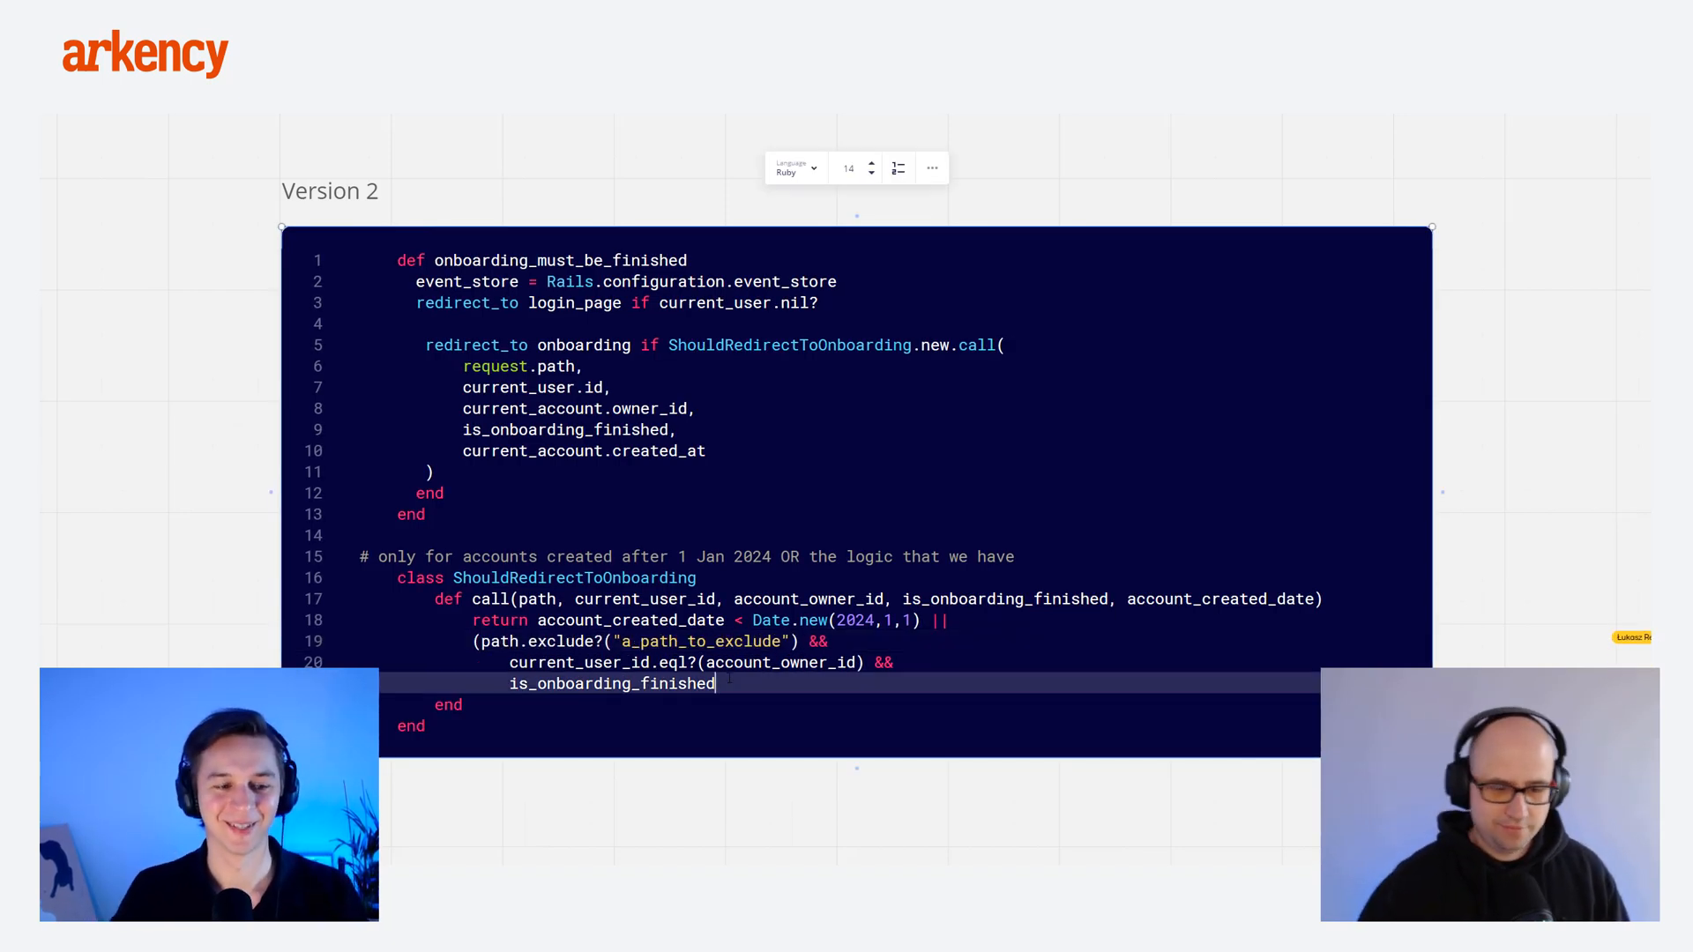
text())
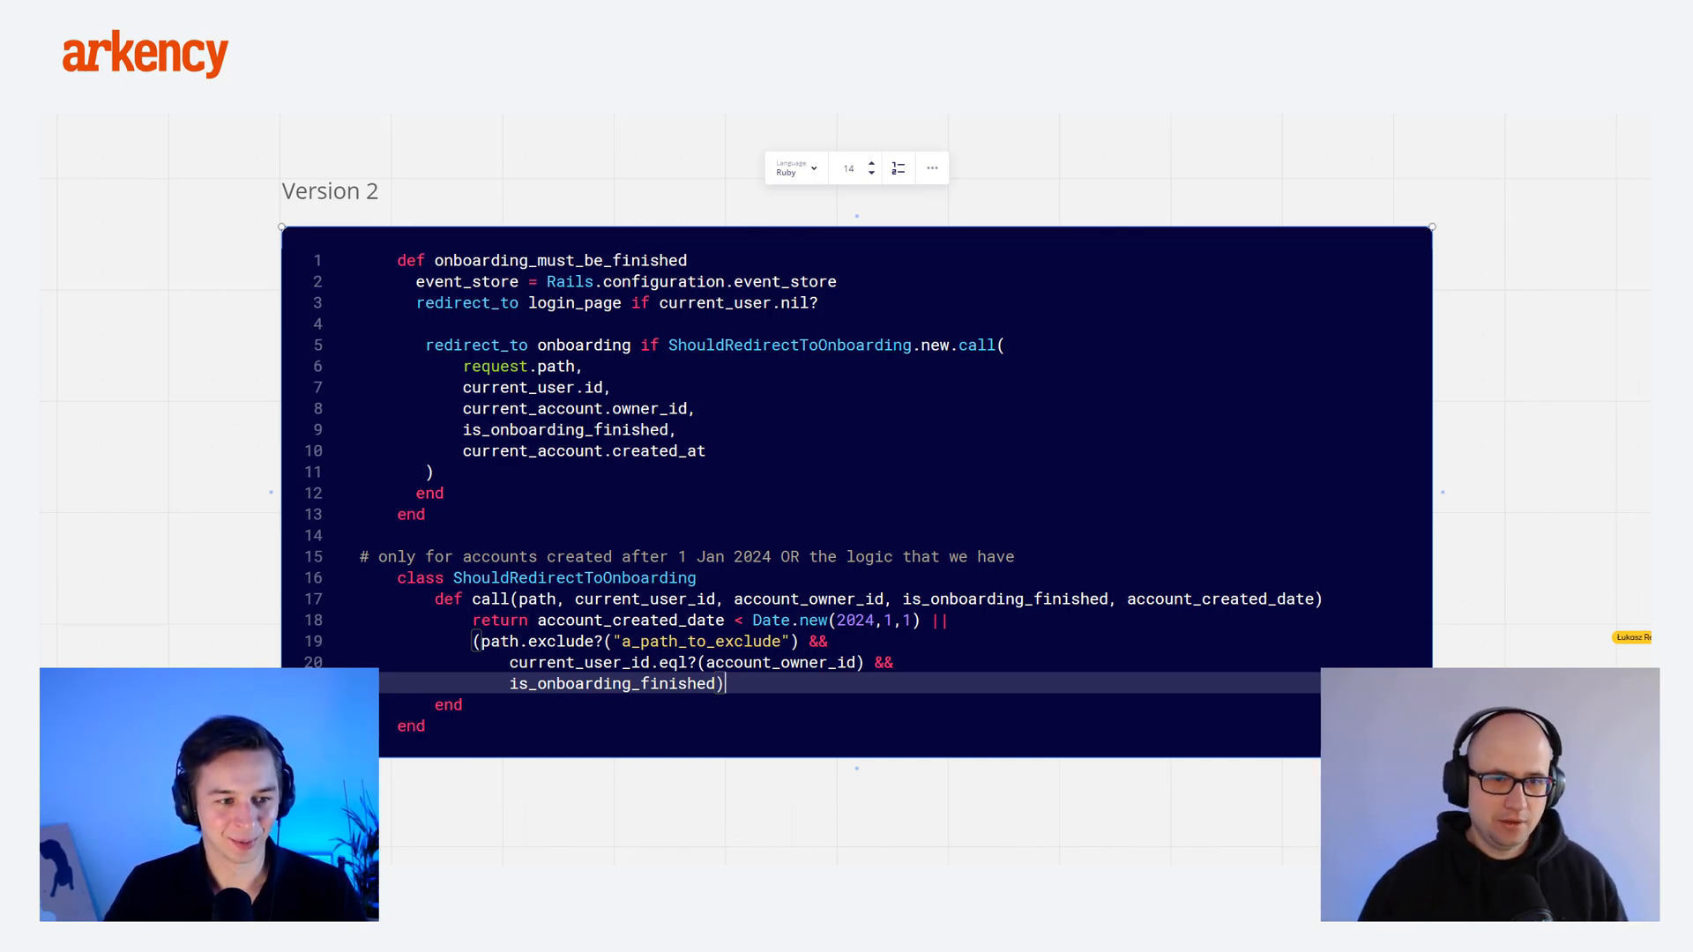
click(514, 789)
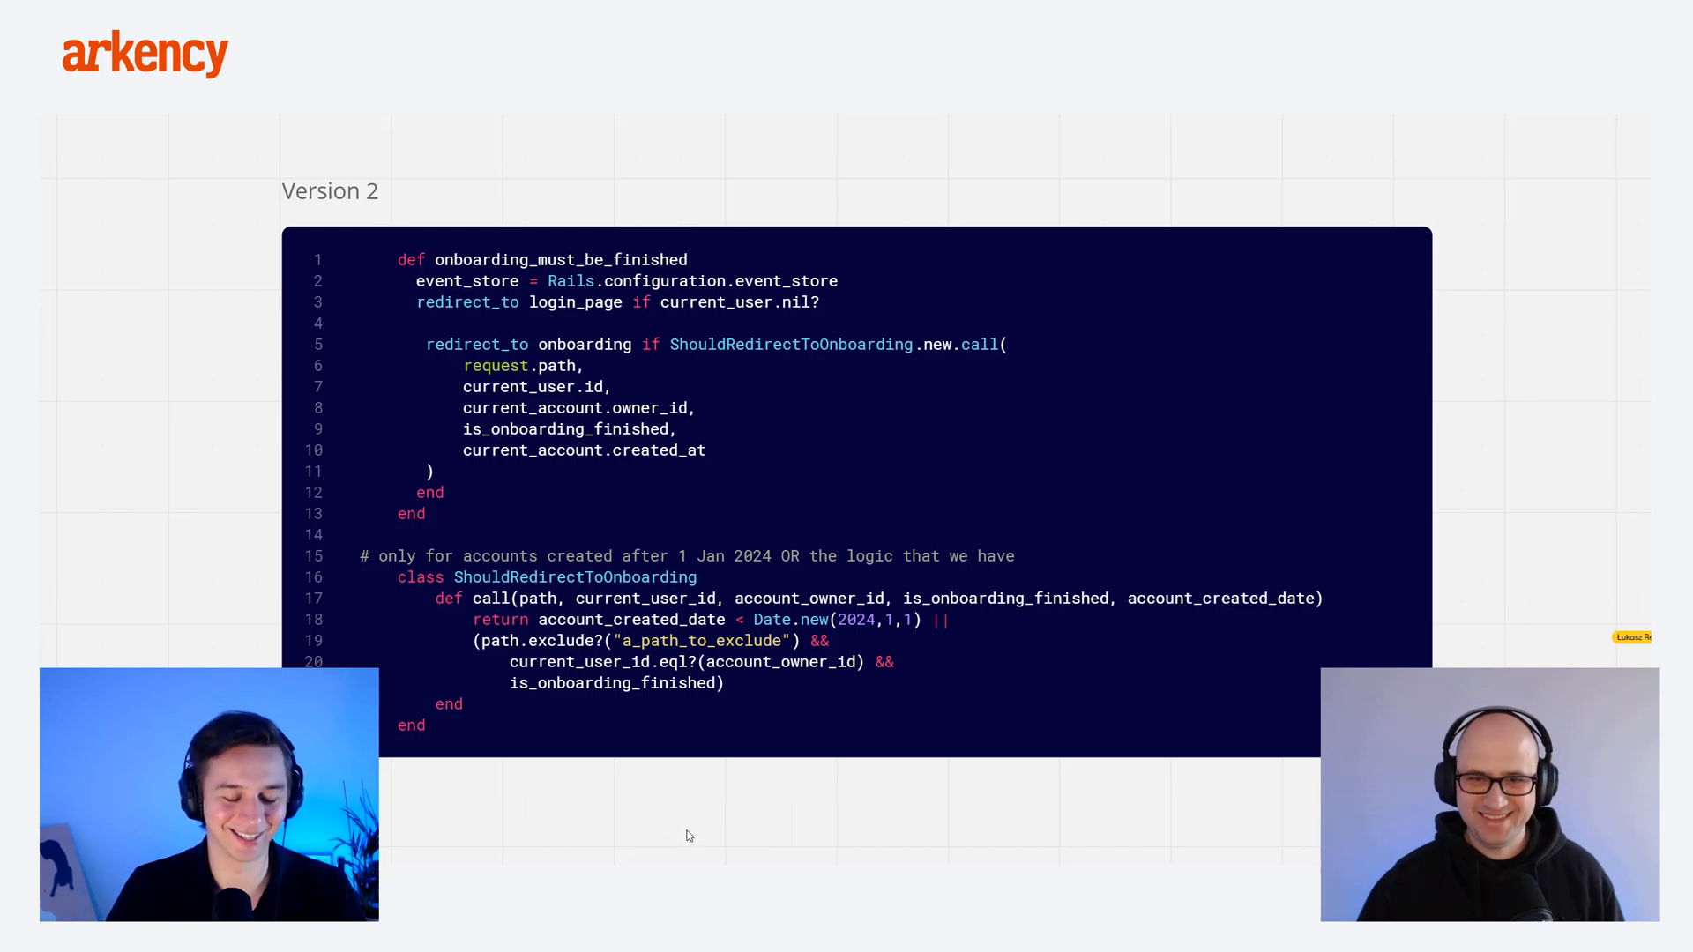
mouse_move(672, 812)
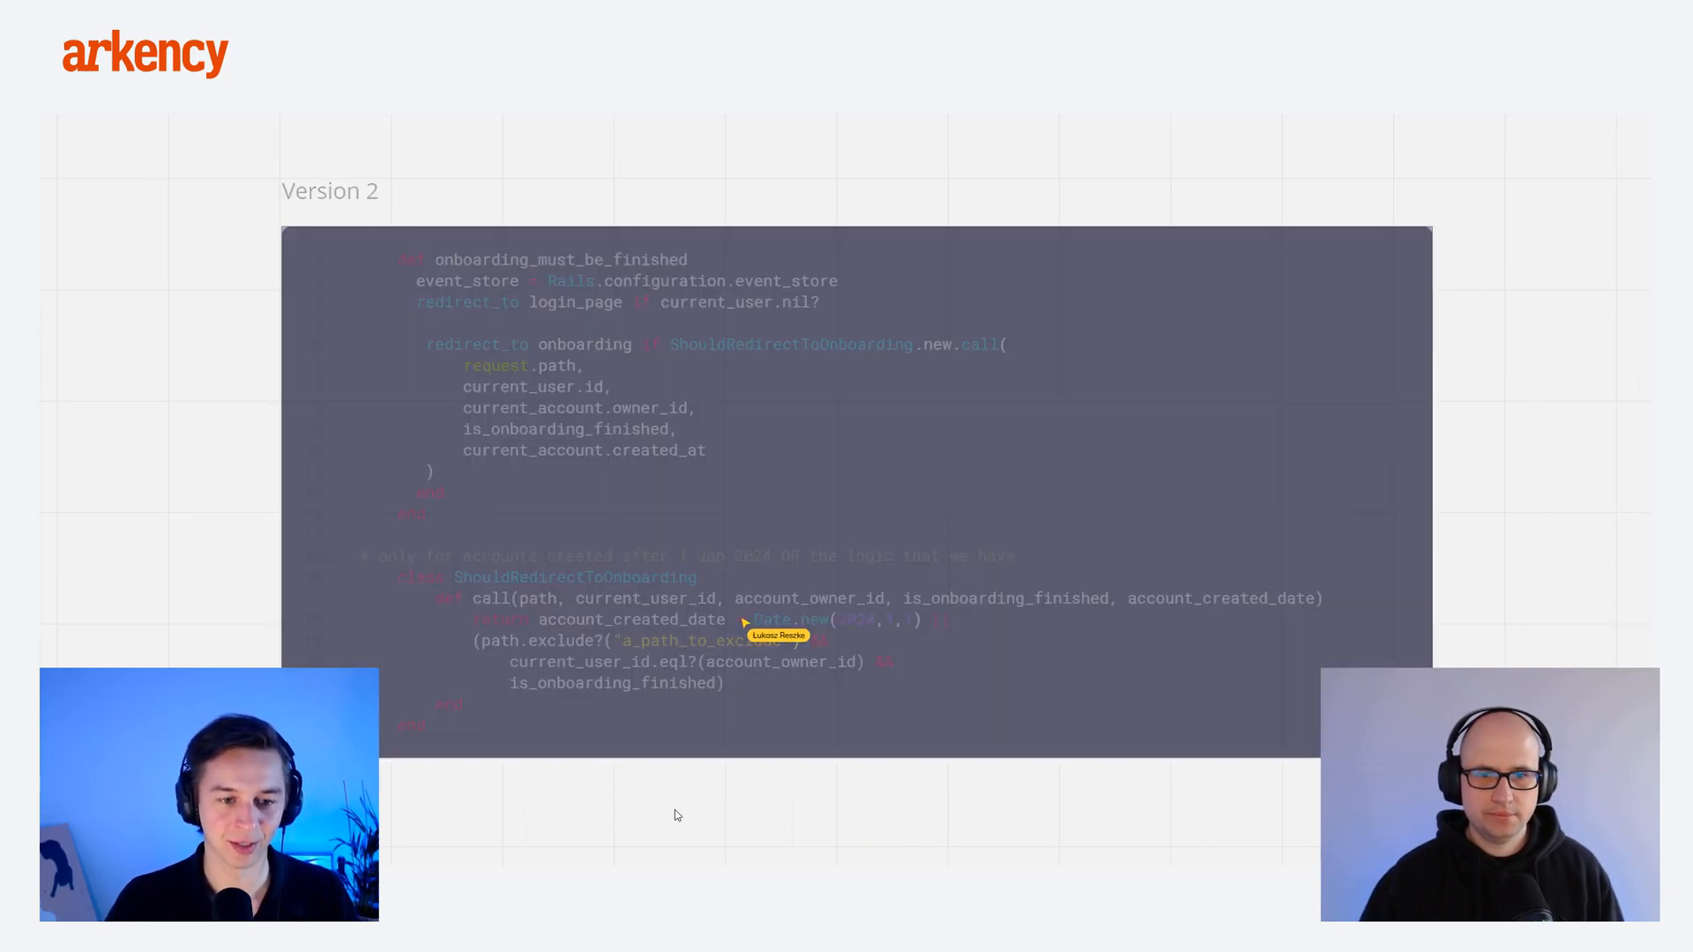
mouse_move(1376, 569)
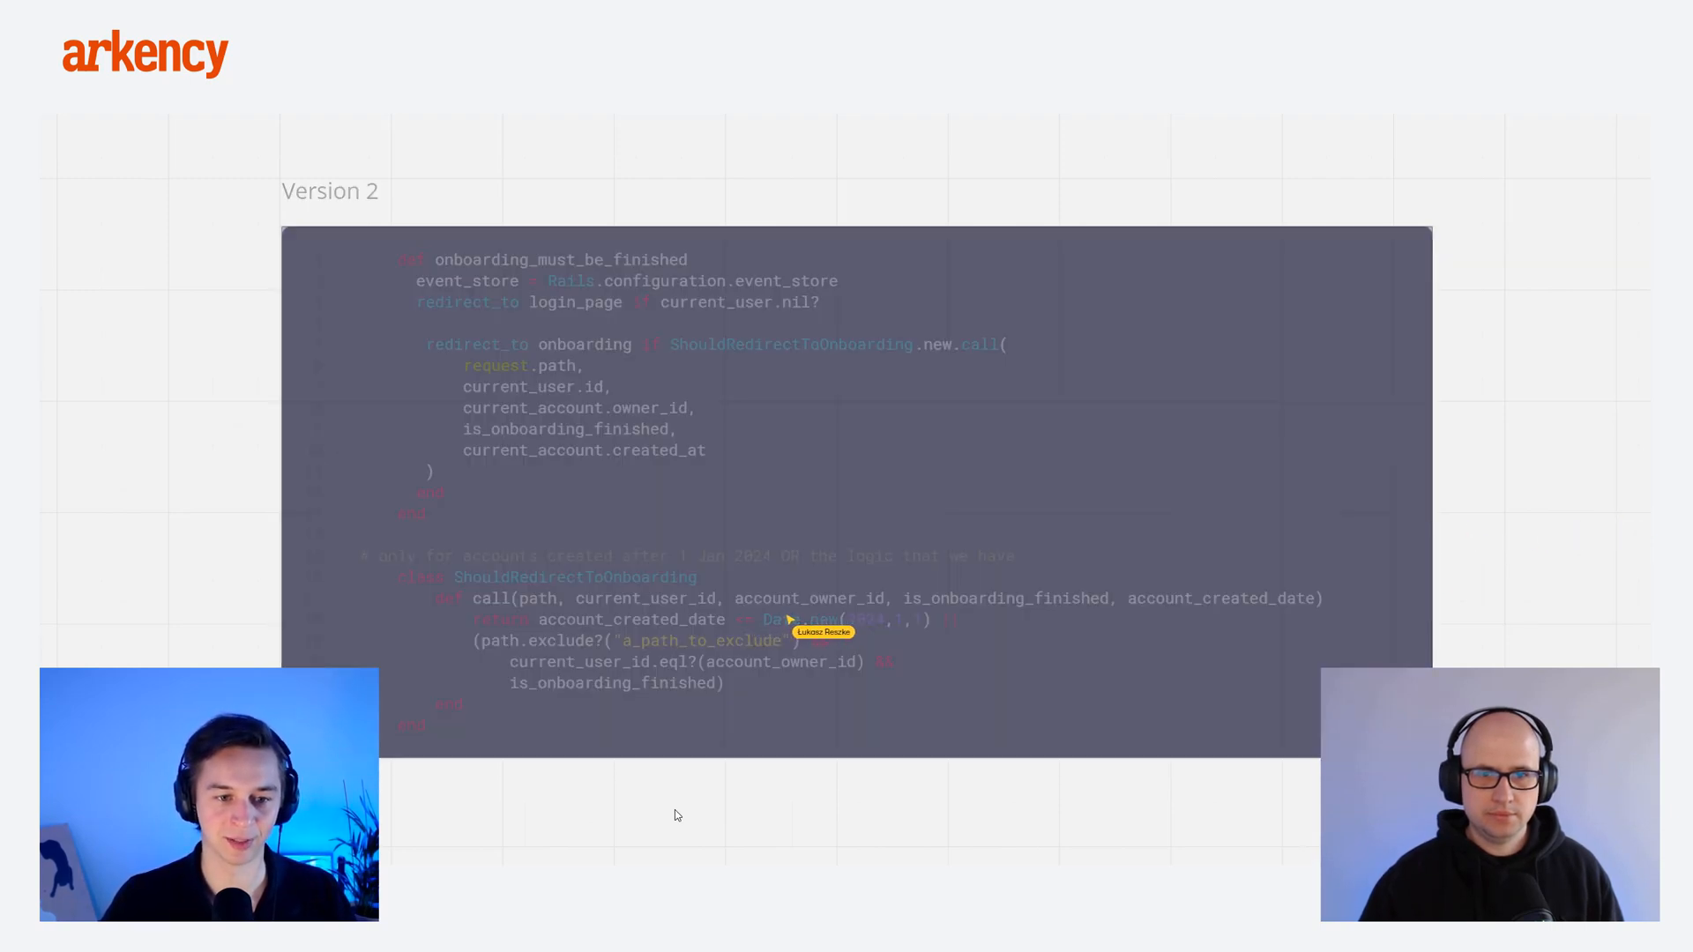
mouse_move(750, 624)
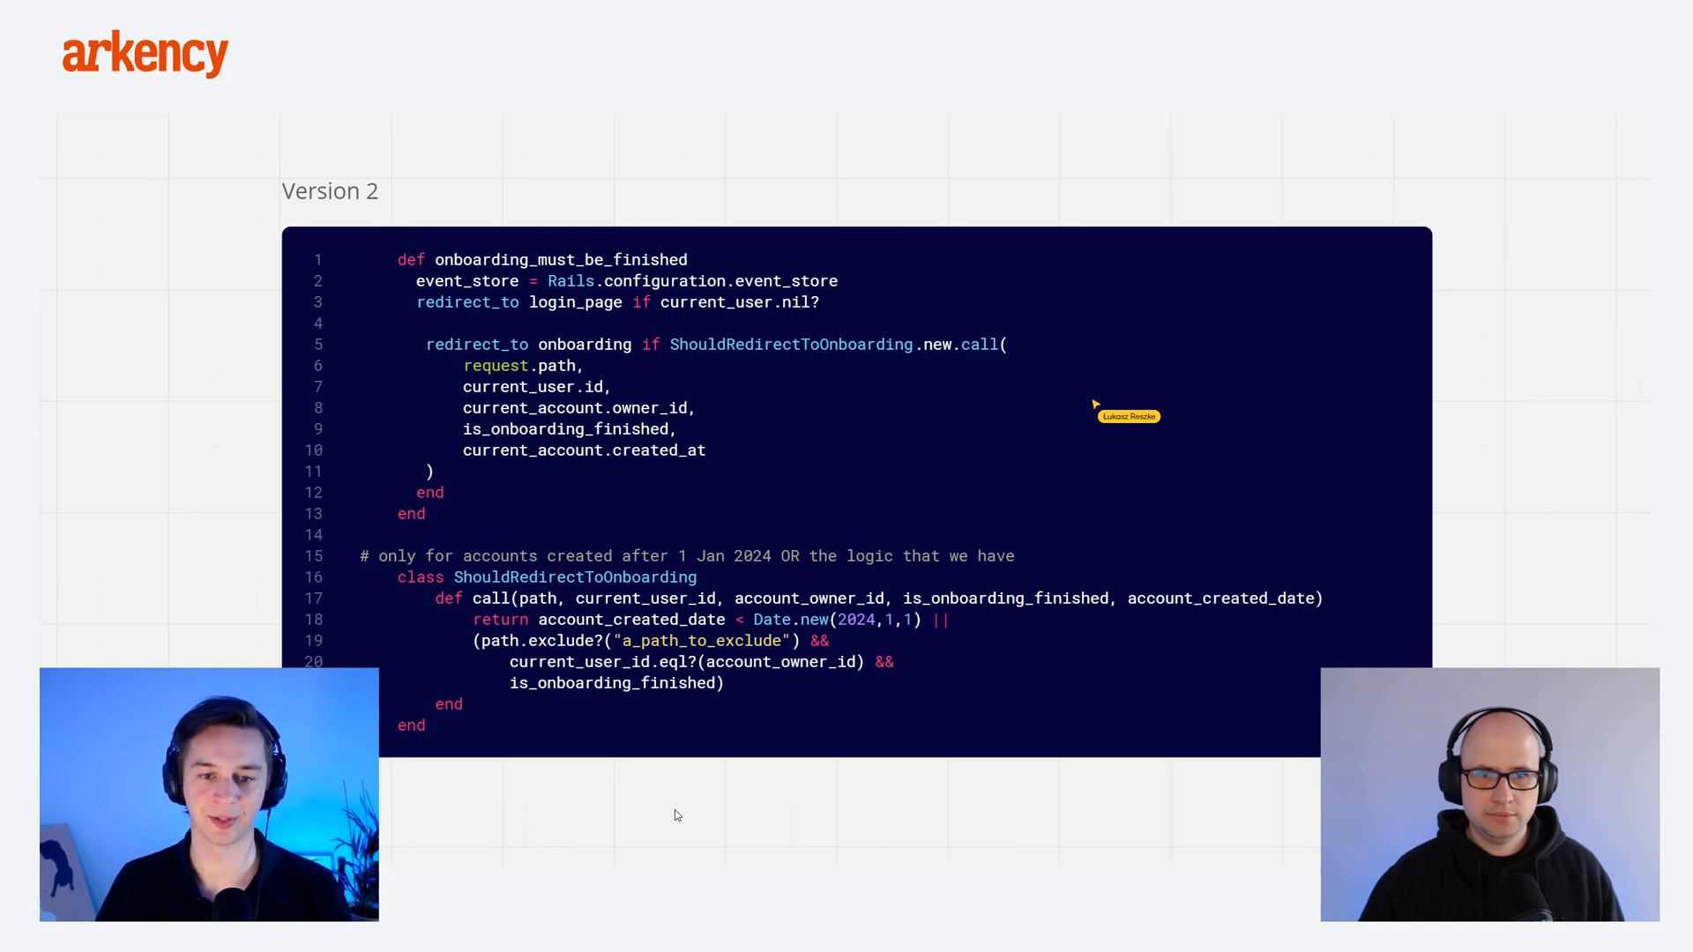
mouse_move(1531, 390)
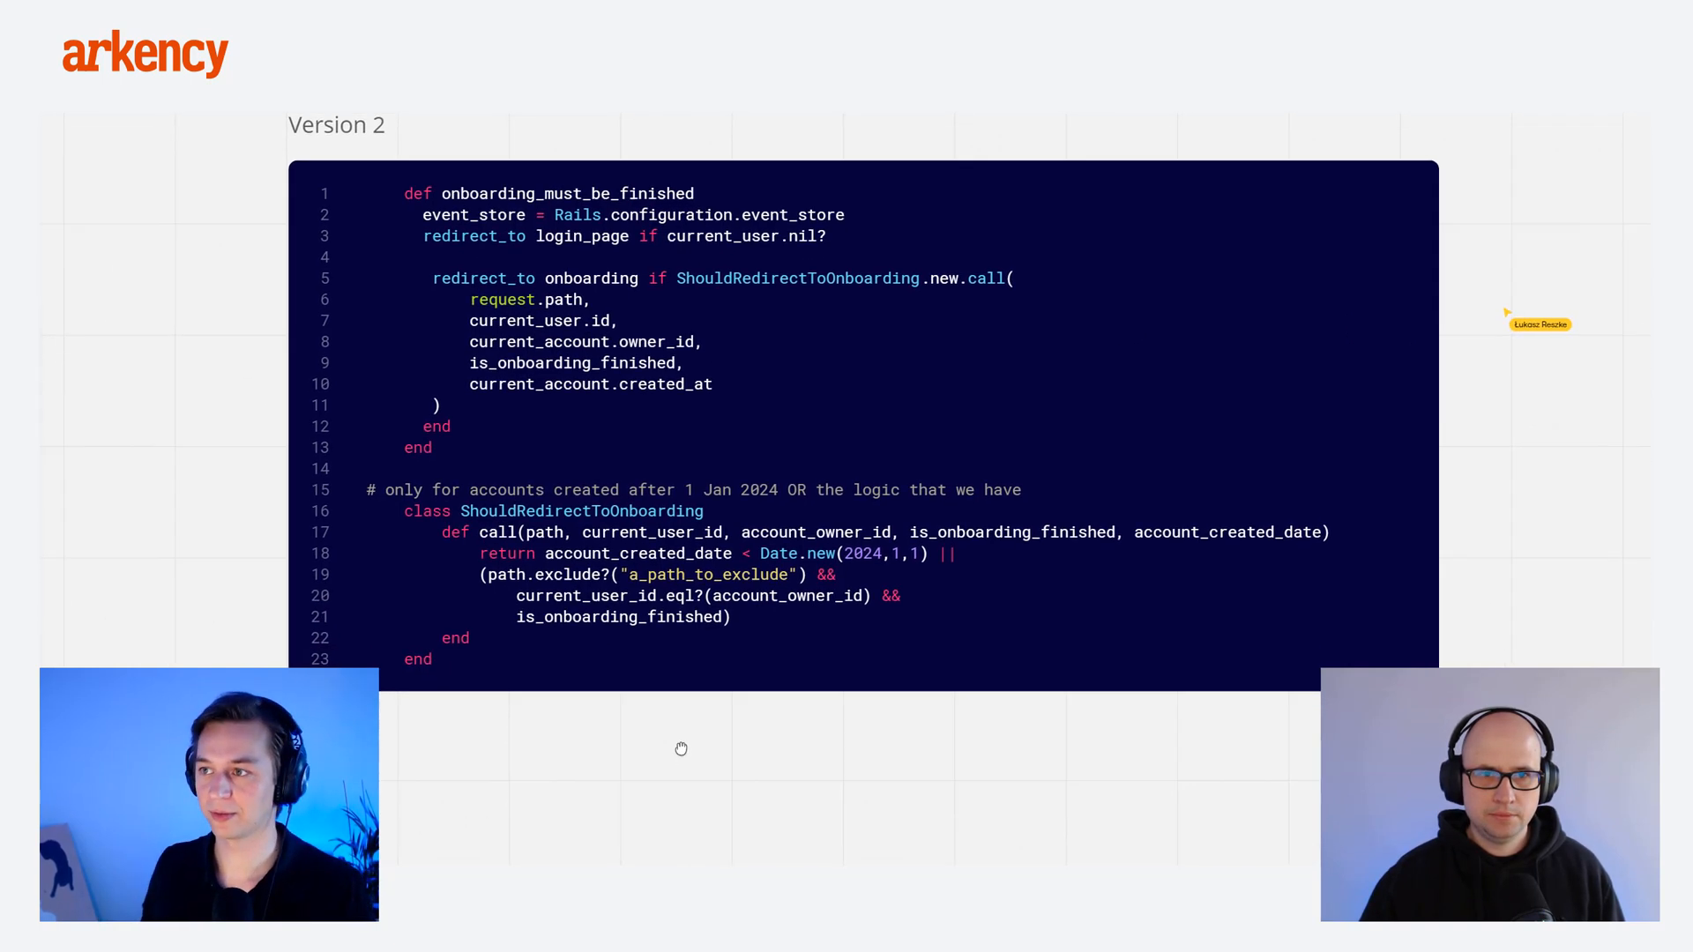
scroll(up, 3)
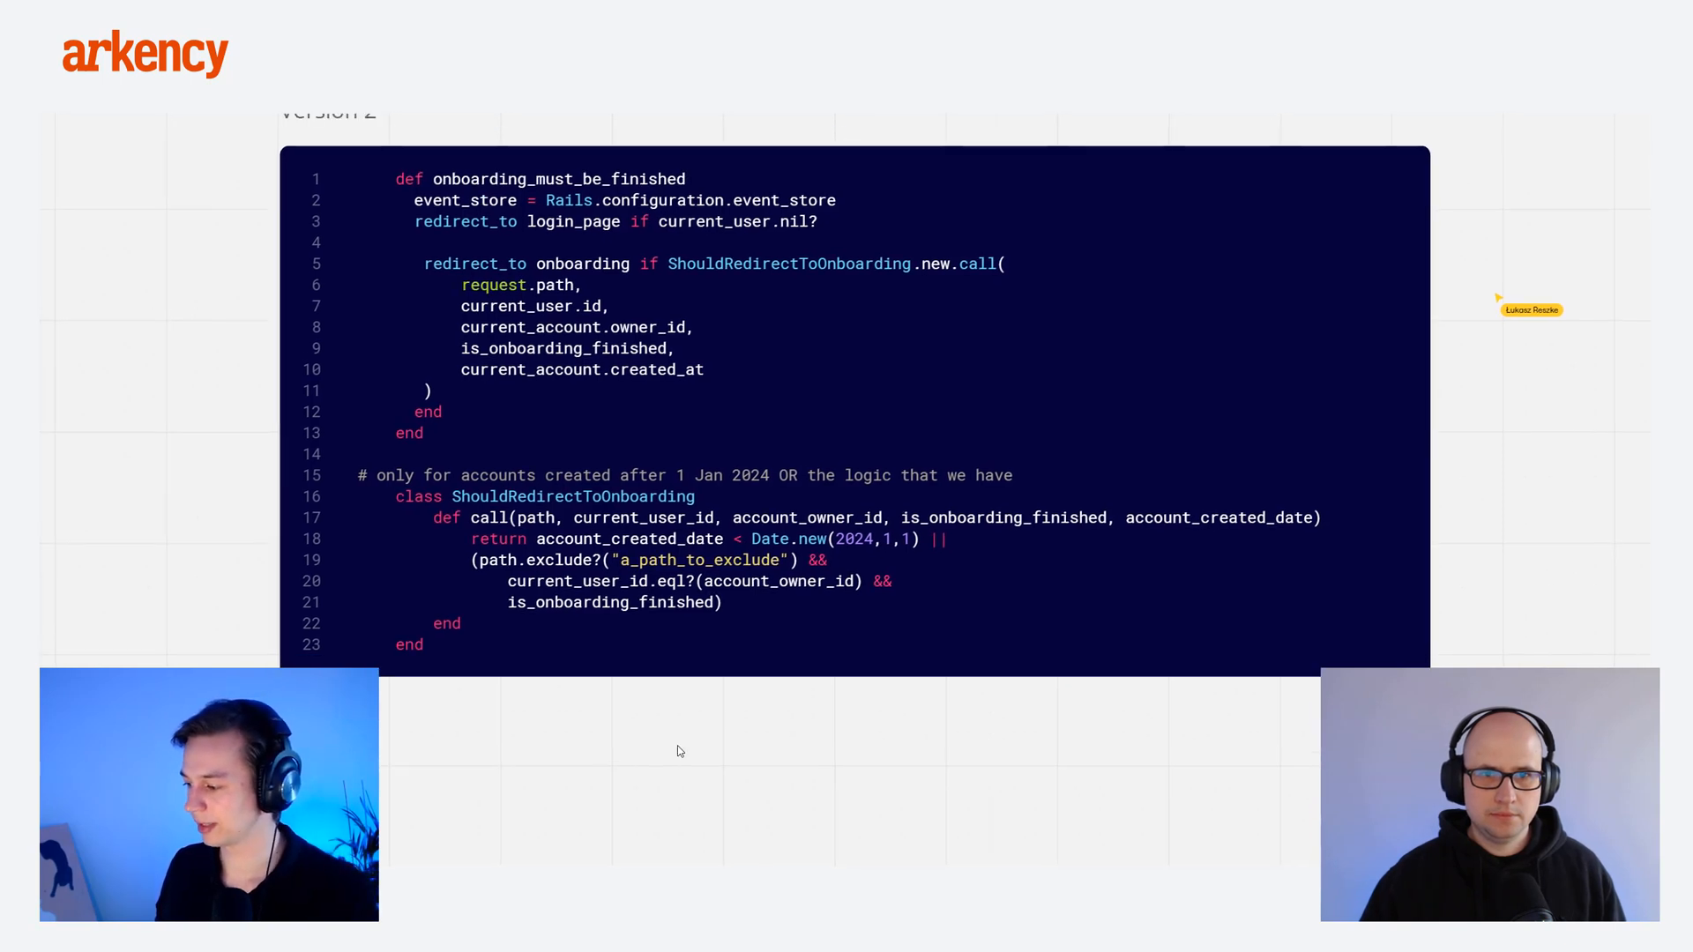
mouse_move(699, 731)
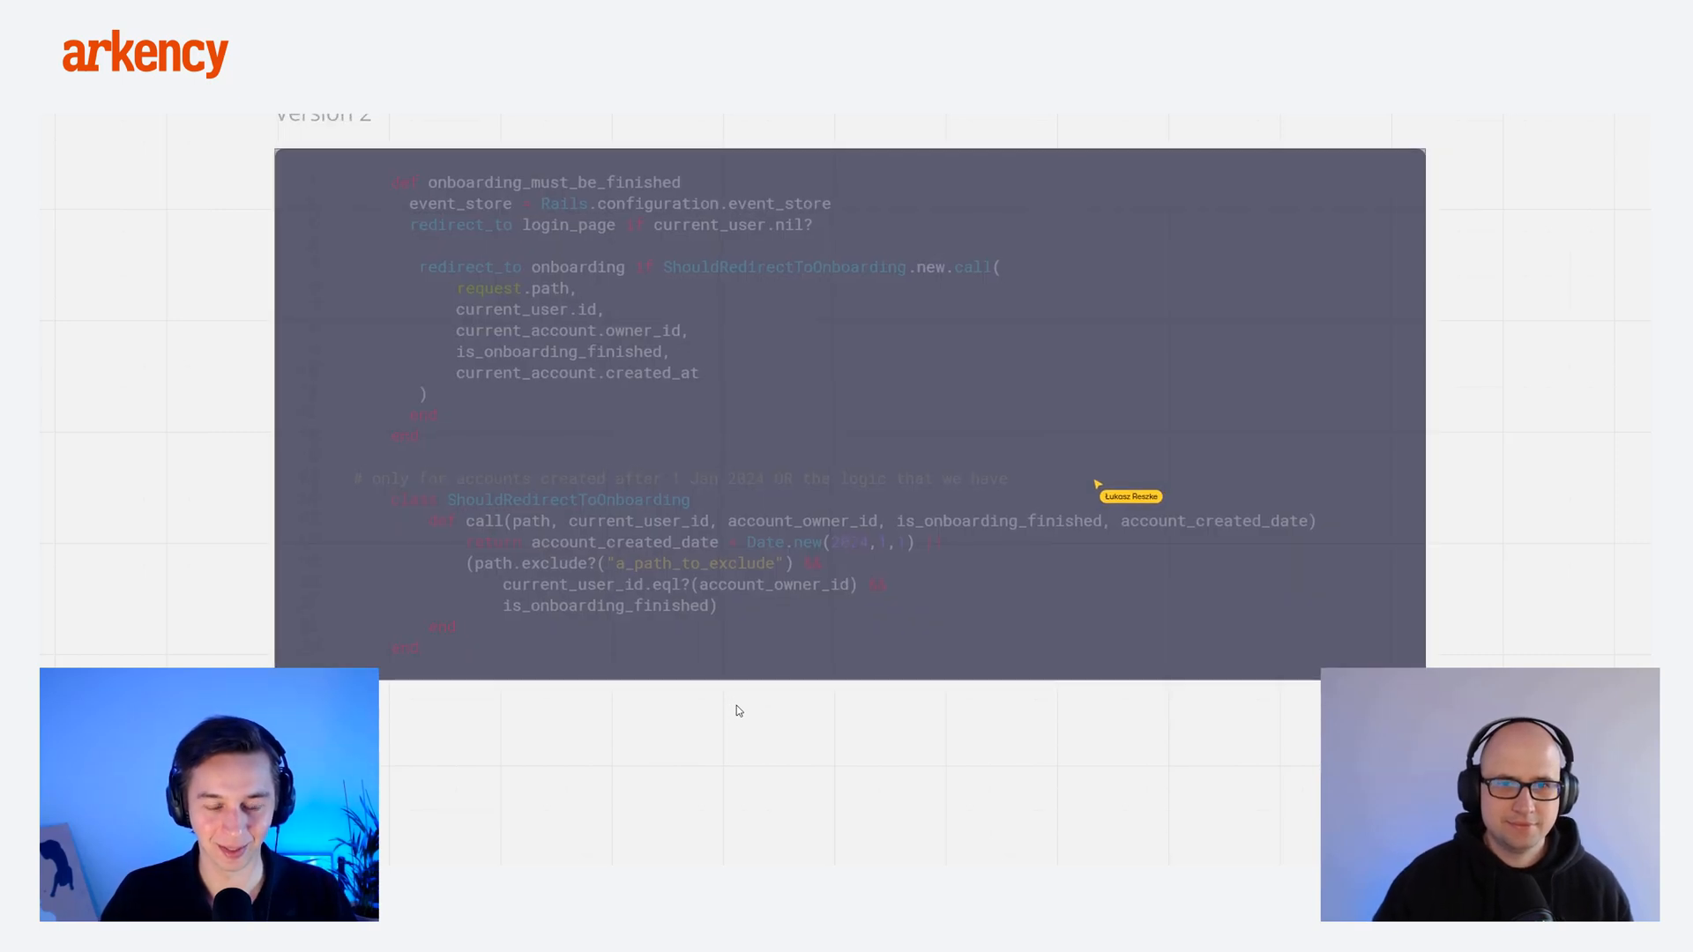
mouse_move(732, 714)
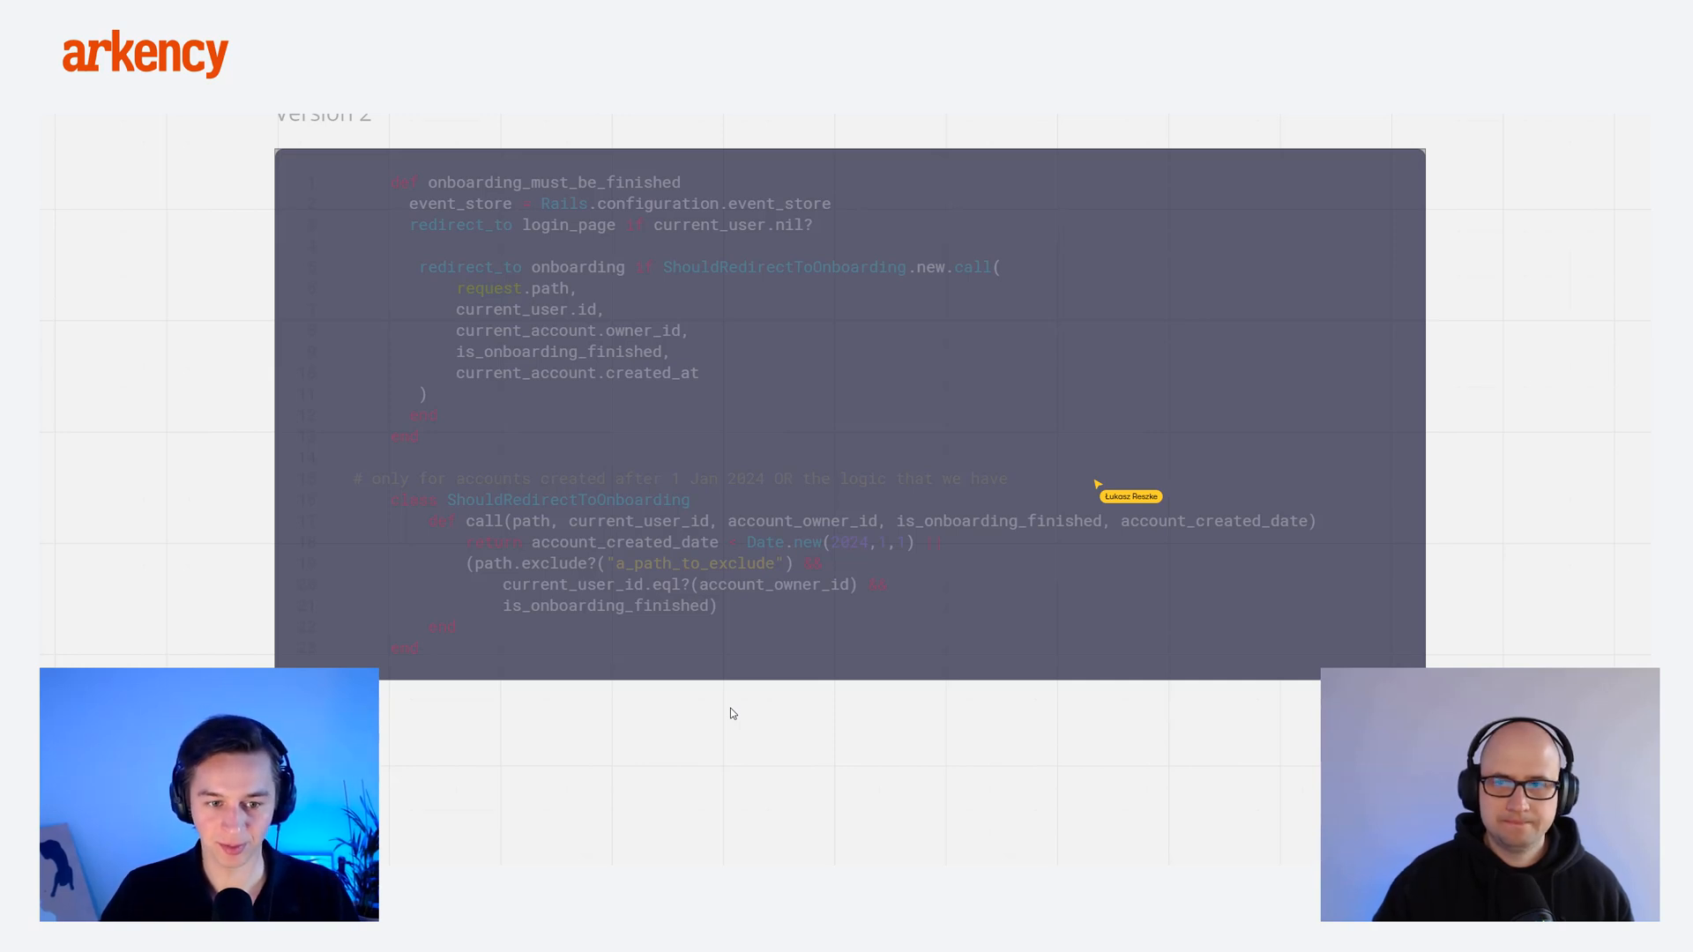
mouse_move(726, 711)
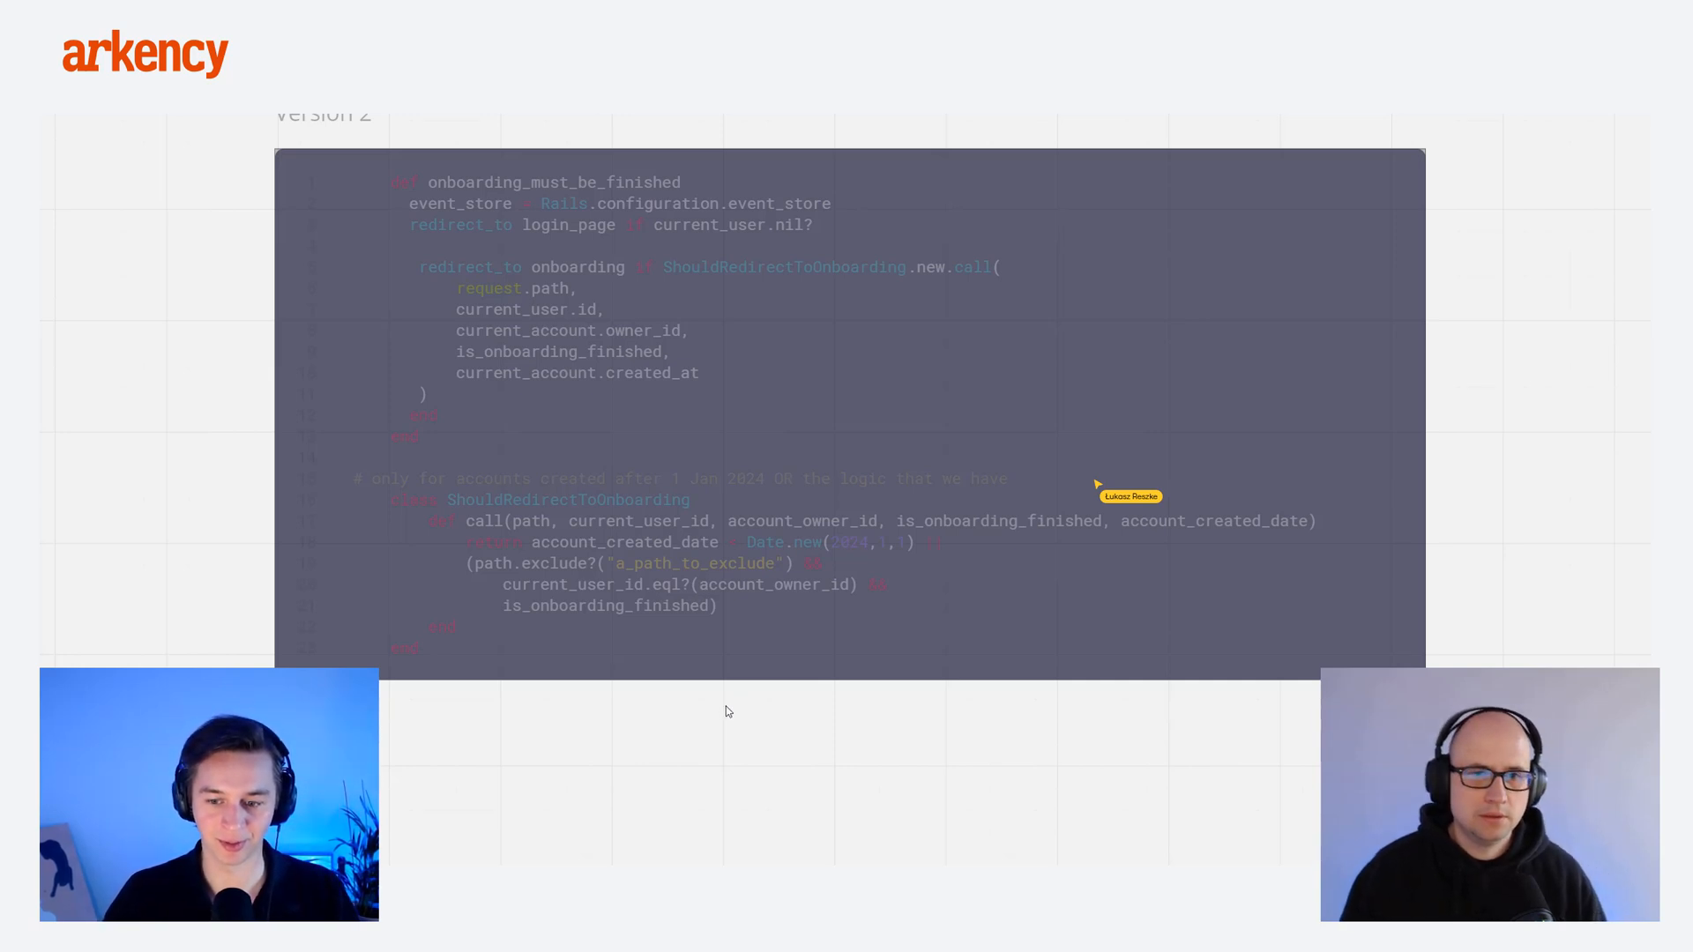
mouse_move(714, 712)
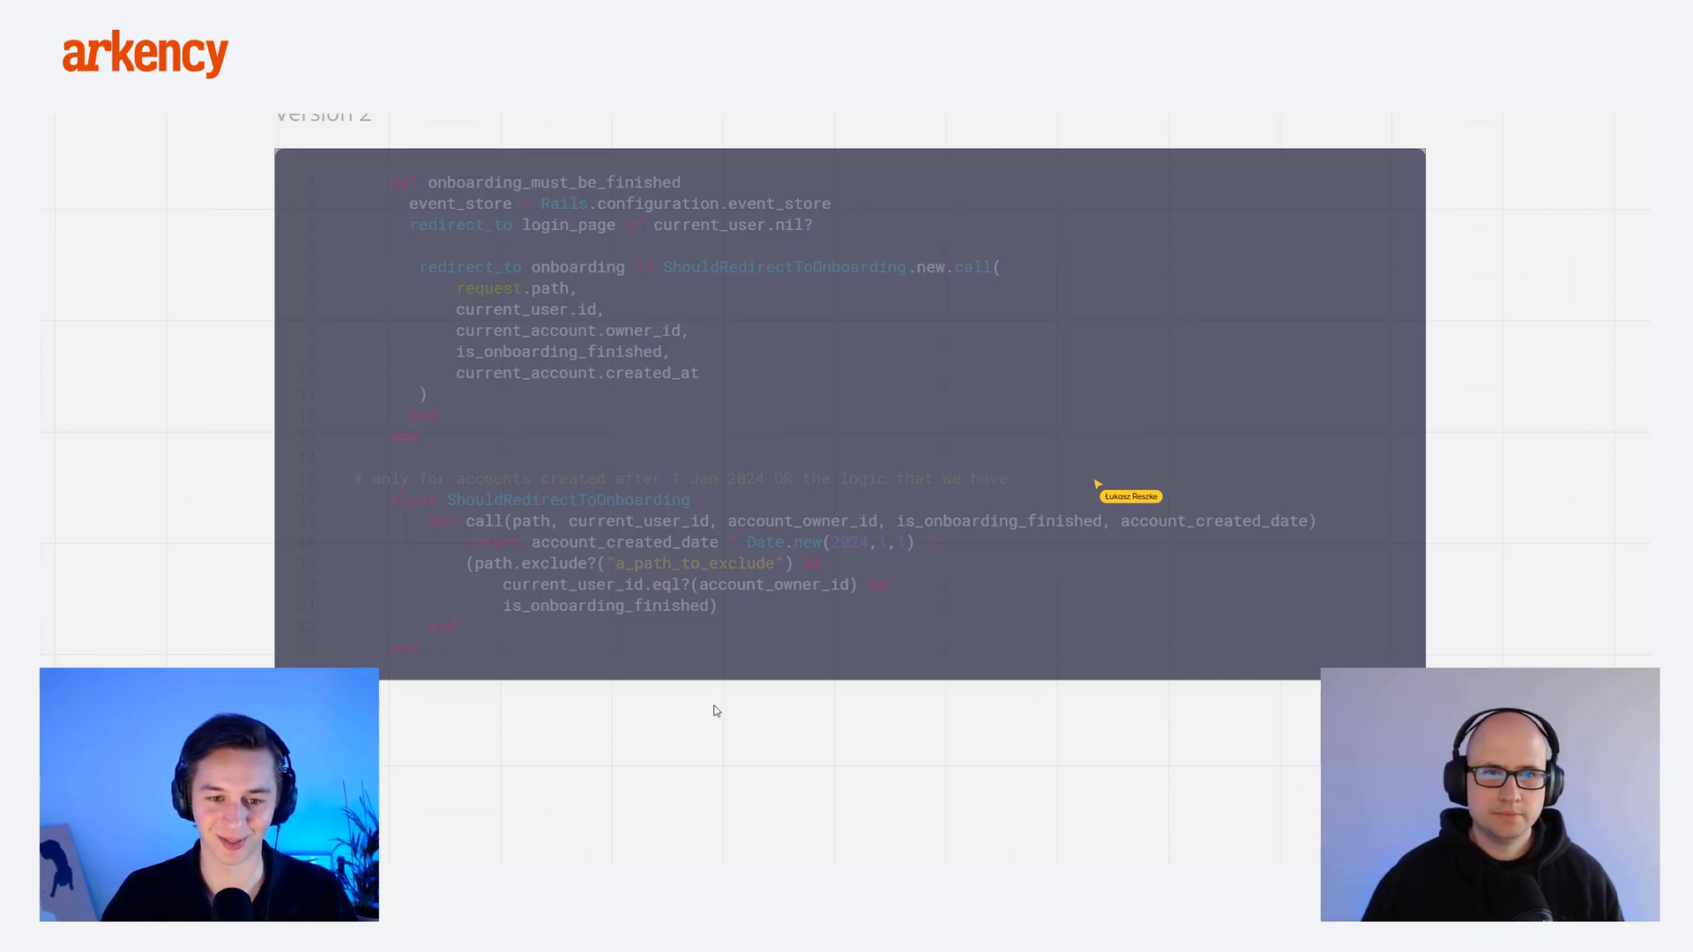